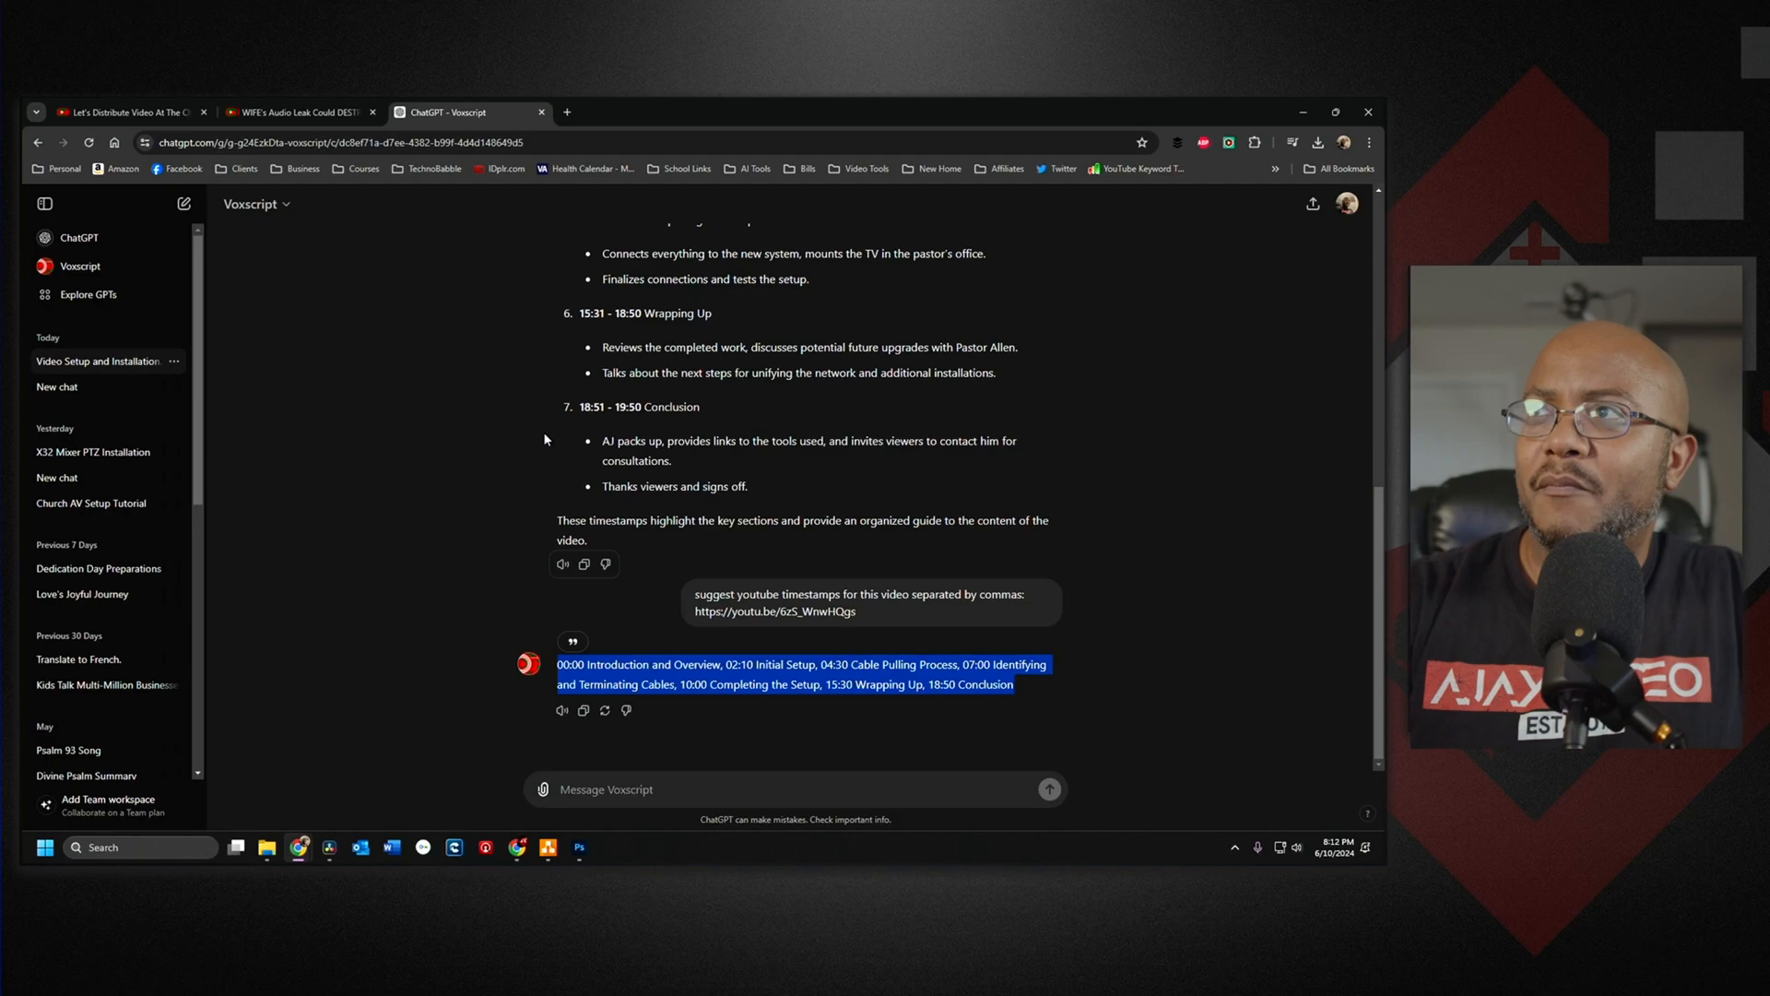
{"action": "mouse_move", "coordinate": [461, 485]}
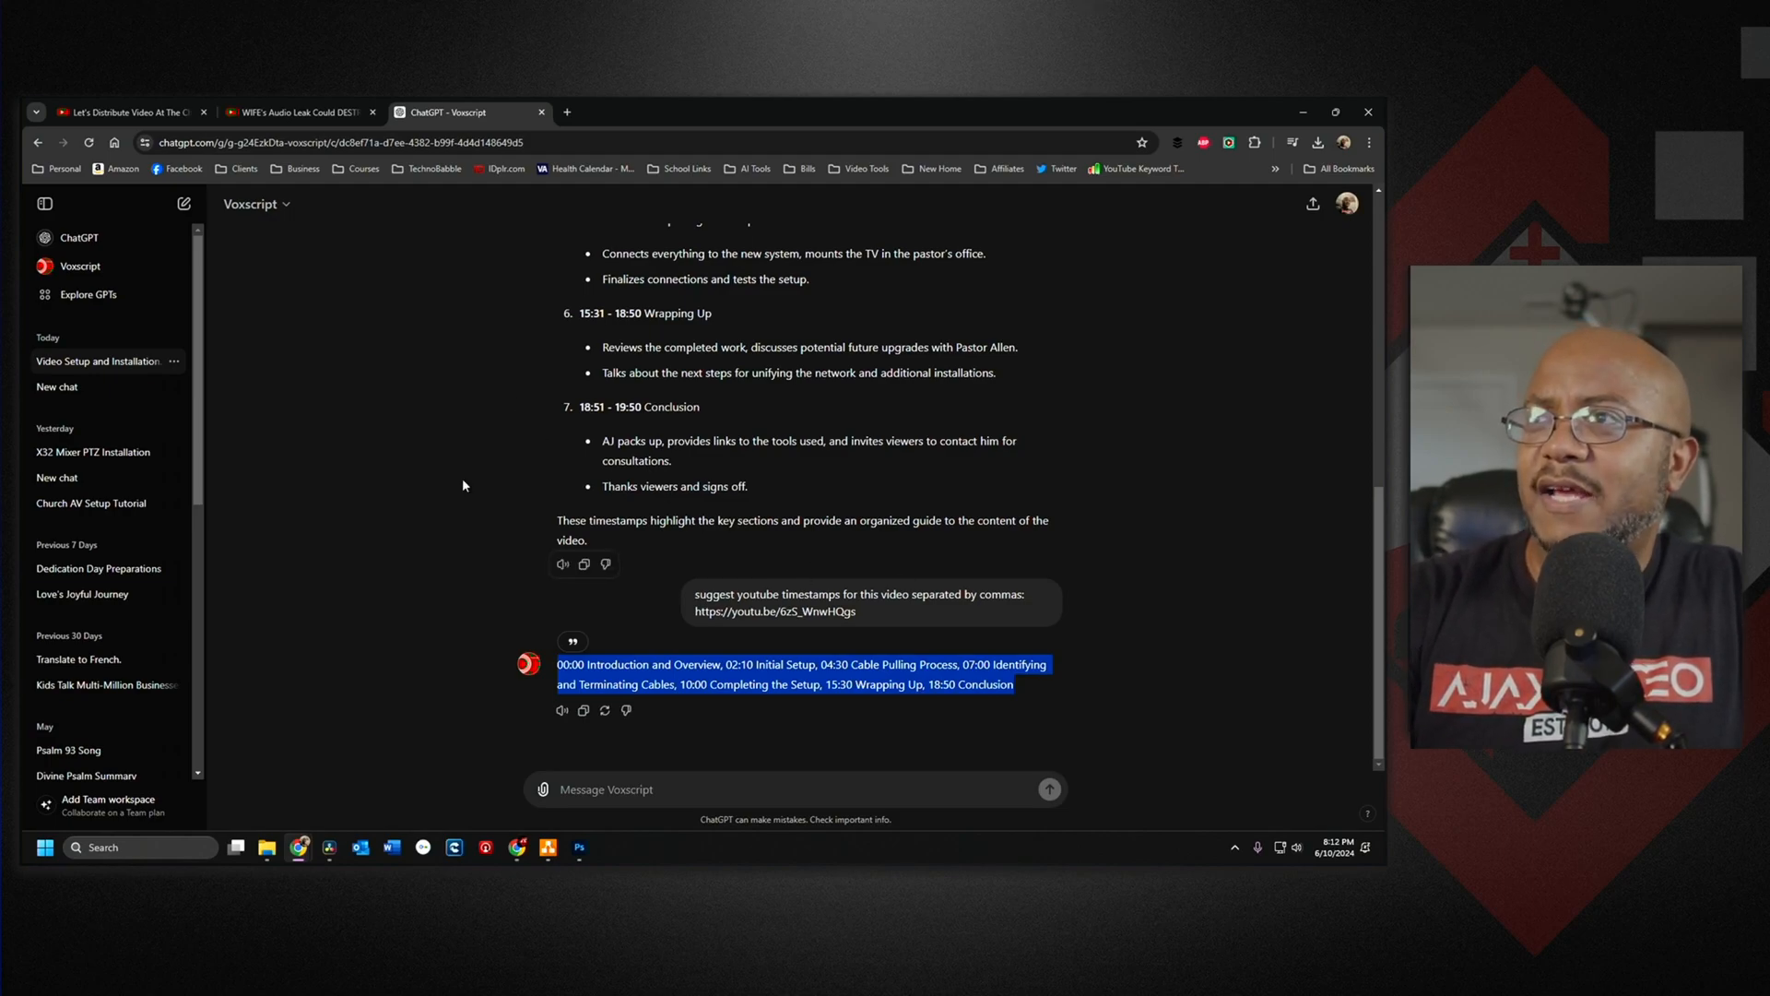
{"action": "mouse_move", "coordinate": [509, 610]}
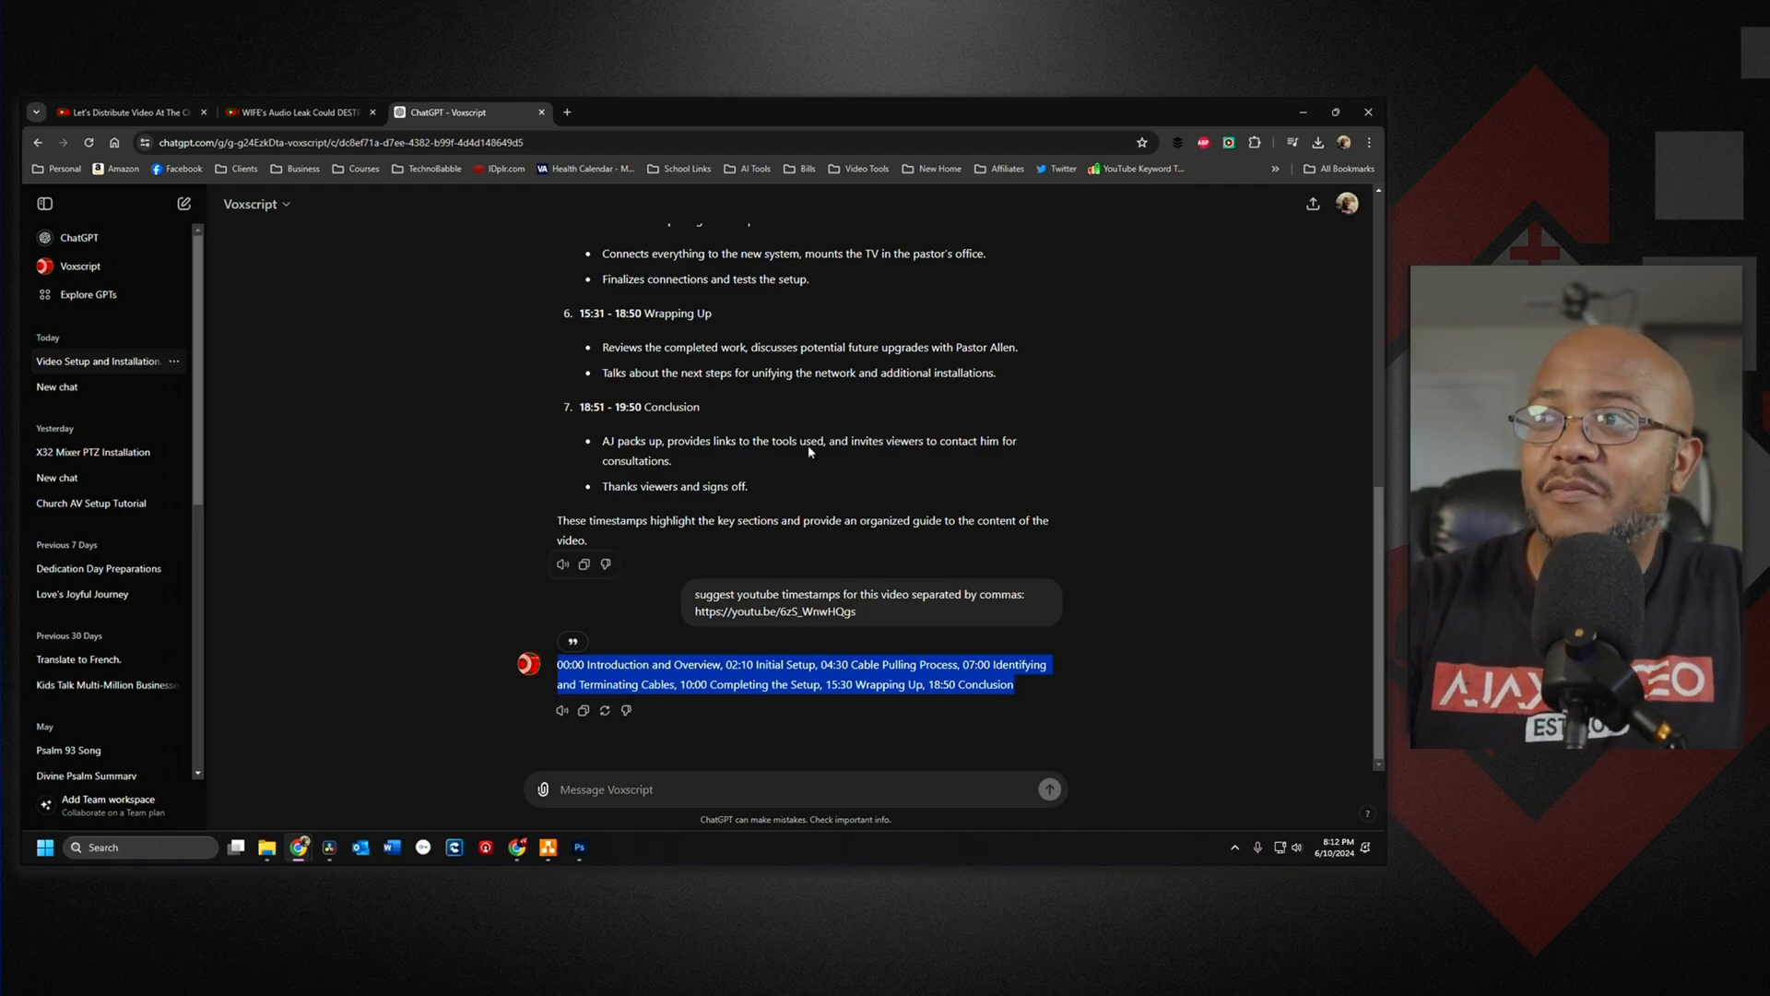
{"action": "mouse_move", "coordinate": [439, 288]}
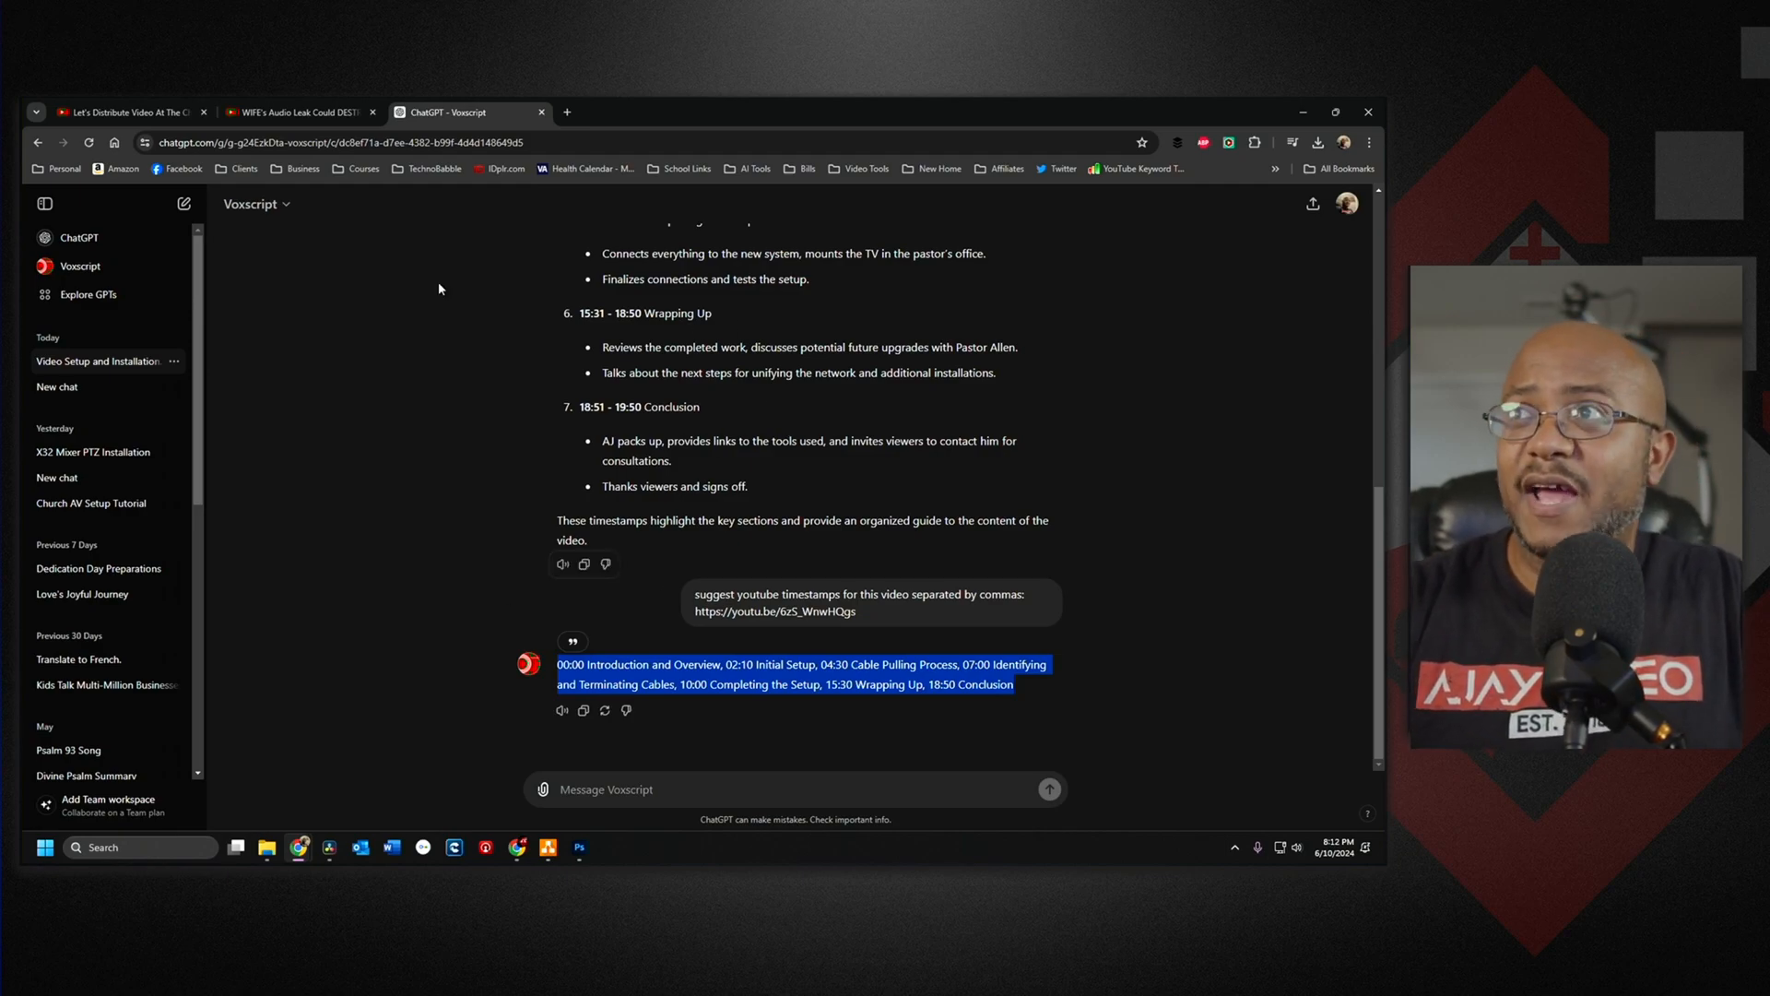
Switch to the YouTube watch page for Let's Distribute Video At The Church
{"action": "left_click", "coordinate": [123, 112]}
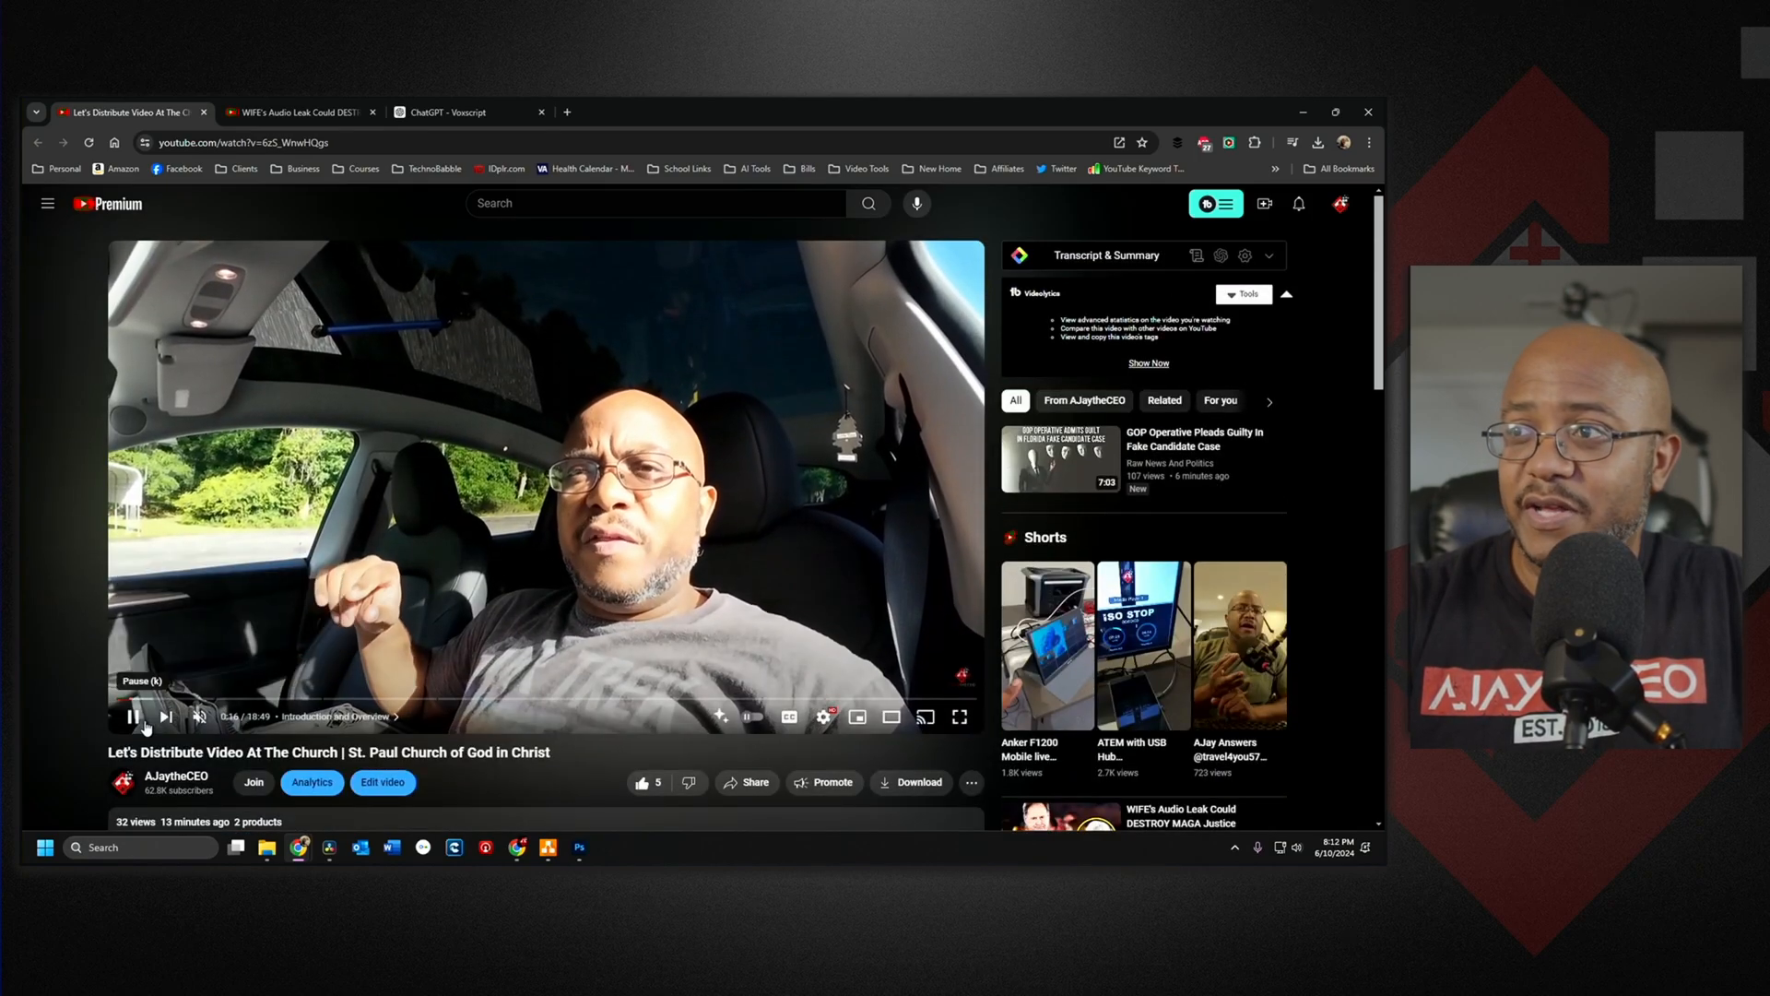
Review the video's description TIMESTAMPS in Studio, then return to the Channel content list
{"action": "left_click", "coordinate": [383, 782]}
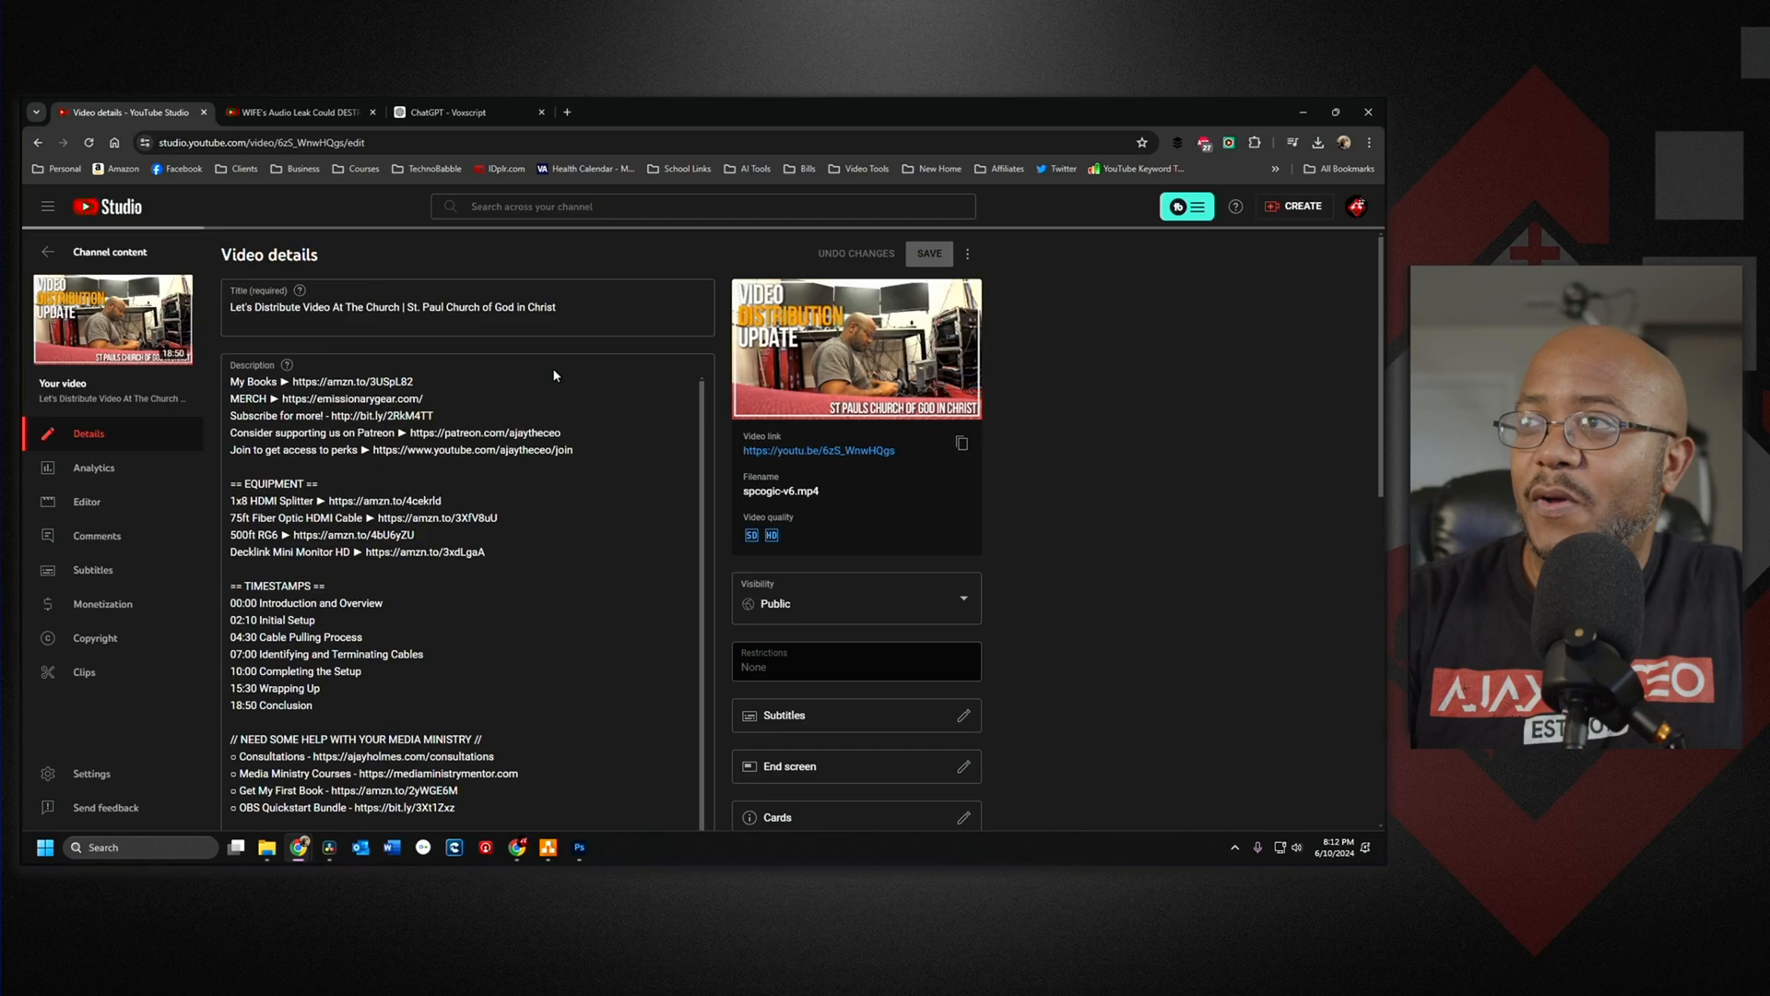
{"action": "left_click", "coordinate": [451, 306]}
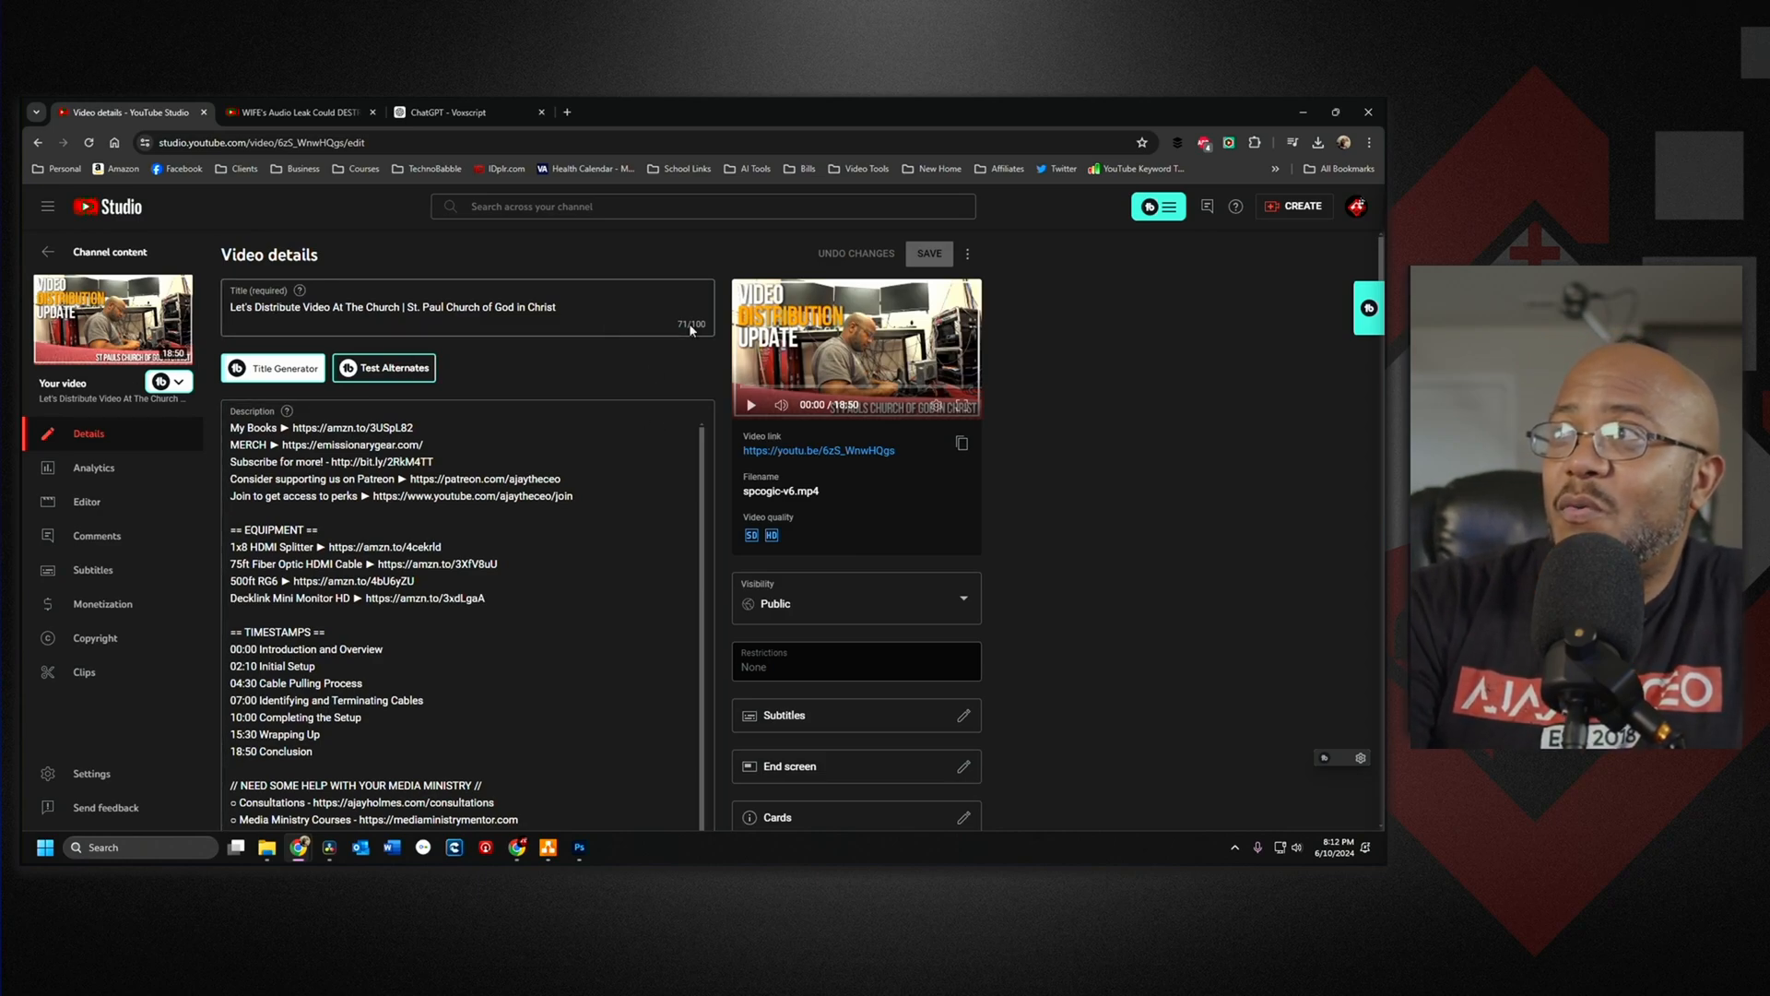
{"action": "mouse_move", "coordinate": [1355, 205]}
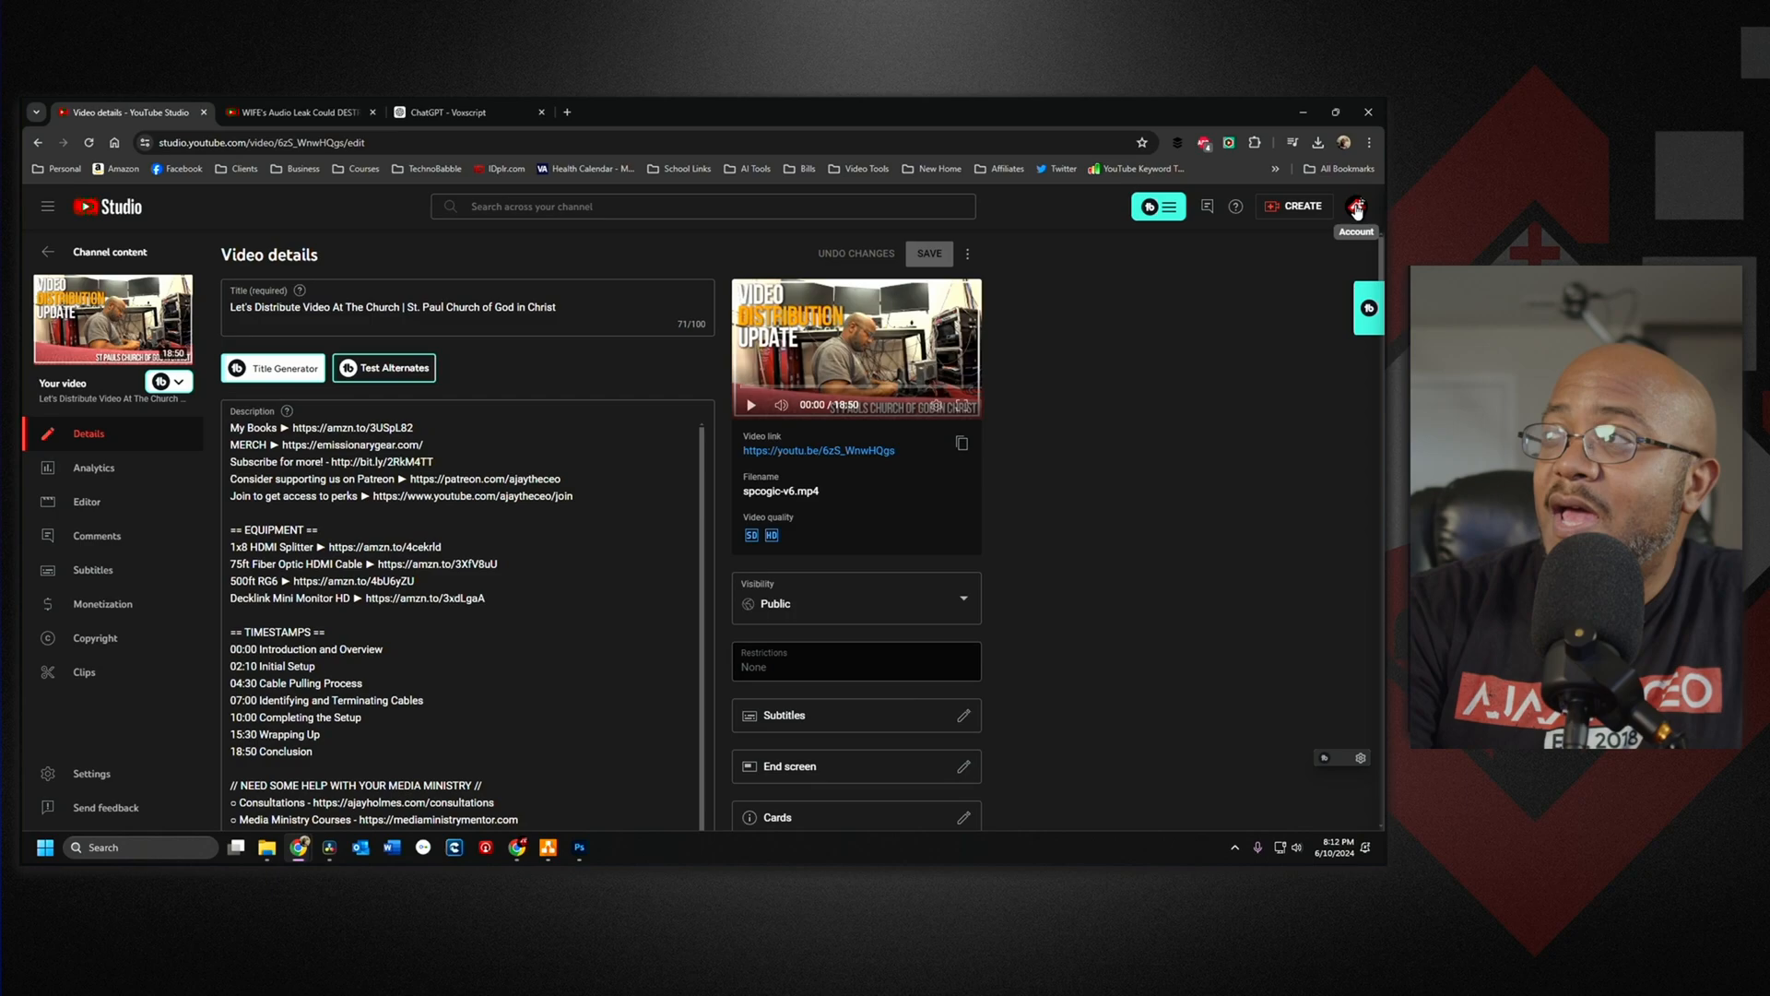
{"action": "left_click", "coordinate": [1355, 204]}
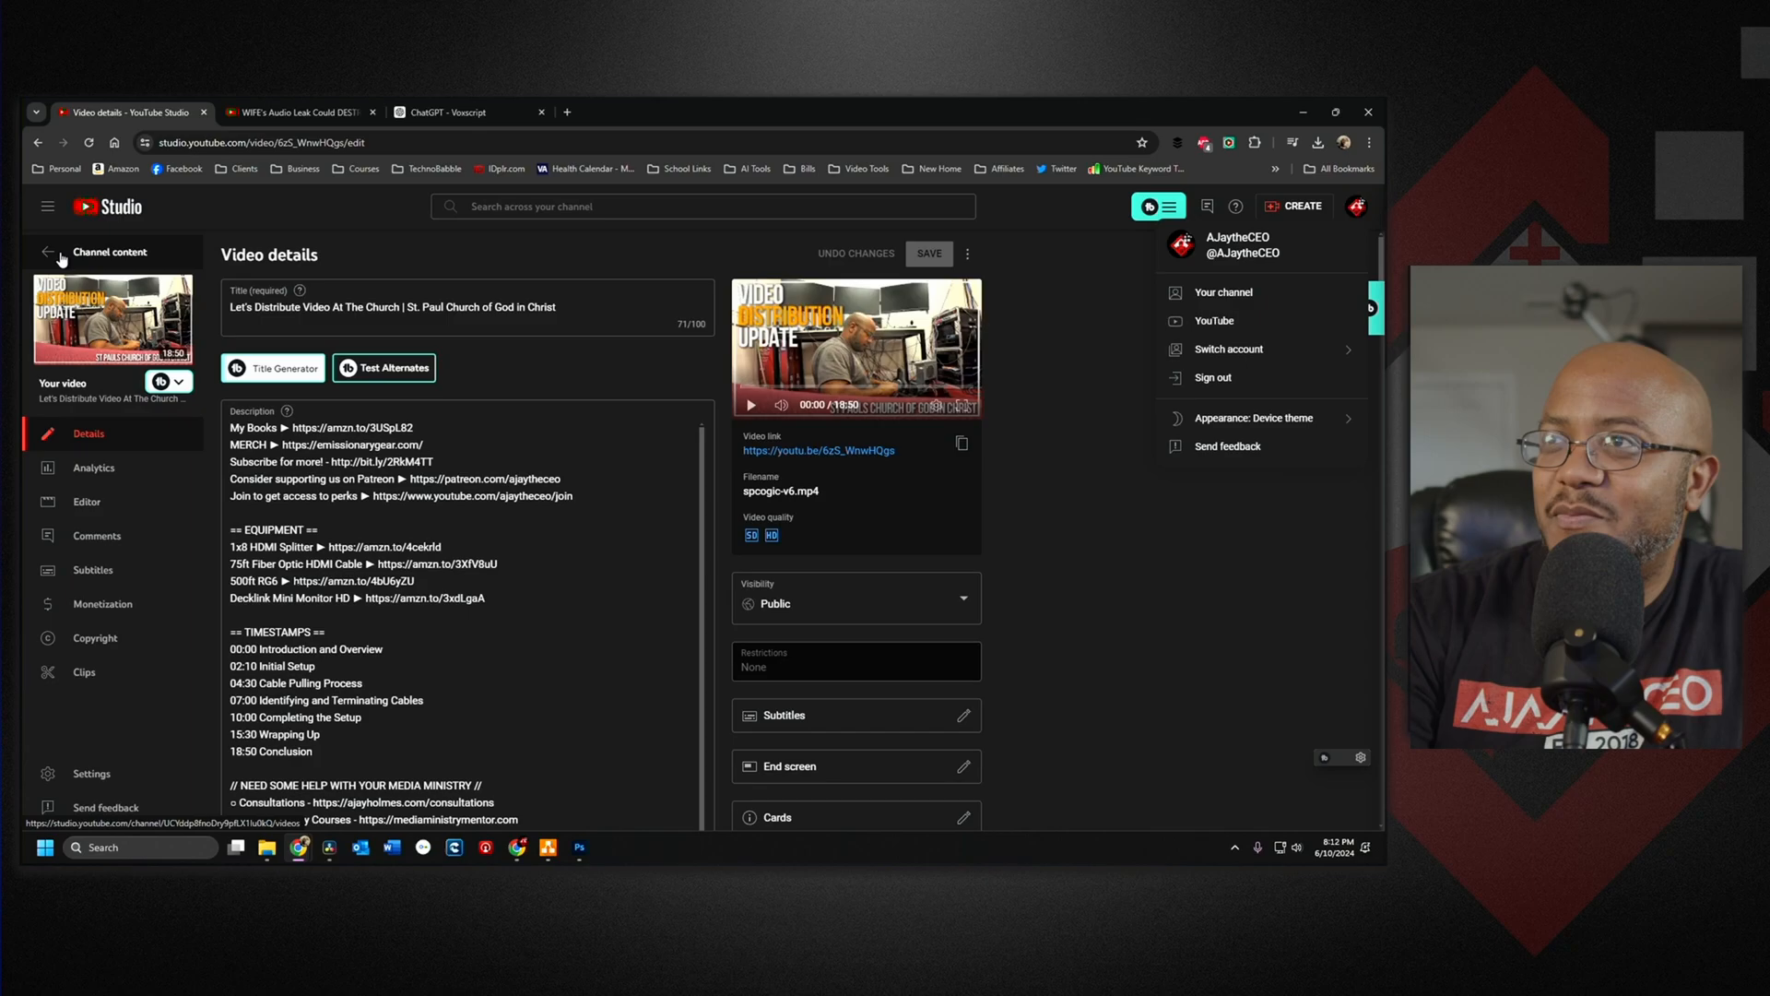
{"action": "left_click", "coordinate": [48, 253]}
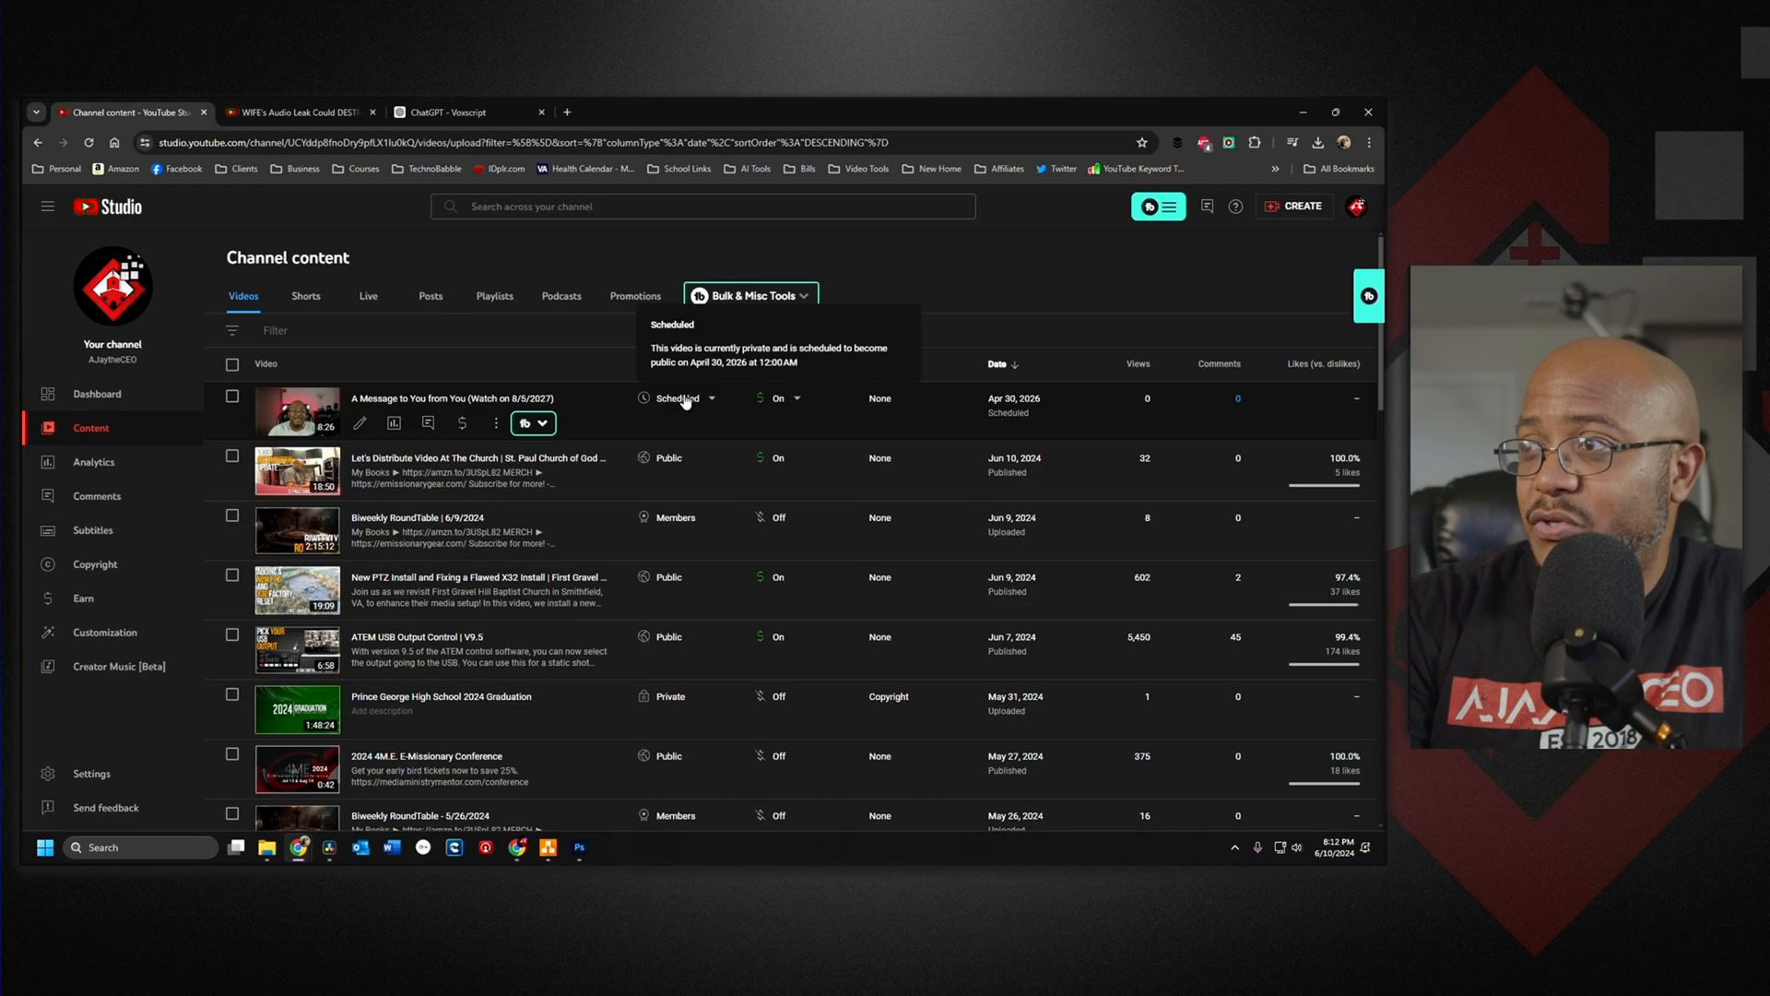
Copy the Crunch Time | TCF video link from its Studio details
{"action": "scroll", "scroll_direction": "down", "scroll_amount": 3}
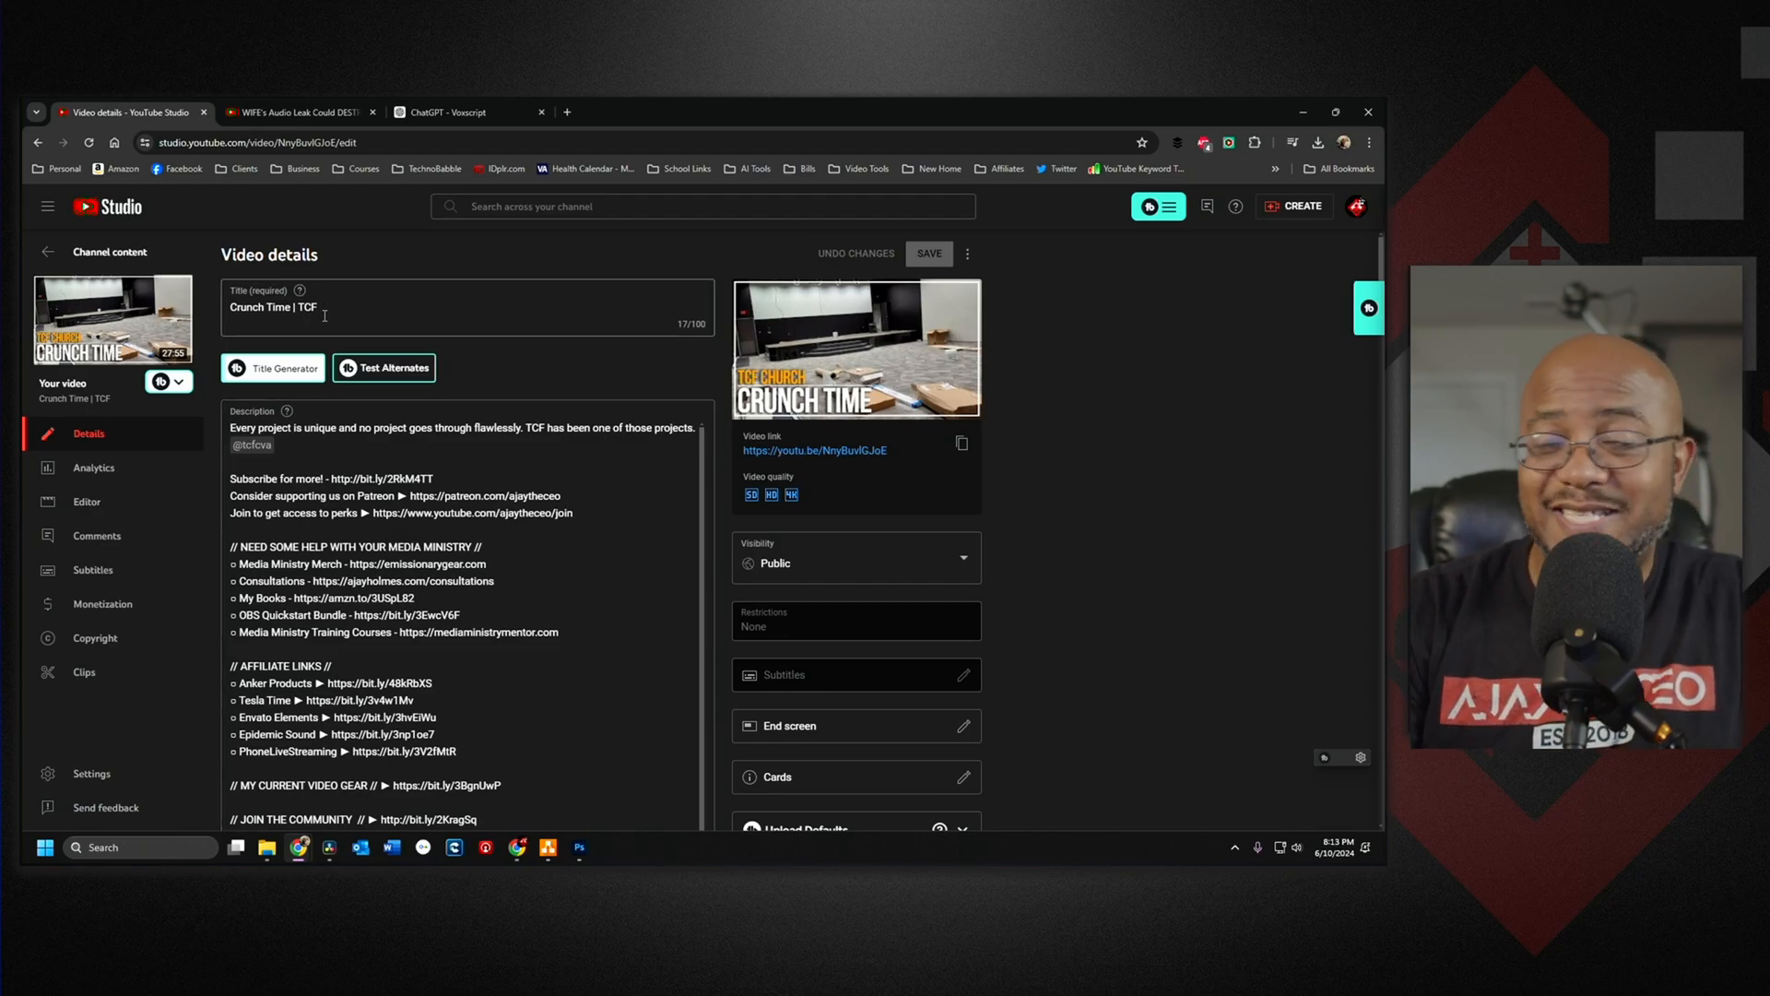
{"action": "mouse_move", "coordinate": [961, 442]}
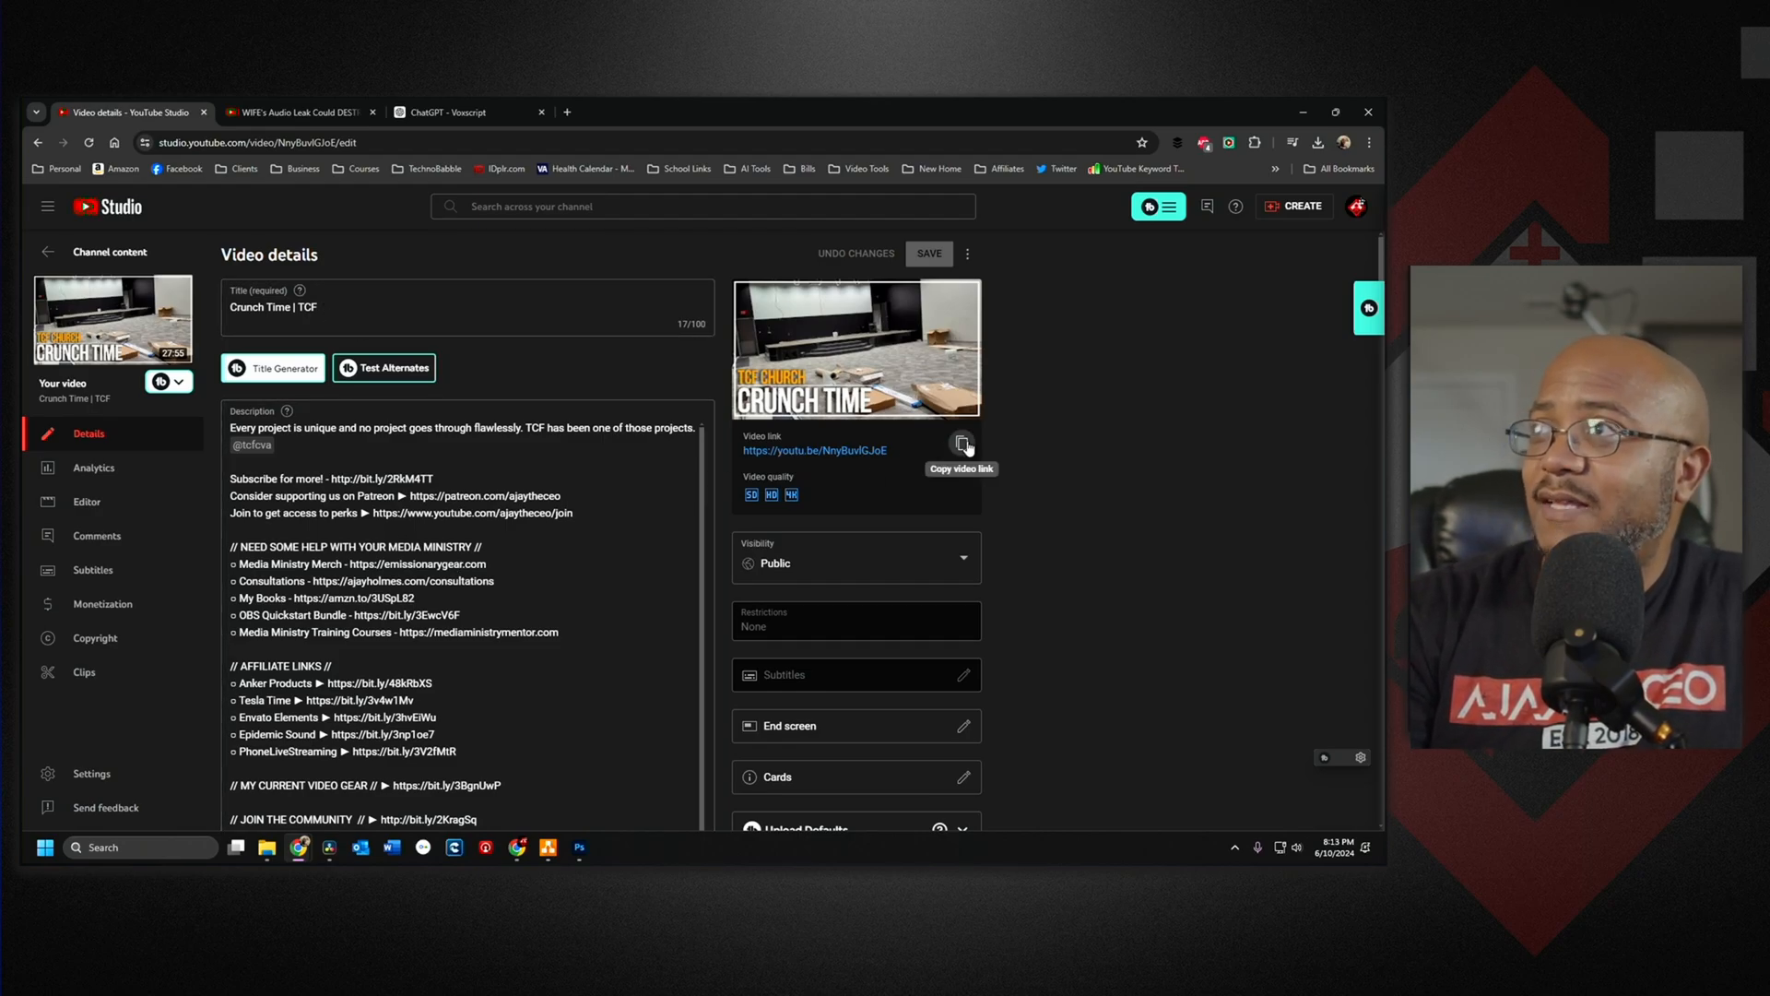
{"action": "left_click", "coordinate": [462, 113]}
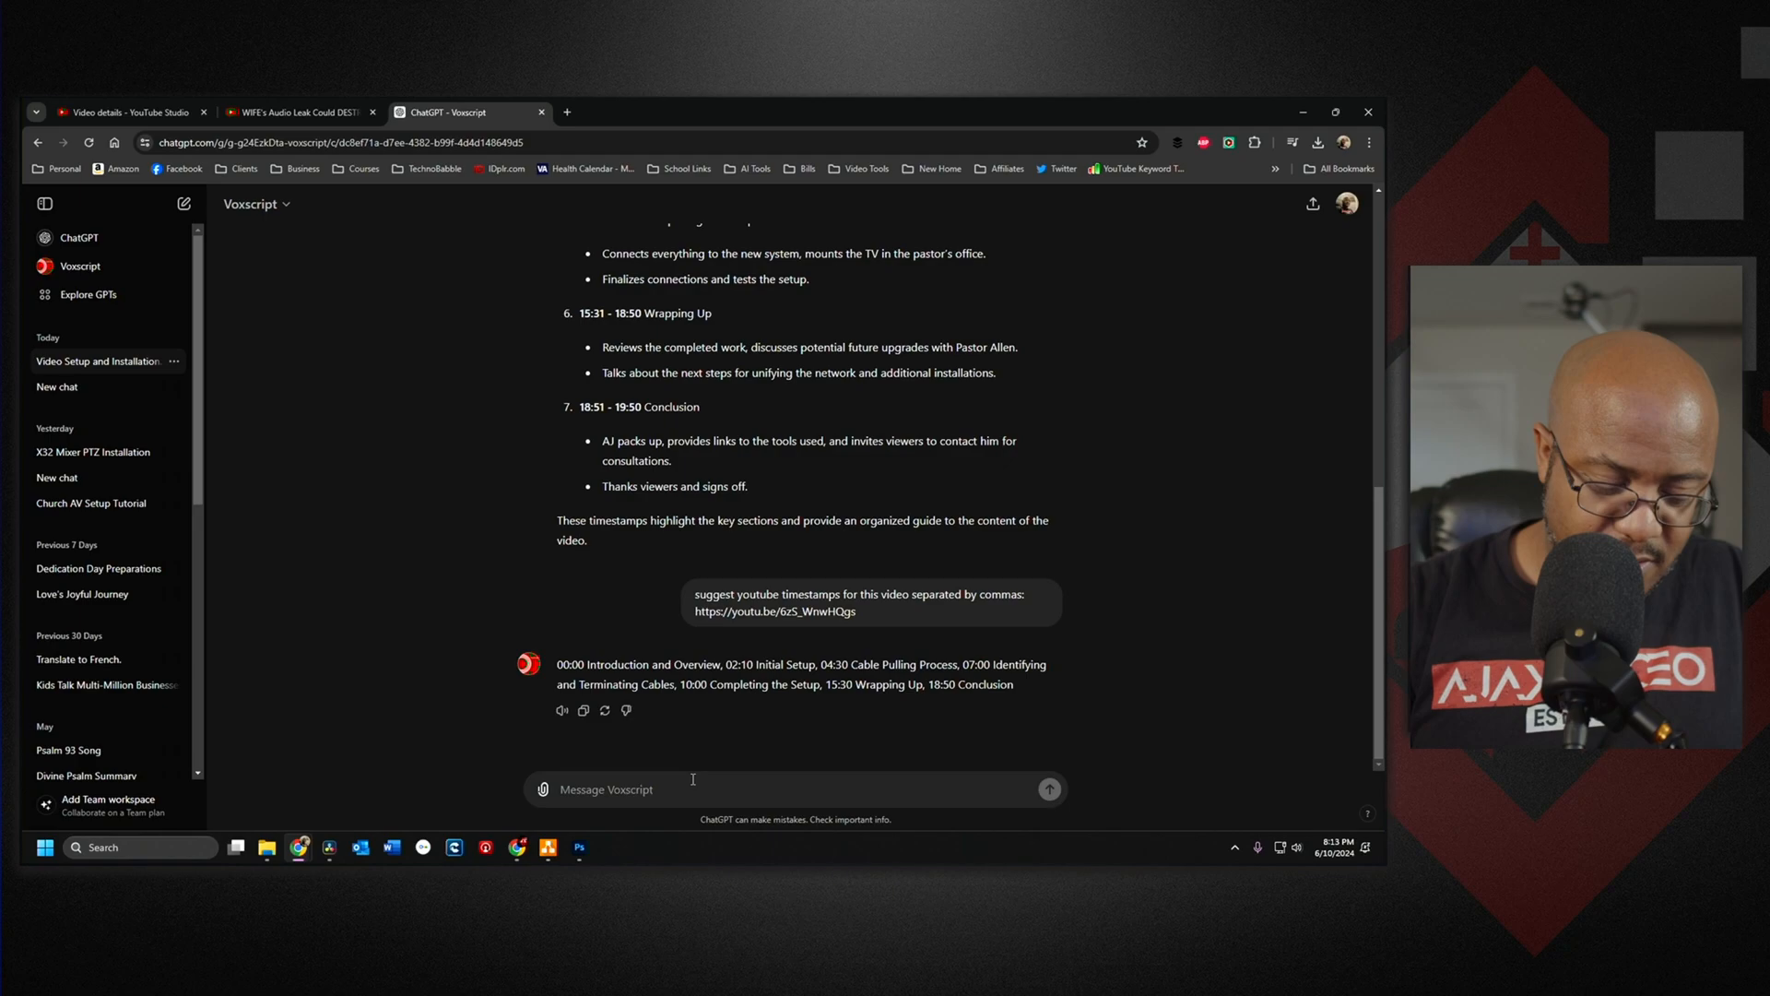
{"action": "type", "text": "please"}
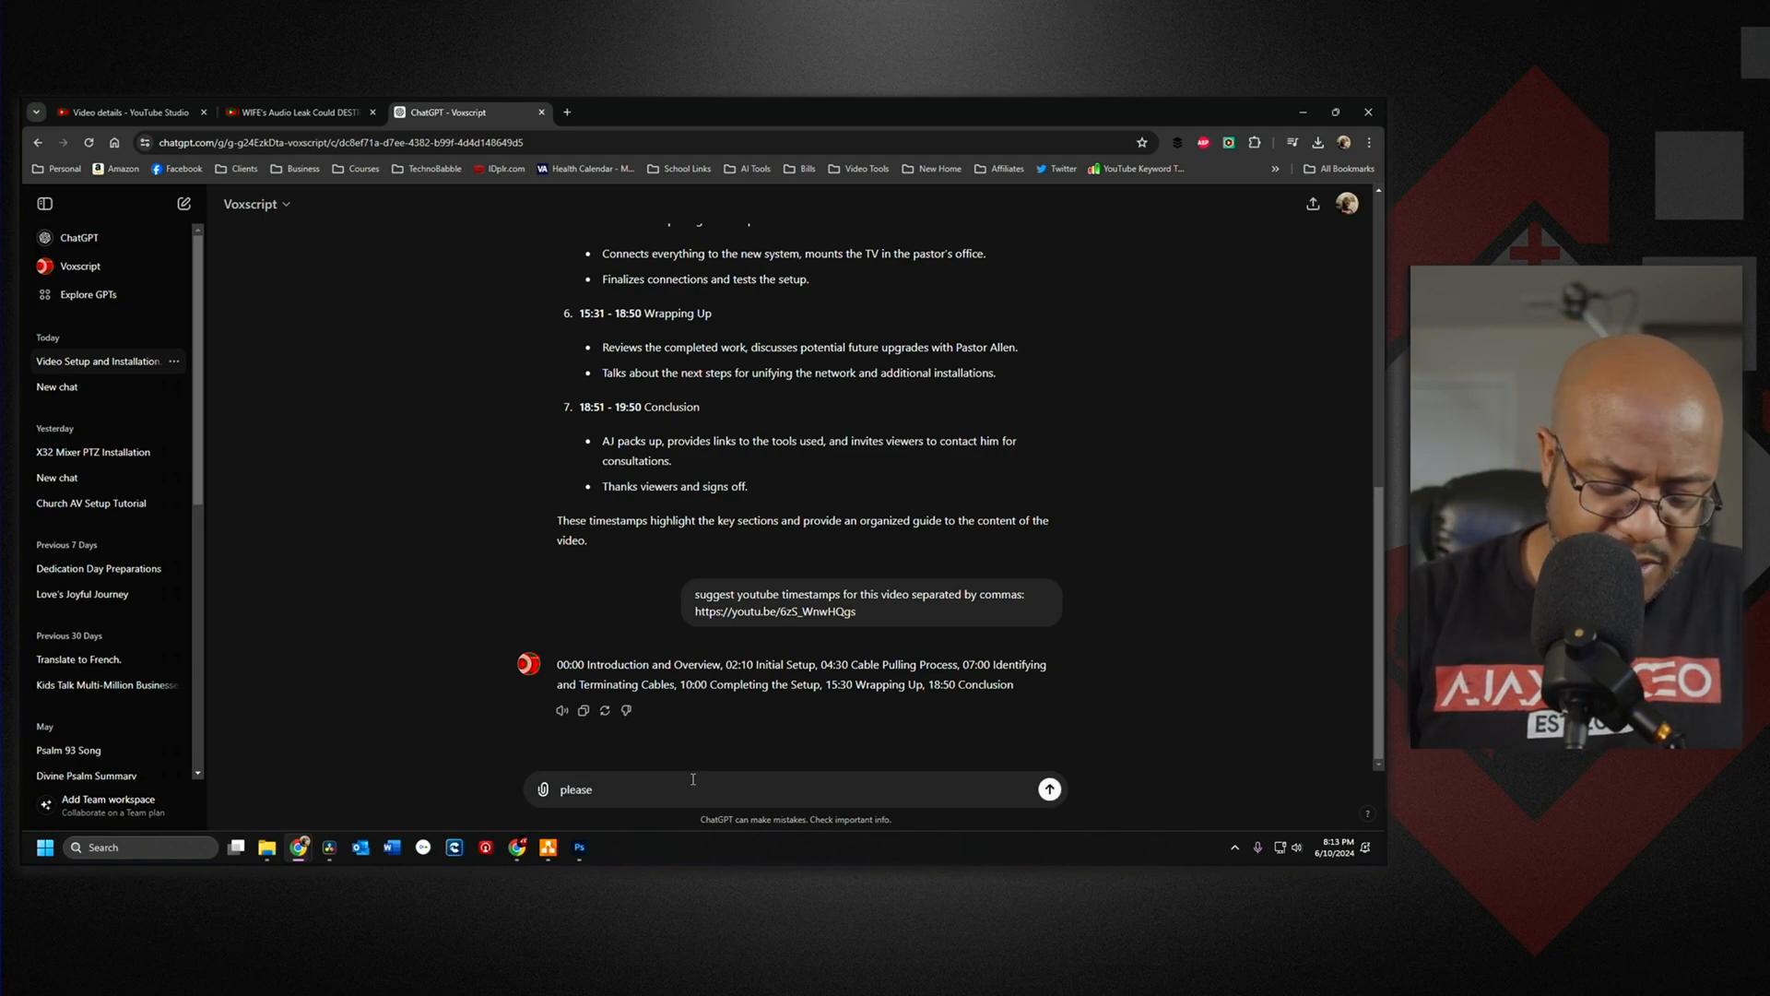
{"action": "type", "text": "suggest time"}
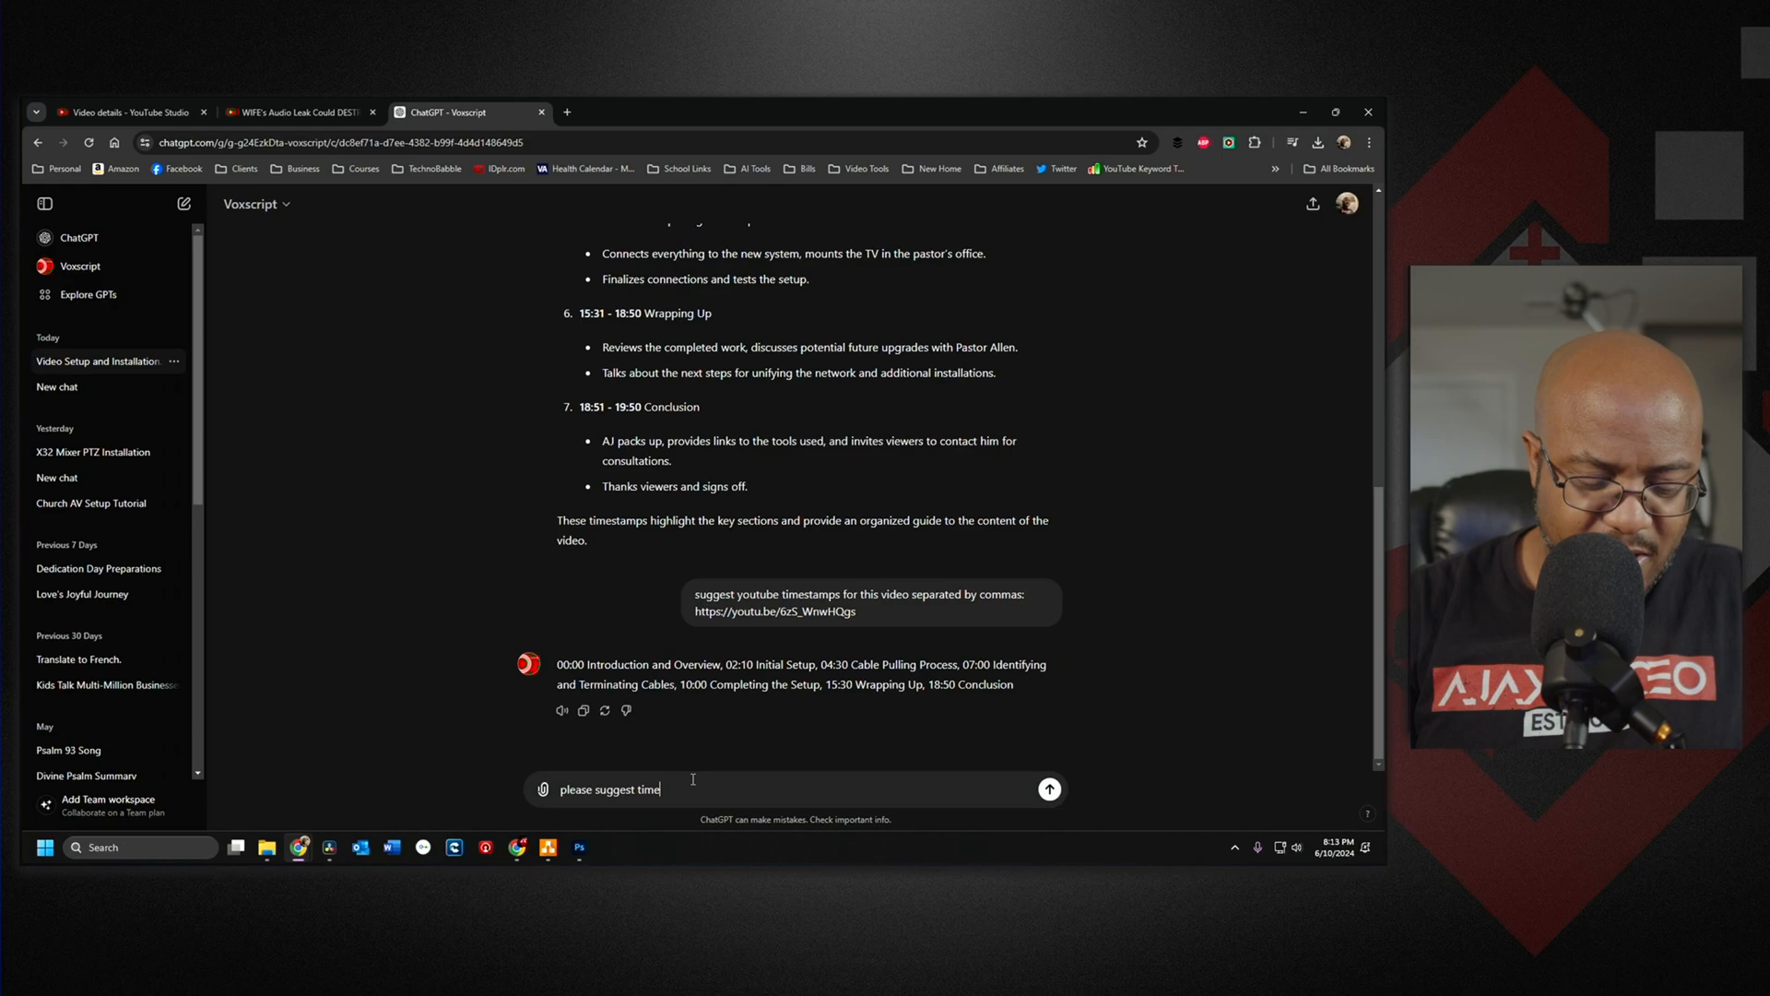
{"action": "type", "text": "stamps for this video separa"}
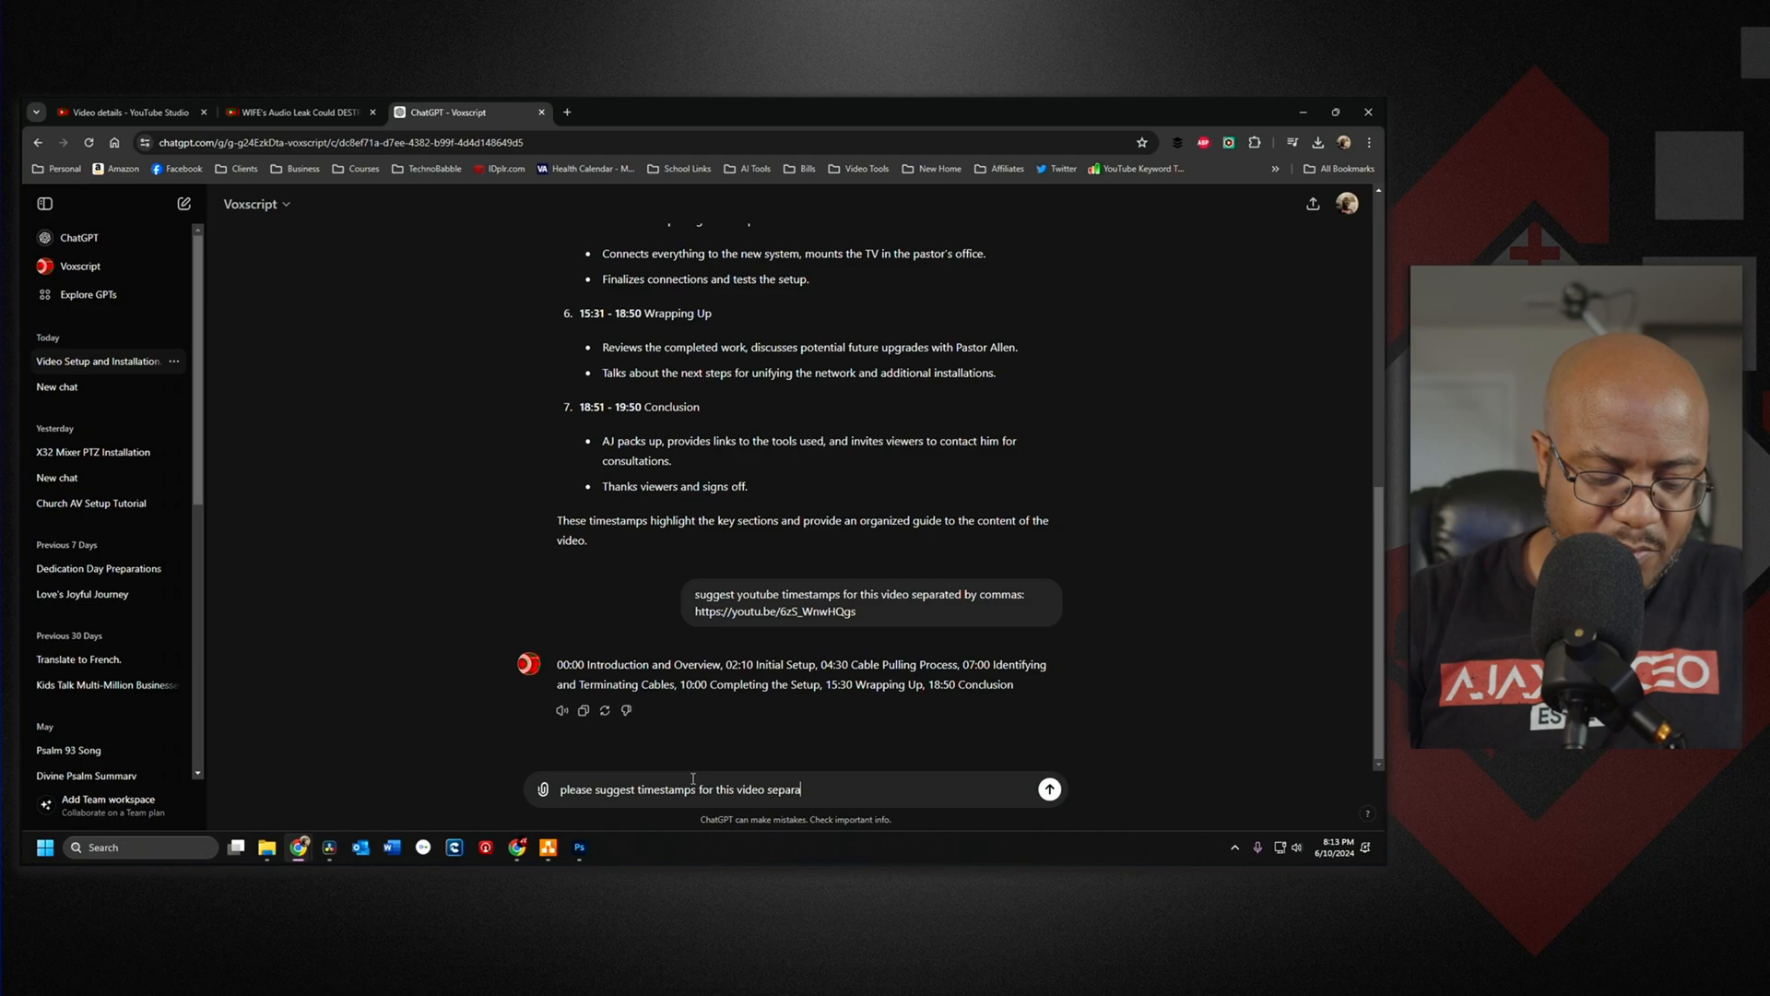
{"action": "type", "text": "ted by commas"}
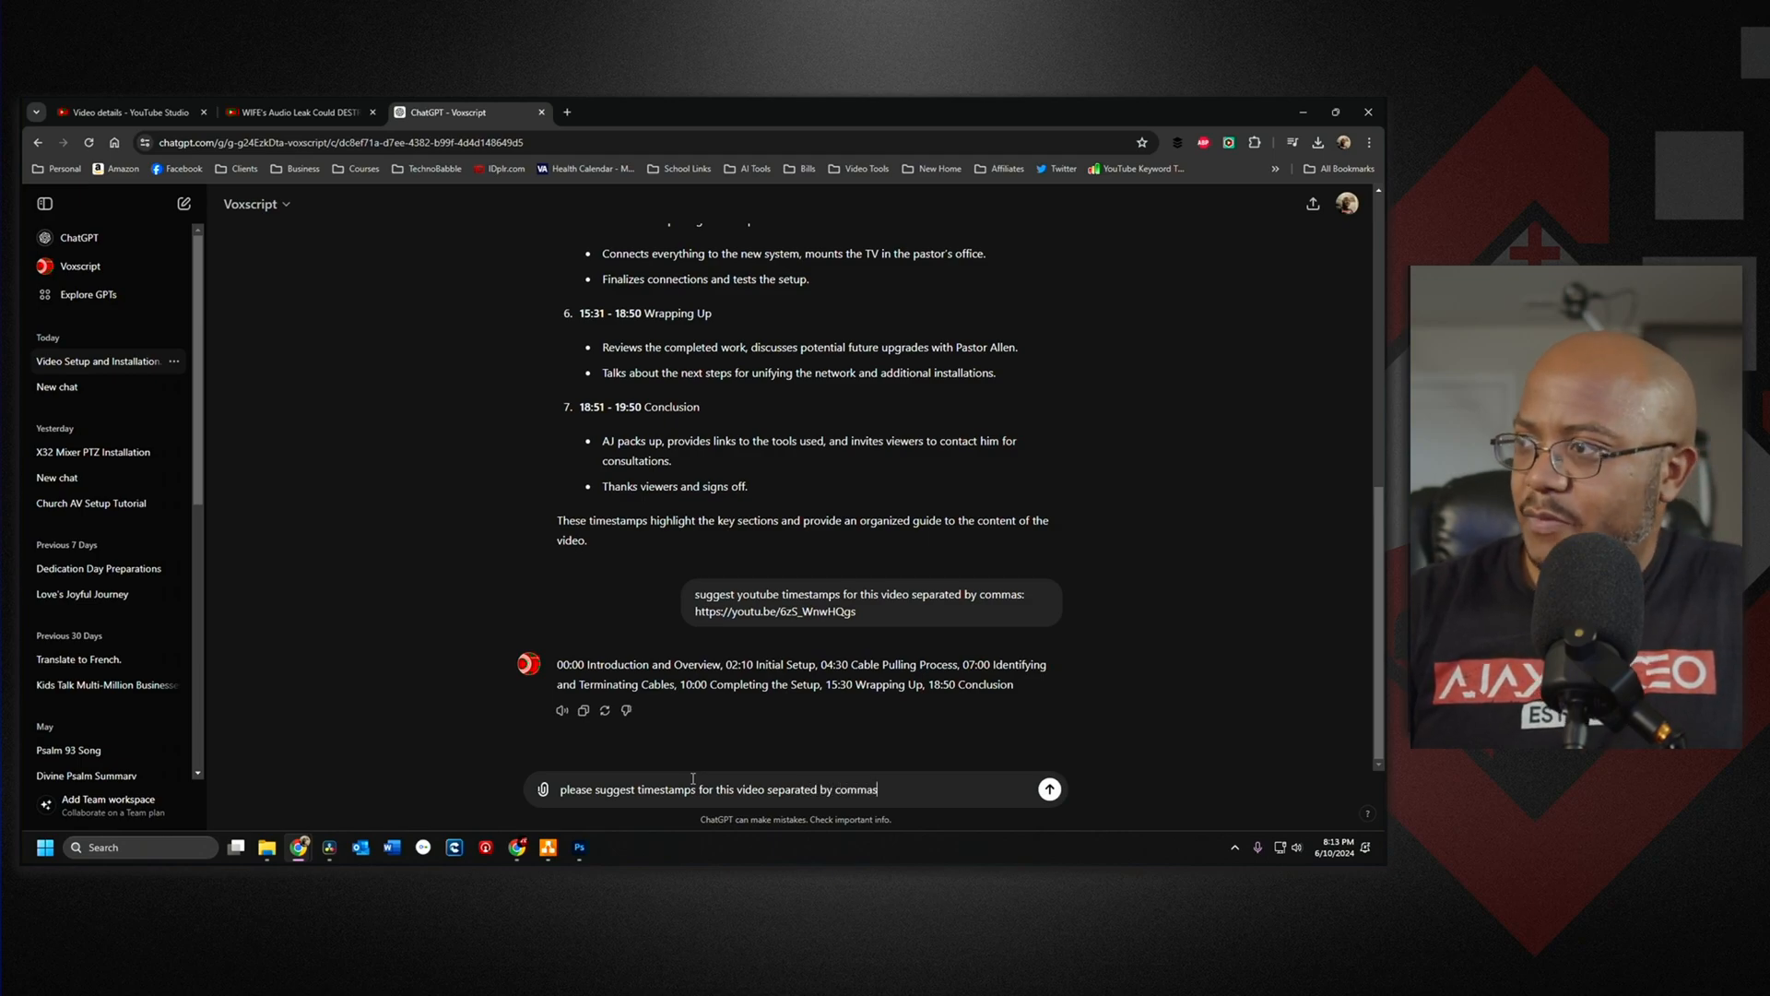
{"action": "type", "text": "https://youtu.be/NnyBuvlGJoE"}
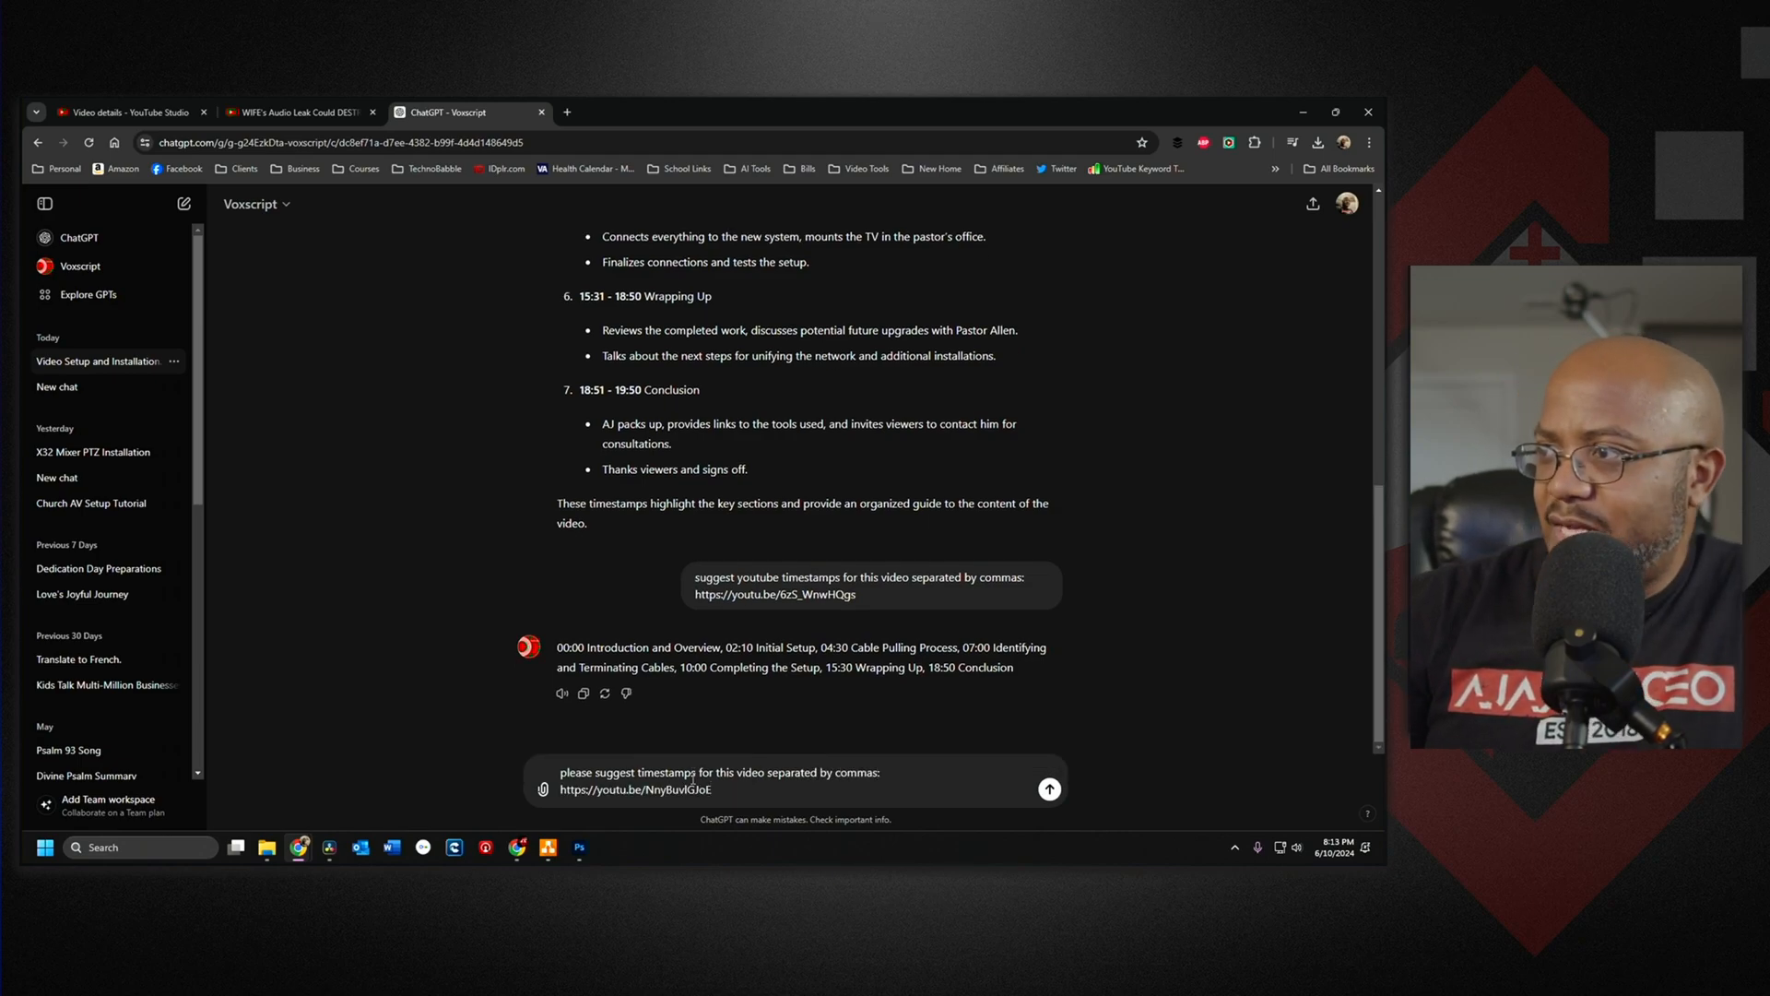
{"action": "left_click", "coordinate": [1047, 787]}
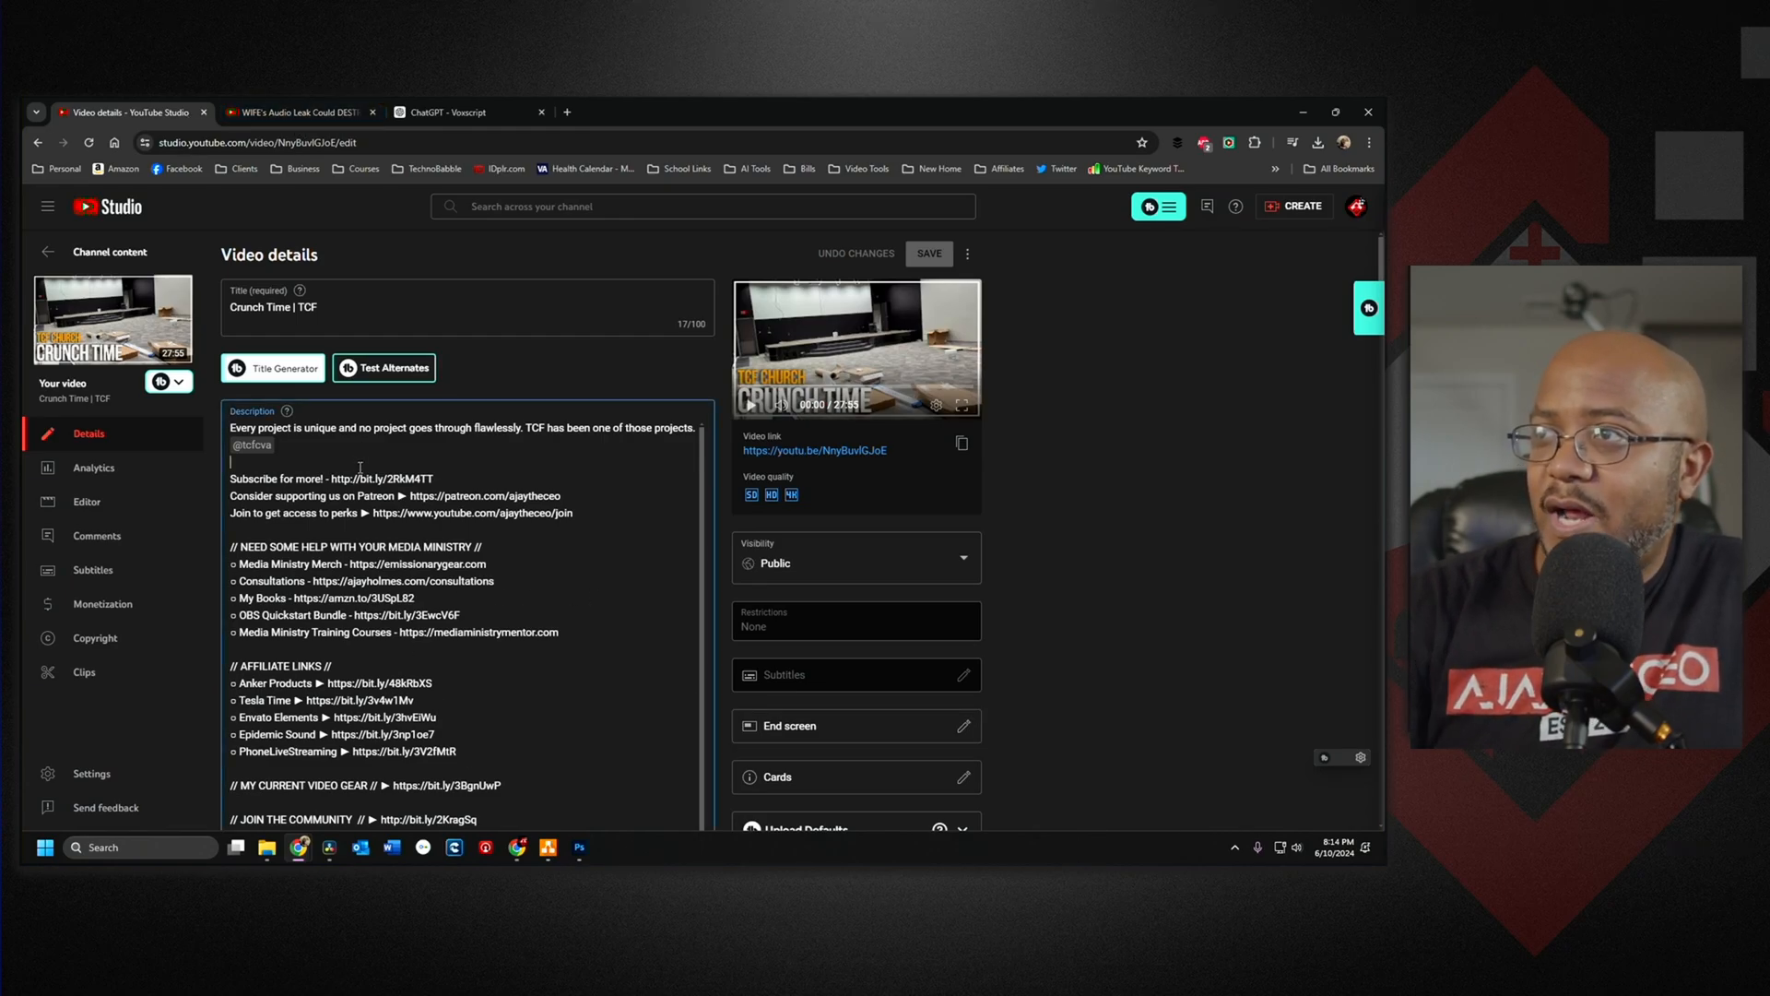
Start an == TIMESTAMPS == section in the Crunch Time description
{"action": "type", "text": "=="}
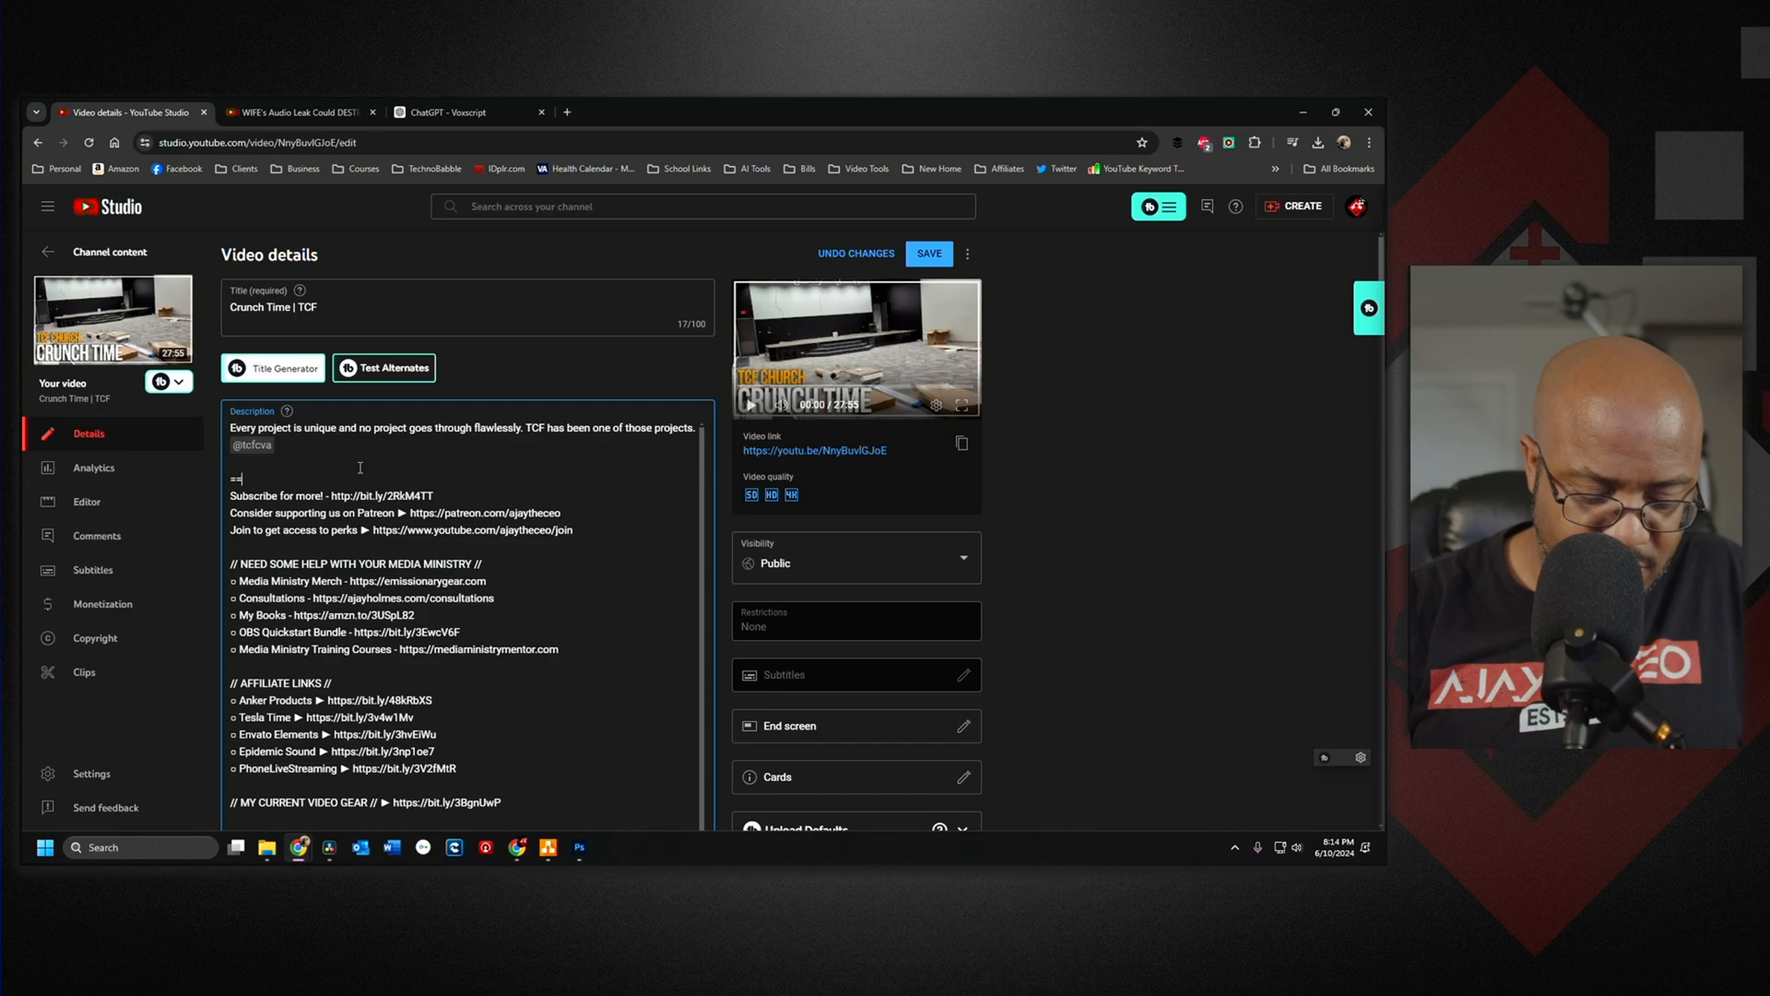
{"action": "type", "text": "TIMESTAMPS =="}
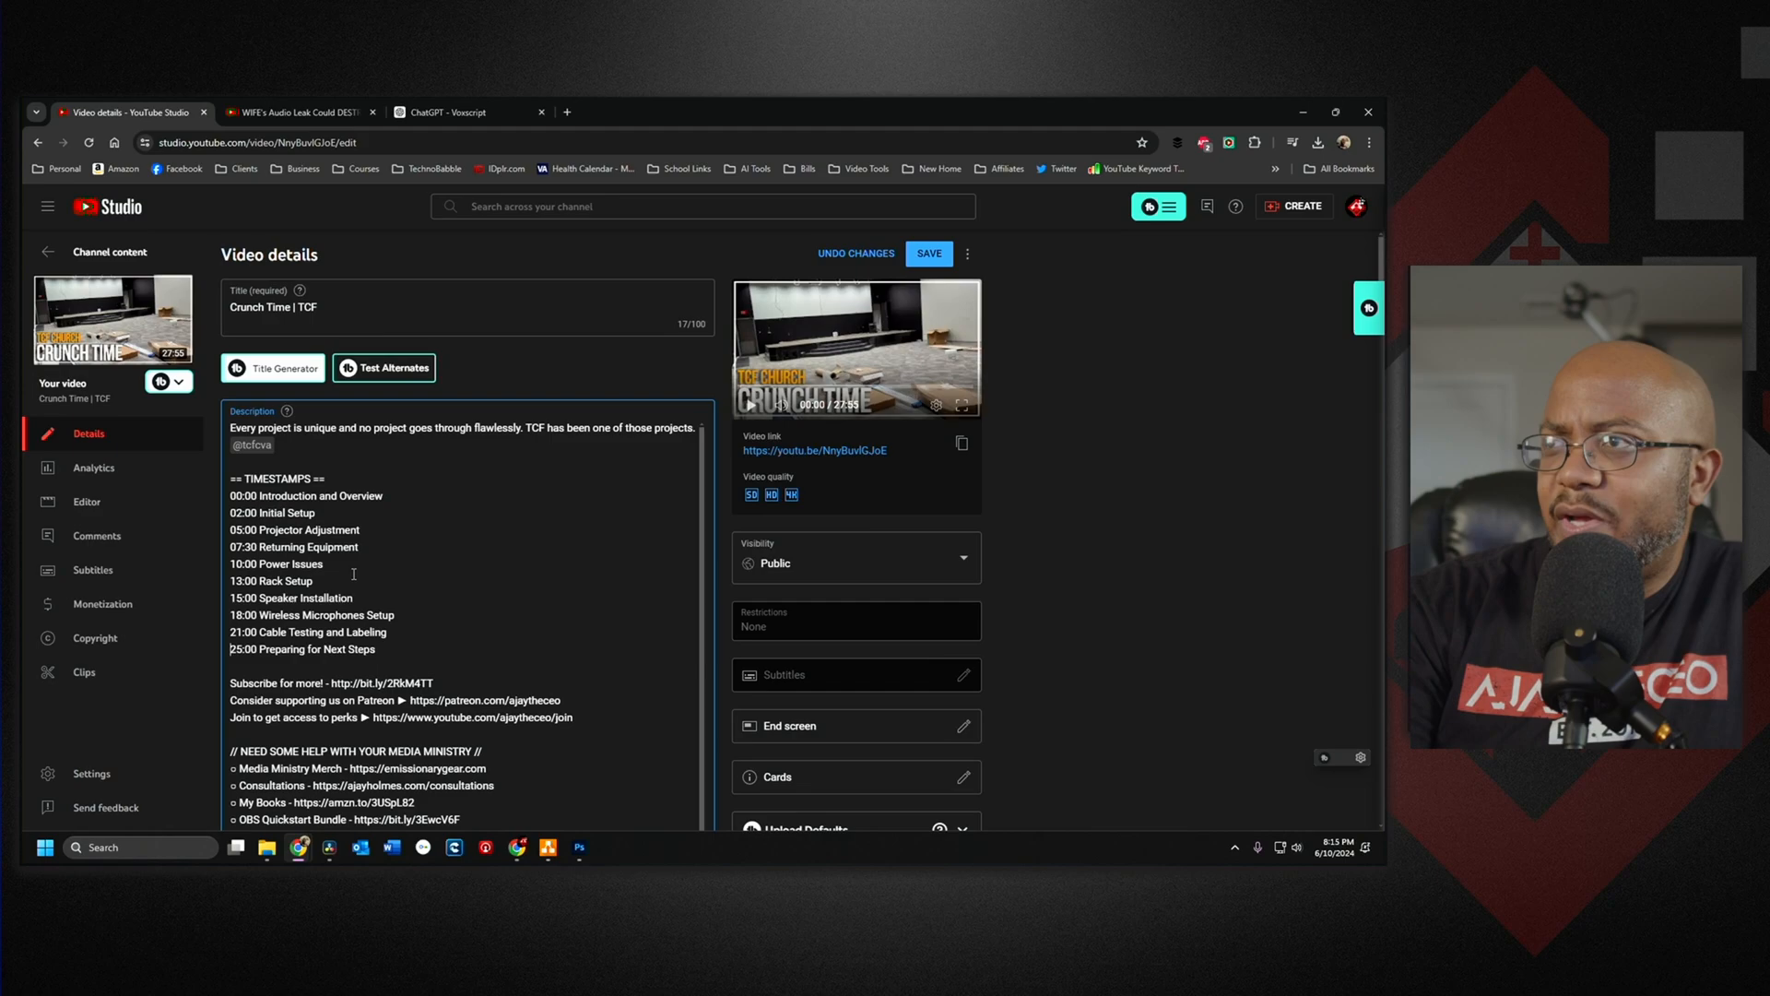
{"action": "mouse_move", "coordinate": [821, 455]}
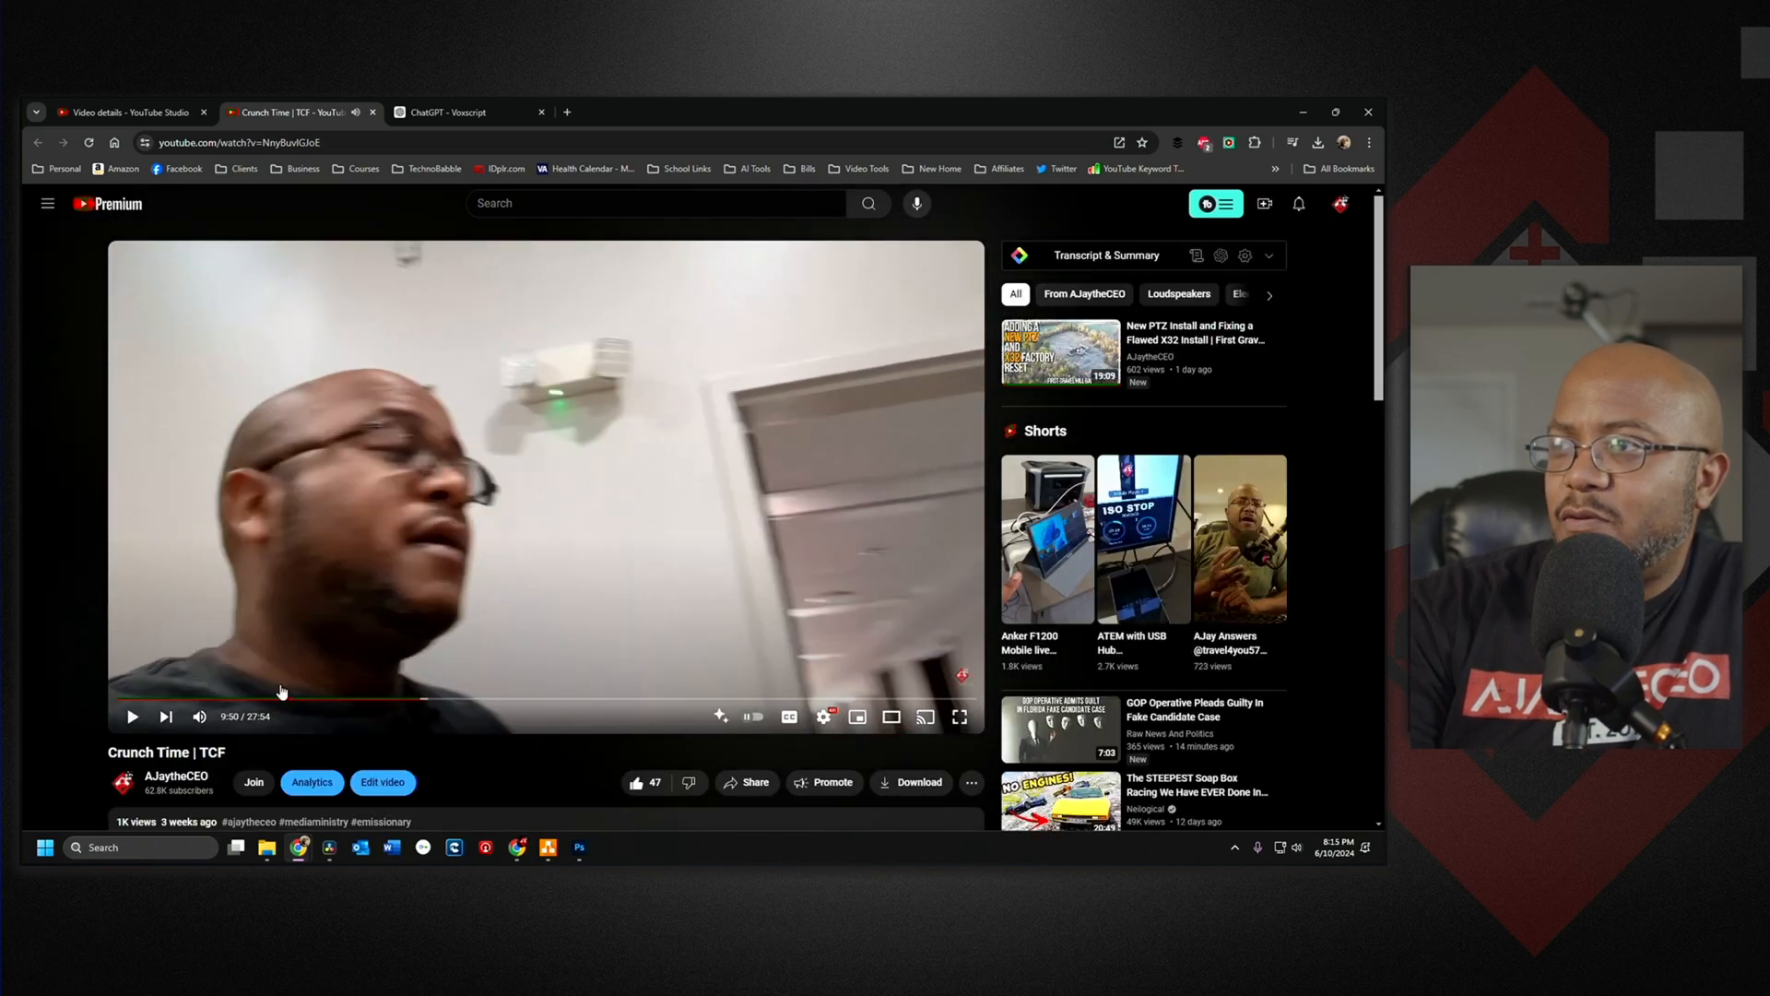
Reload the Crunch Time watch page and pause it to confirm chapter names appear on the timeline
{"action": "left_click", "coordinate": [123, 113]}
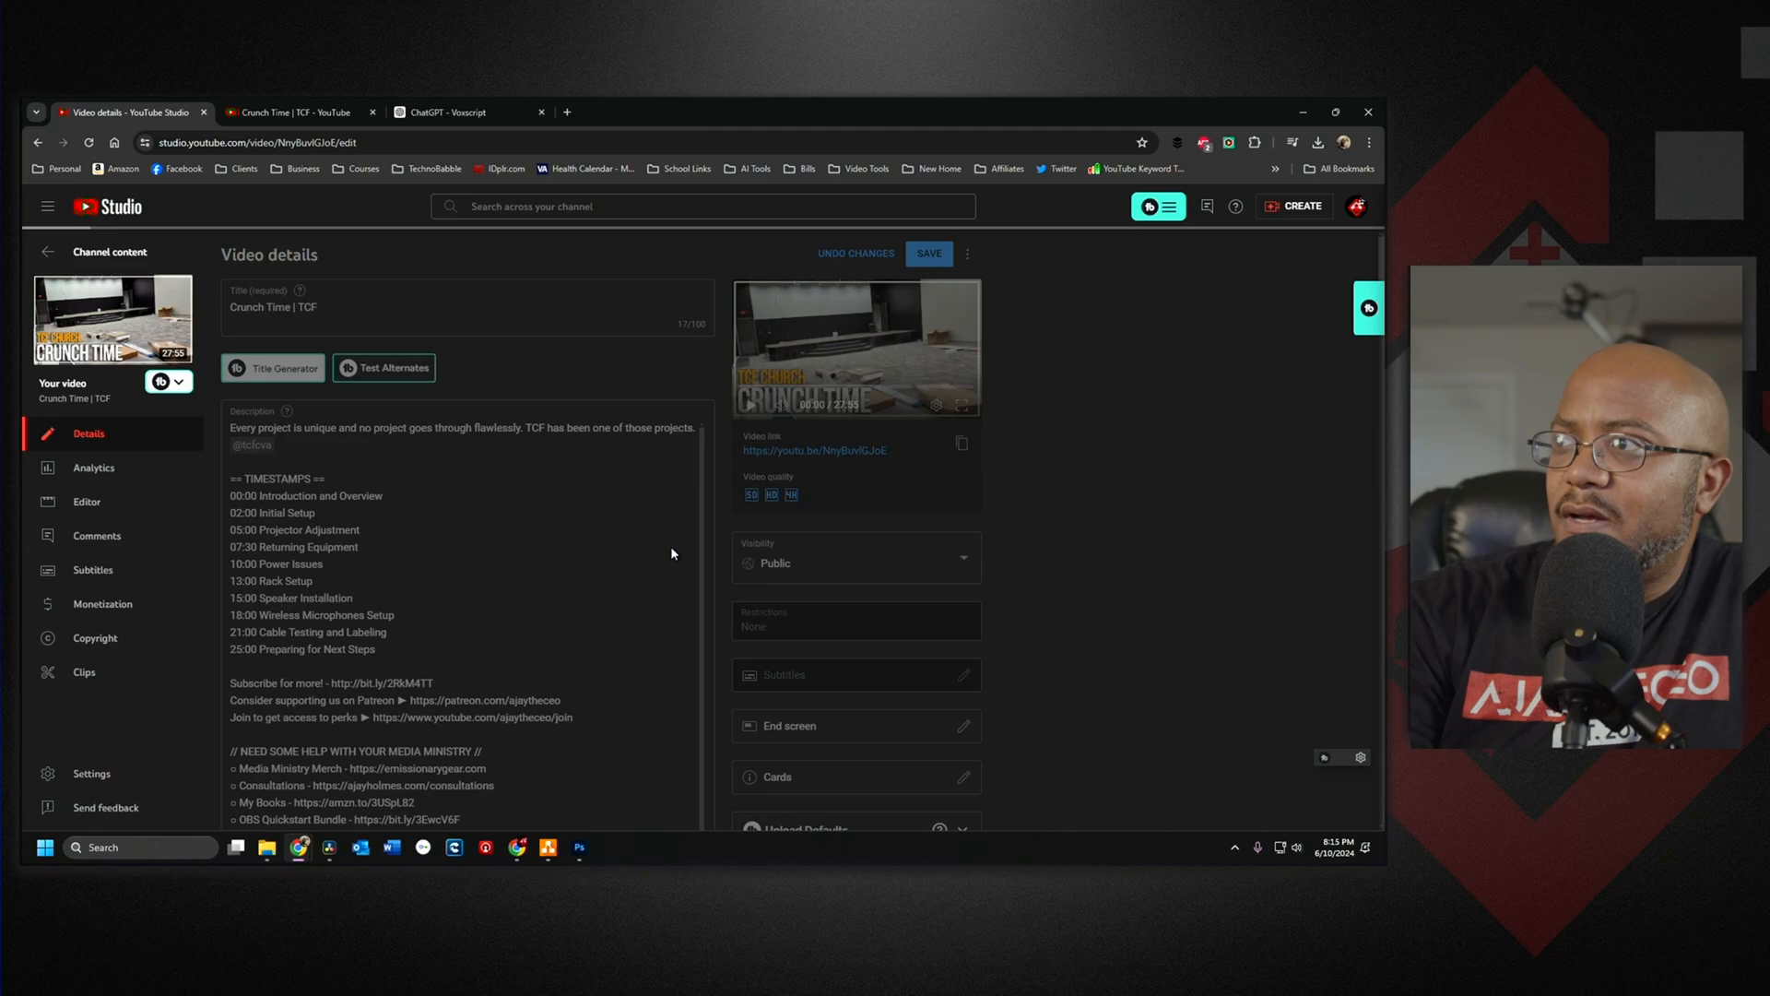
{"action": "left_click", "coordinate": [299, 113]}
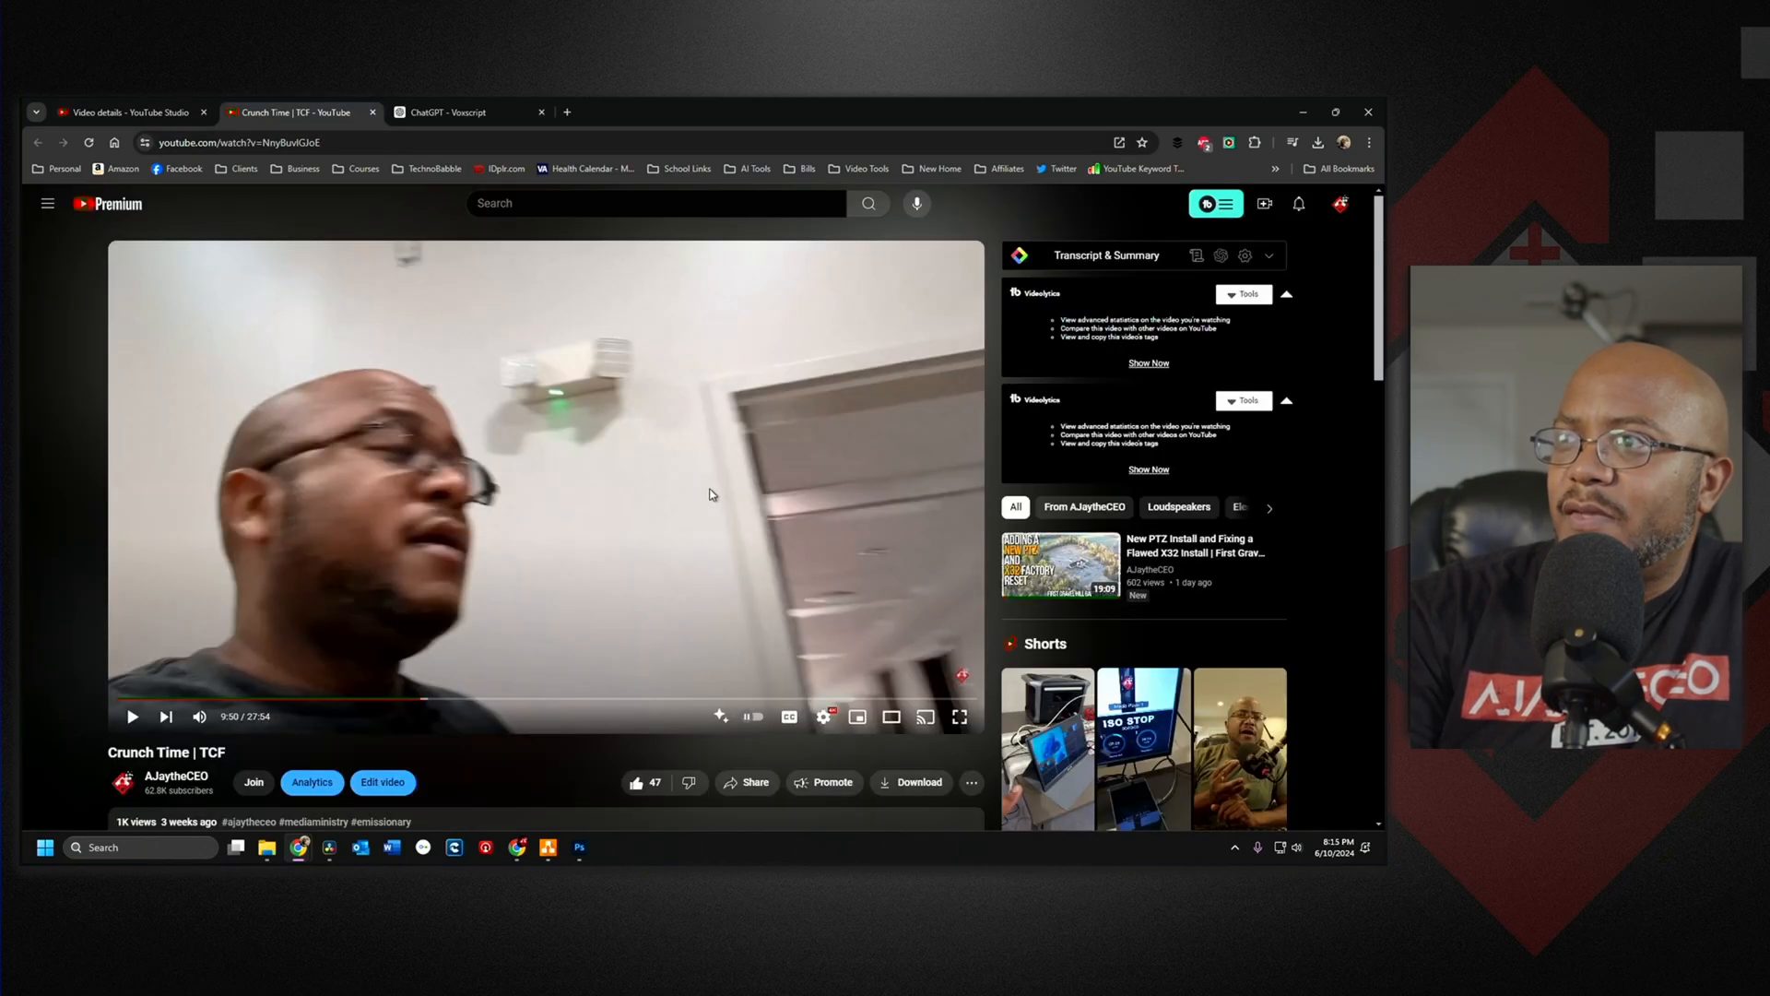
{"action": "left_click", "coordinate": [131, 715]}
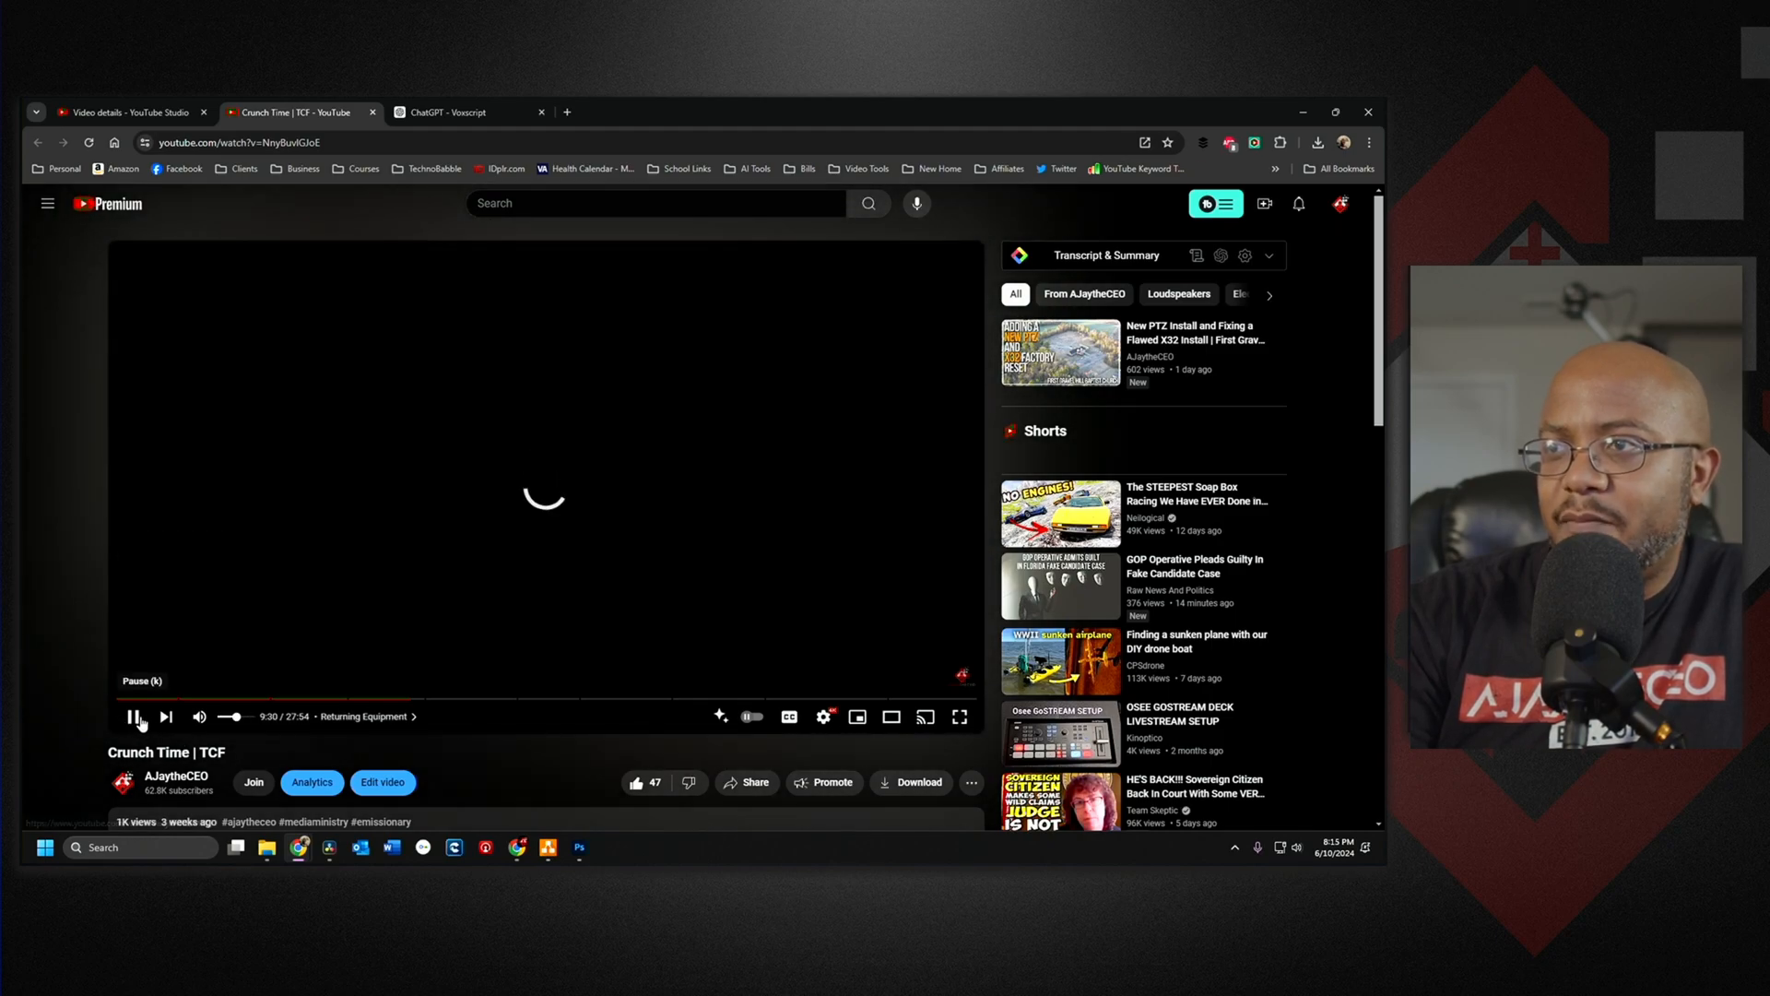
{"action": "left_click", "coordinate": [134, 715]}
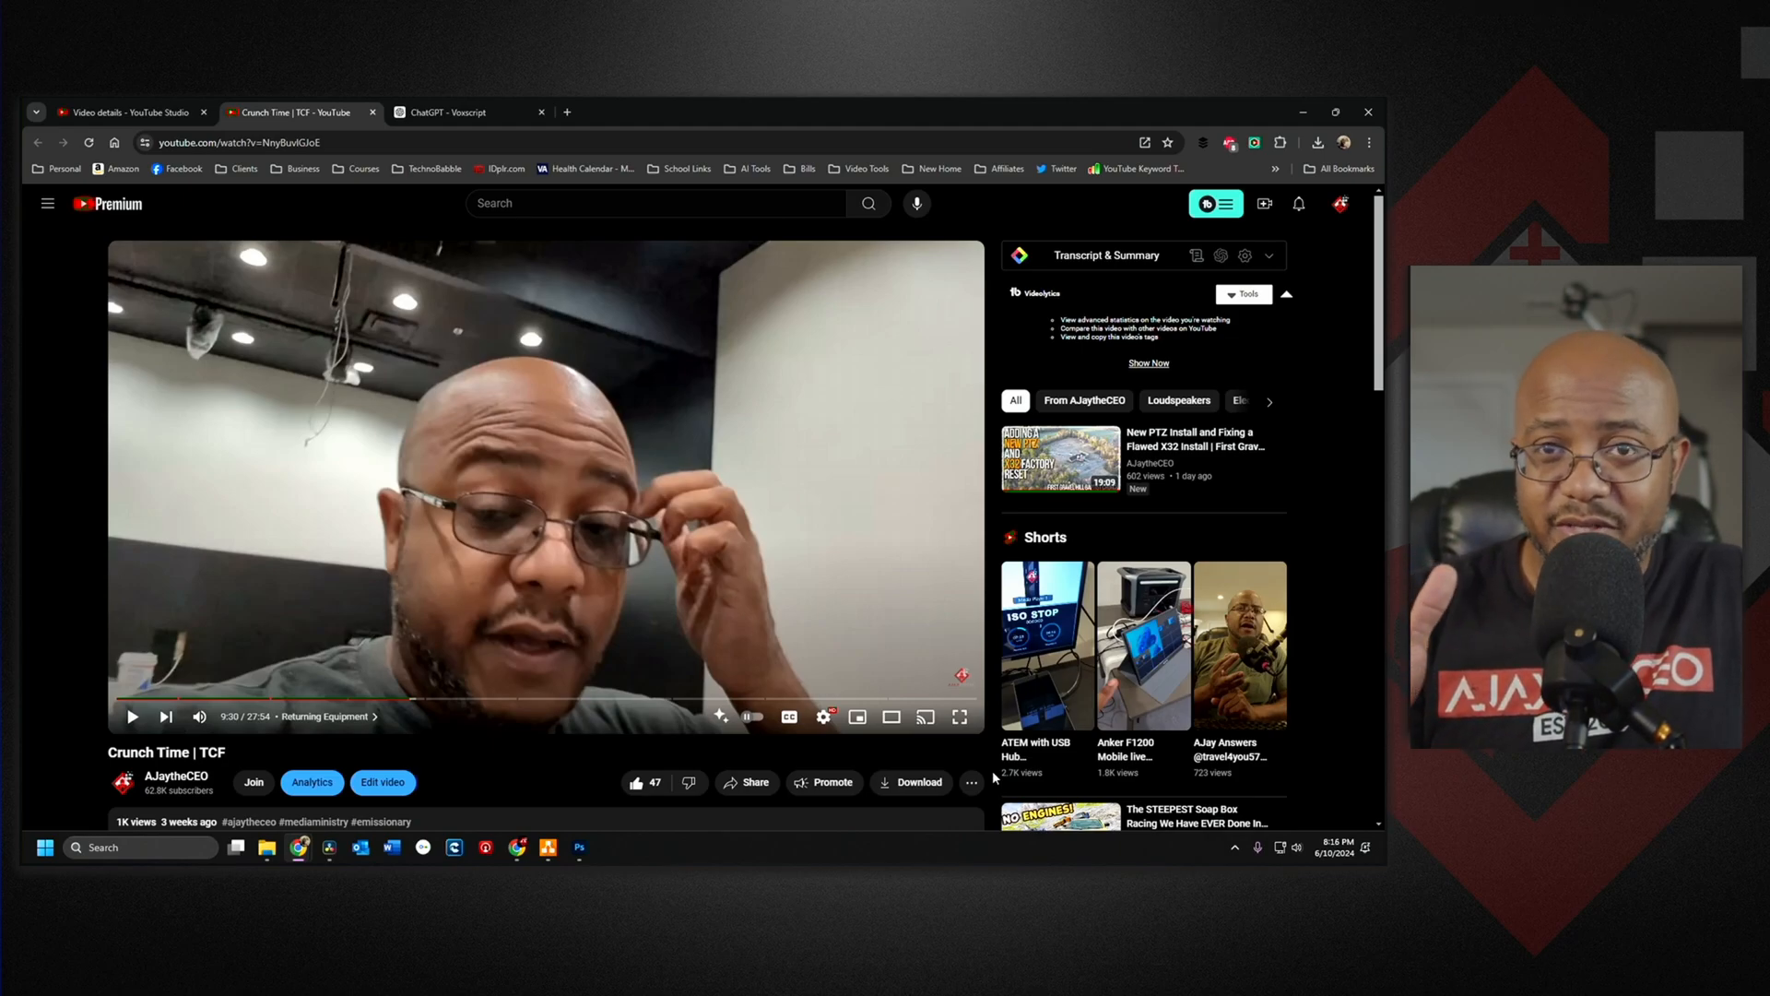
{"action": "mouse_move", "coordinate": [909, 574]}
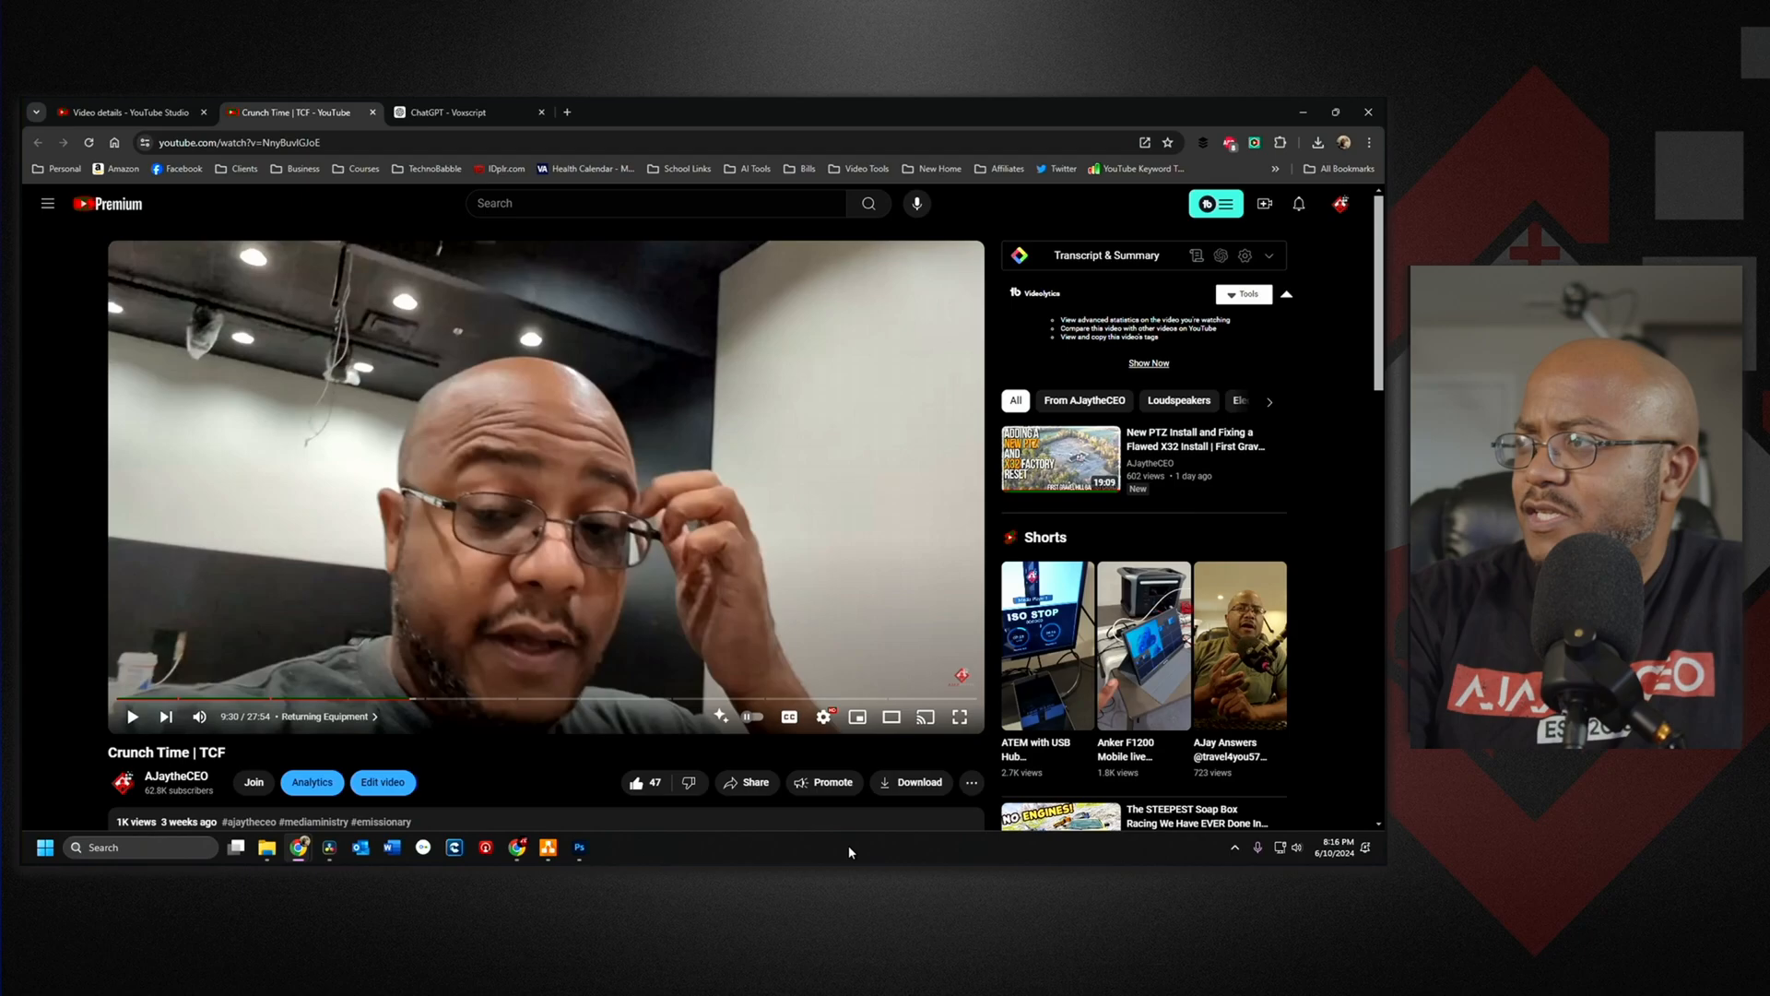
{"action": "scroll", "scroll_direction": "down", "scroll_amount": 3}
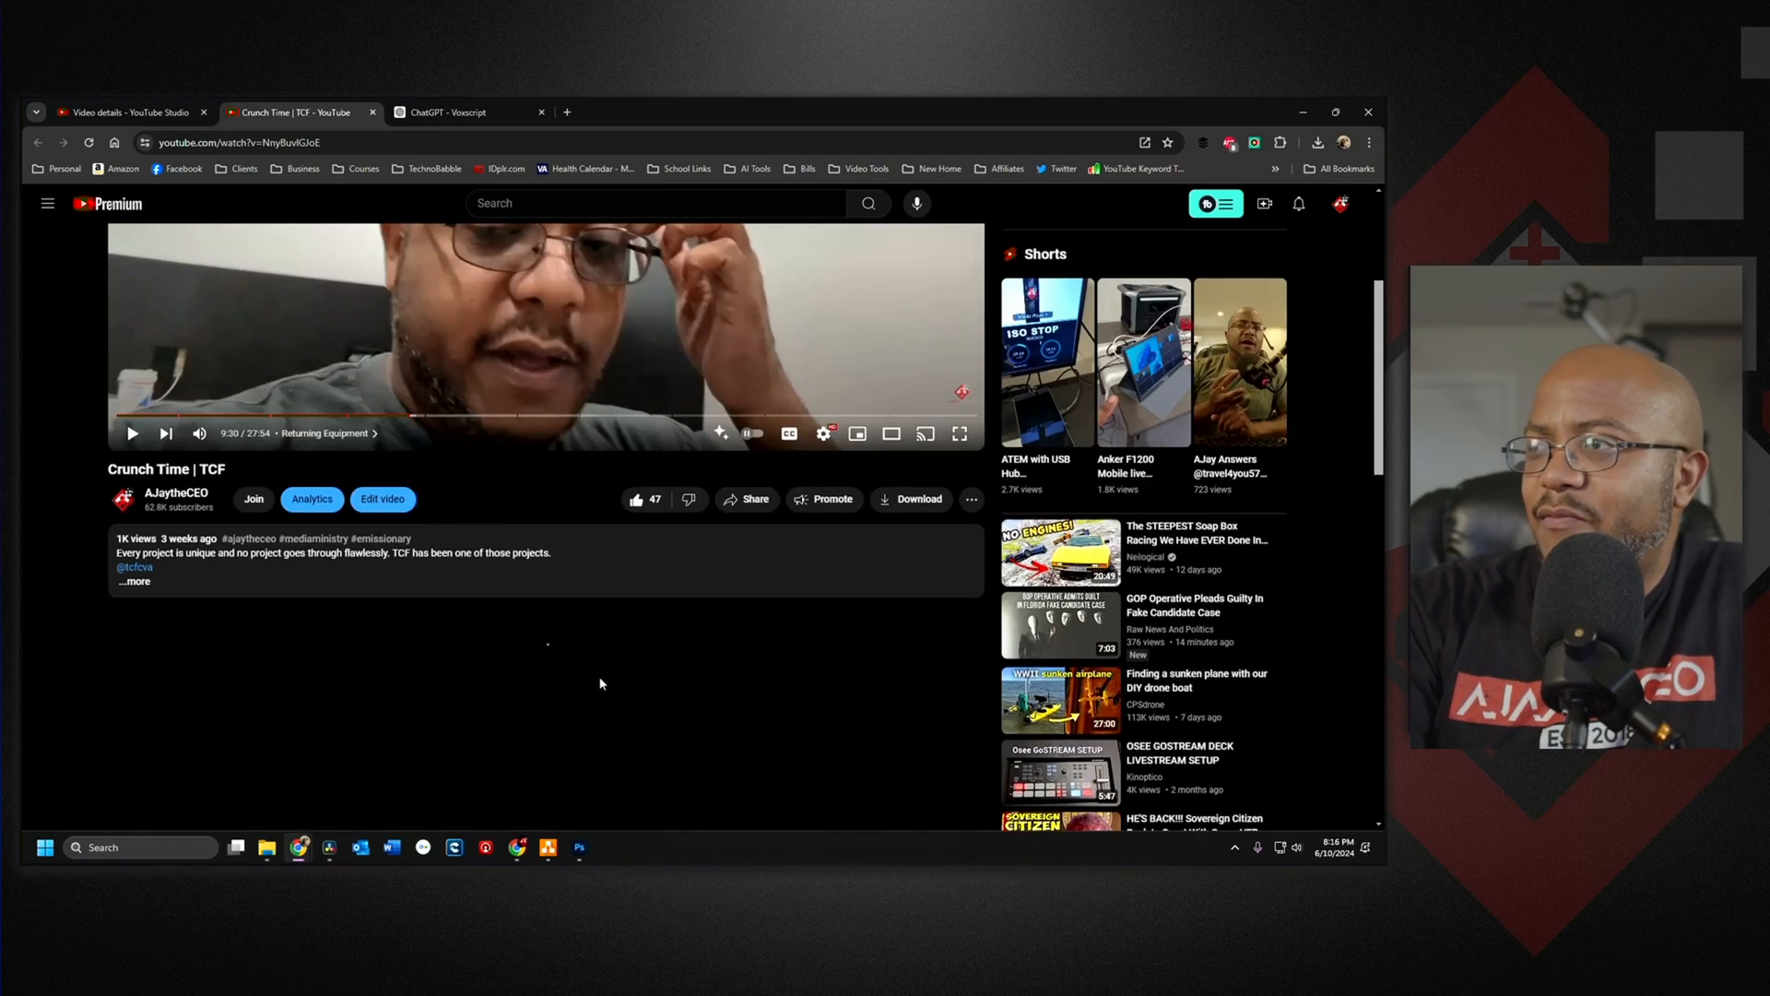
Expand the Crunch Time description and show the video's transcript panel
{"action": "left_click", "coordinate": [134, 581]}
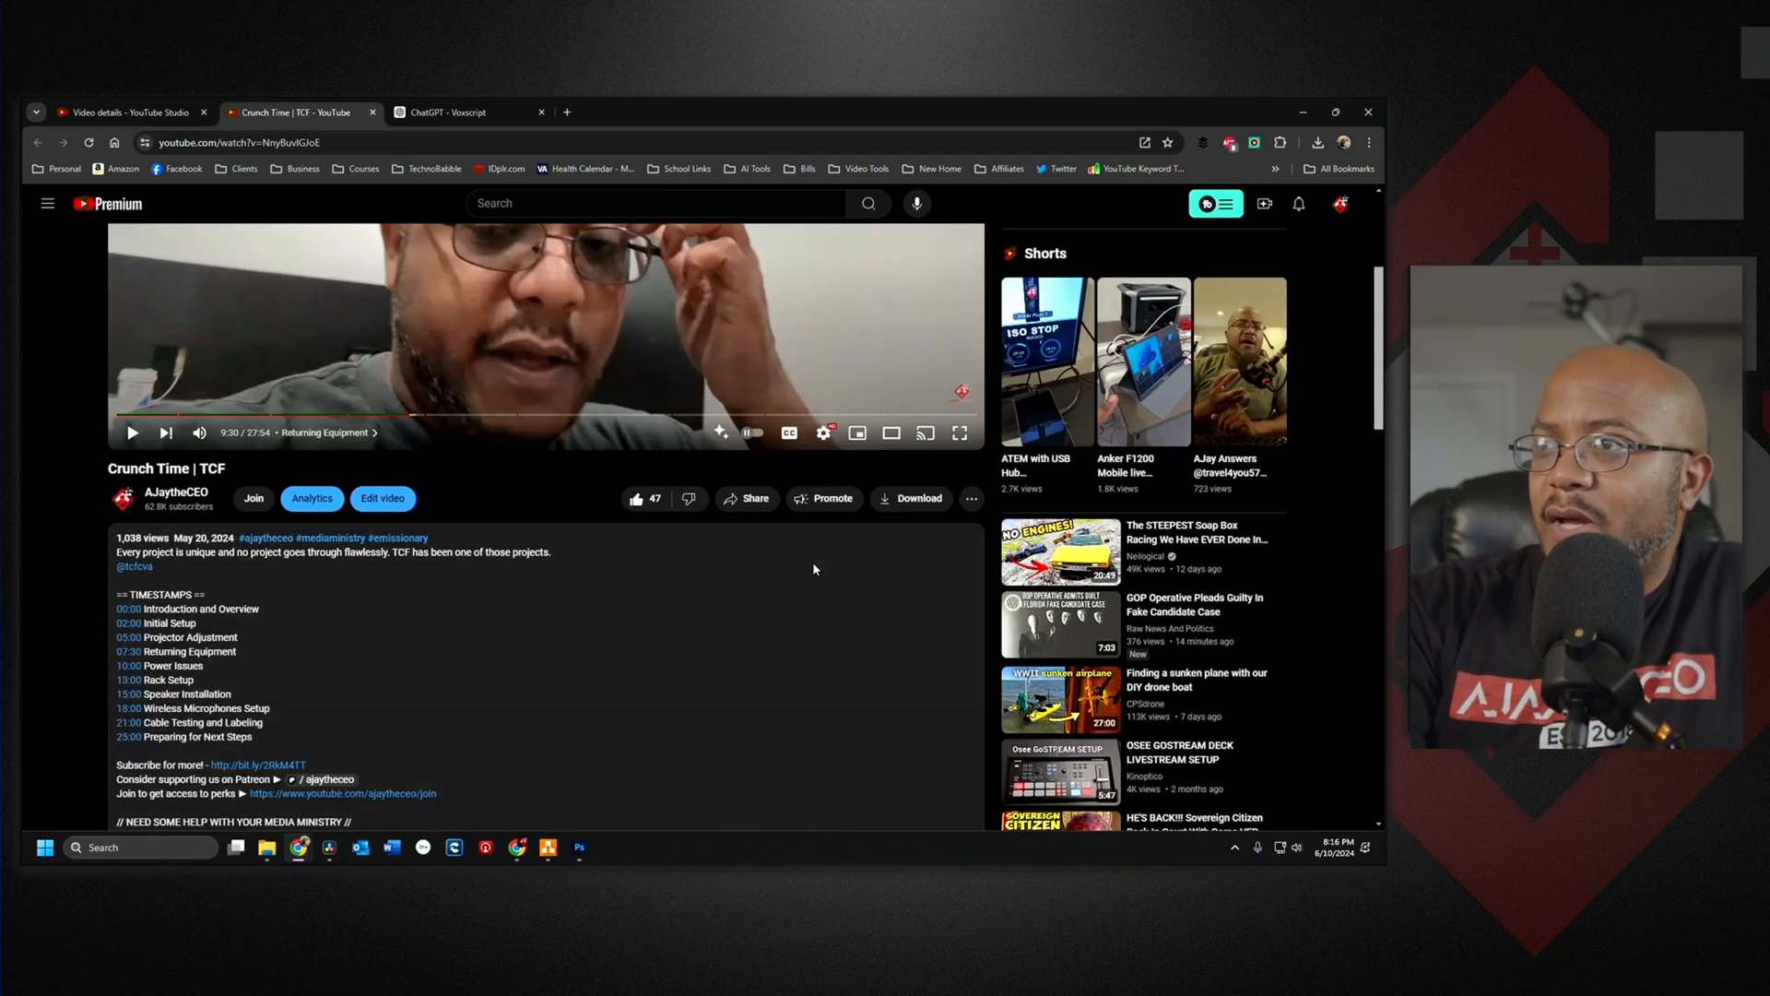
{"action": "scroll", "scroll_direction": "down", "scroll_amount": 3}
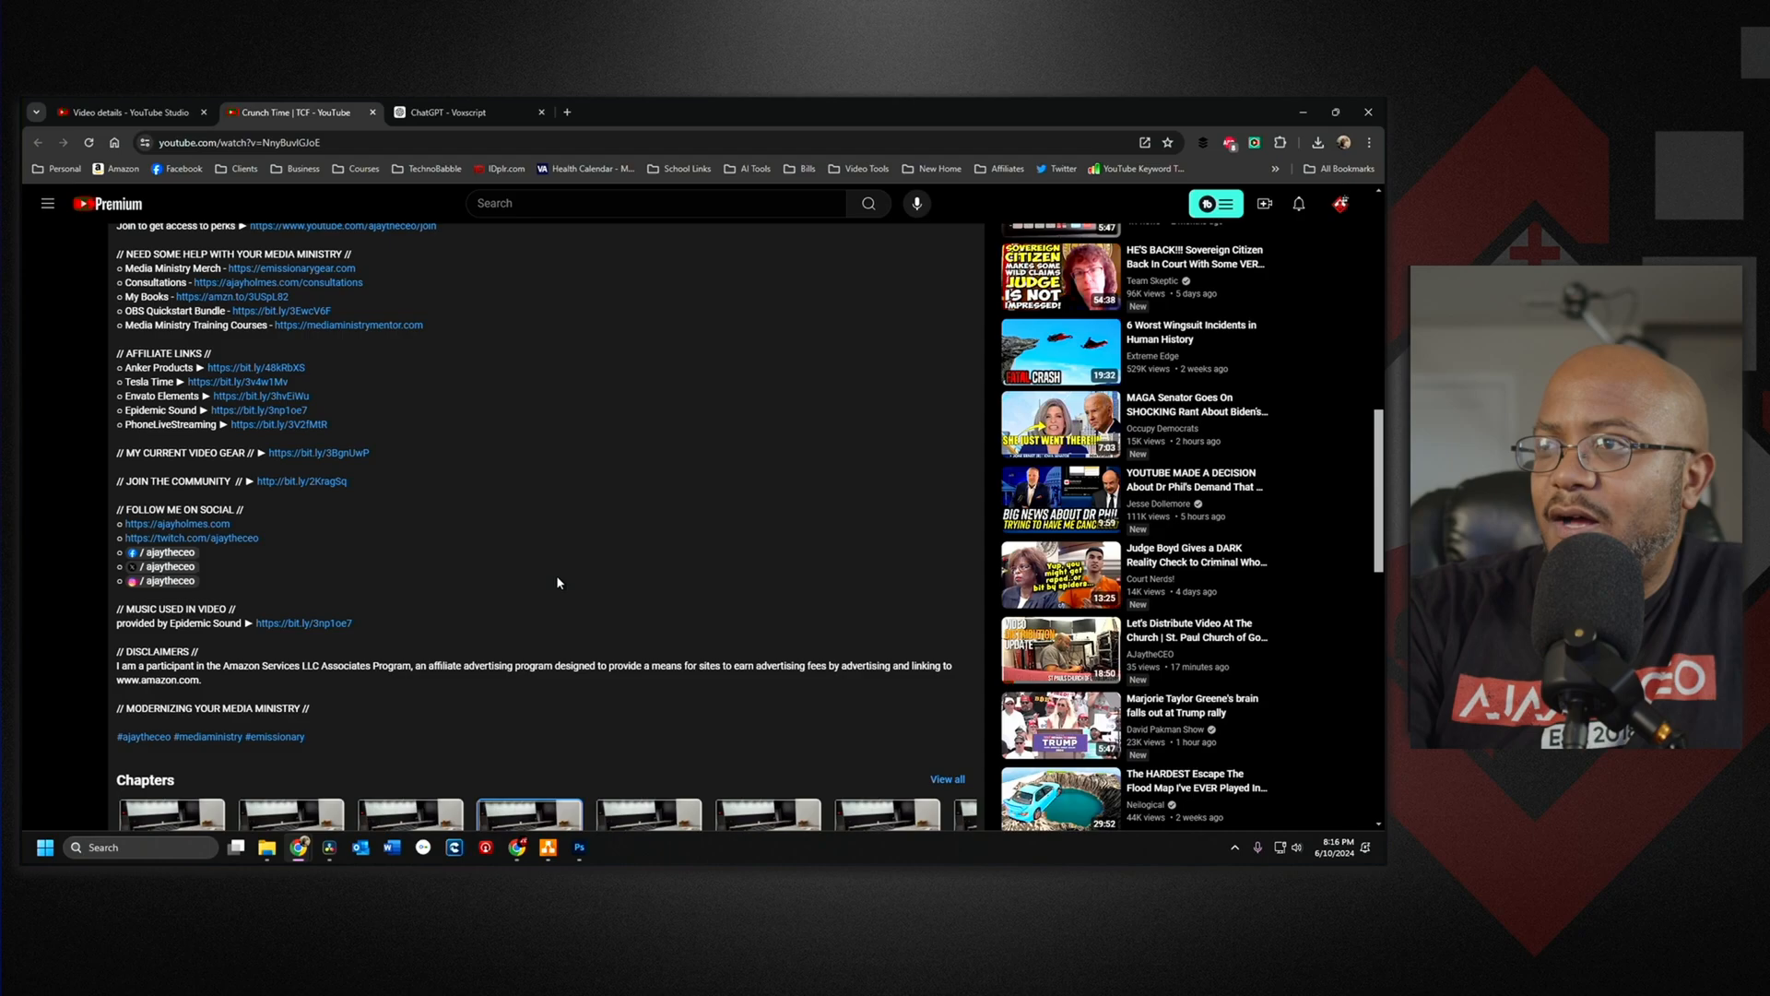
{"action": "scroll", "scroll_direction": "down", "scroll_amount": 3}
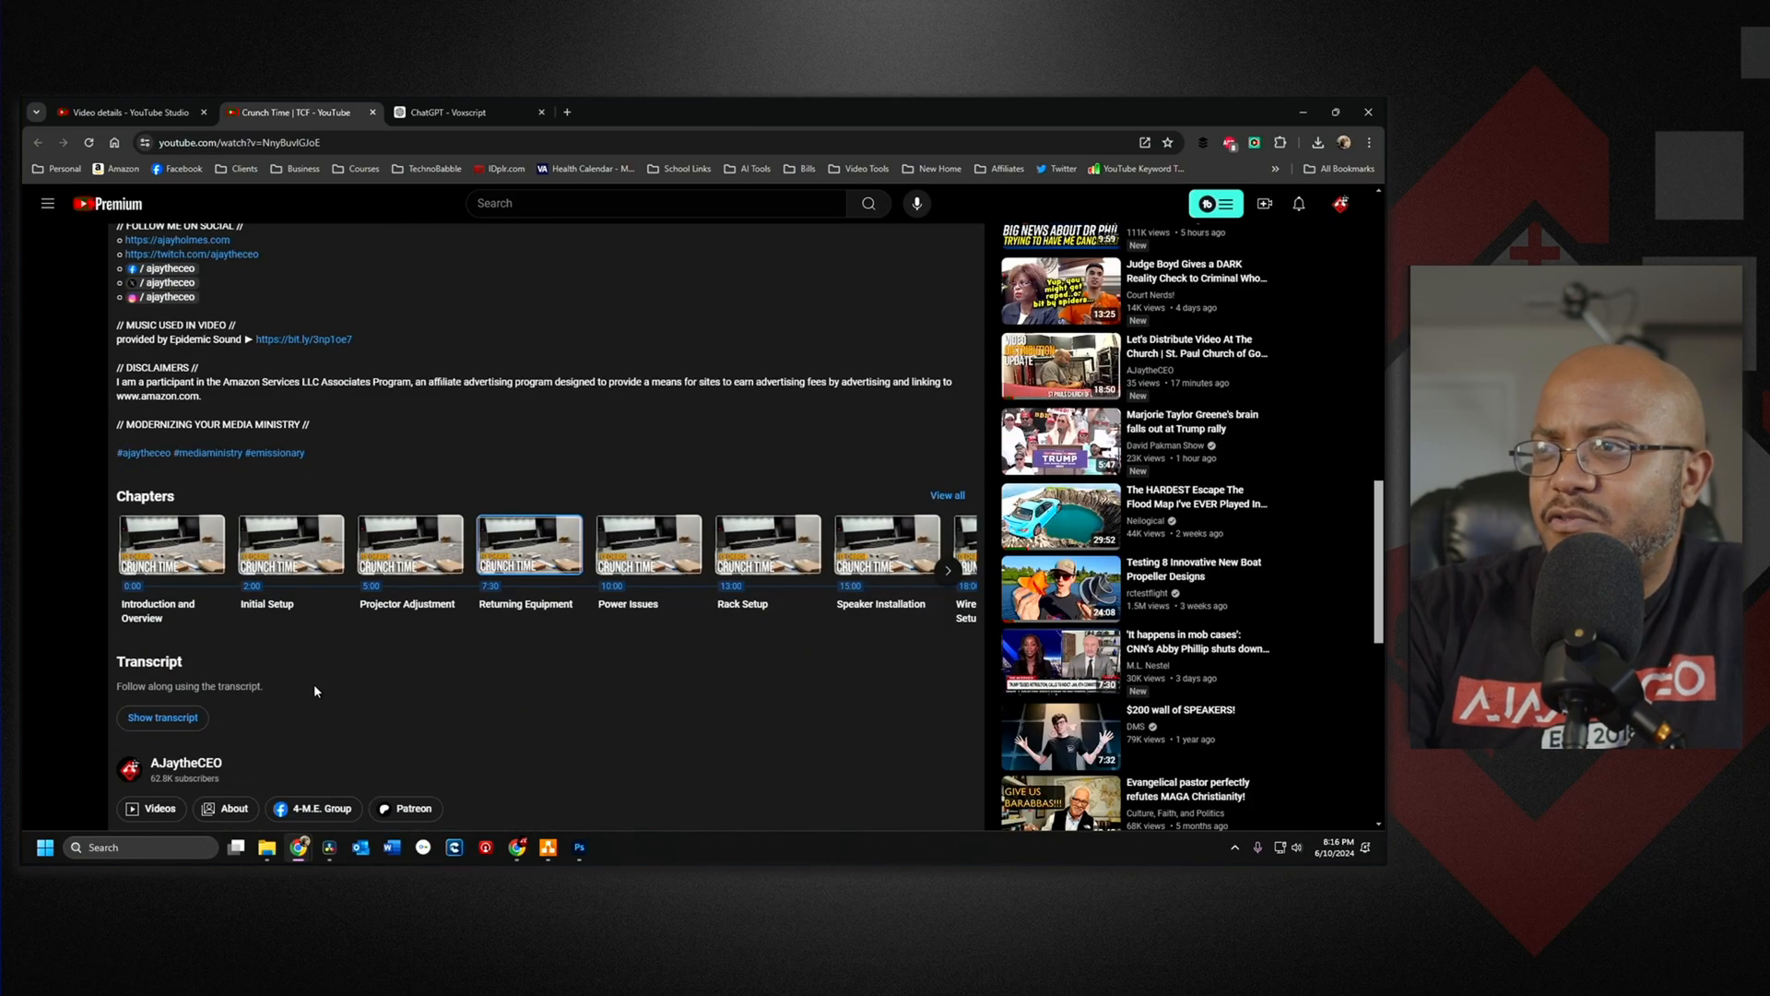
{"action": "left_click", "coordinate": [162, 717]}
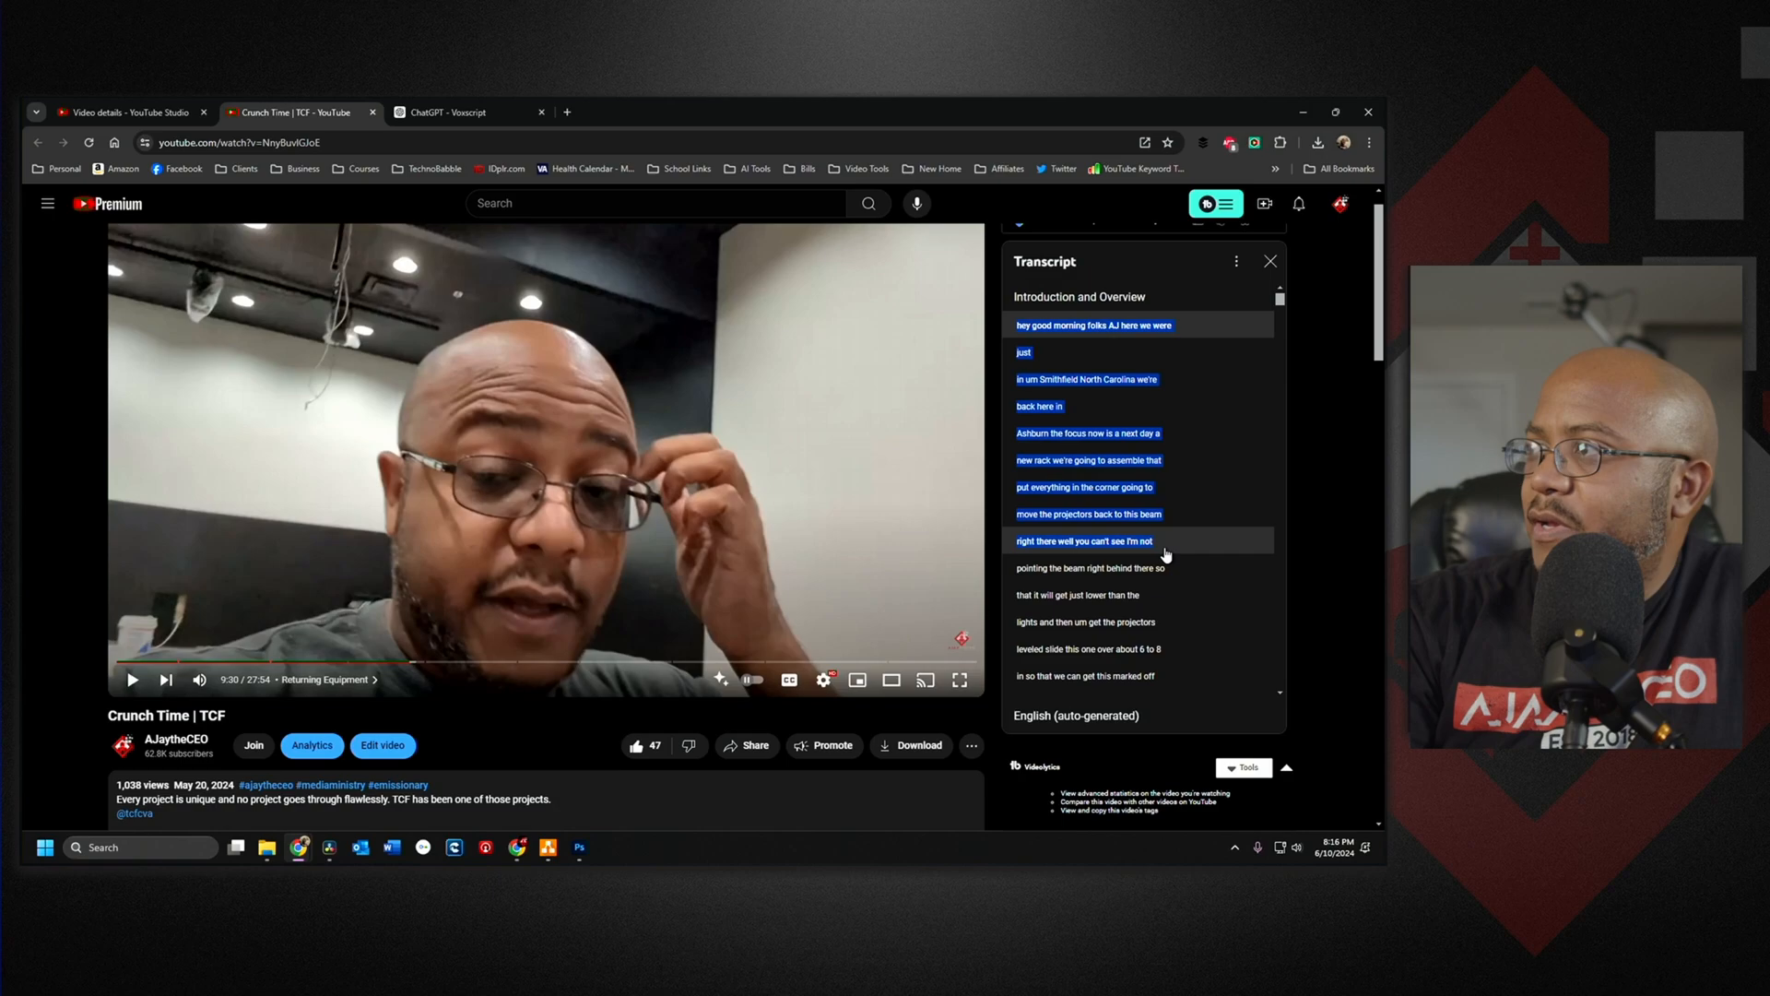
Scroll the transcript to its closing [Music] line to extend the selection
{"action": "scroll", "scroll_direction": "down", "scroll_amount": 3}
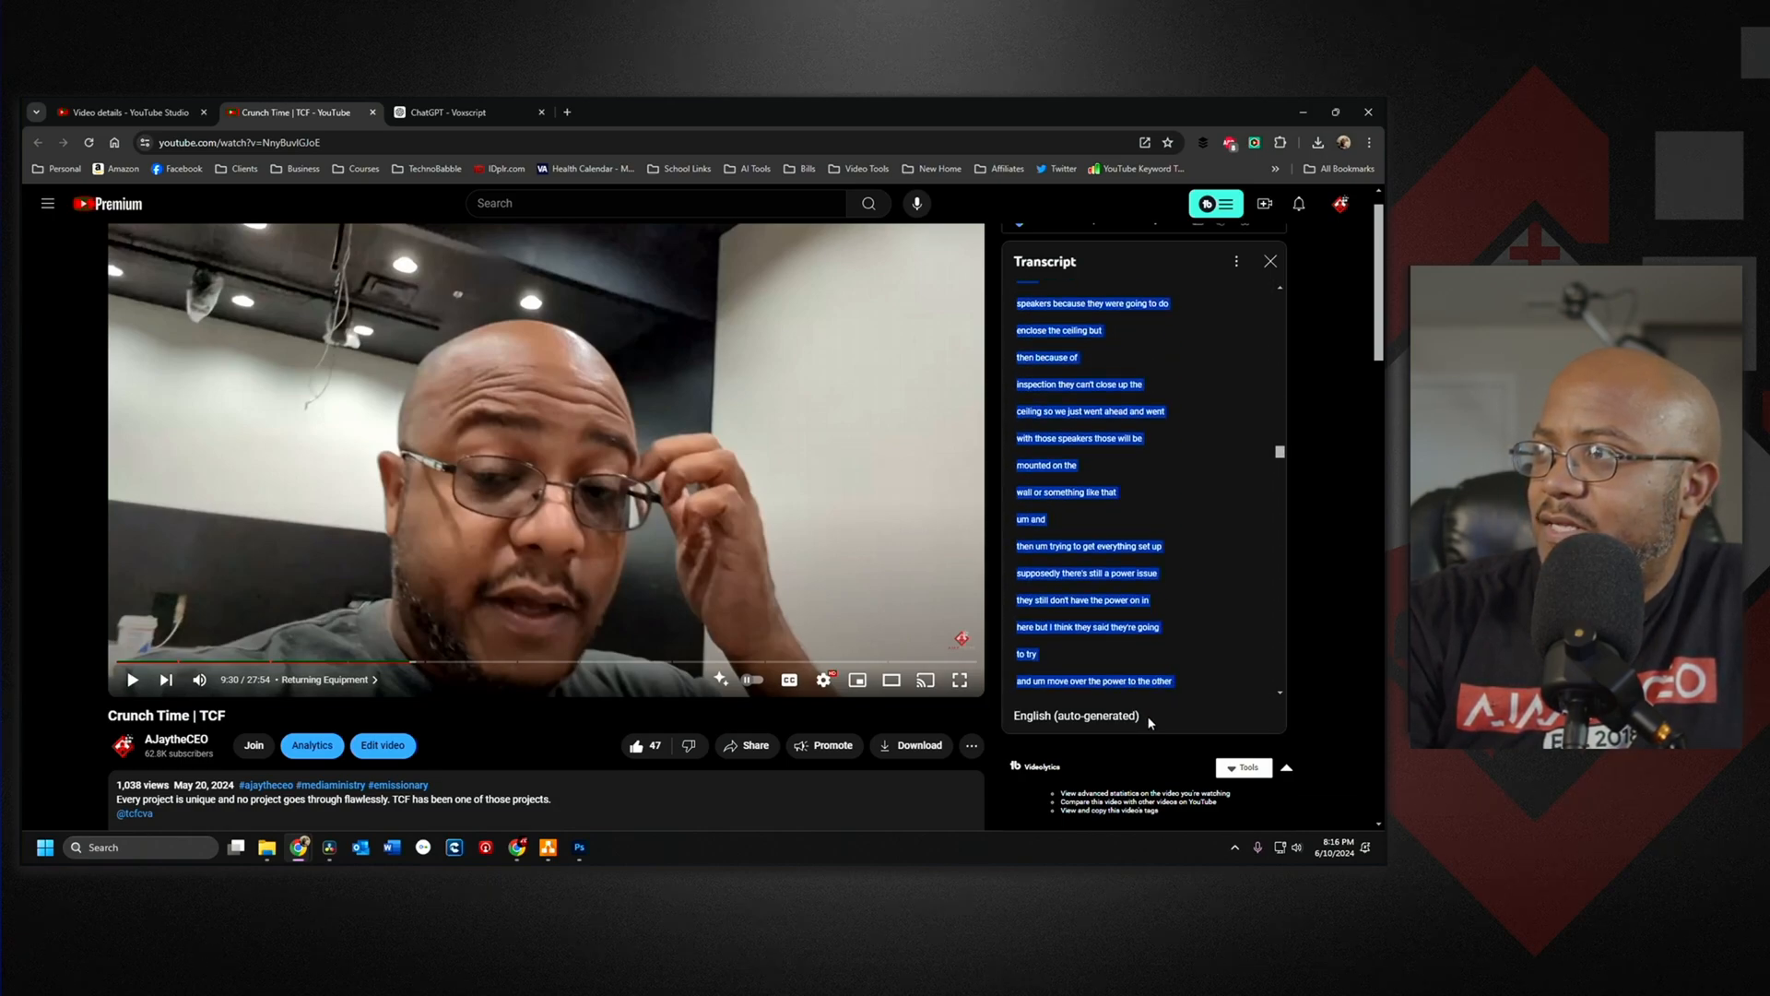
{"action": "scroll", "scroll_direction": "down", "scroll_amount": 3}
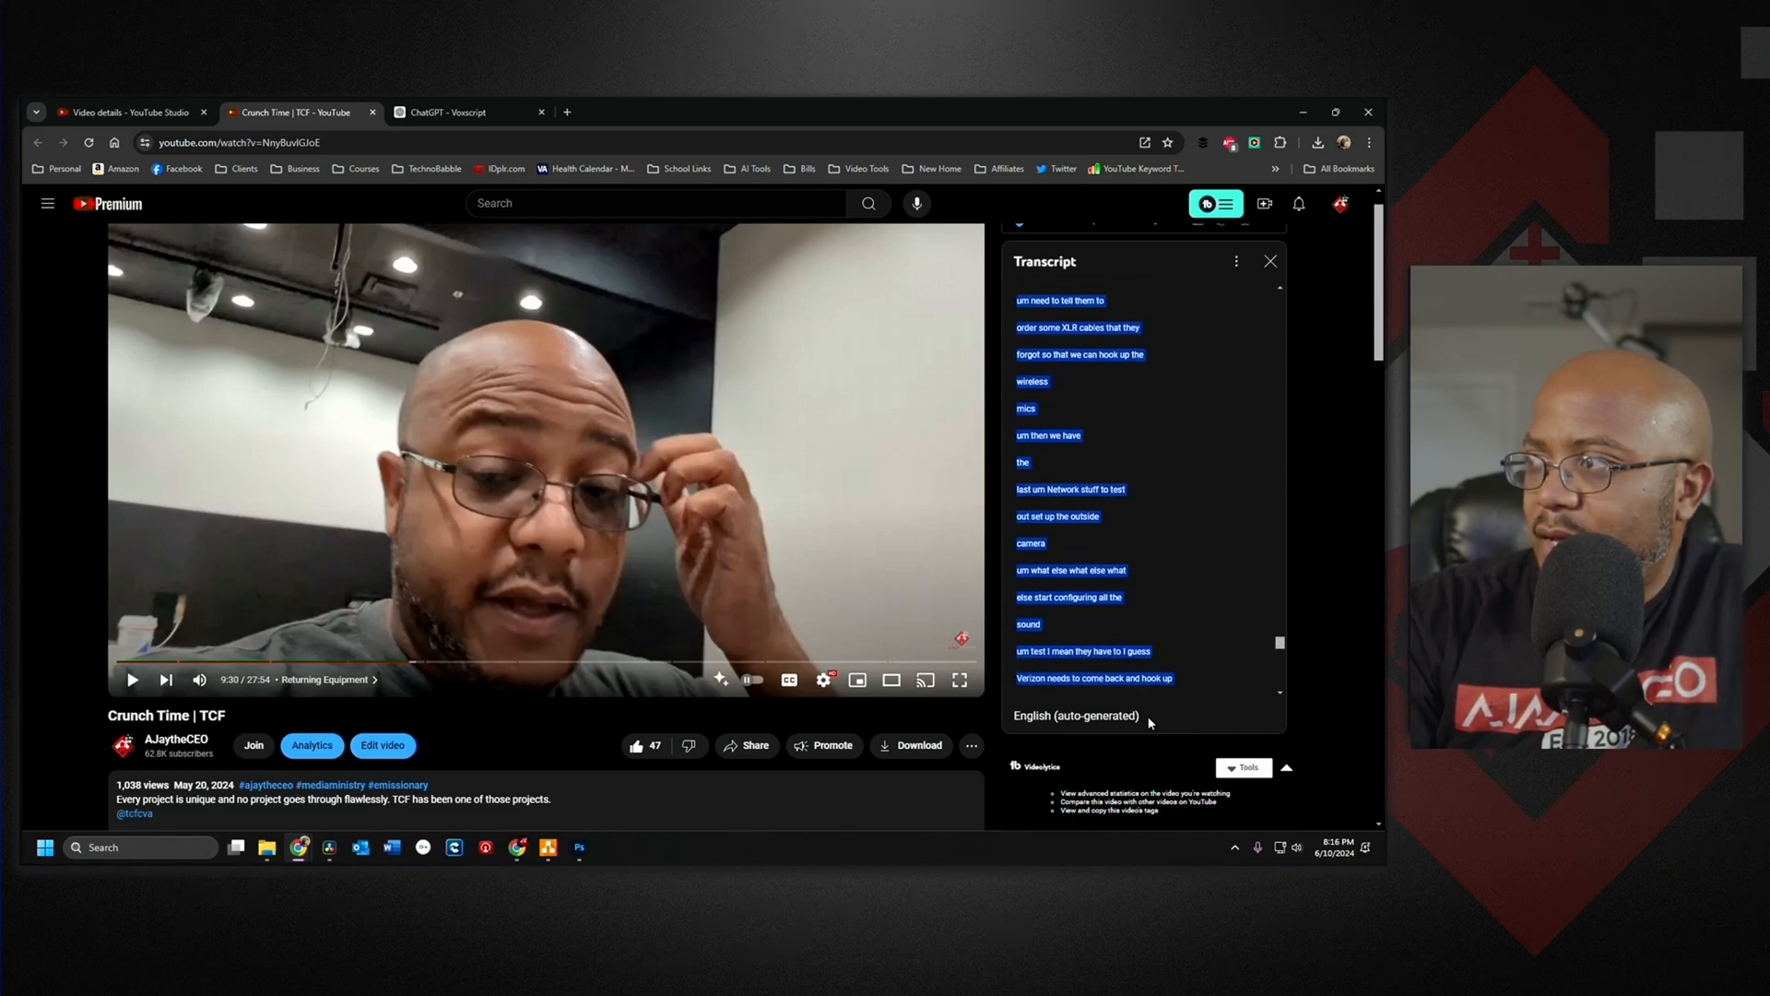
{"action": "scroll", "scroll_direction": "down", "scroll_amount": 3}
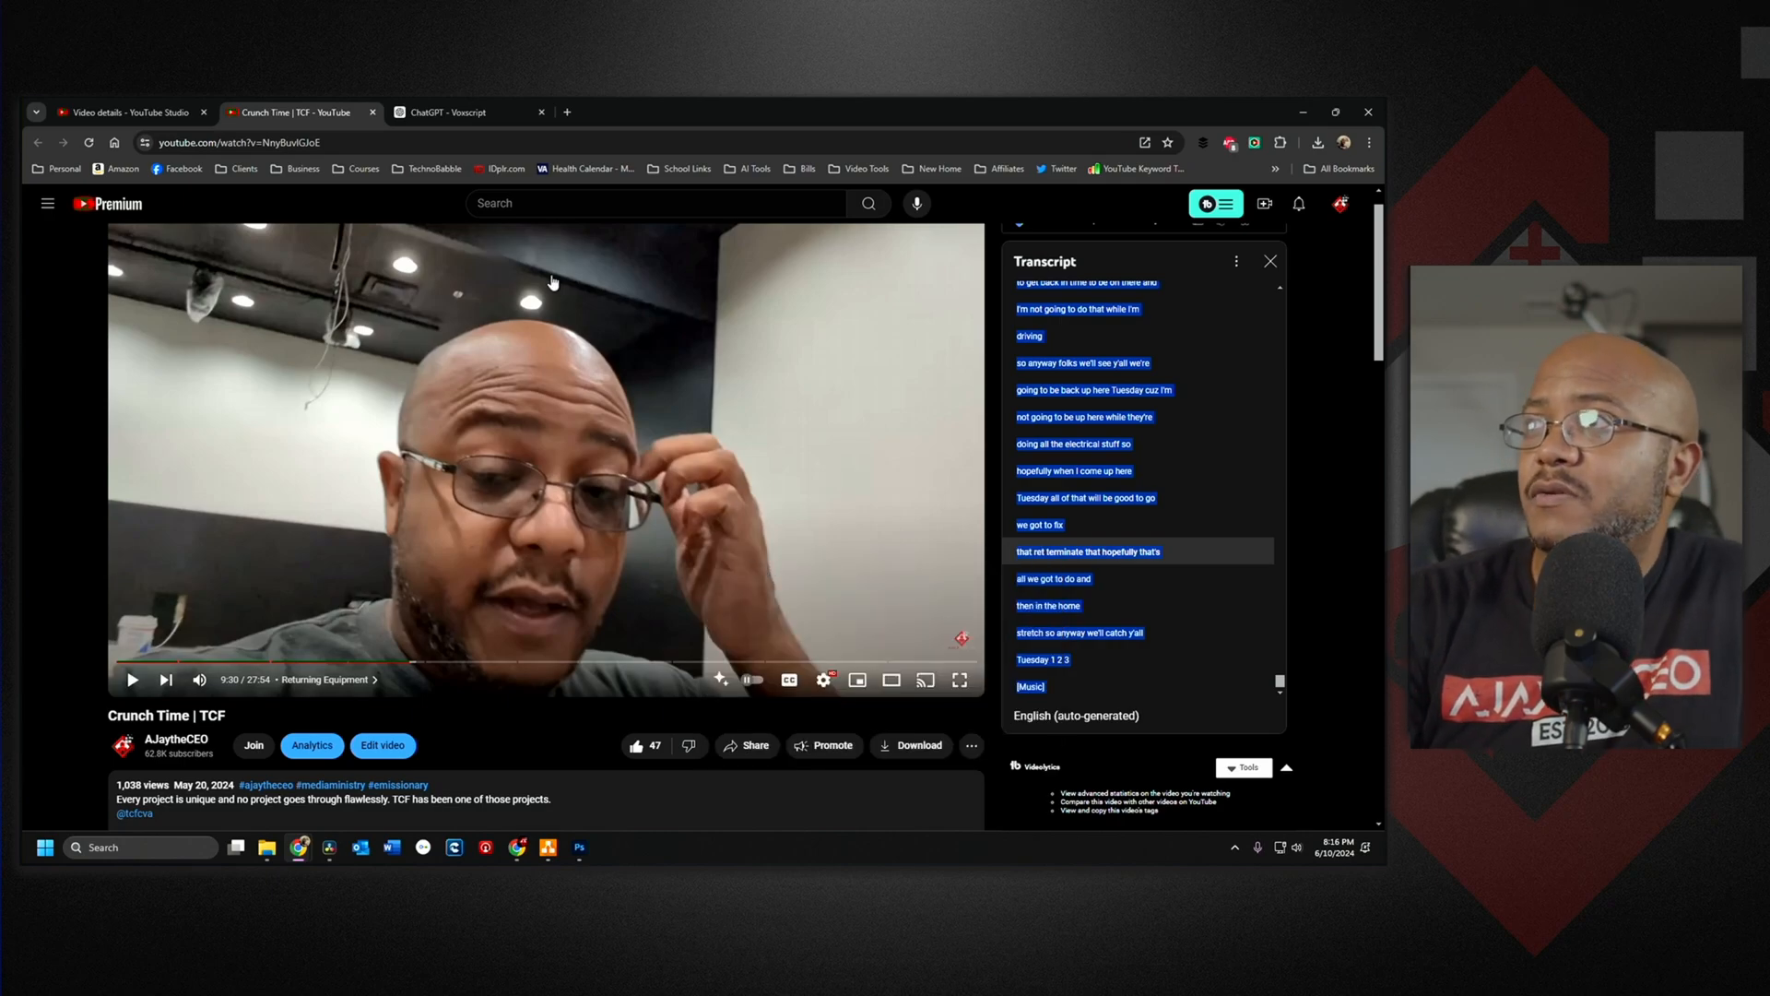
In a new ChatGPT chat, write 'PLEASE SUMMAERIZE THIS TEXT' ahead of the pasted transcript
{"action": "left_click", "coordinate": [463, 113]}
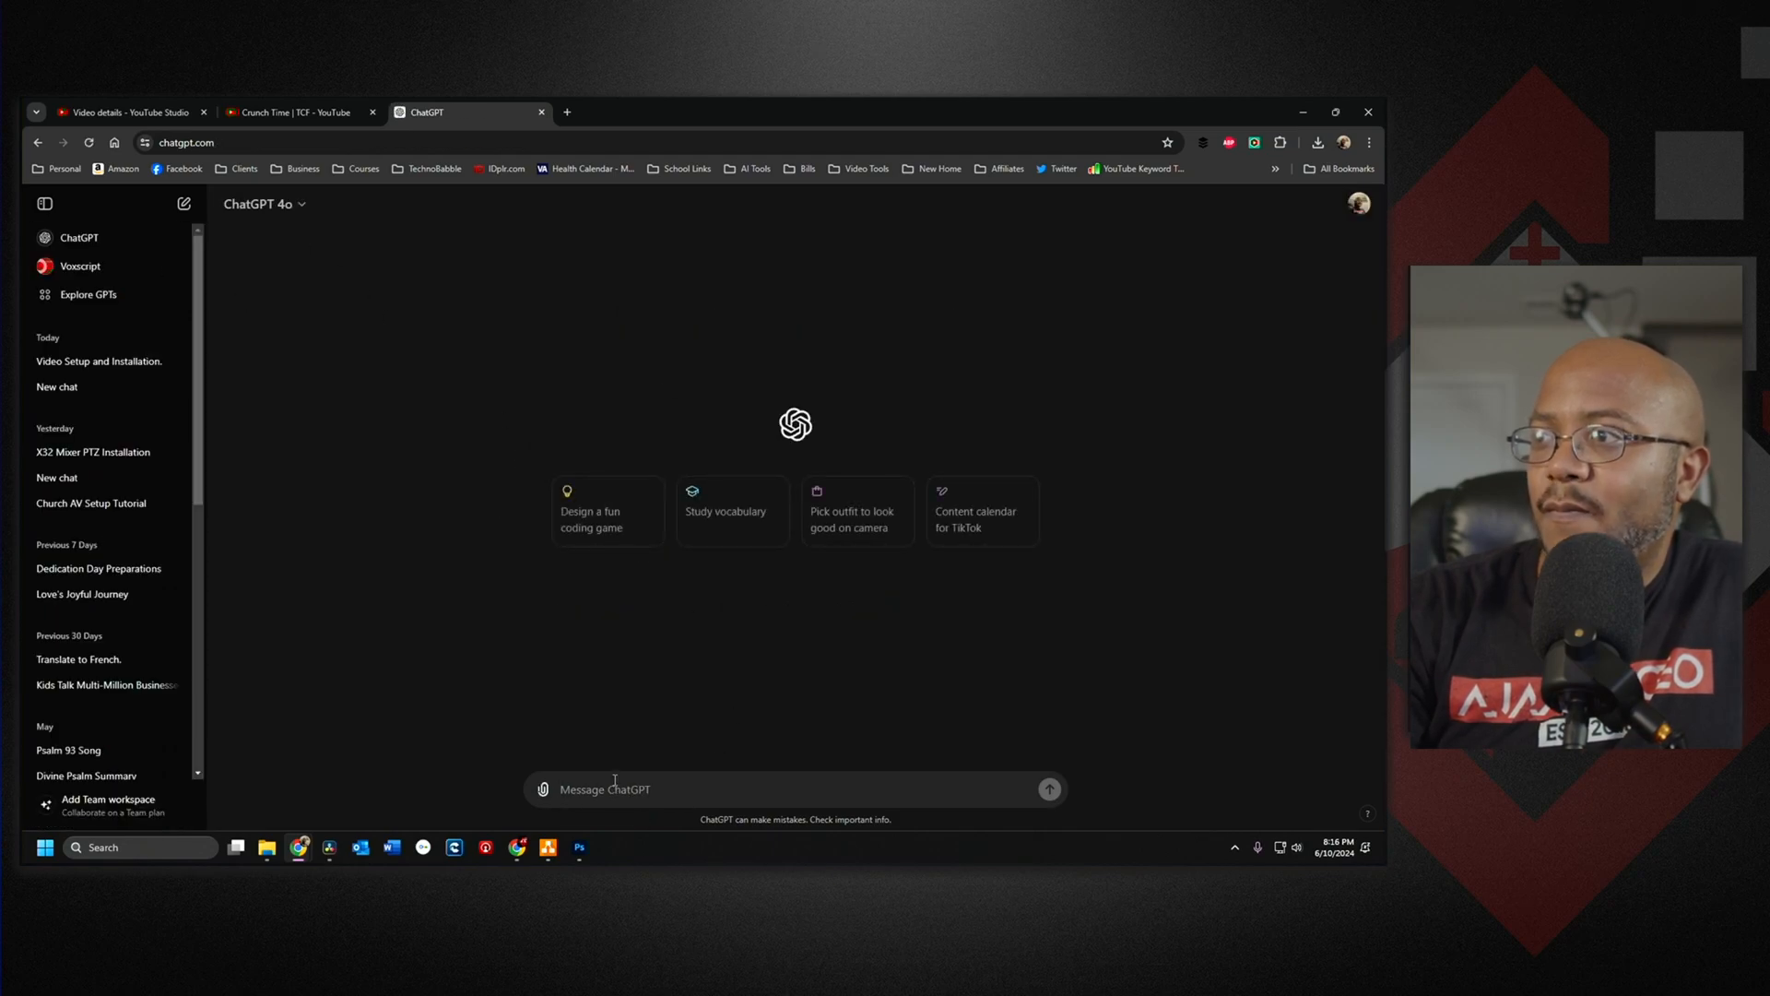
{"action": "type", "text": "H"}
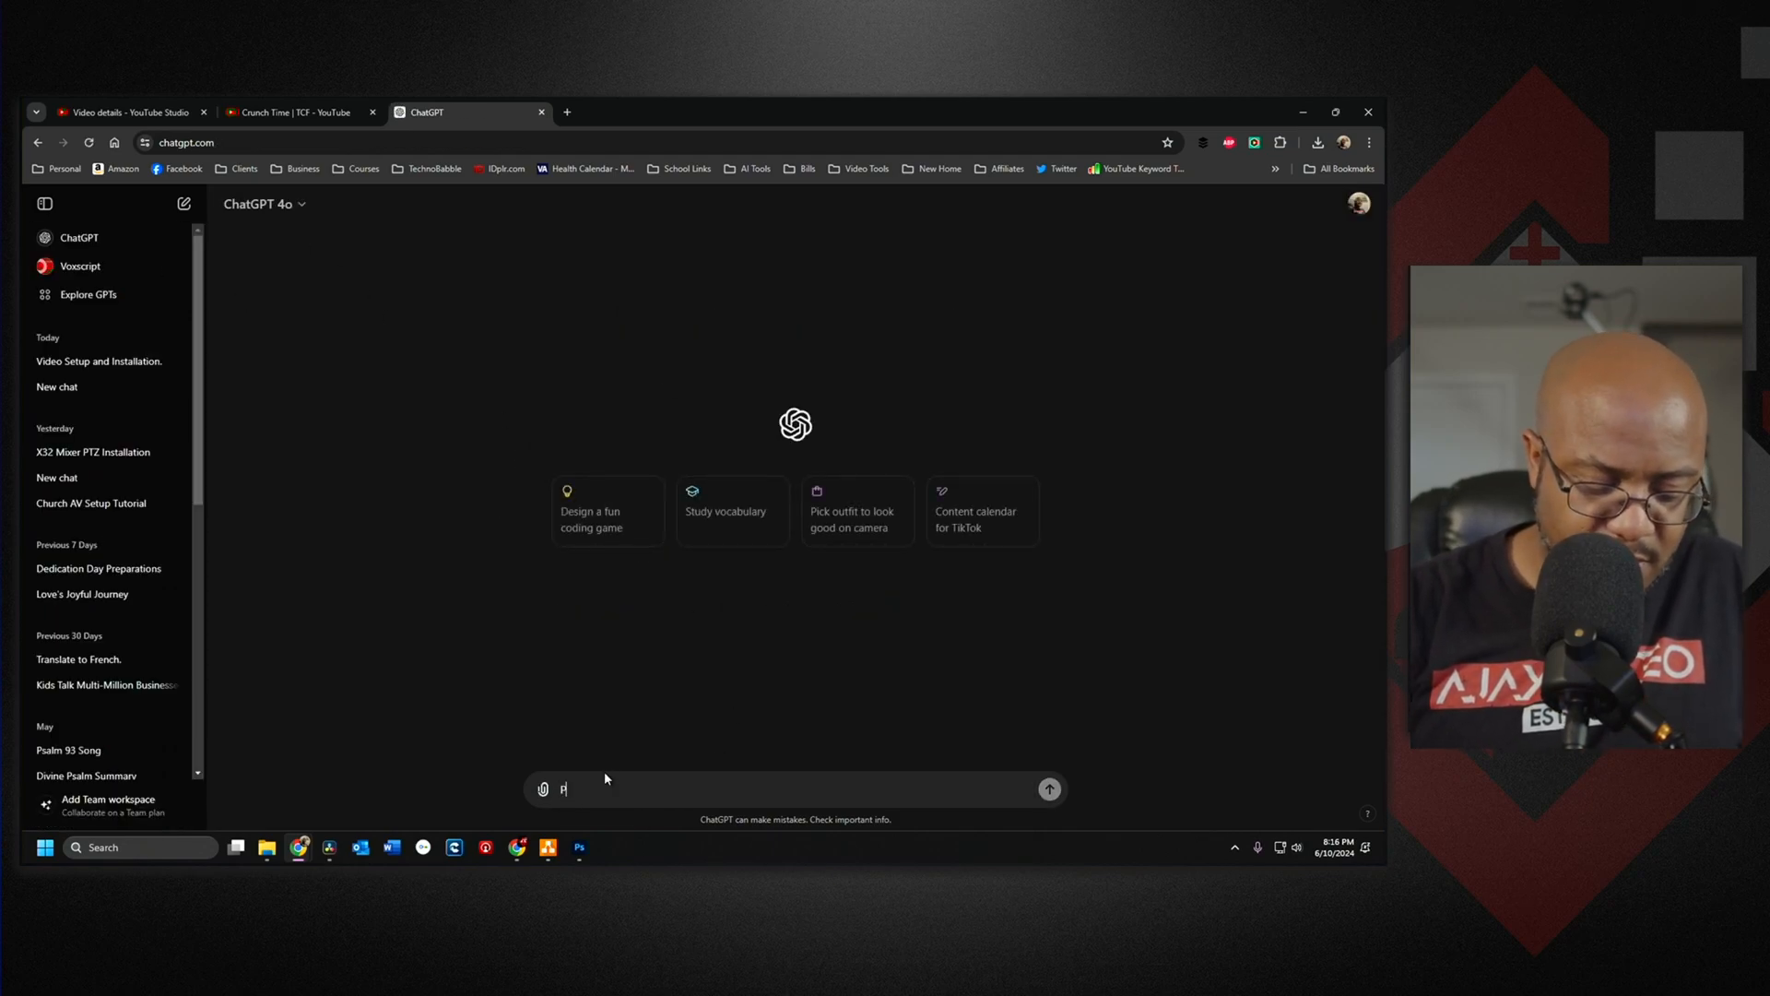
{"action": "type", "text": "PLEASE SUMMA"}
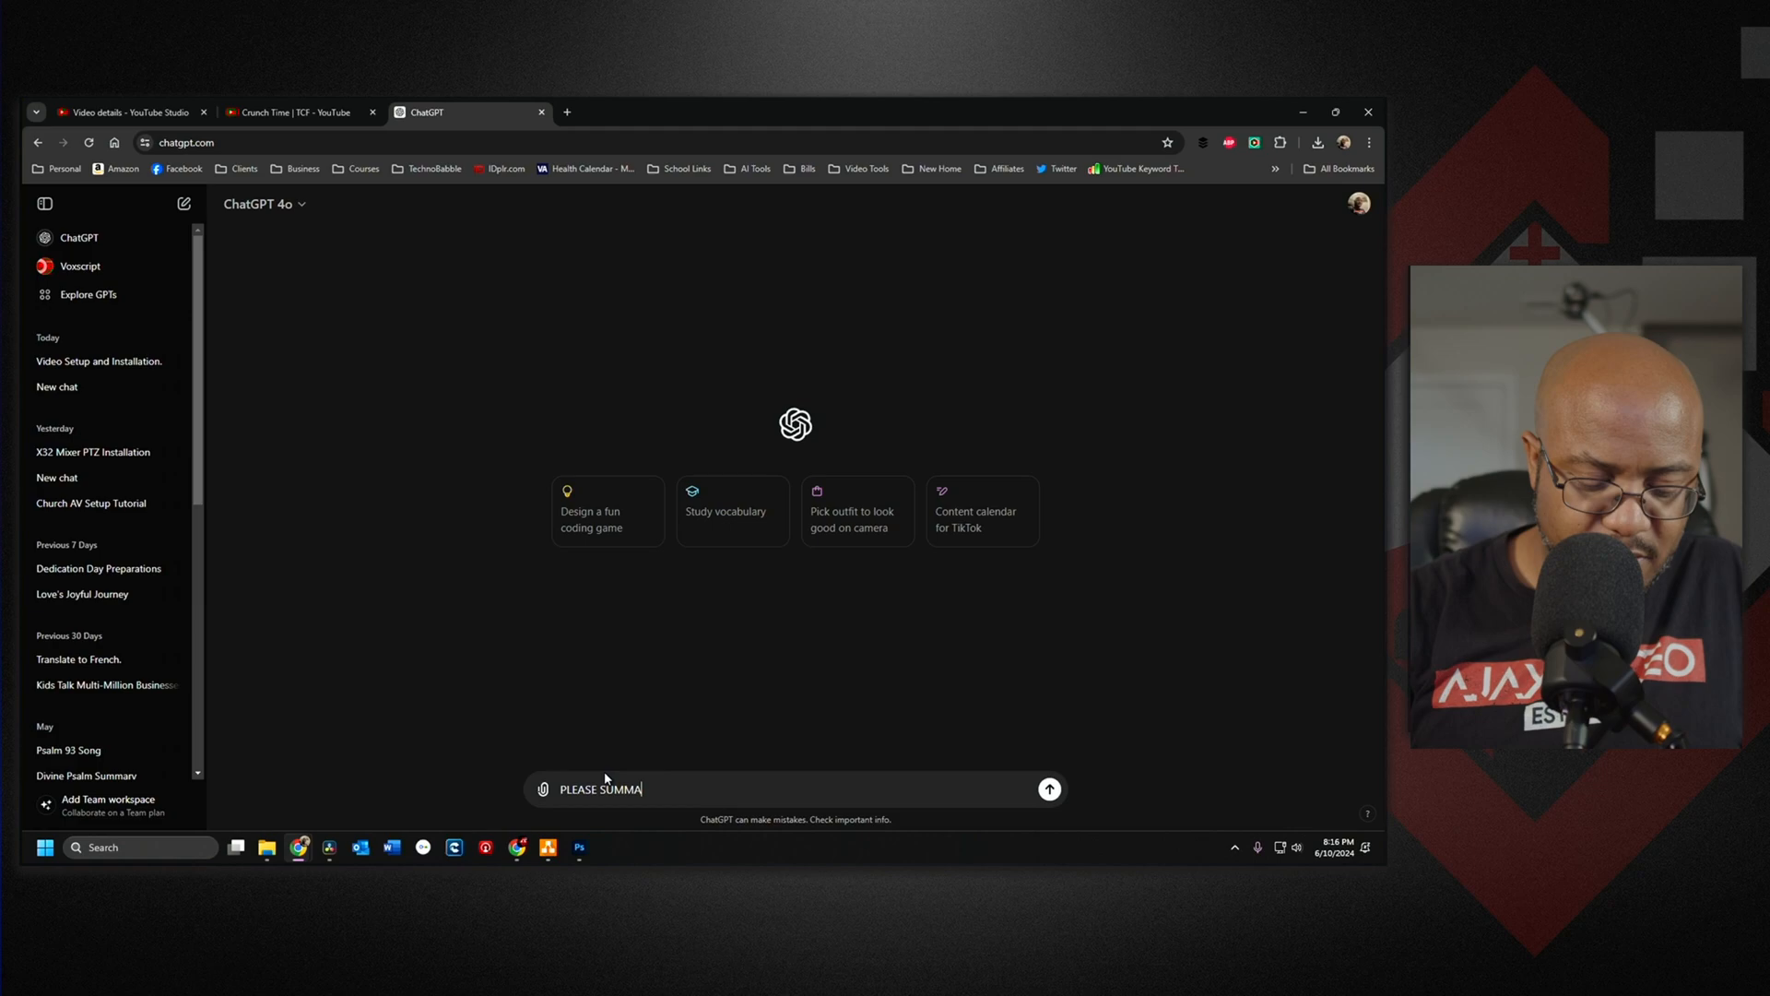
{"action": "type", "text": "RIZE T"}
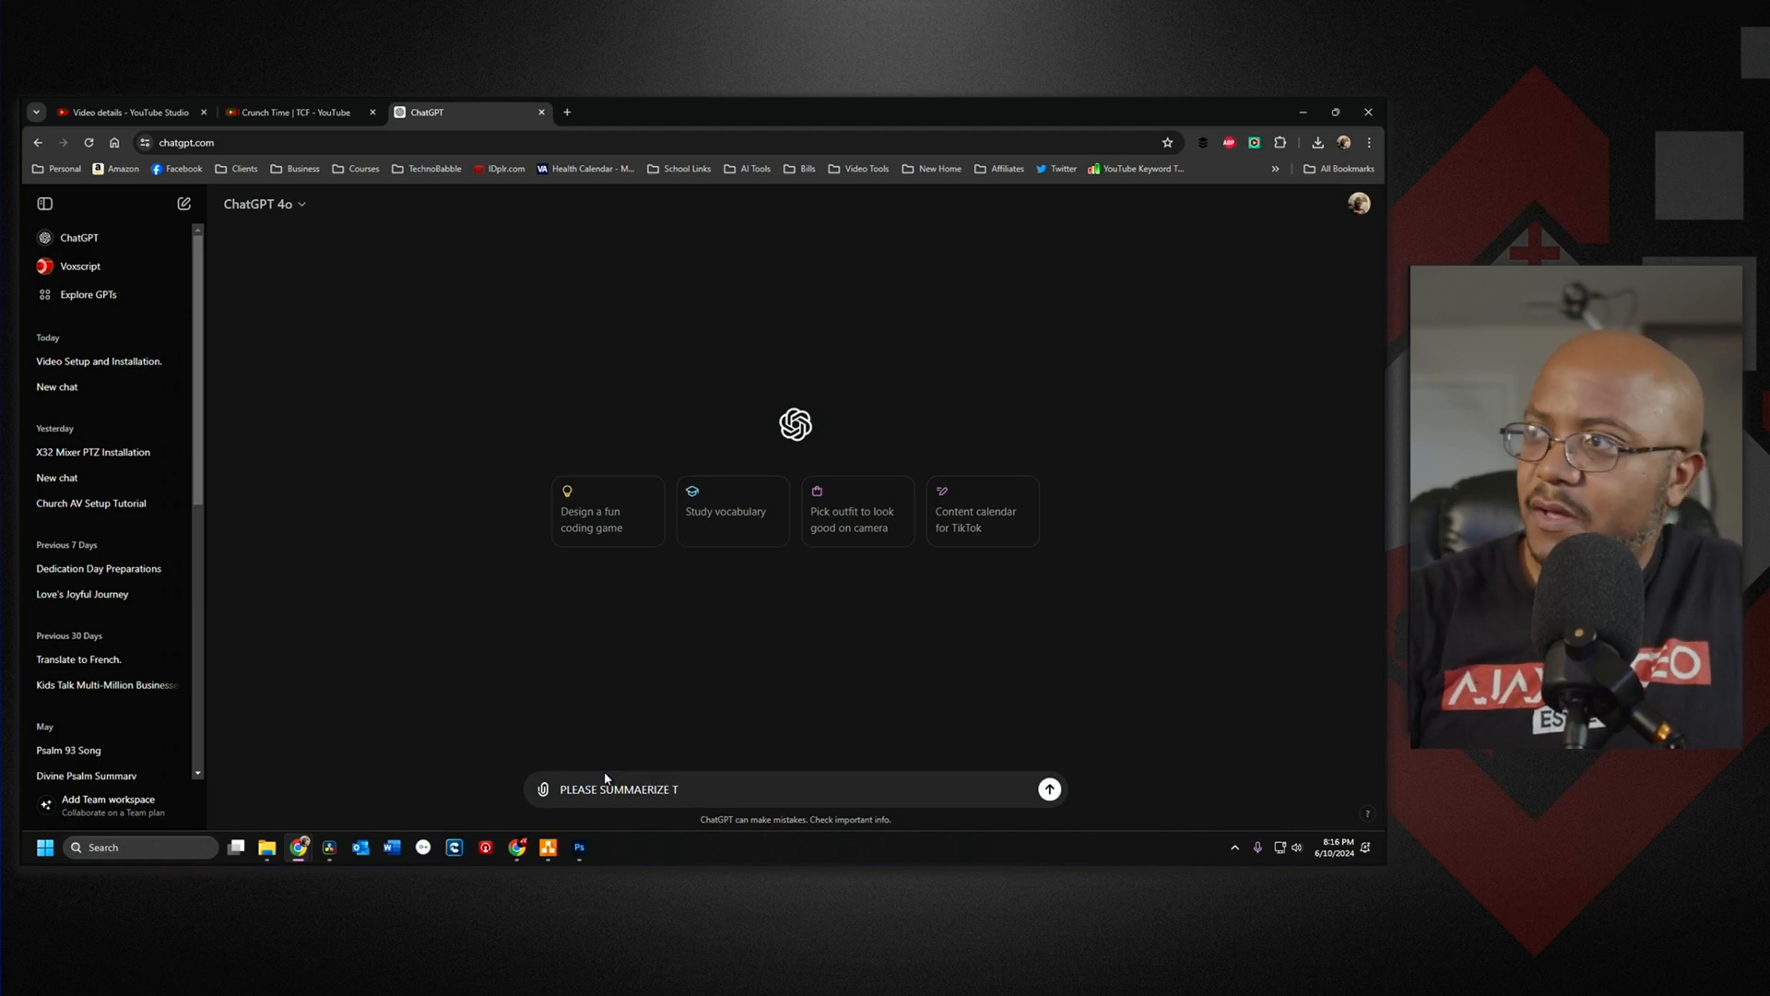
{"action": "type", "text": "HIS"}
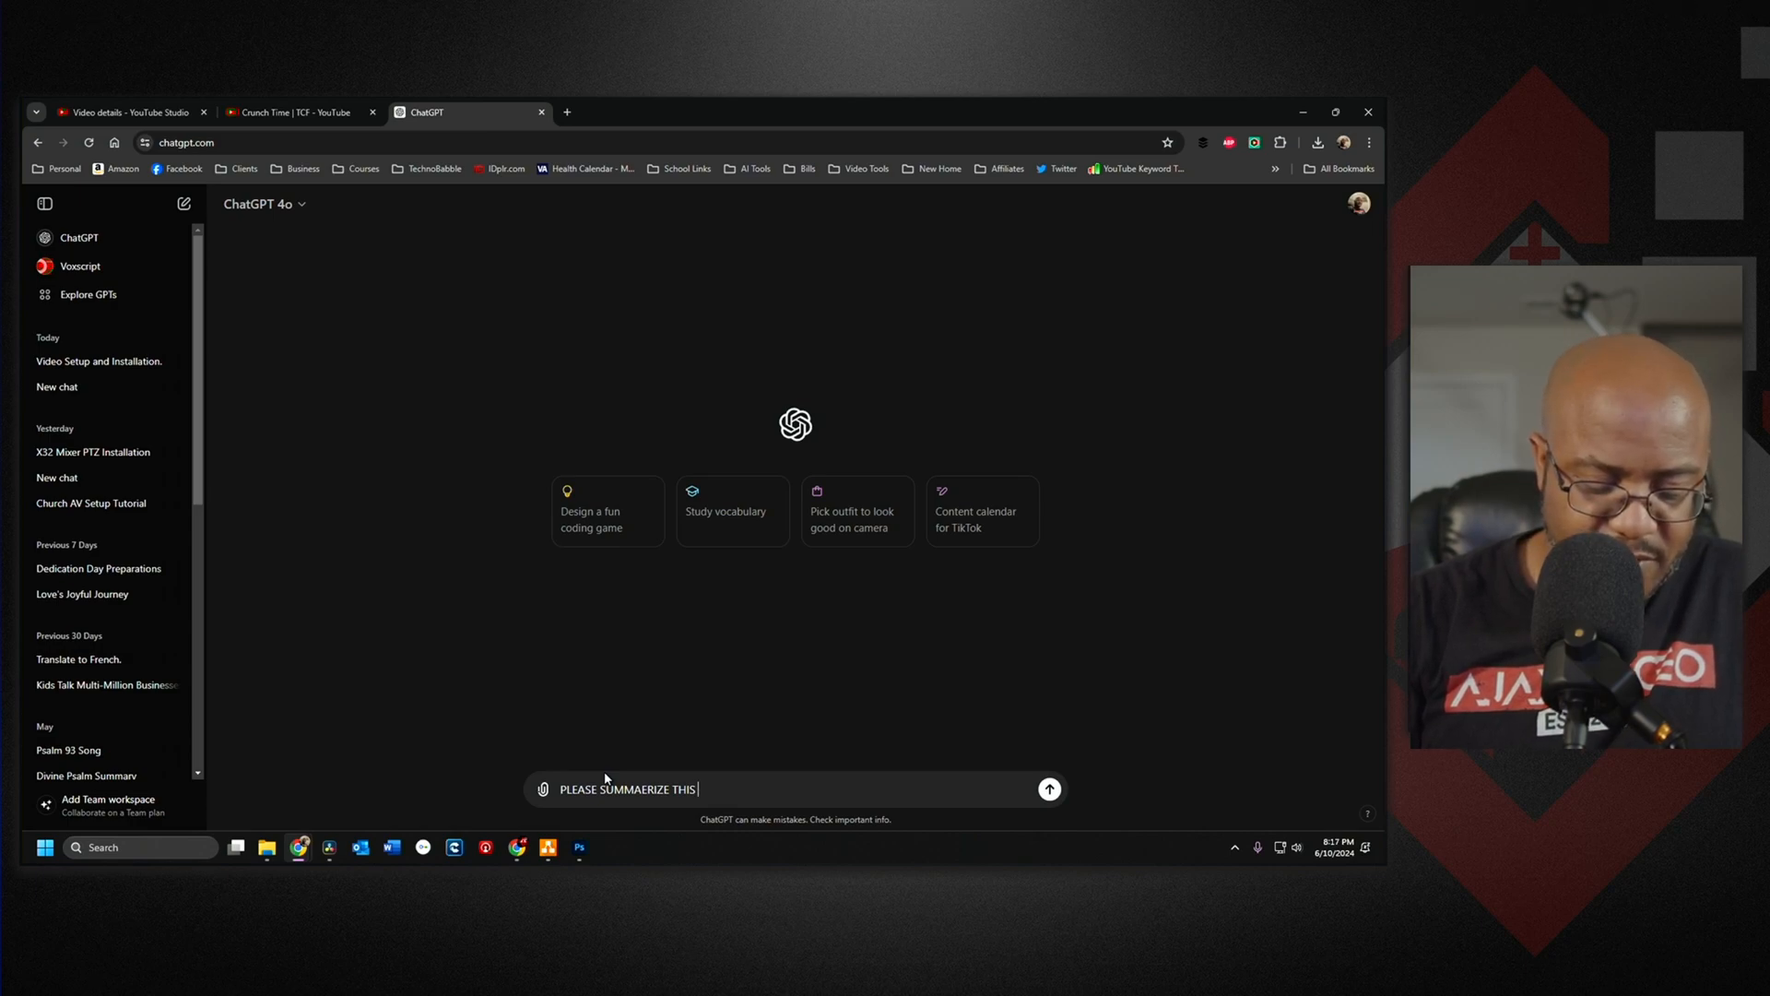
{"action": "type", "text": "TEXT"}
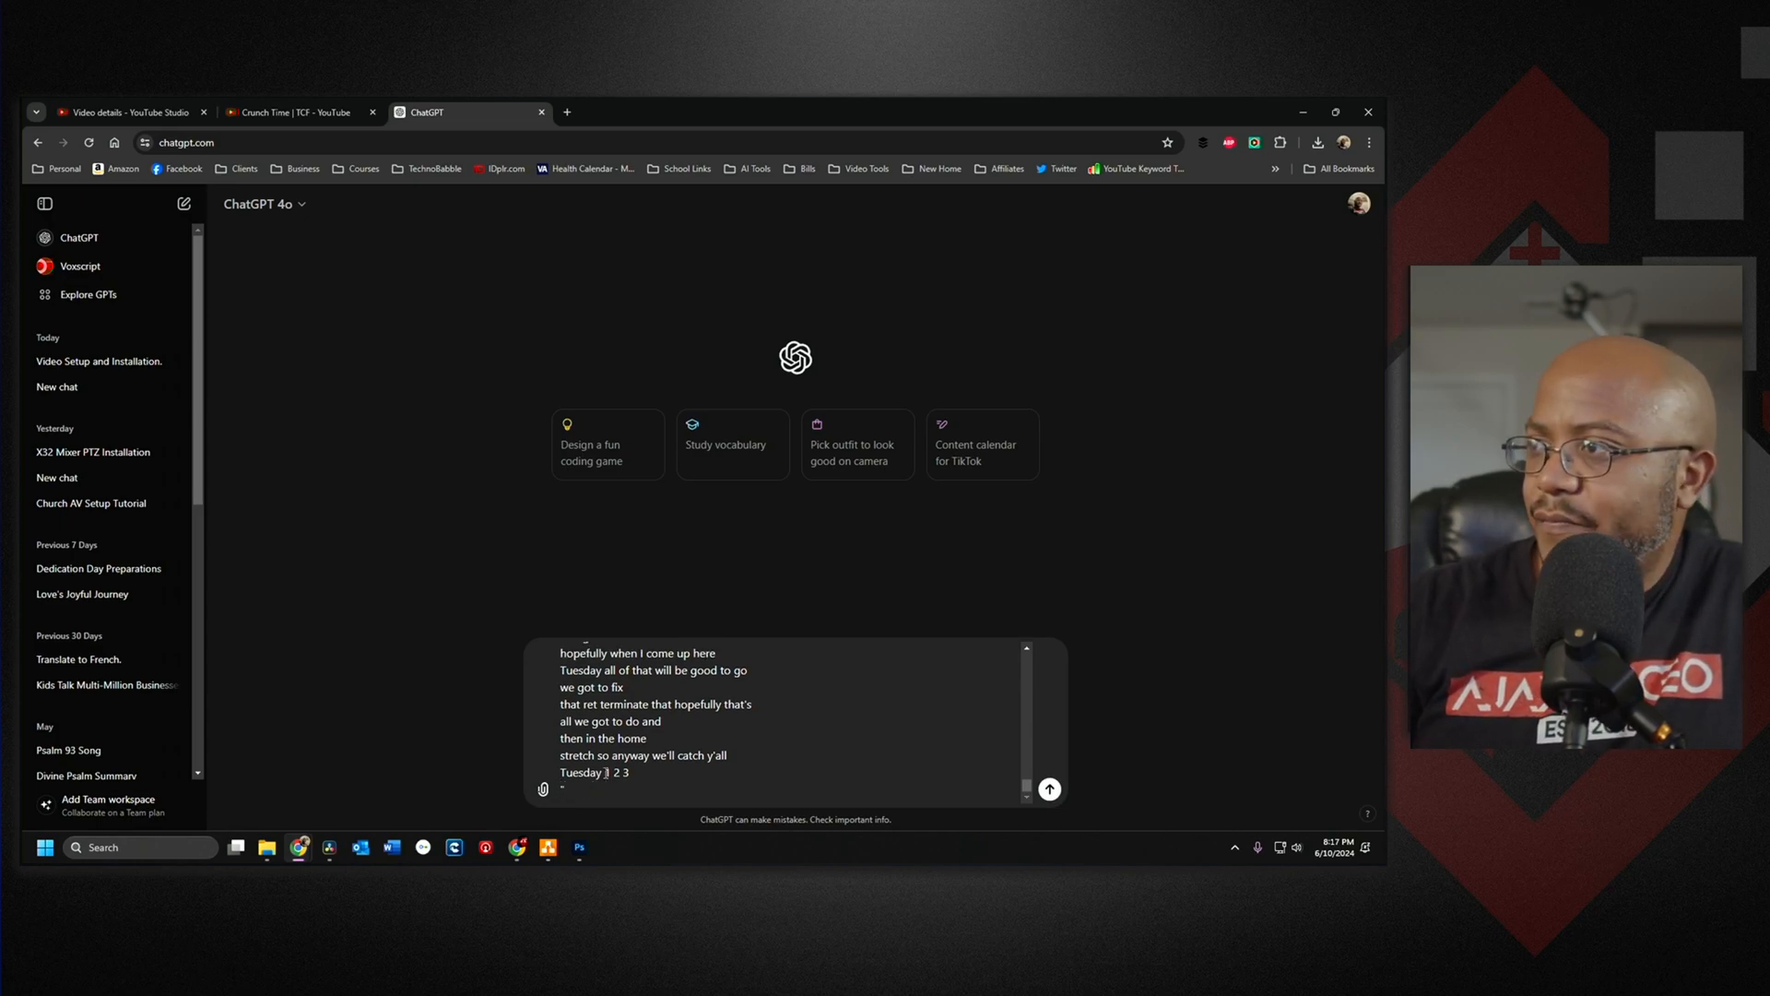
Send the summarize request and read the returned transcript summary
{"action": "left_click", "coordinate": [1047, 787]}
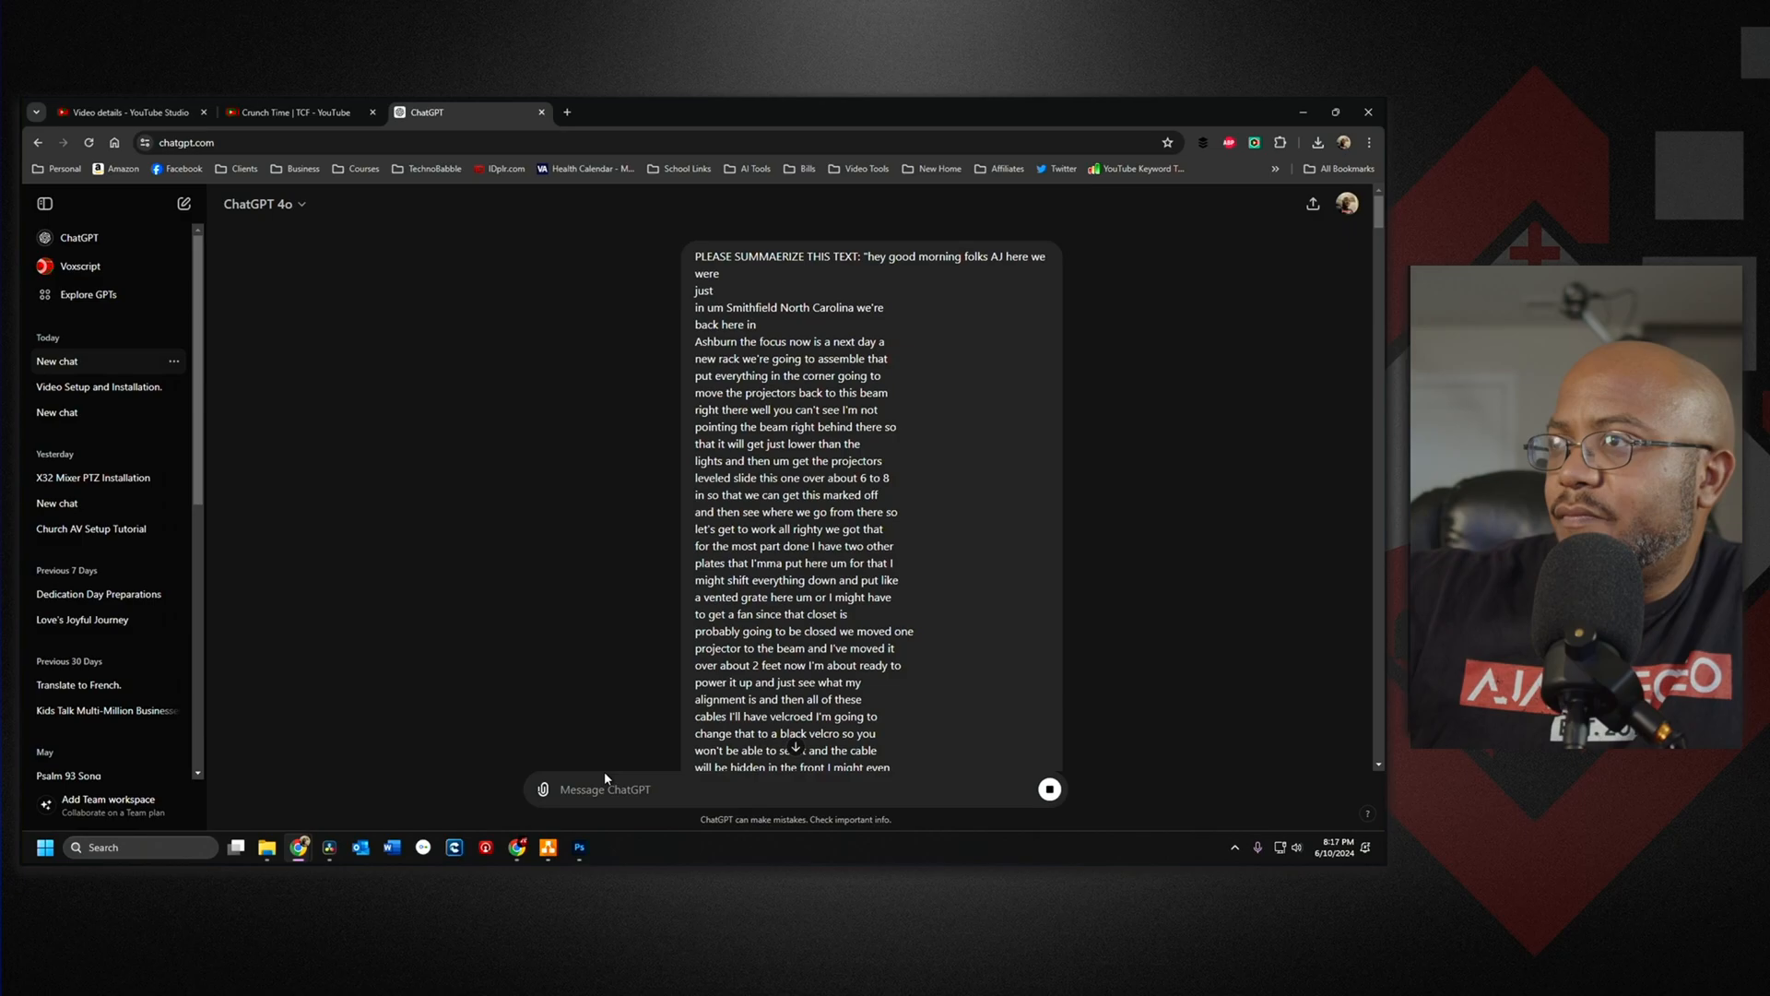
{"action": "scroll", "scroll_direction": "down", "scroll_amount": 3}
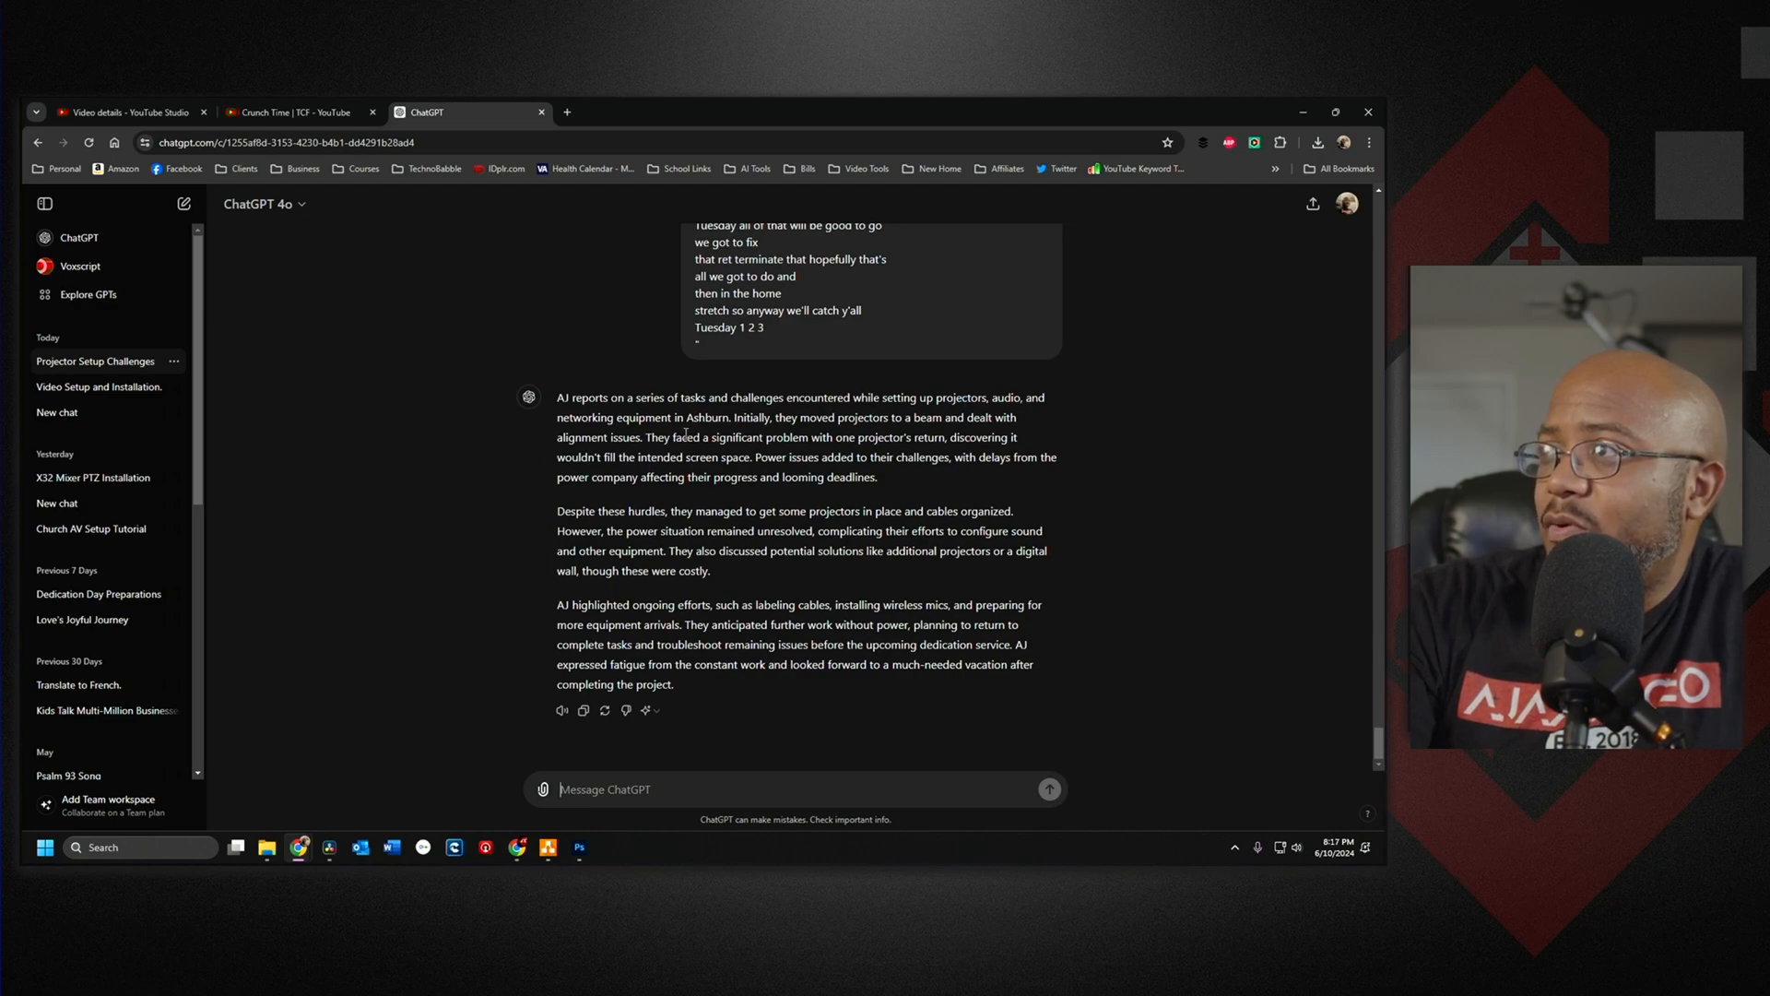
{"action": "mouse_move", "coordinate": [835, 435]}
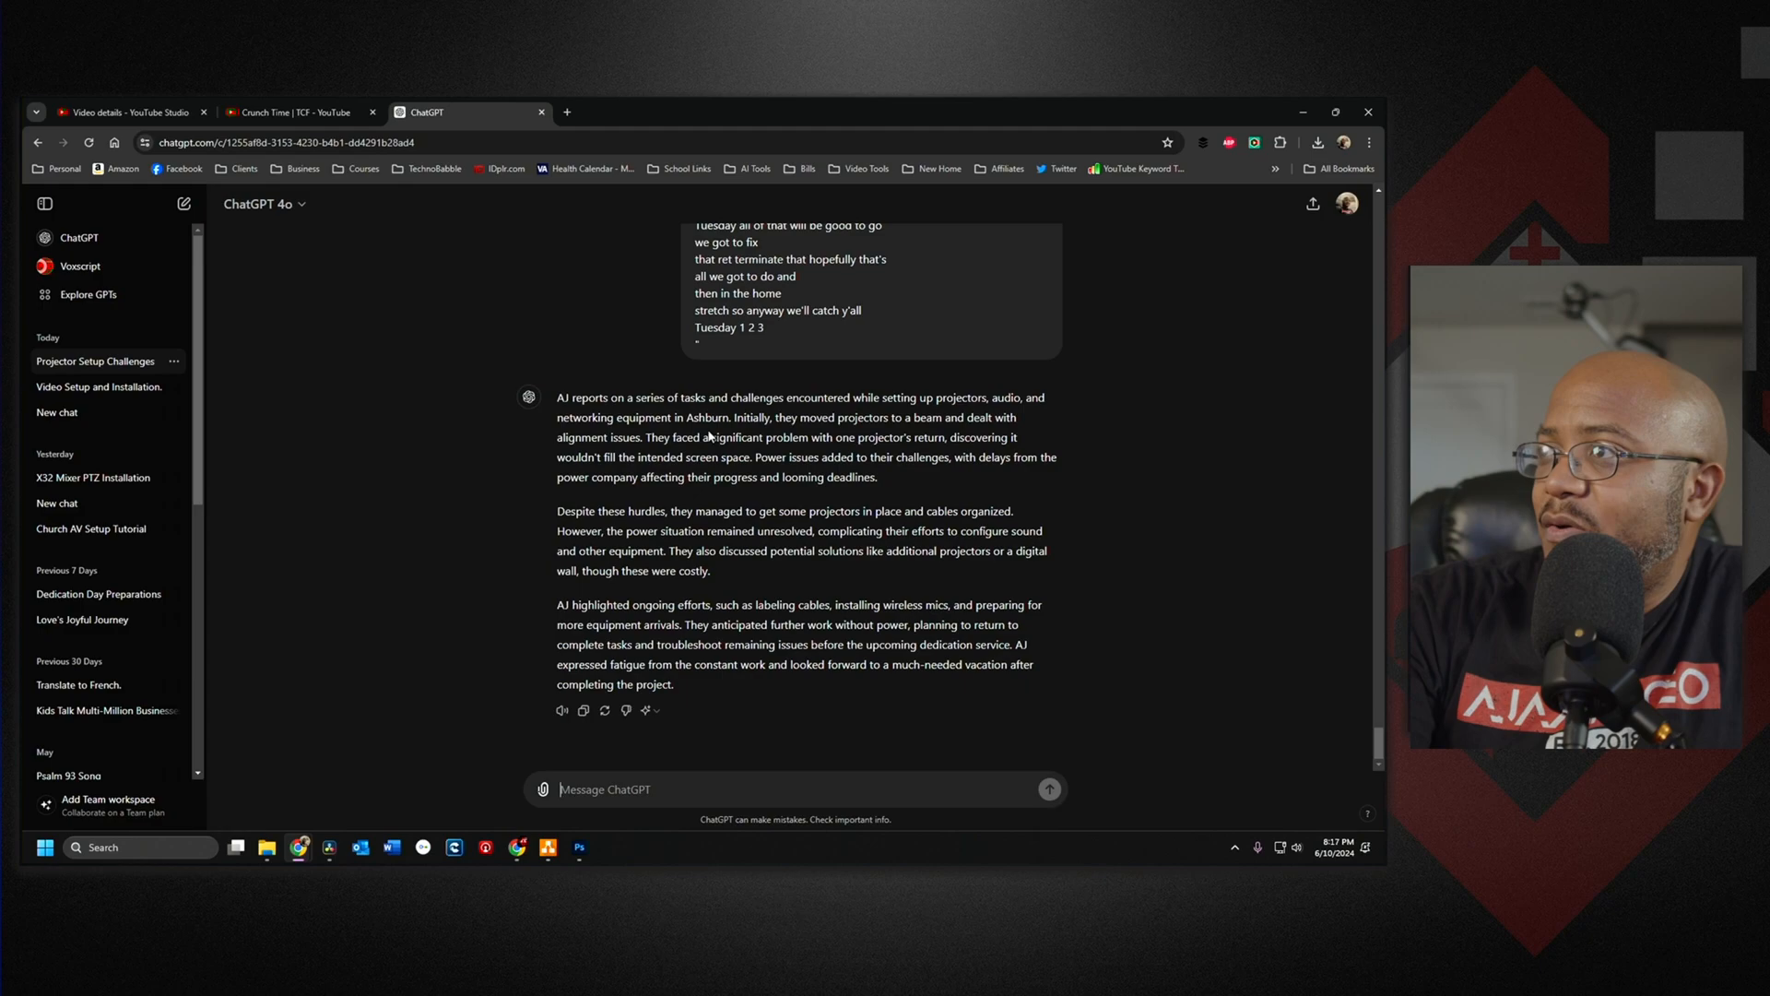
{"action": "mouse_move", "coordinate": [581, 516]}
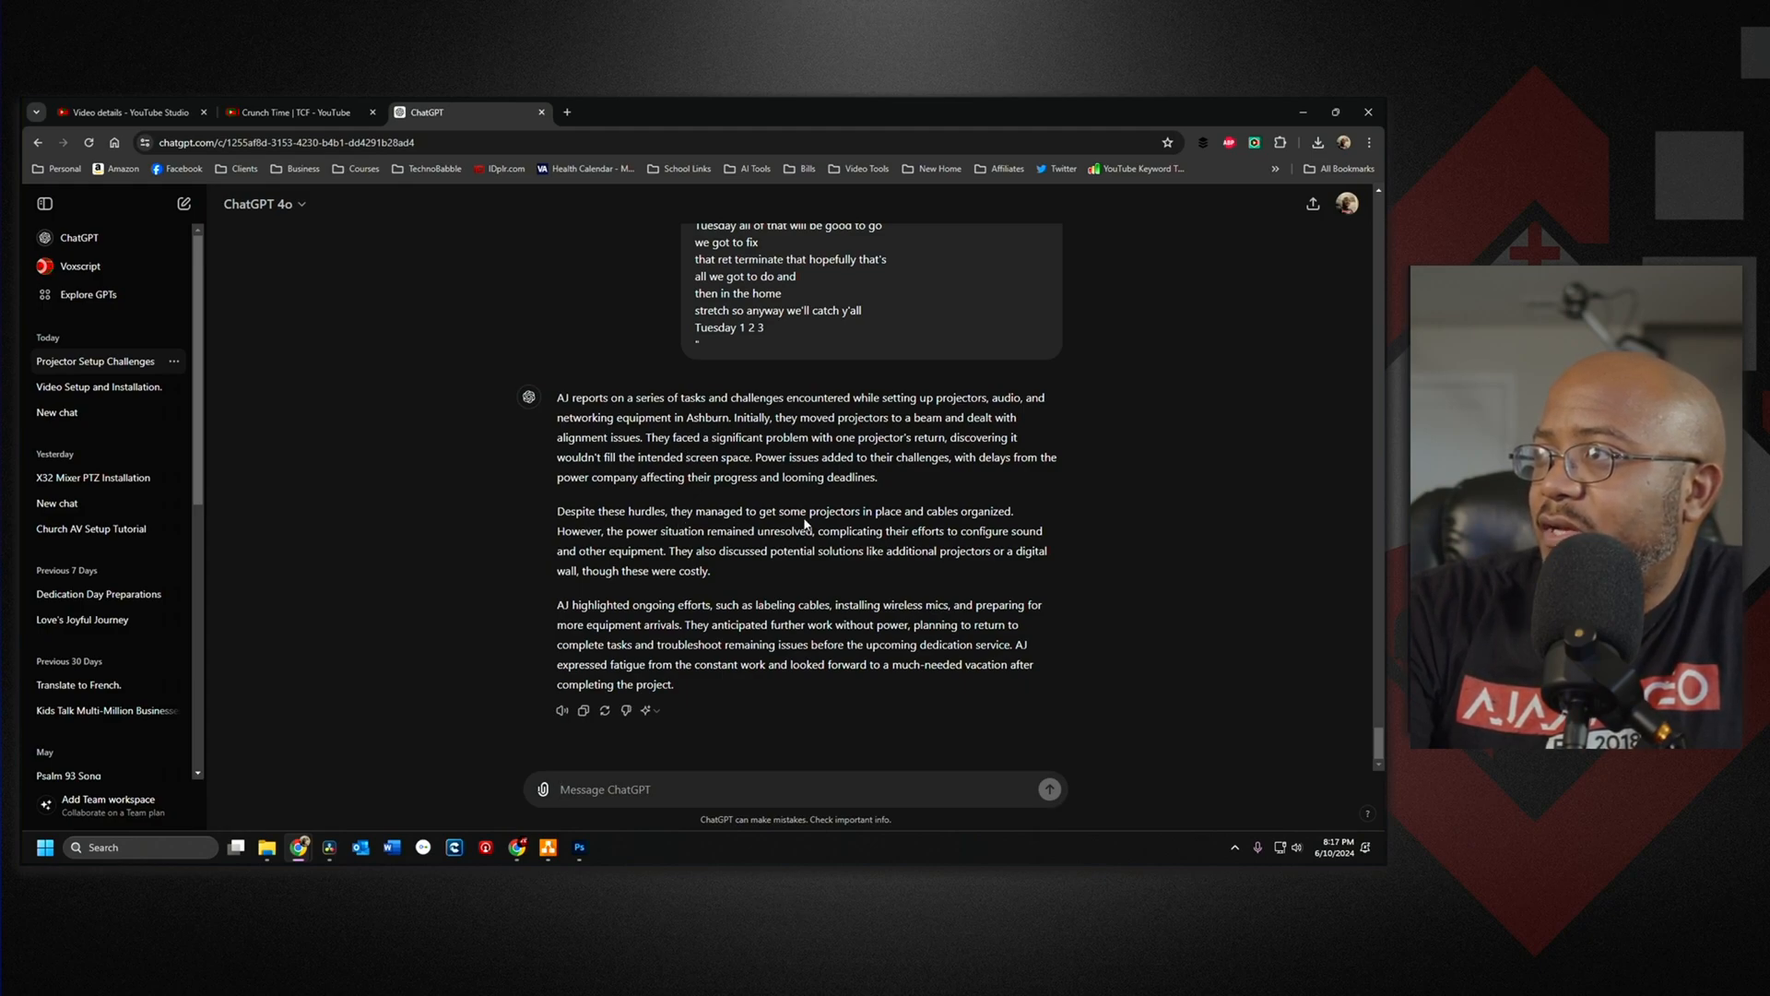
{"action": "mouse_move", "coordinate": [581, 552]}
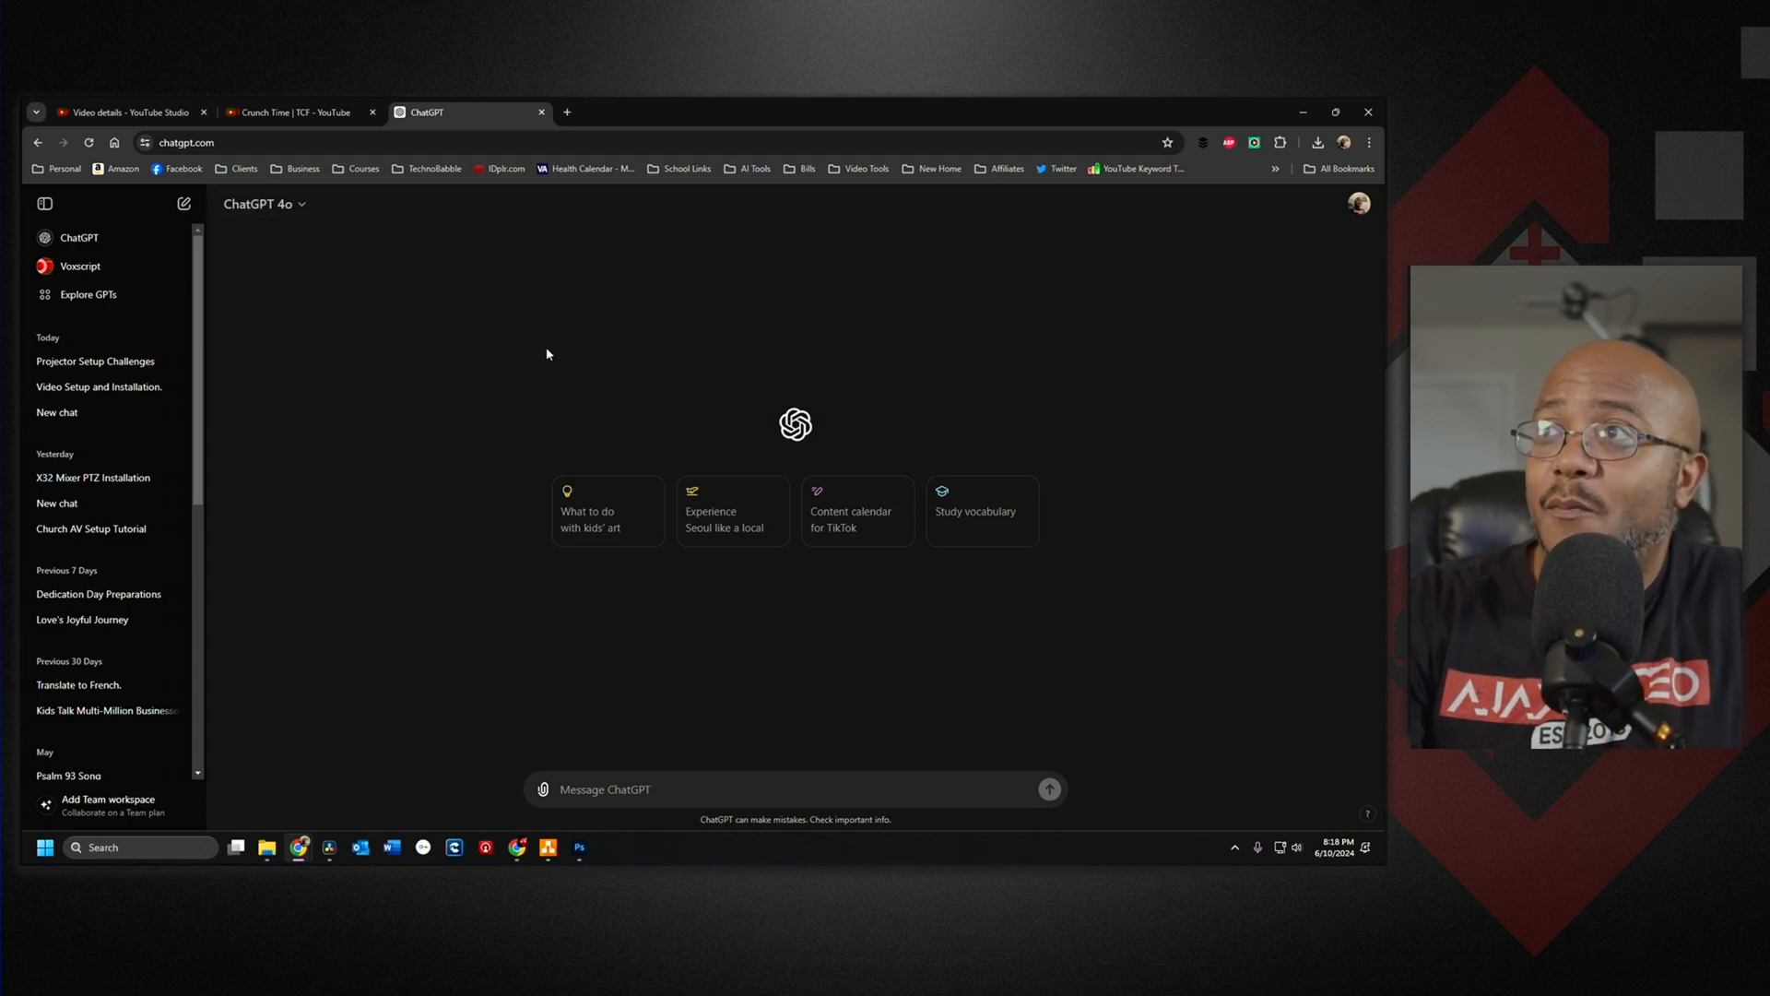
Return to the Crunch Time | TCF YouTube watch page with its transcript panel
{"action": "left_click", "coordinate": [80, 265]}
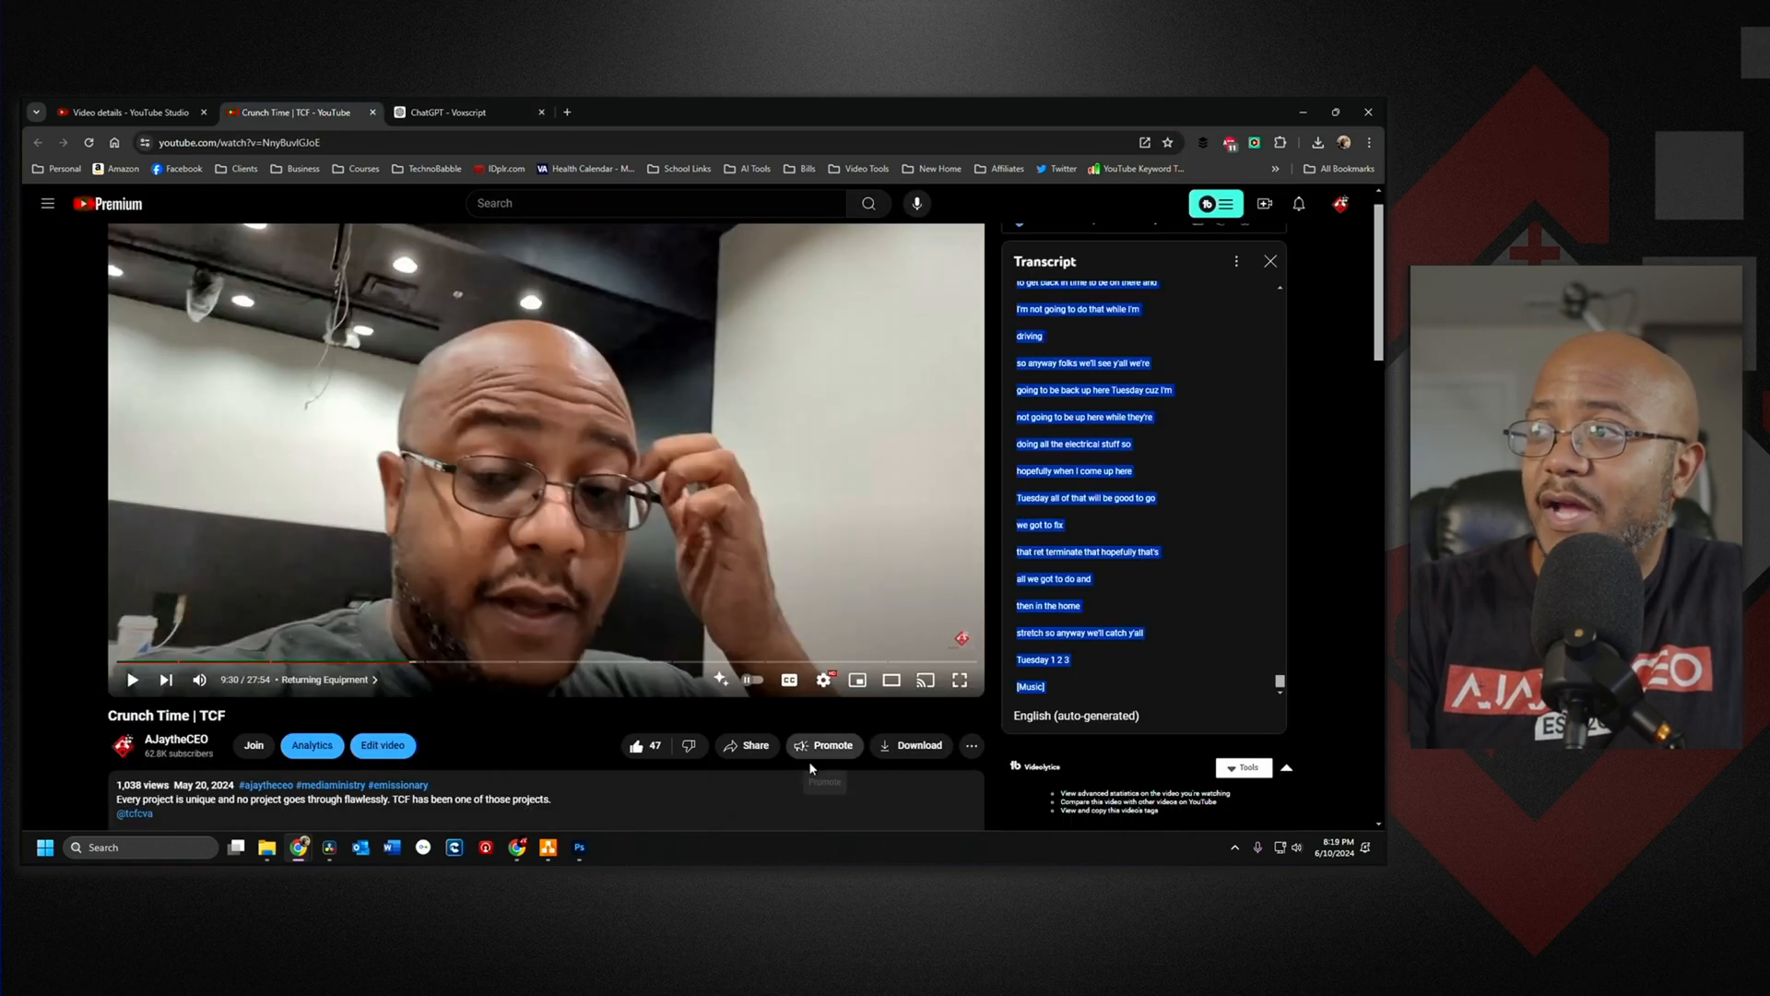
{"action": "mouse_move", "coordinate": [780, 750]}
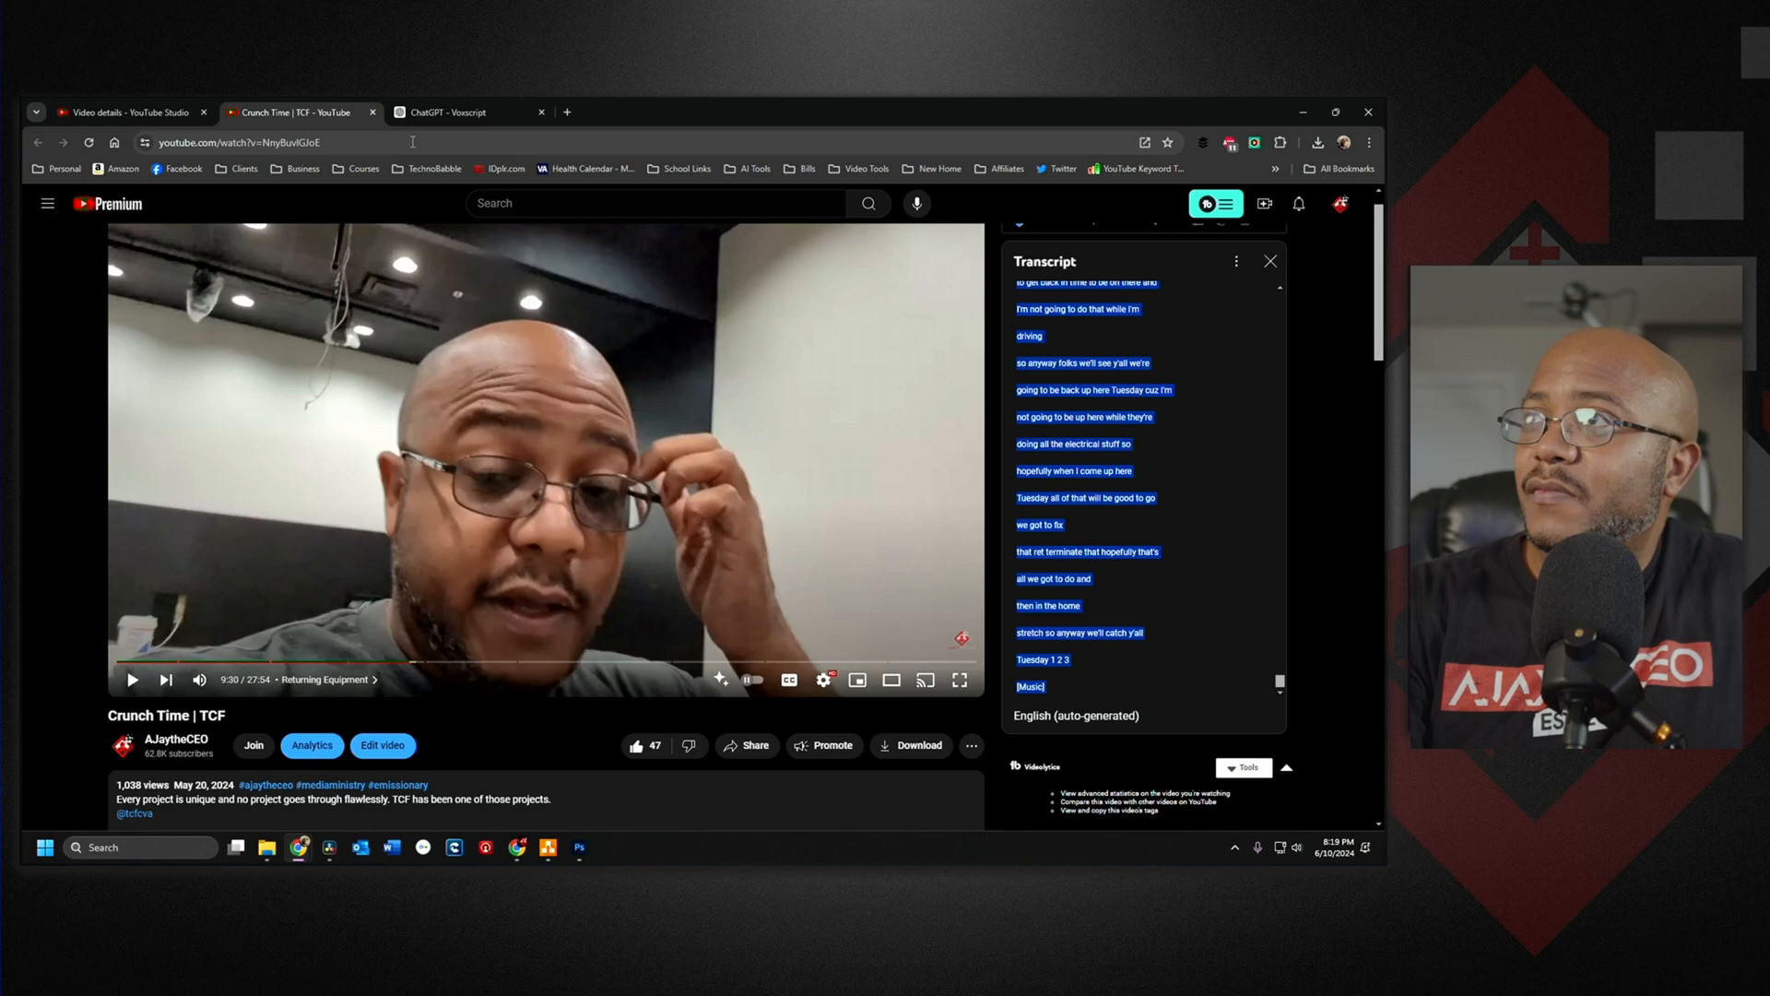
Draft a Voxscript request for a YouTube description in 2 paragraphs about this video
{"action": "left_click", "coordinate": [452, 113]}
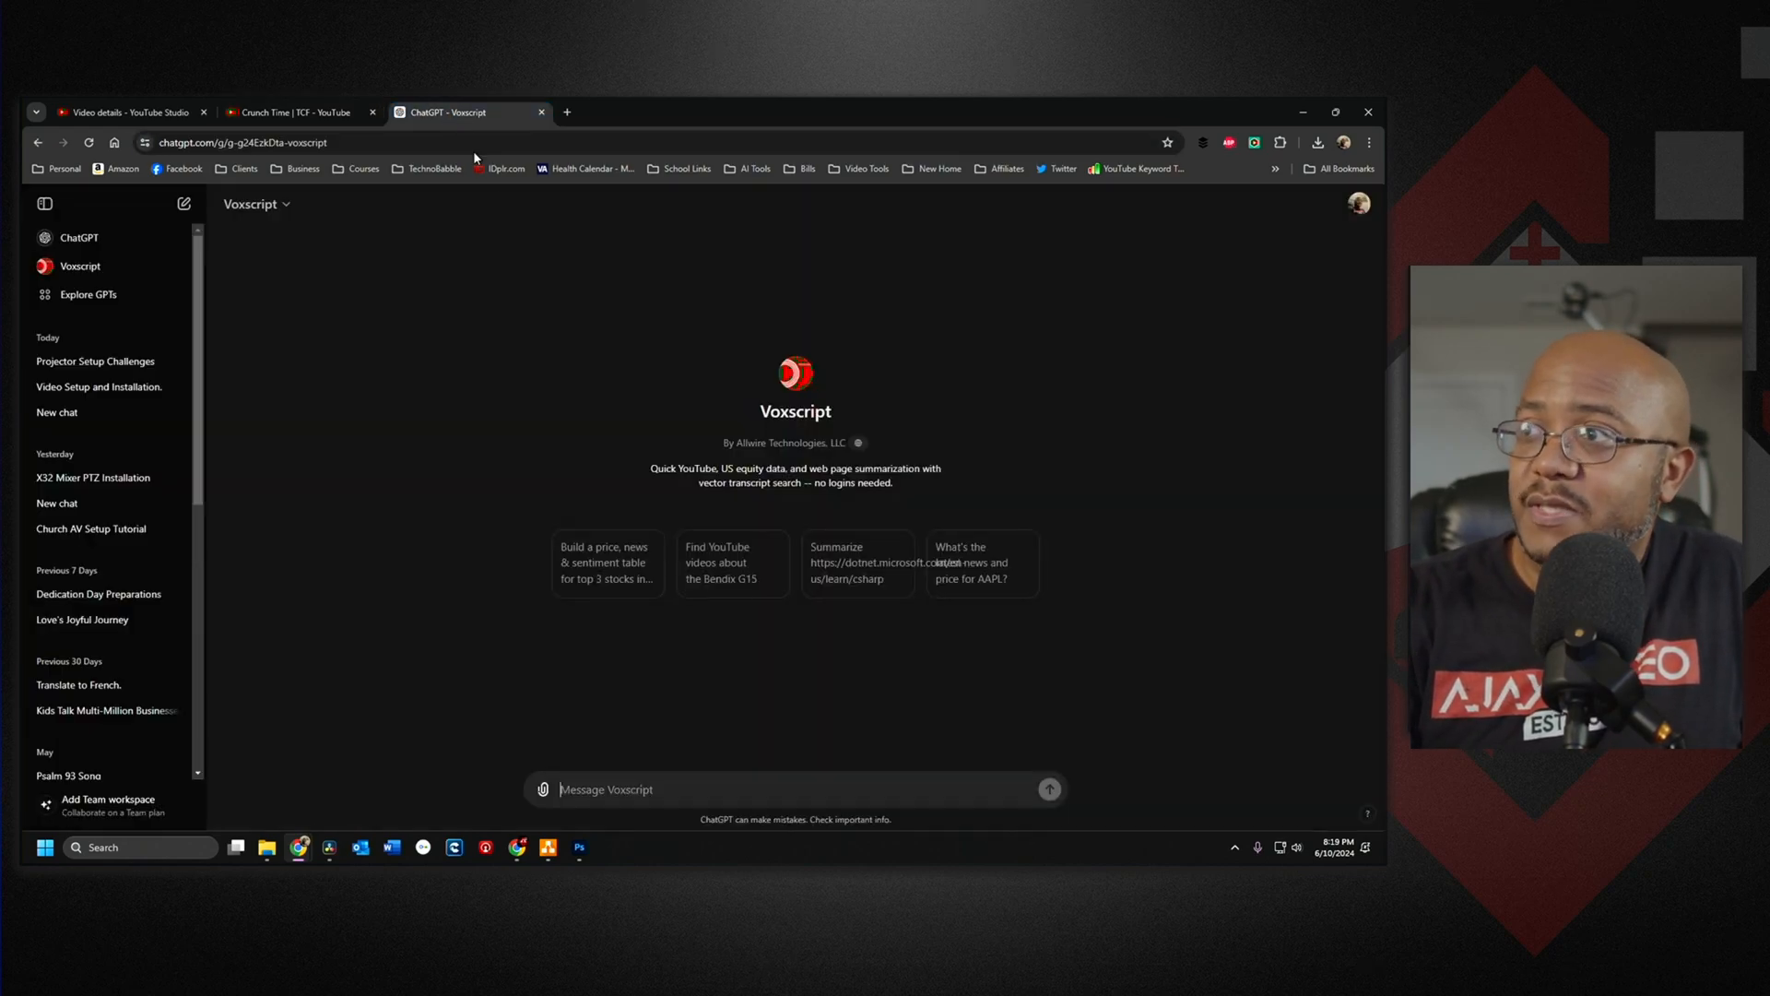
{"action": "mouse_move", "coordinate": [646, 758]}
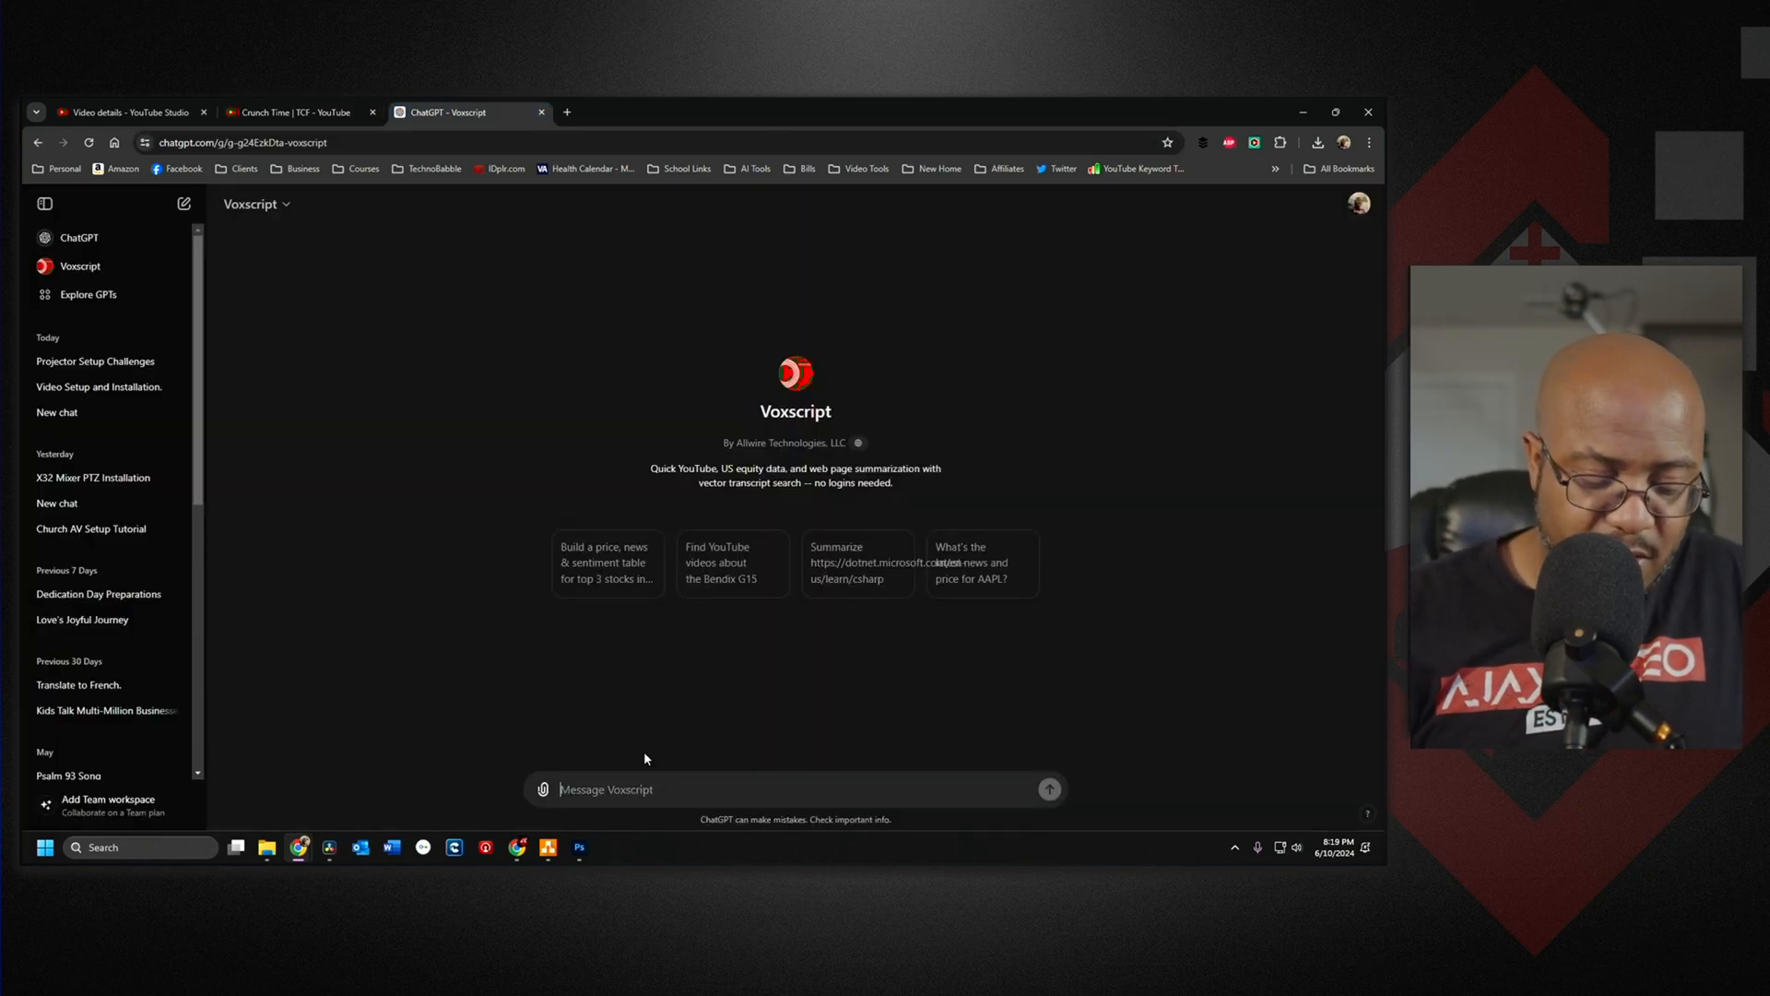
{"action": "type", "text": "PLE"}
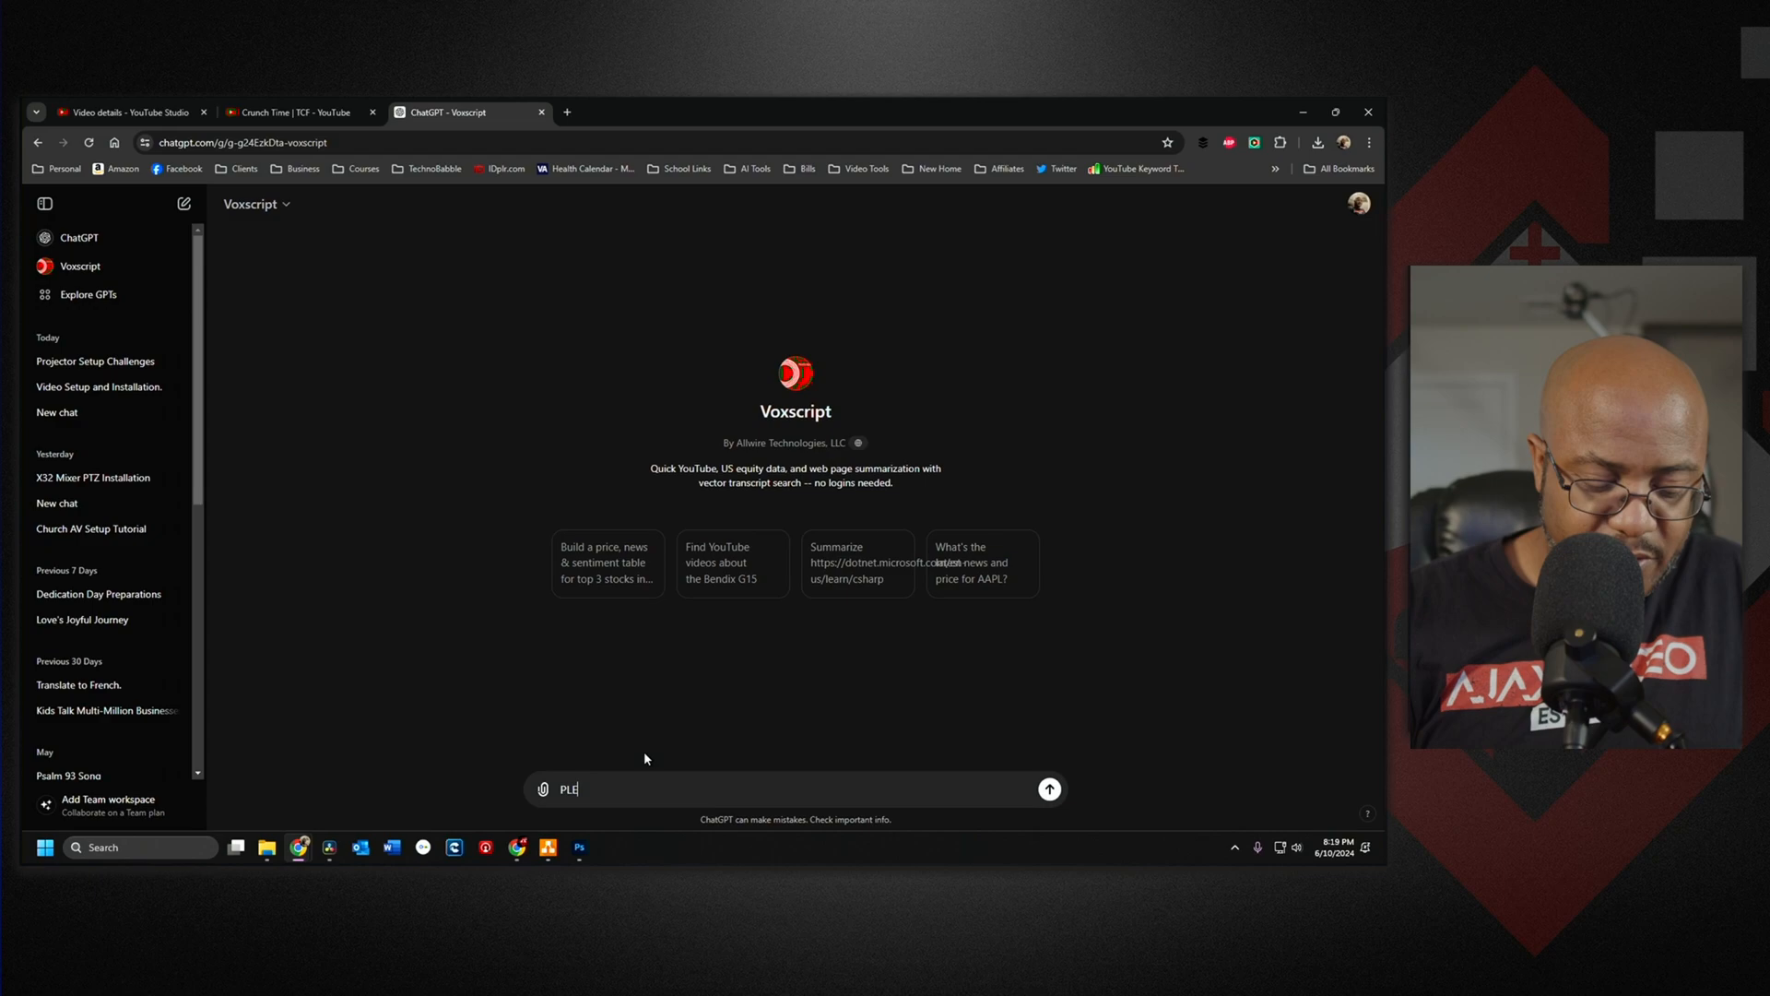
{"action": "type", "text": "ASE WRITE A Y"}
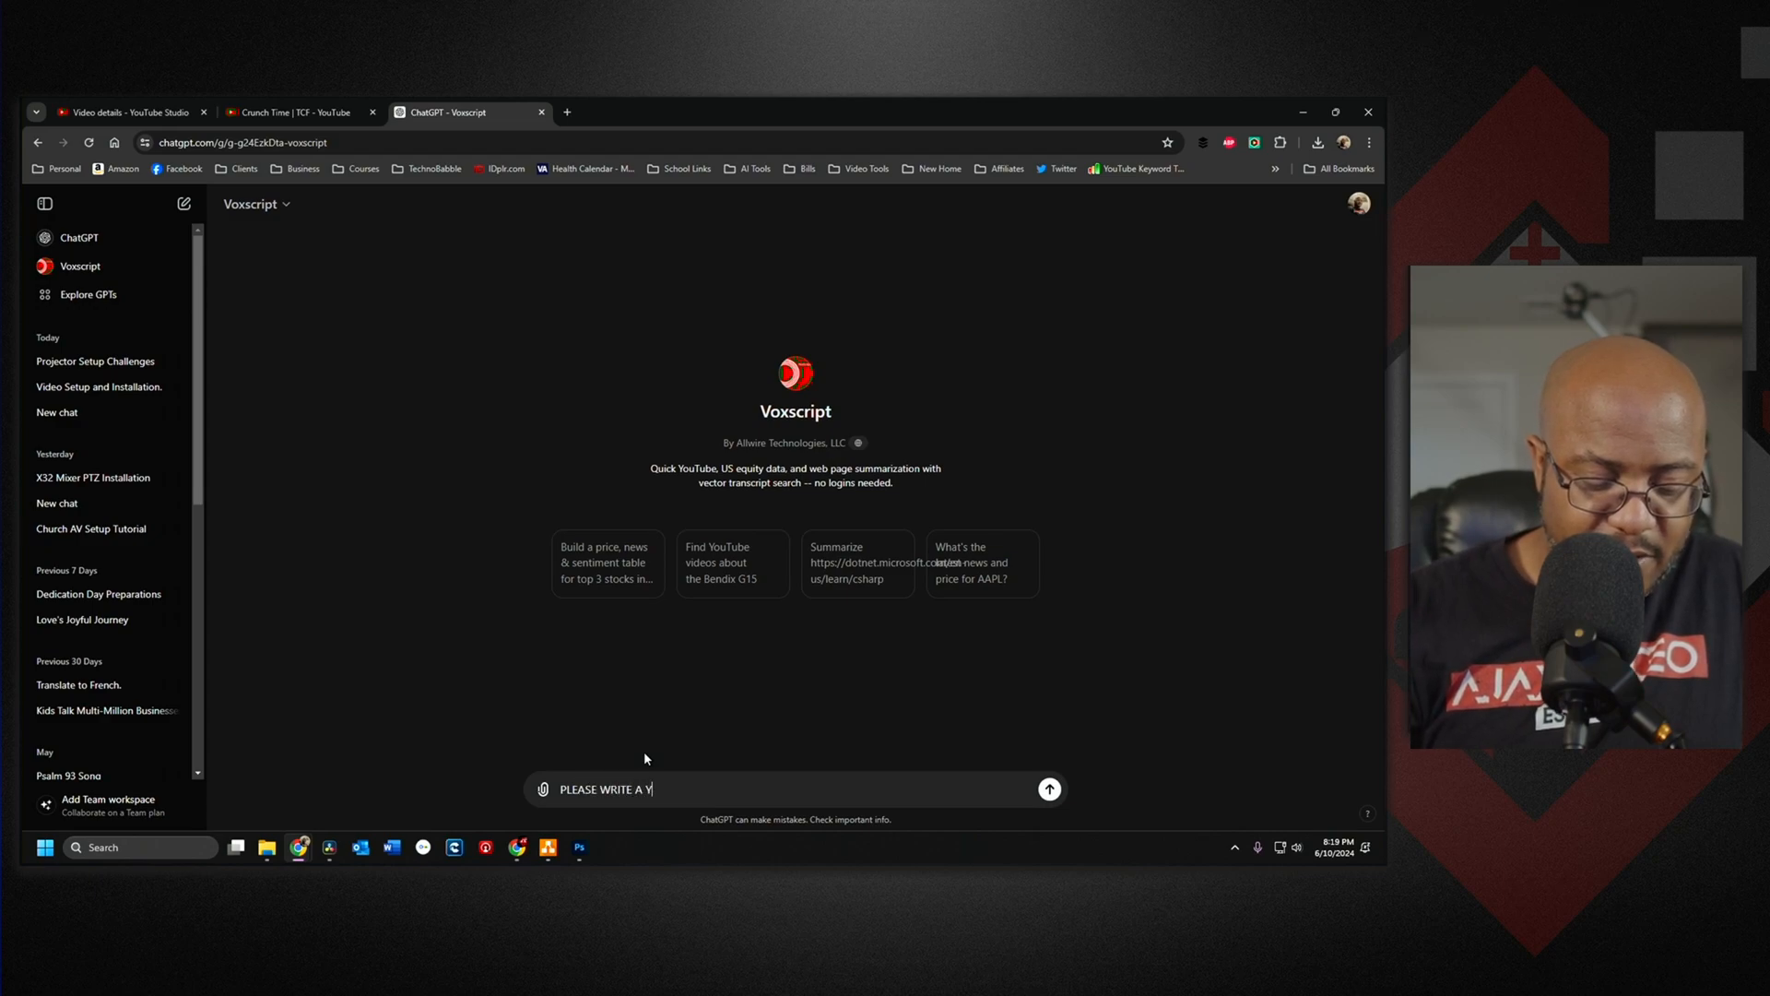
{"action": "type", "text": "OUTUBE DESCRIPT"}
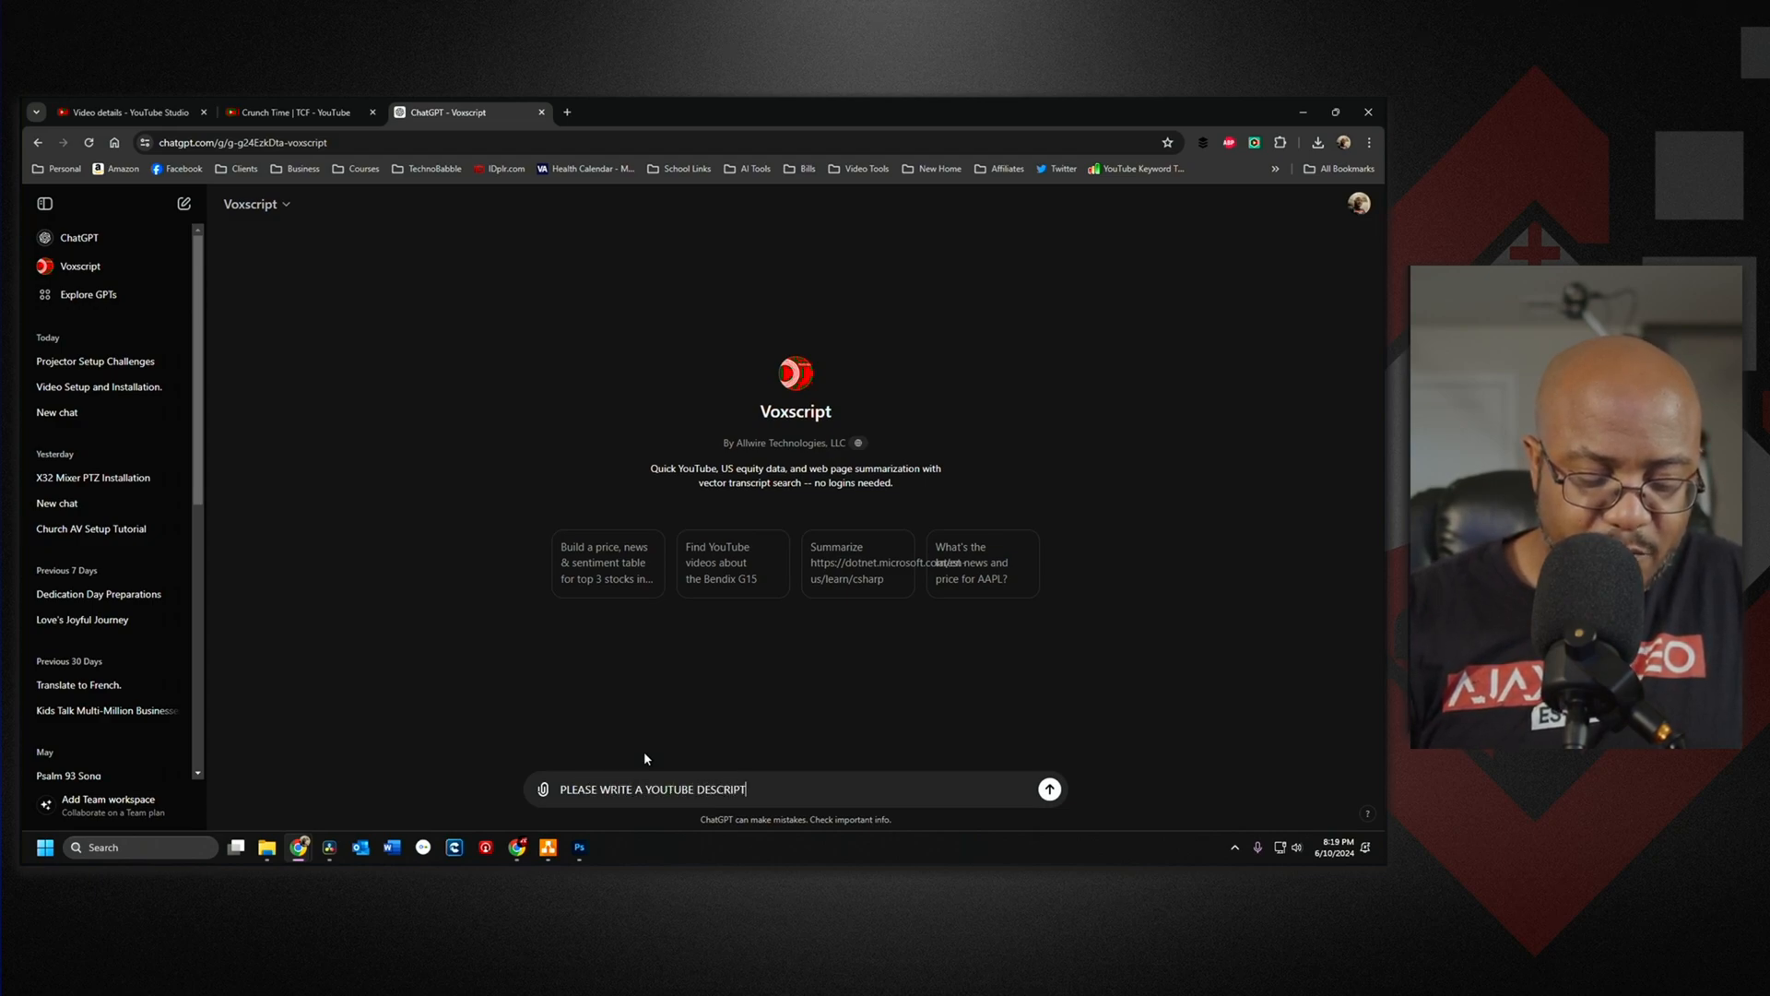
{"action": "type", "text": "ION"}
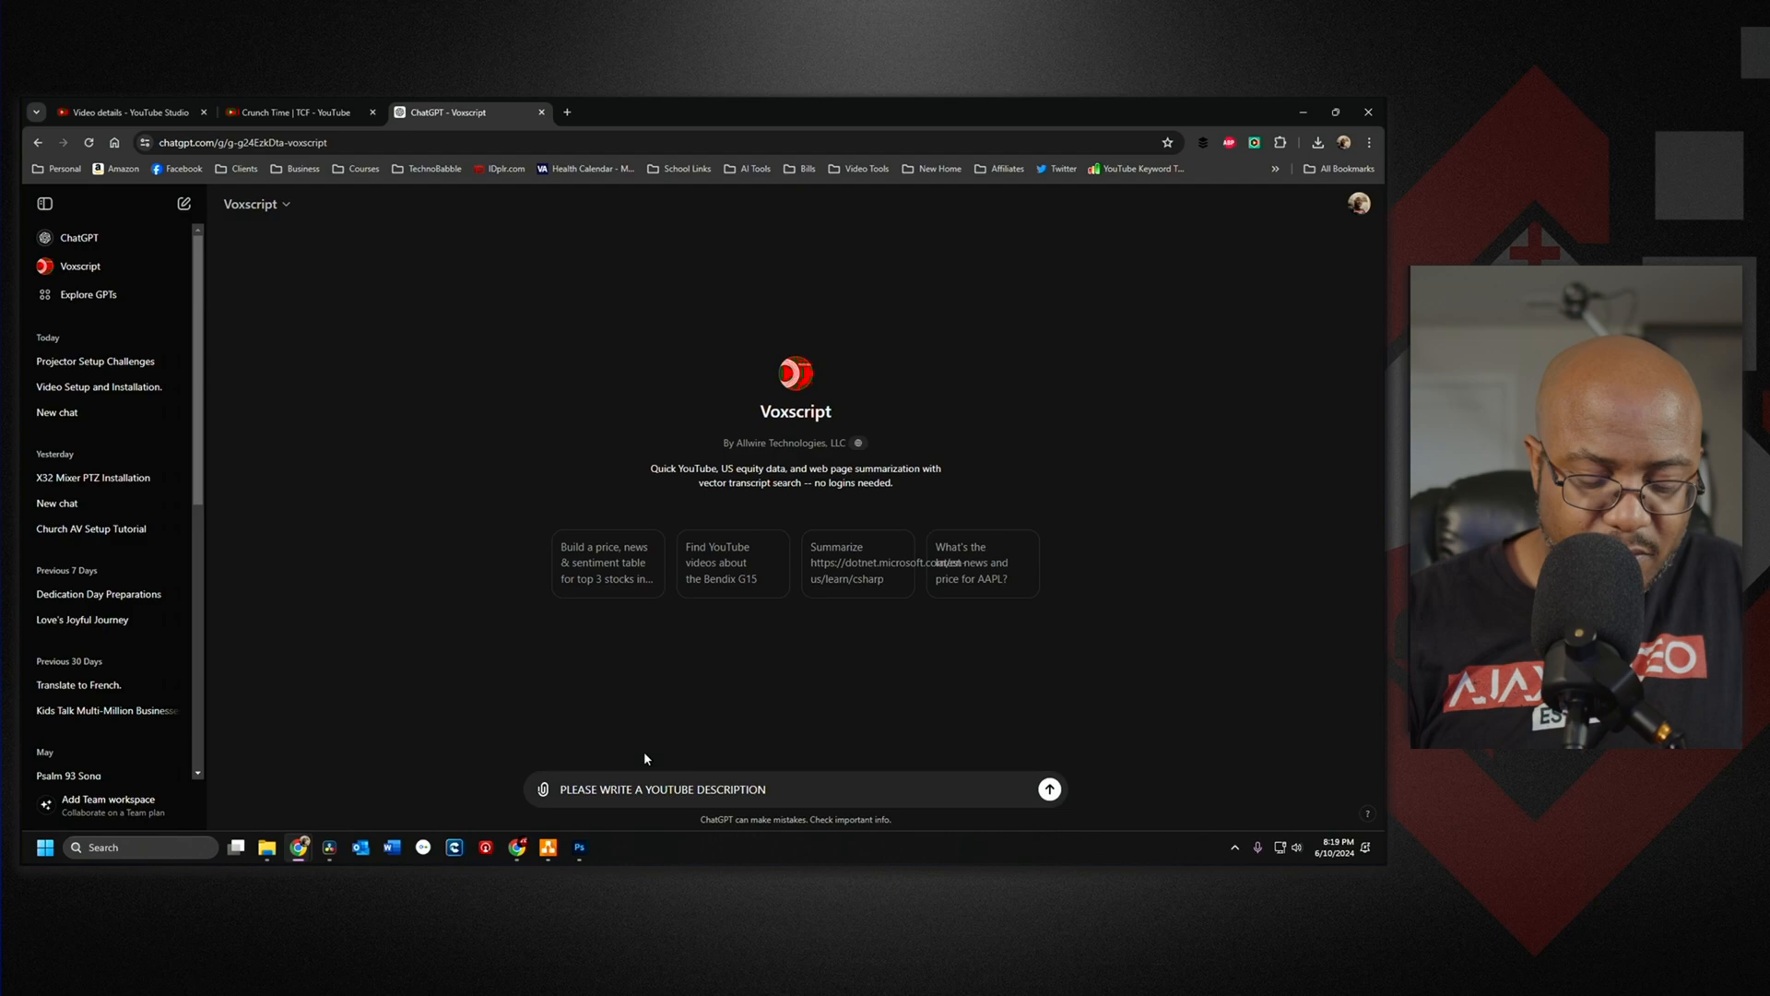
{"action": "type", "text": "IN 2"}
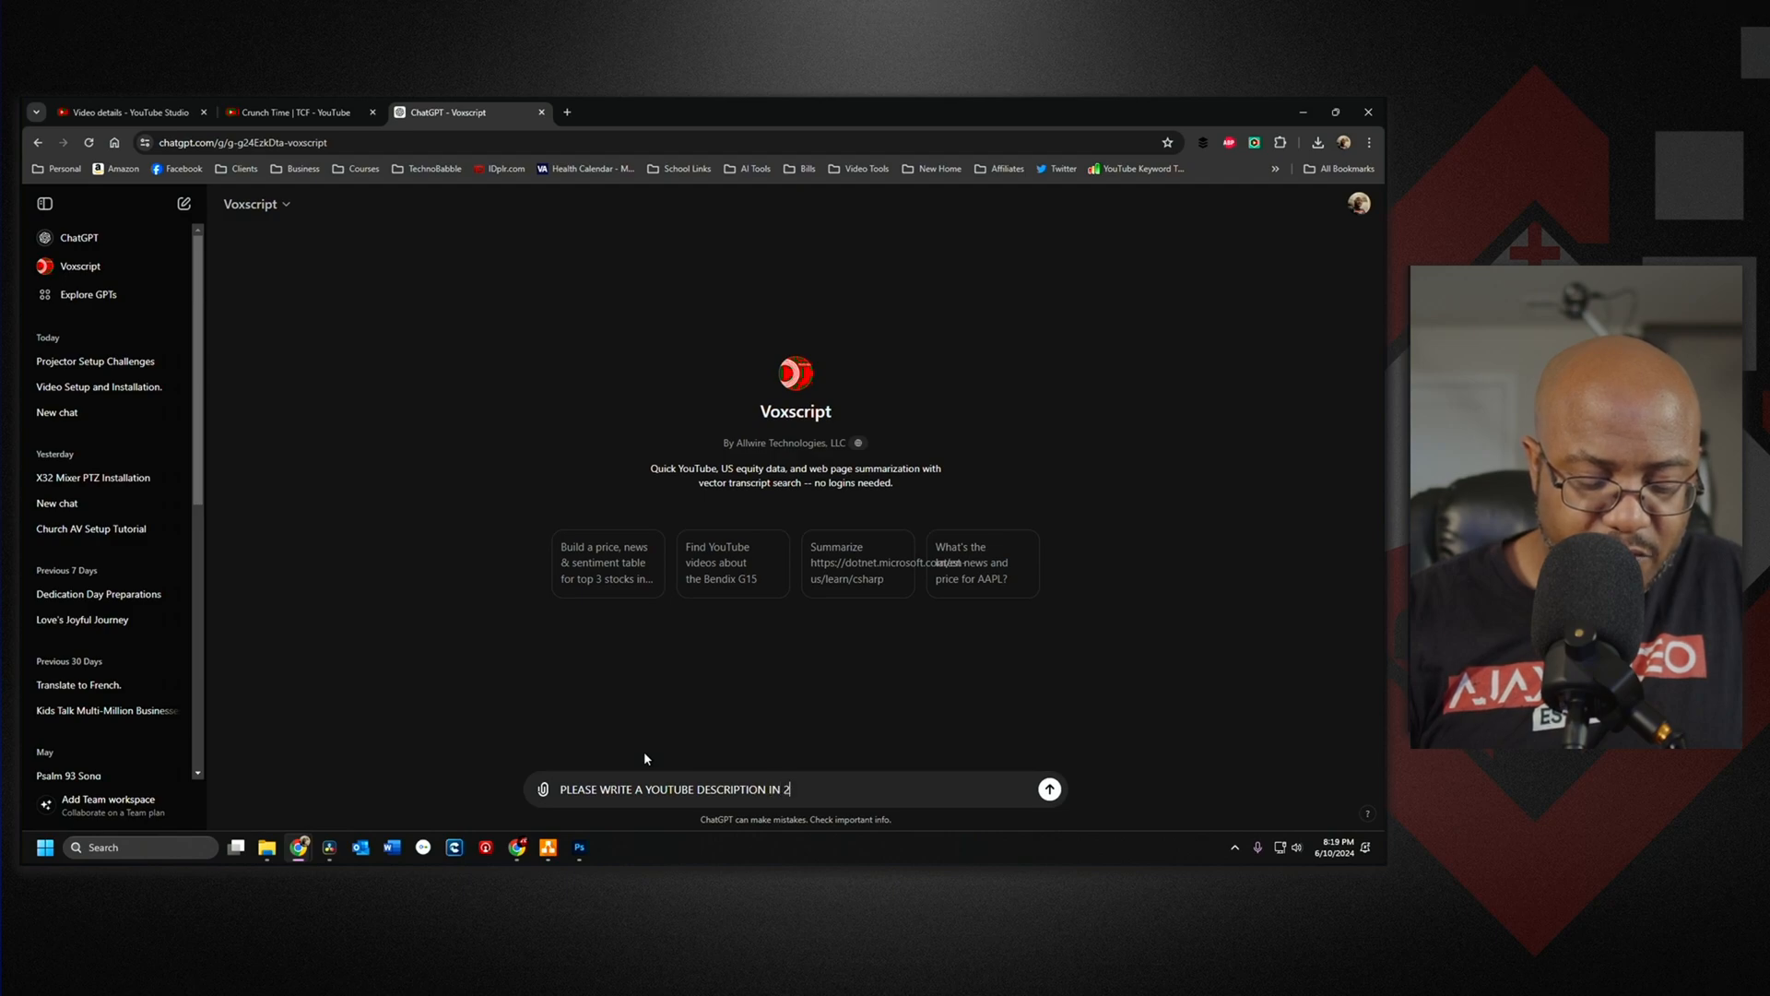
{"action": "type", "text": "PARAGR"}
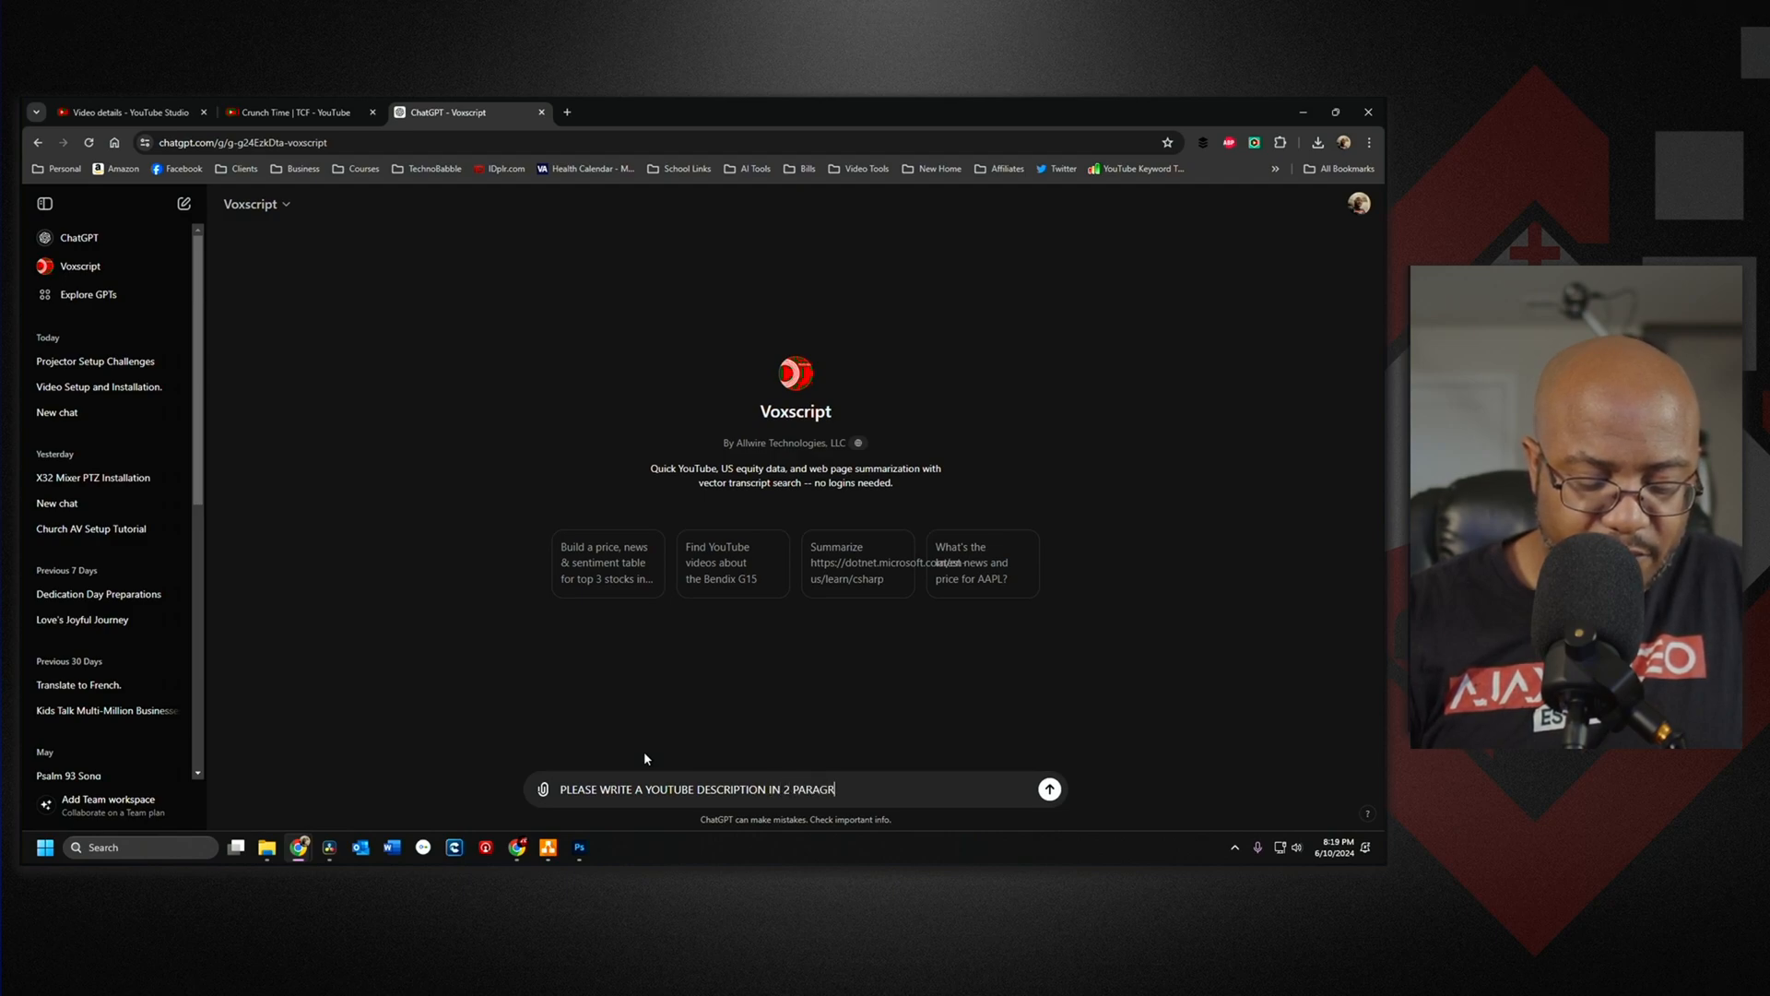
{"action": "type", "text": "APHS ABOUT TH"}
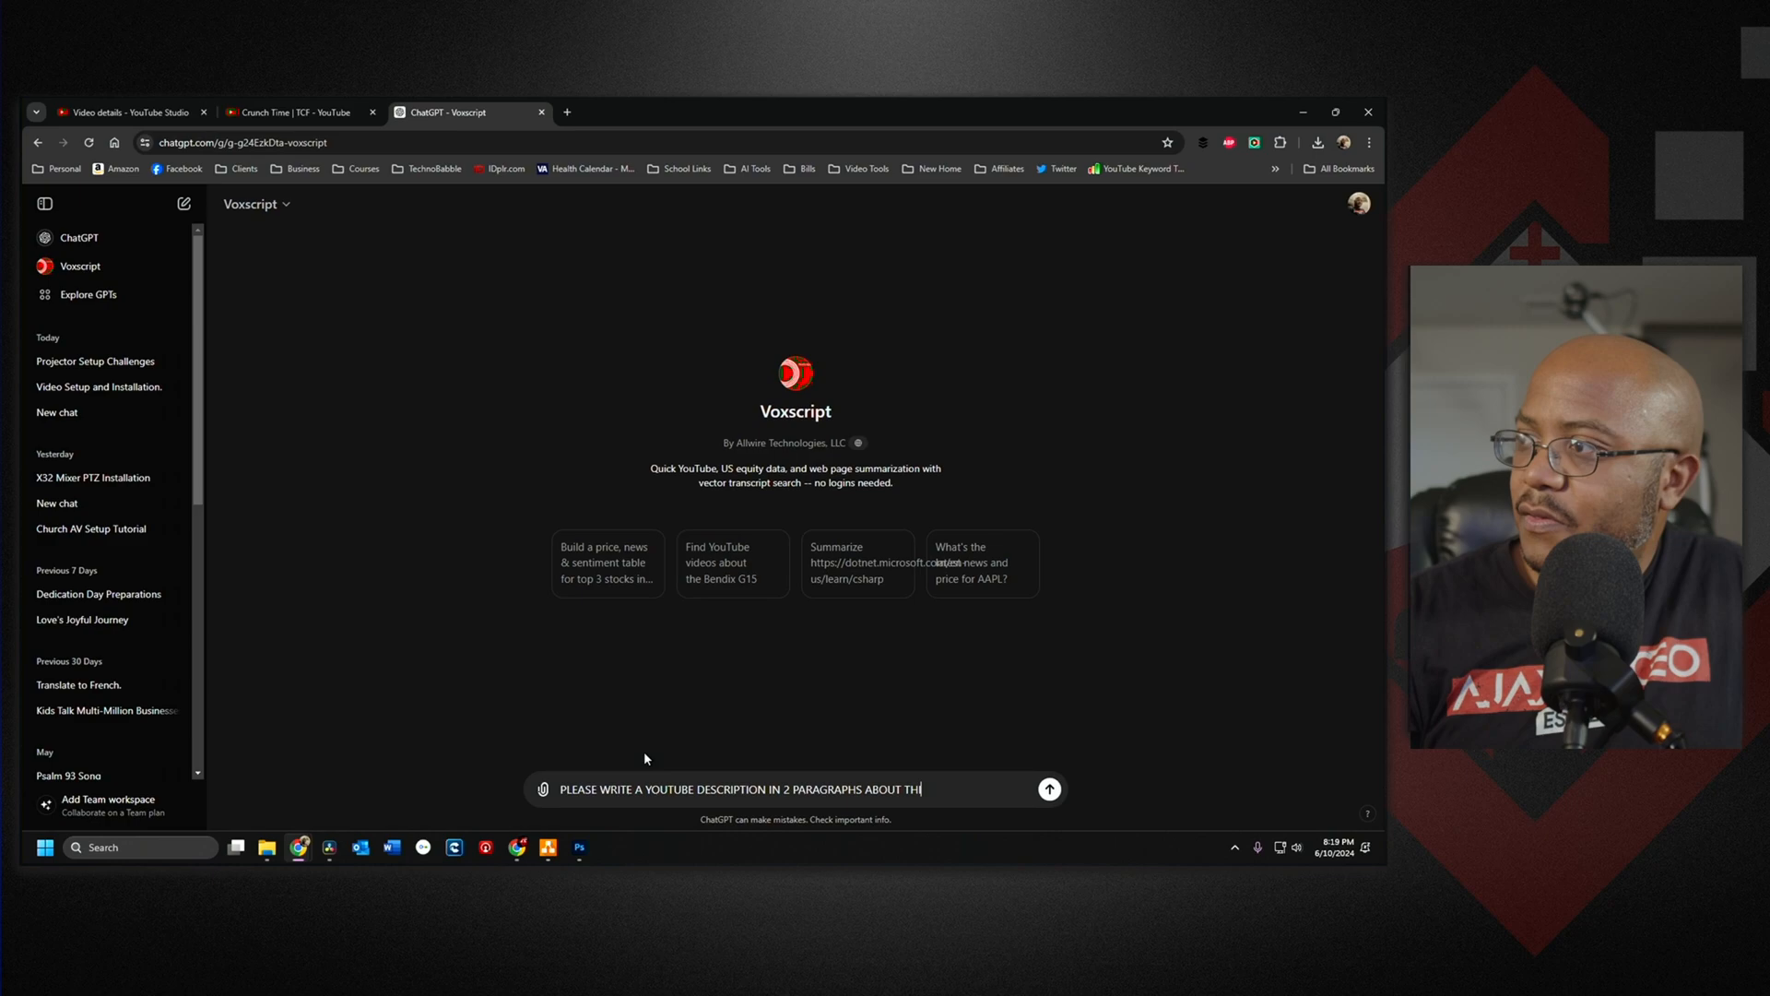
{"action": "type", "text": "IS VIODE"}
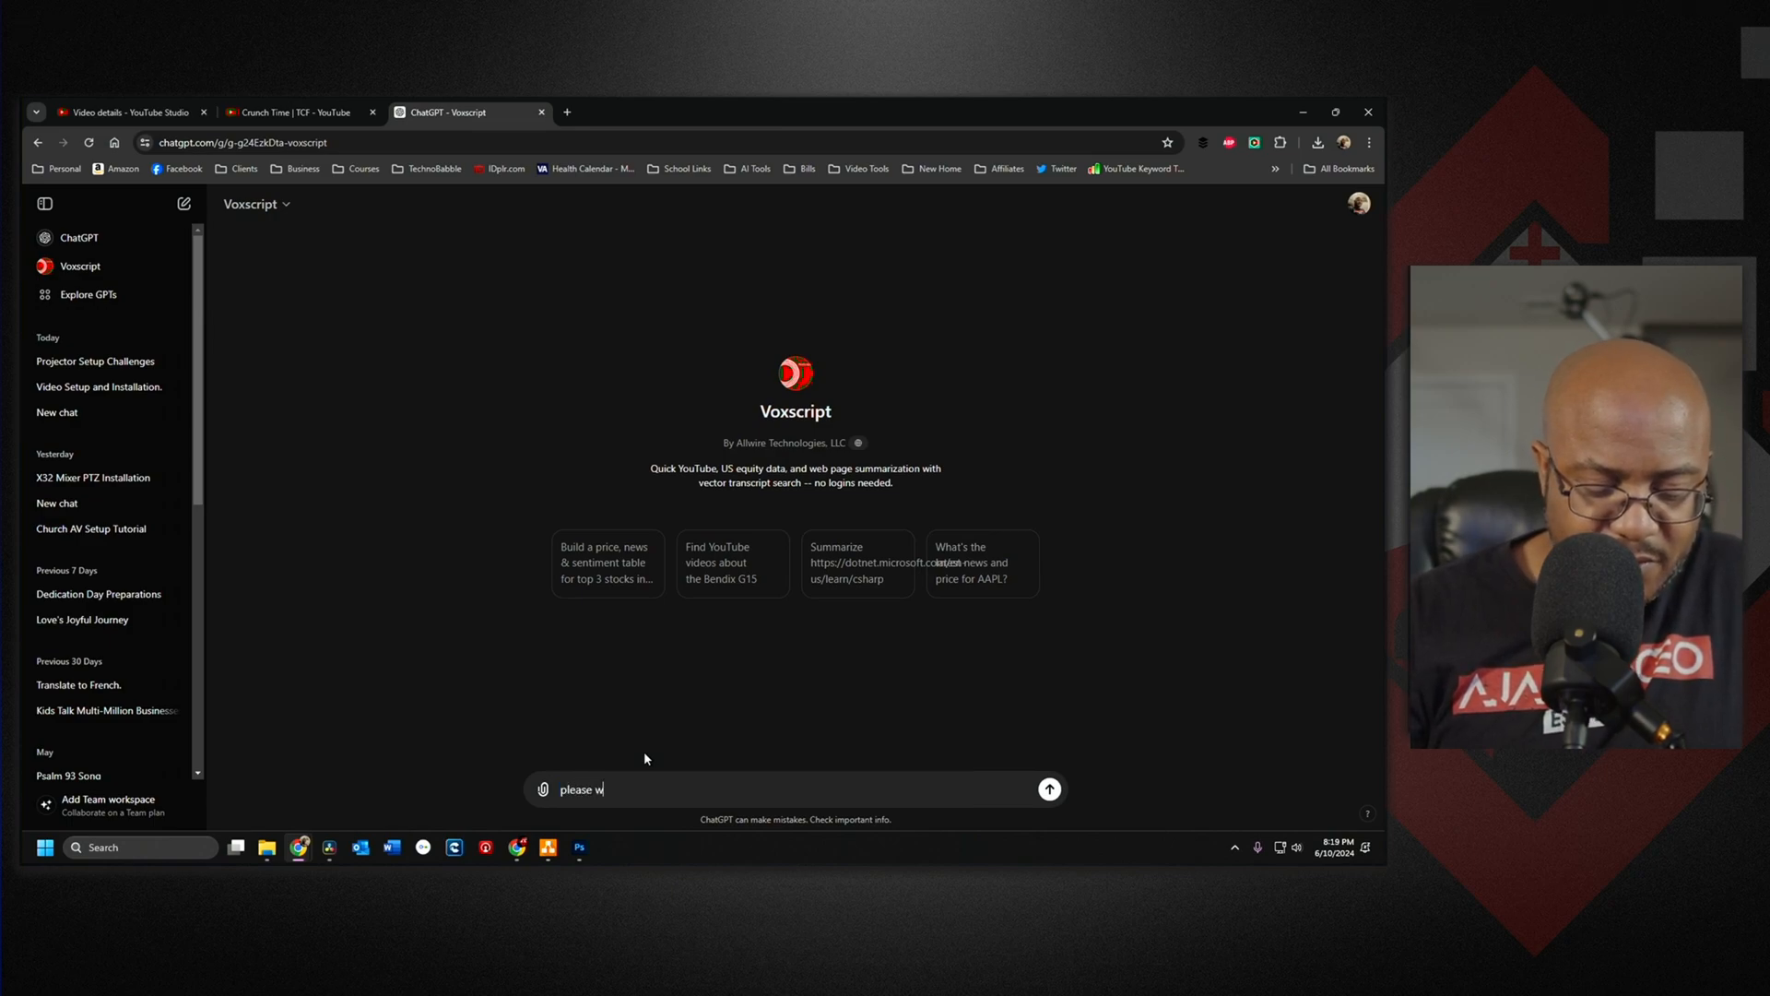
Reword it as 'write a 2 paragraph youtube description for this video' with the video link
{"action": "type", "text": "rite a 2 par"}
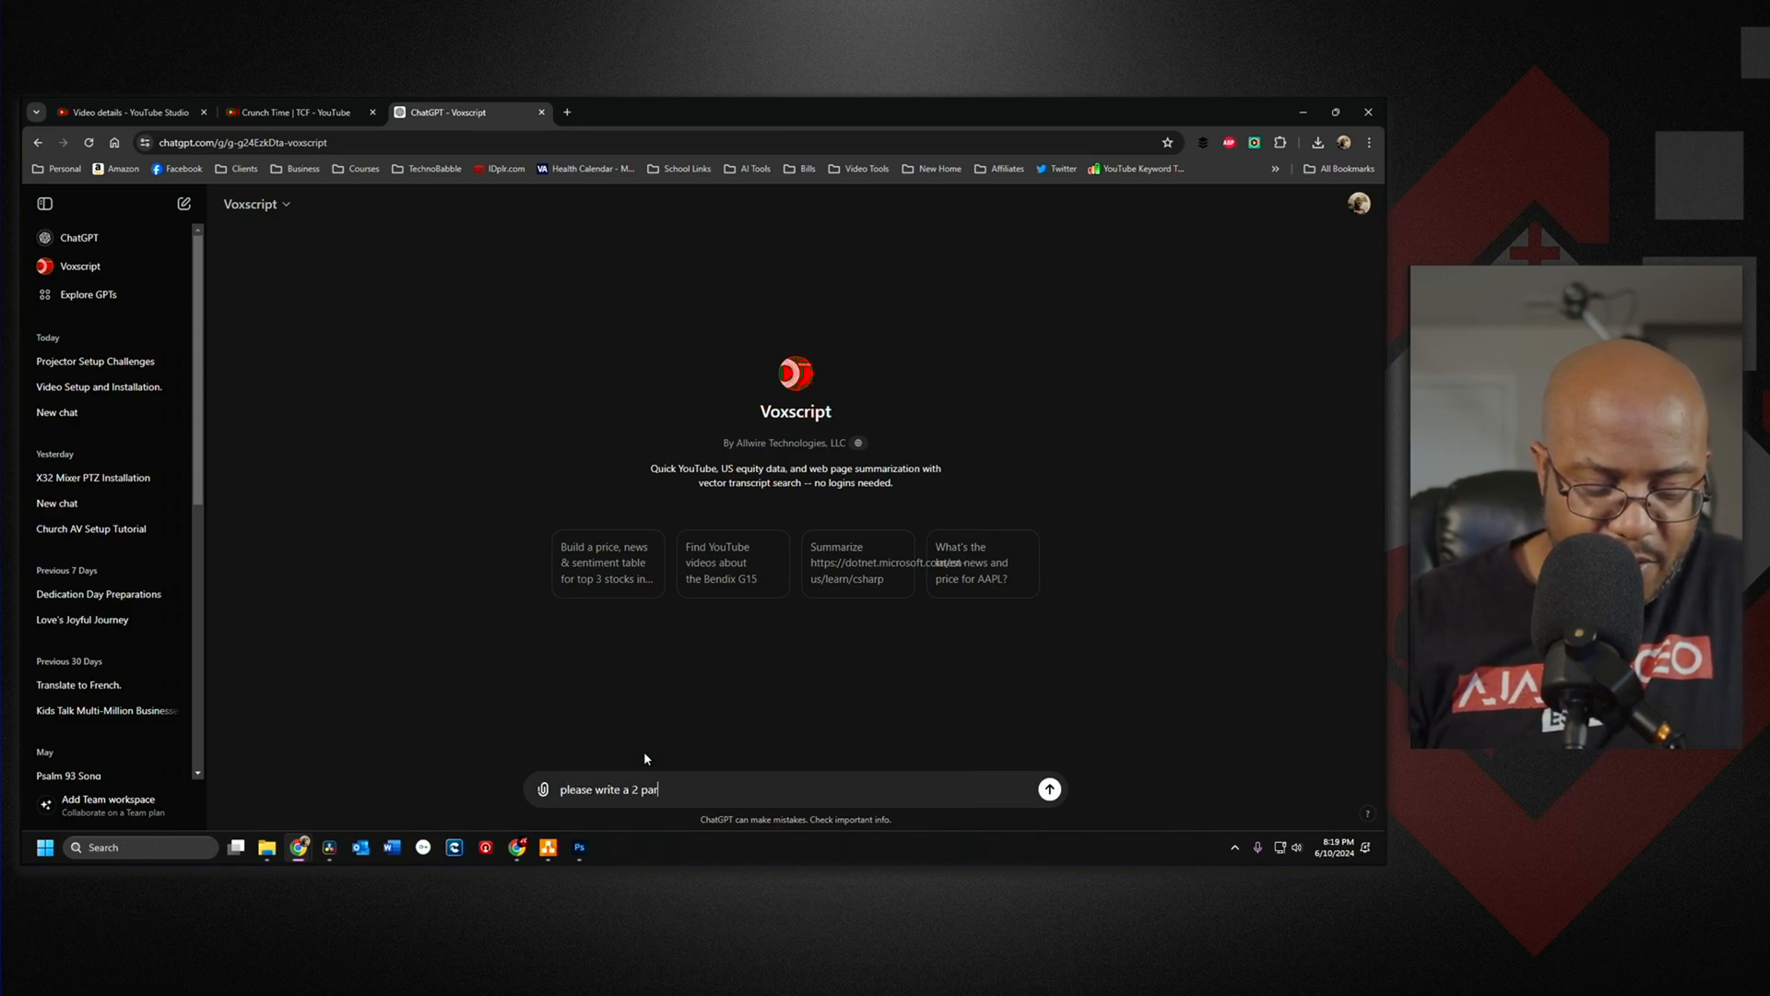
{"action": "type", "text": "agraph summ"}
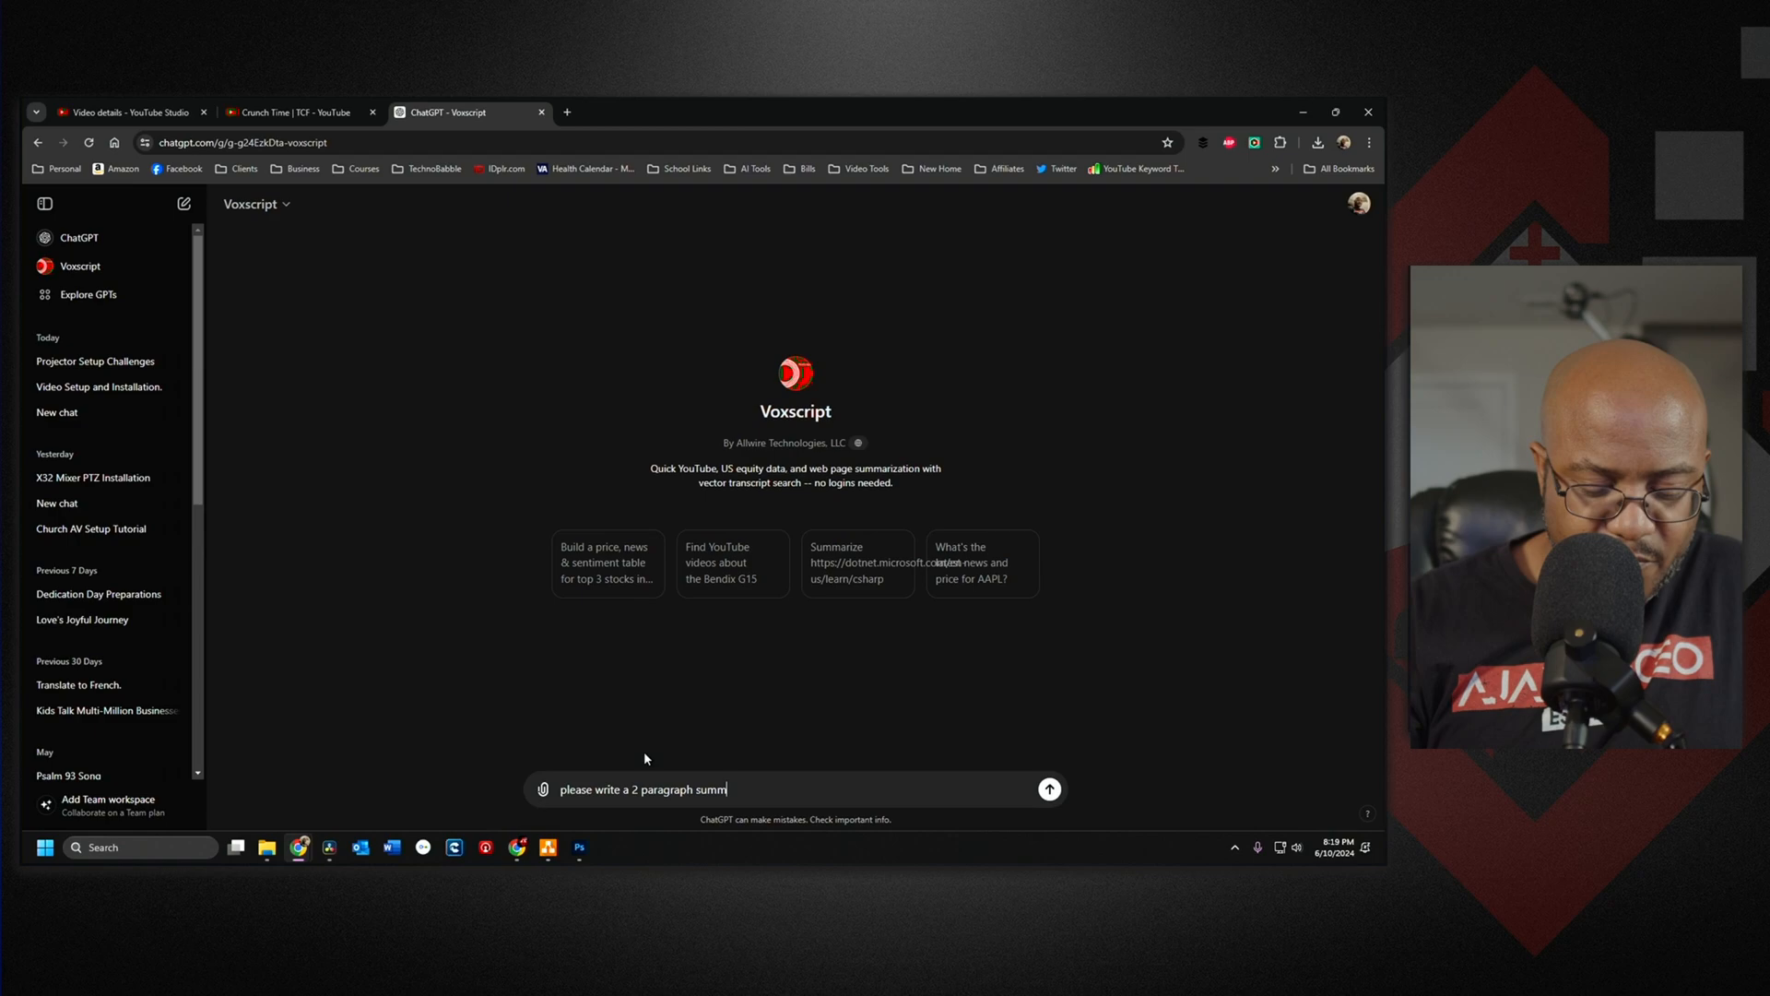
{"action": "type", "text": "ary youtub"}
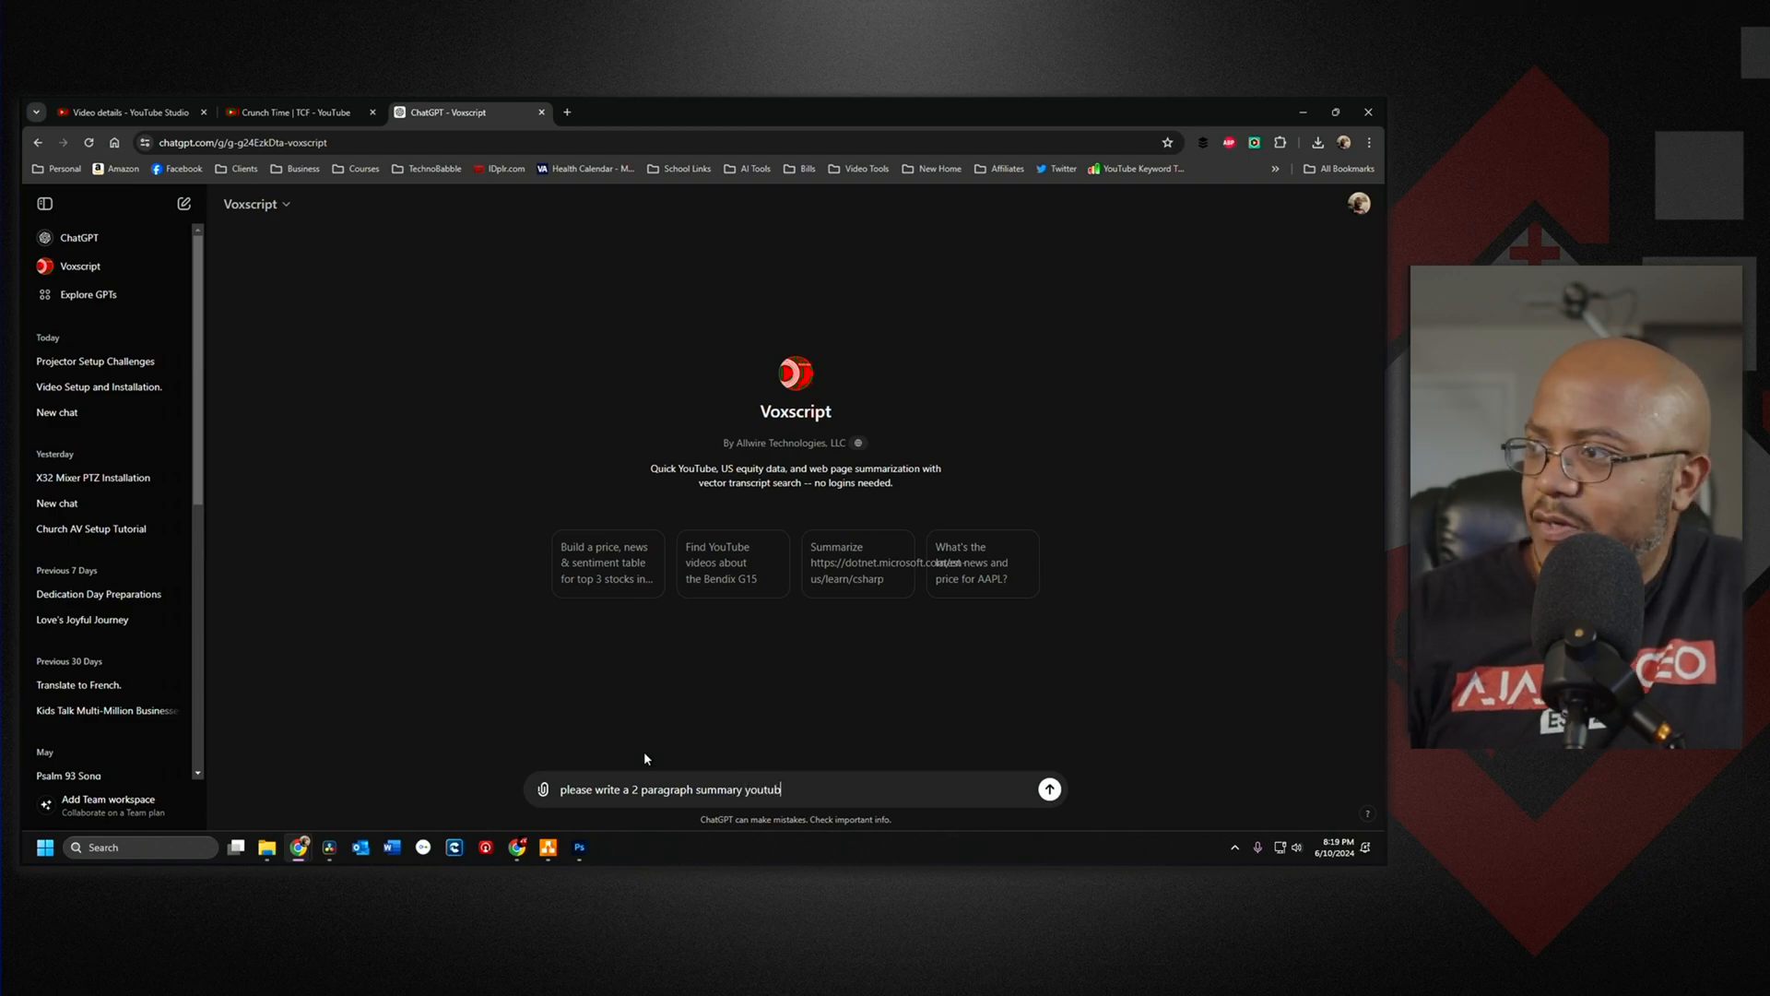
{"action": "key", "text": "Backspace"}
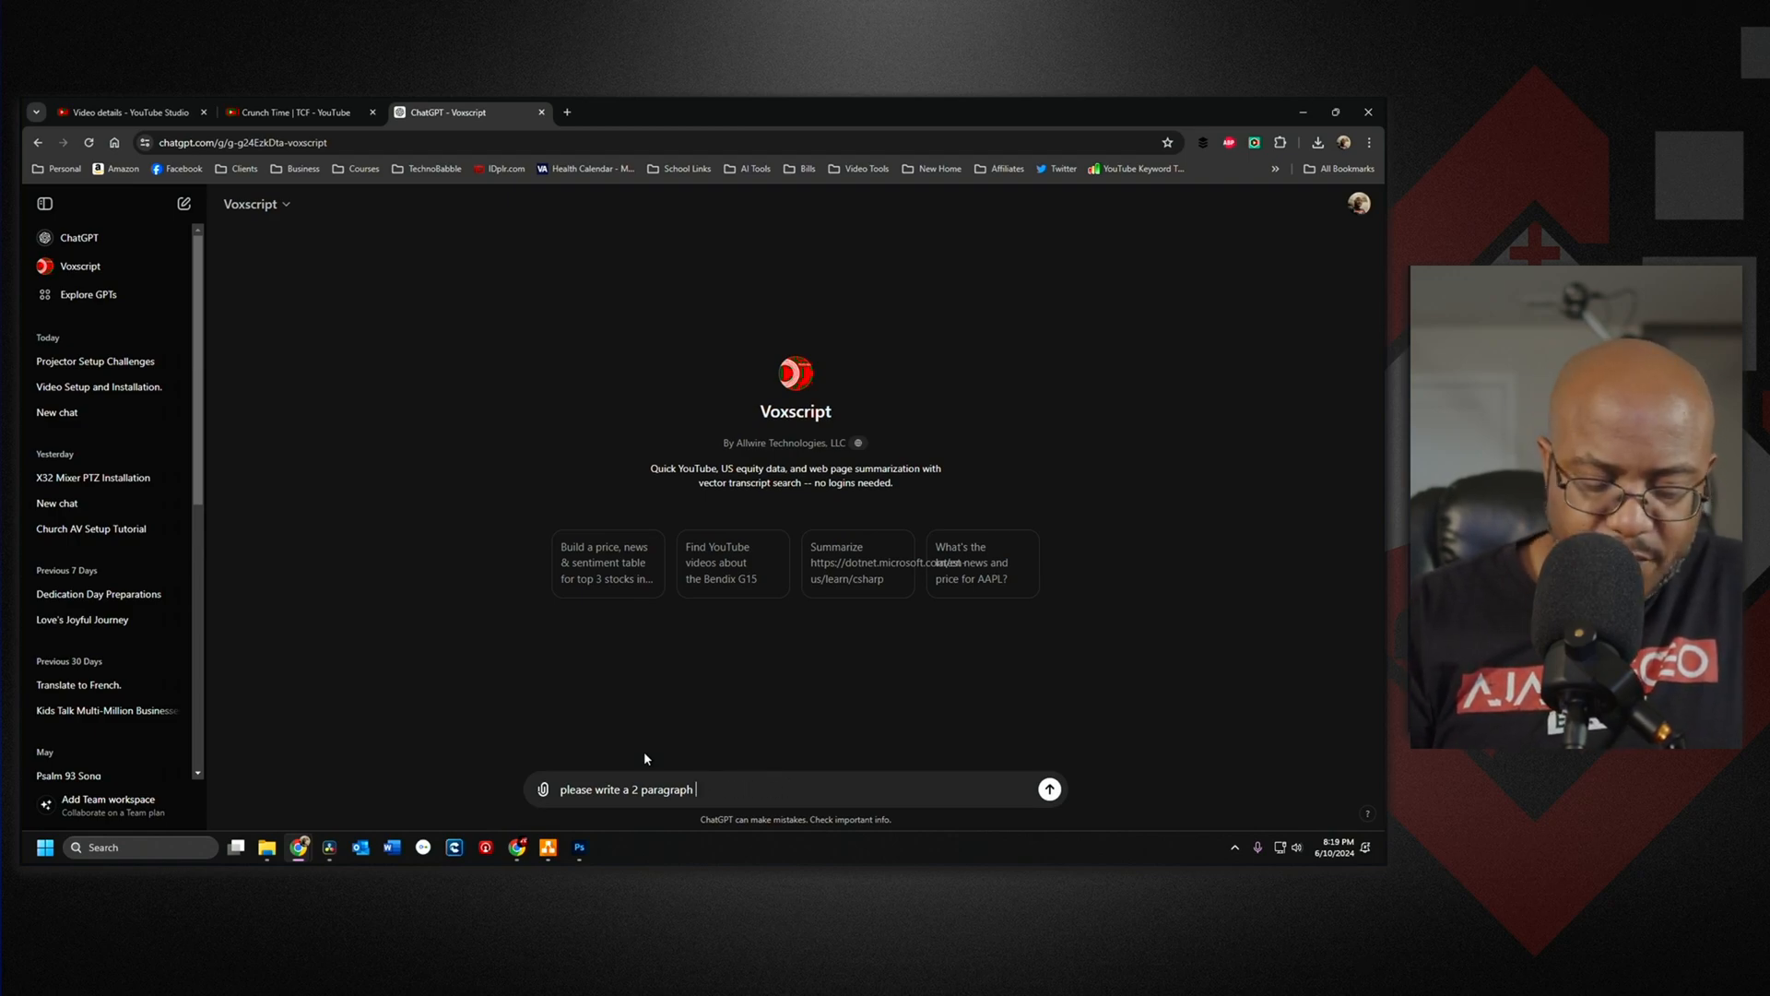
{"action": "type", "text": "youtube descrip"}
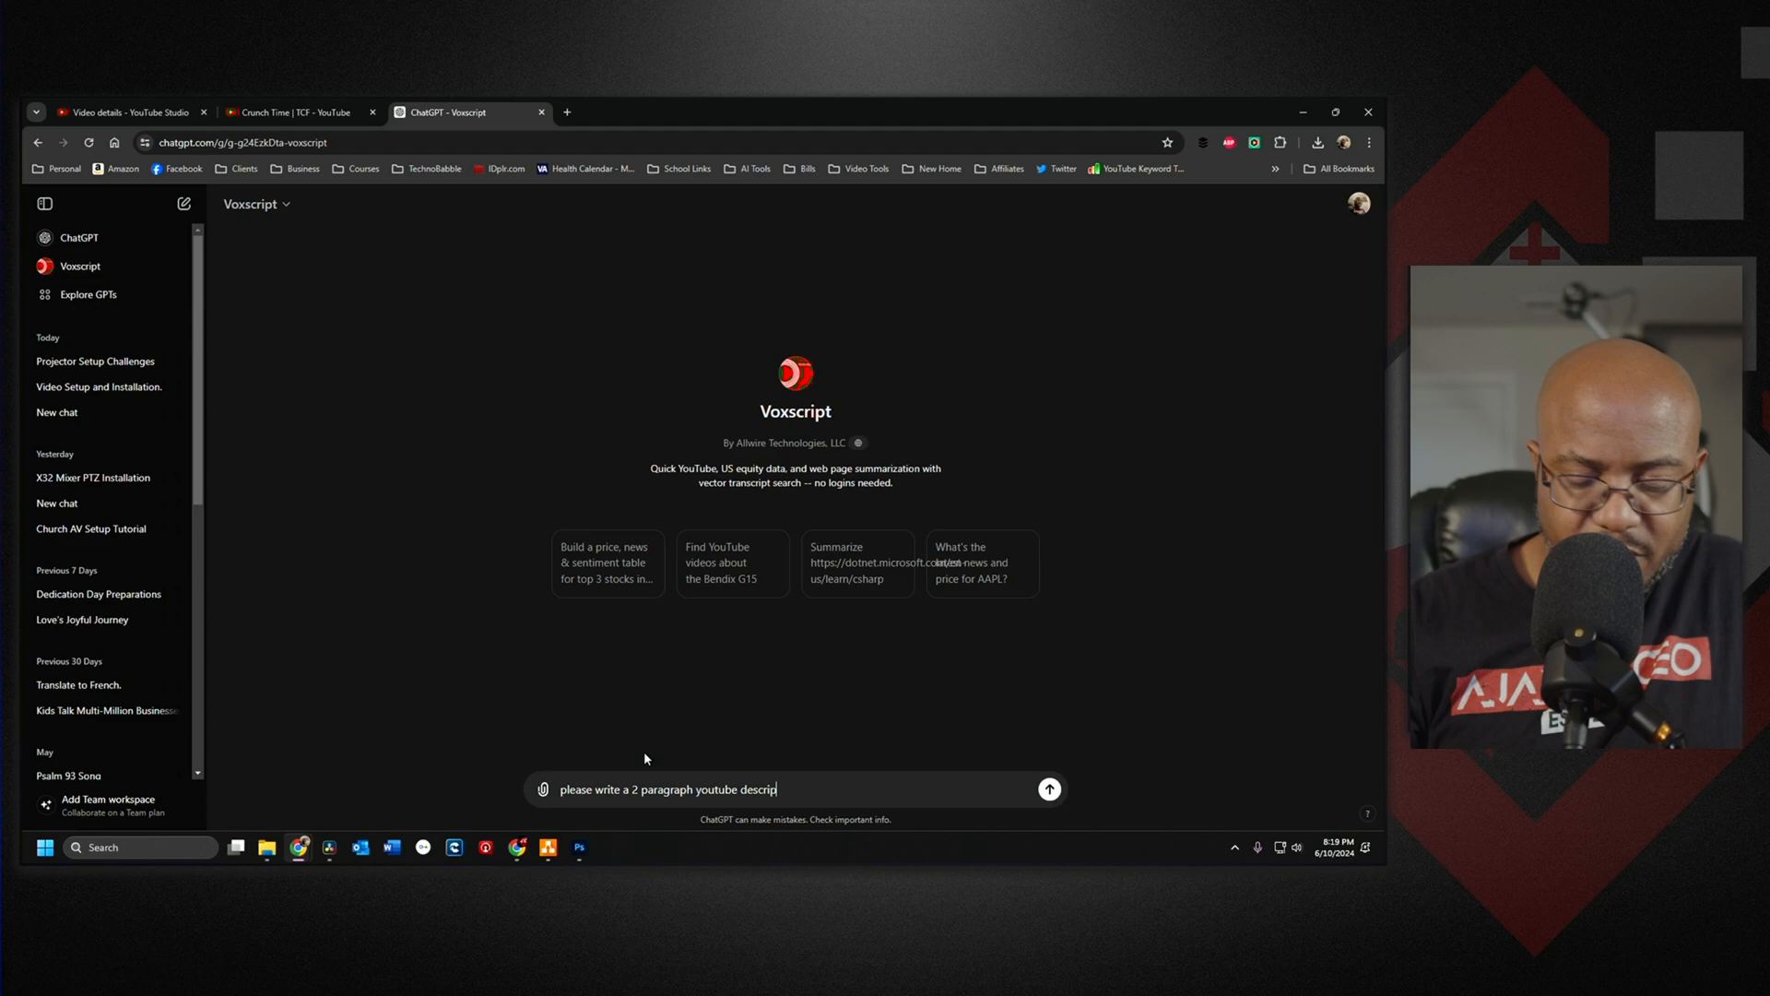
{"action": "type", "text": "tion for this vi"}
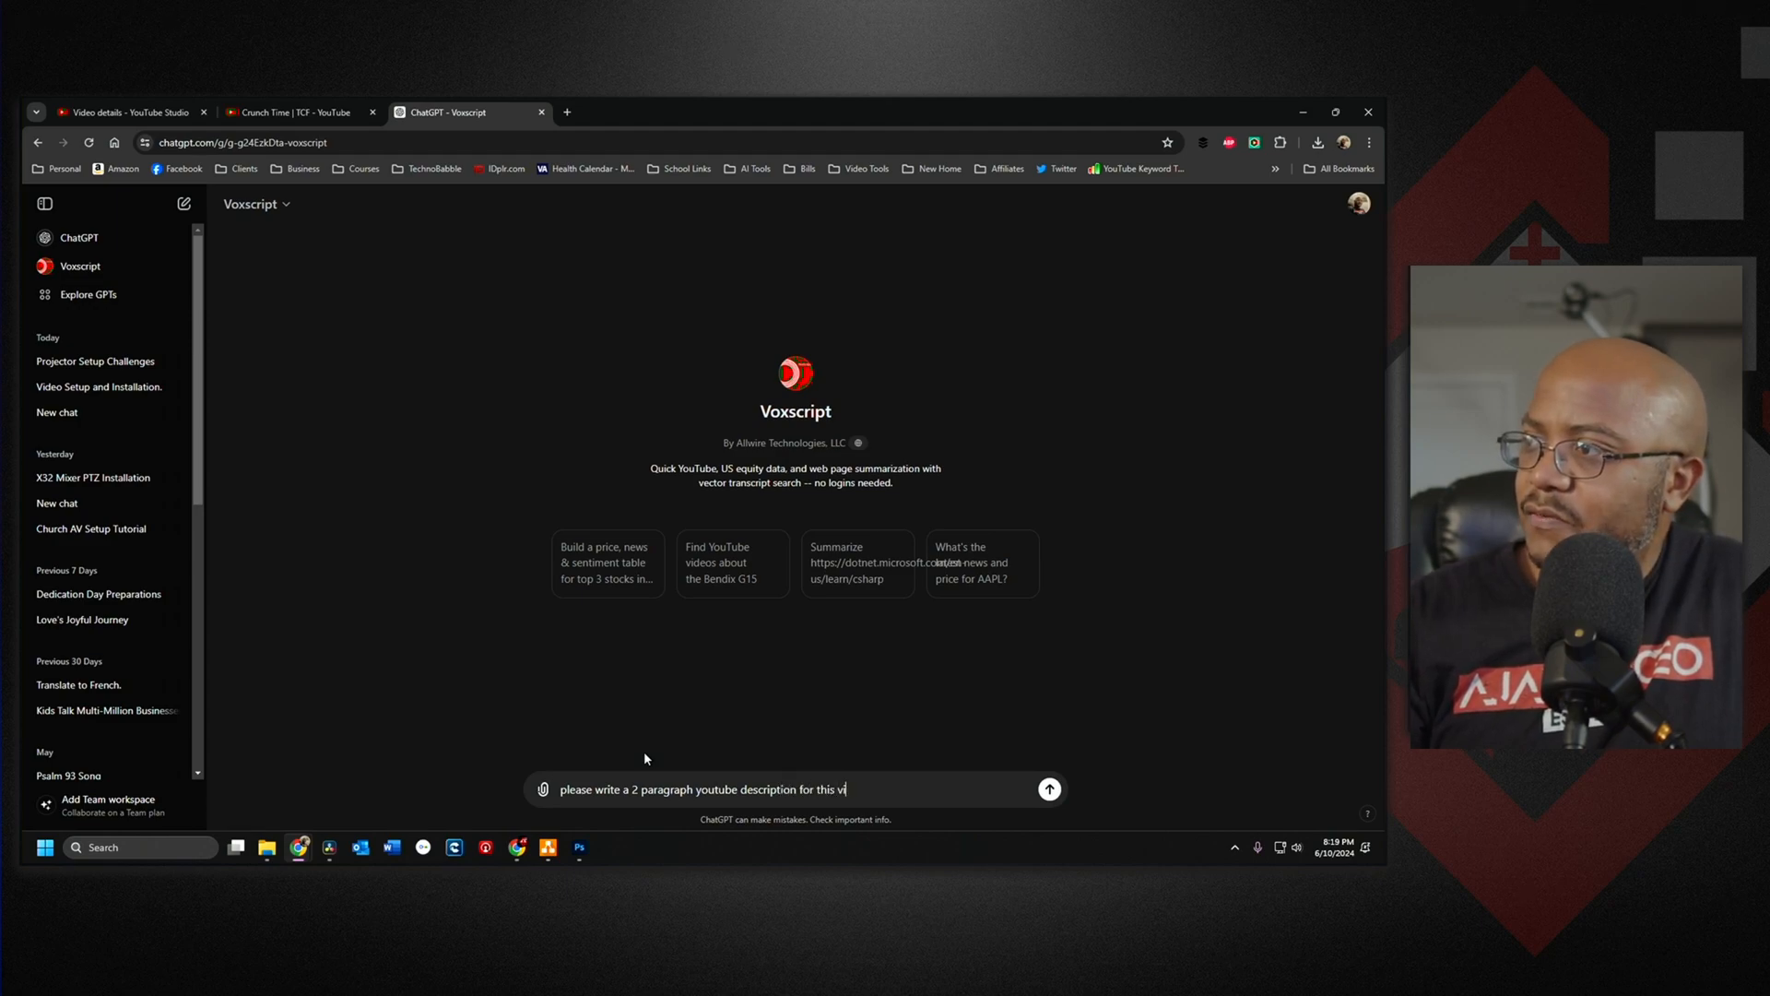
{"action": "type", "text": "https://www.youtube.com/watch?v=NnyBuvlGJoE"}
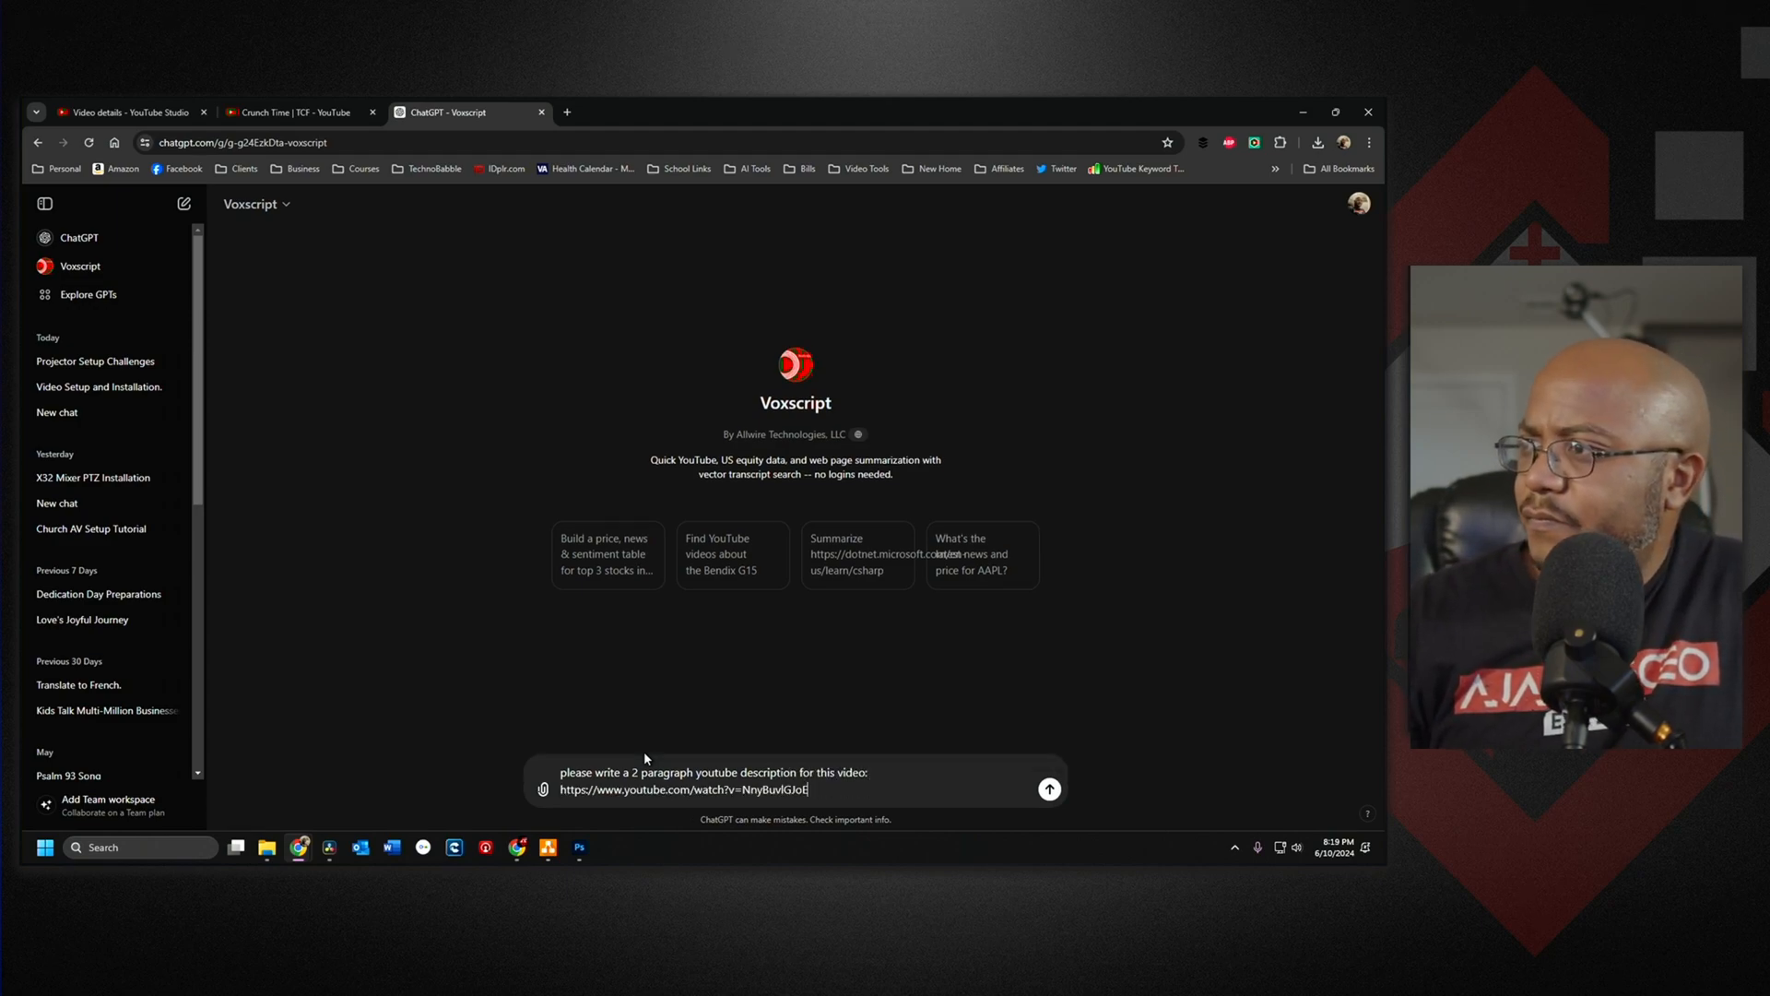
Send the description request, then have Voxscript revise it to a one-paragraph version
{"action": "left_click", "coordinate": [1047, 787]}
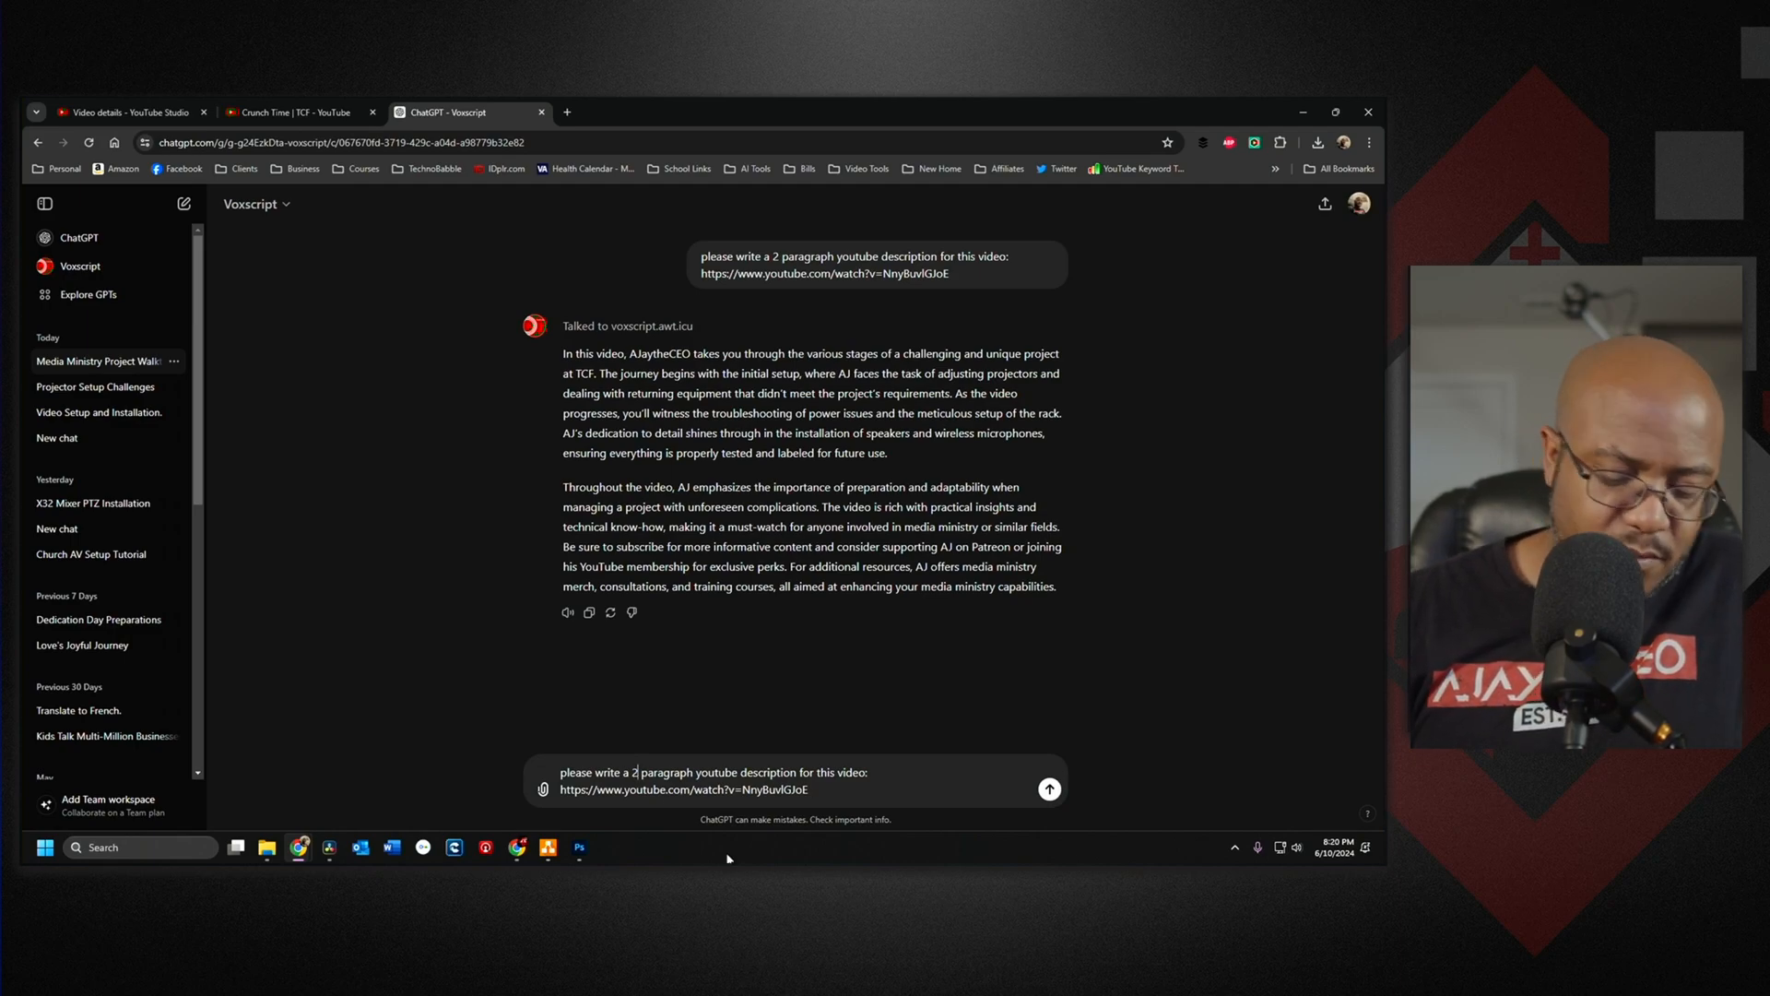
{"action": "left_click", "coordinate": [1047, 787]}
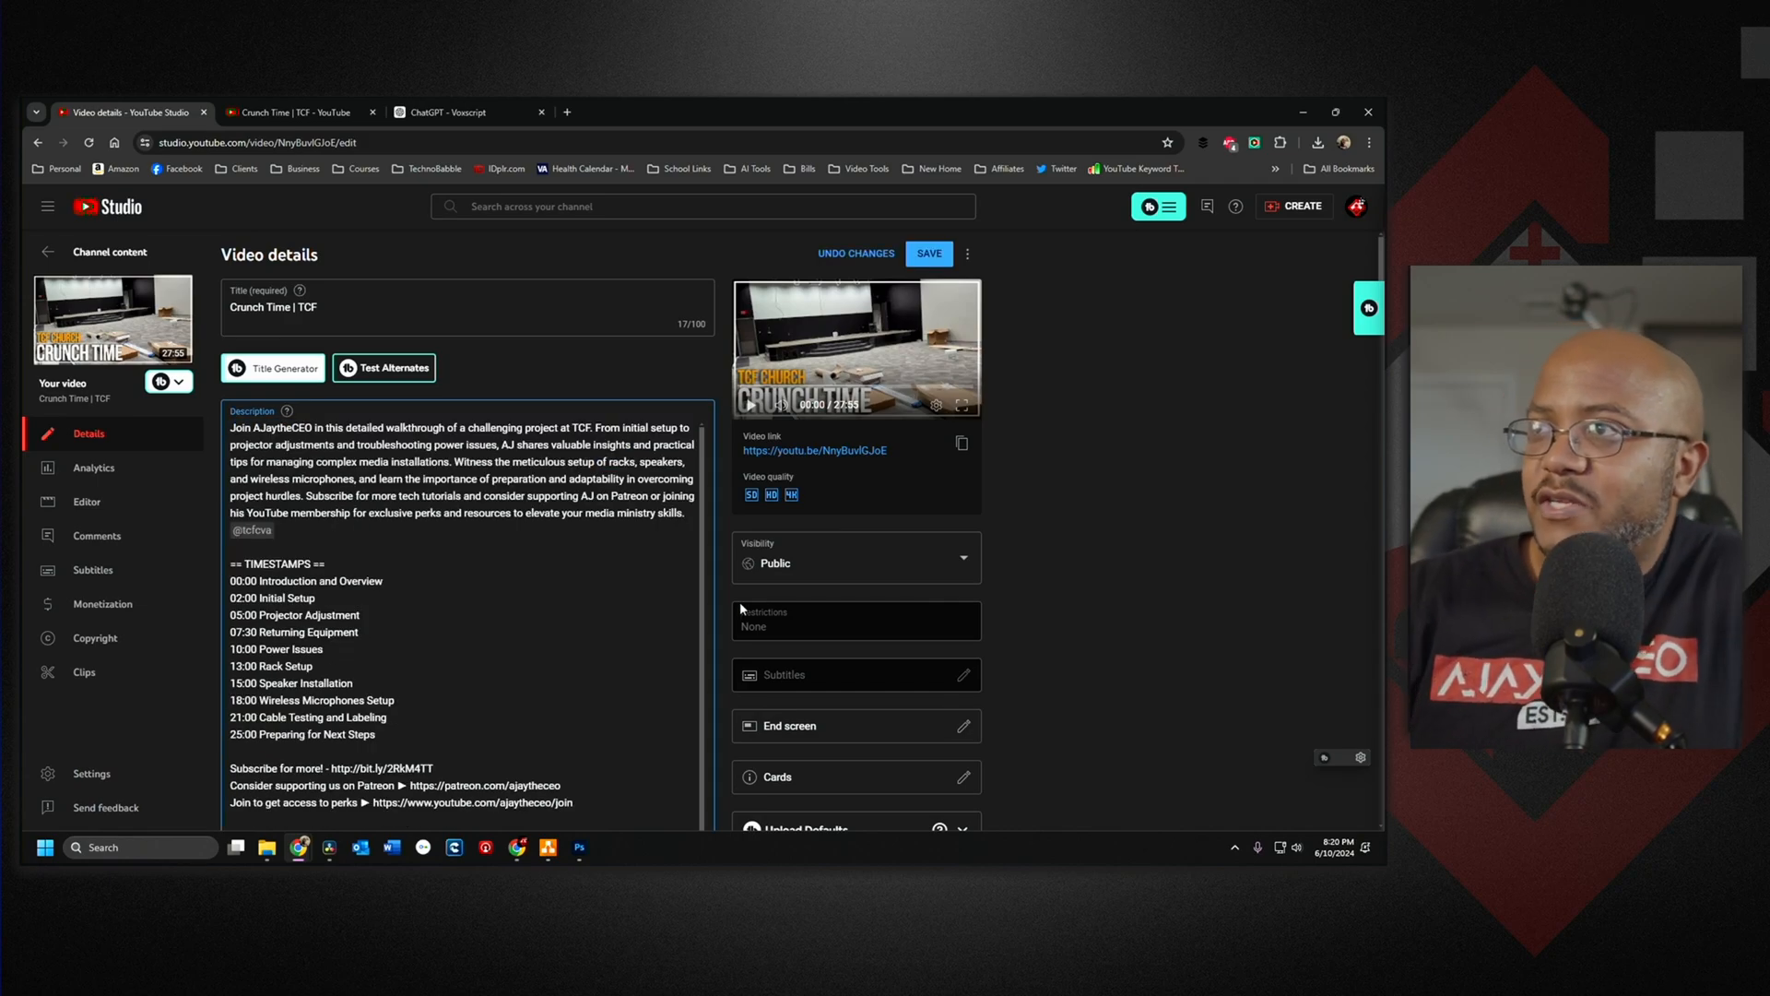
{"action": "left_click", "coordinate": [463, 113]}
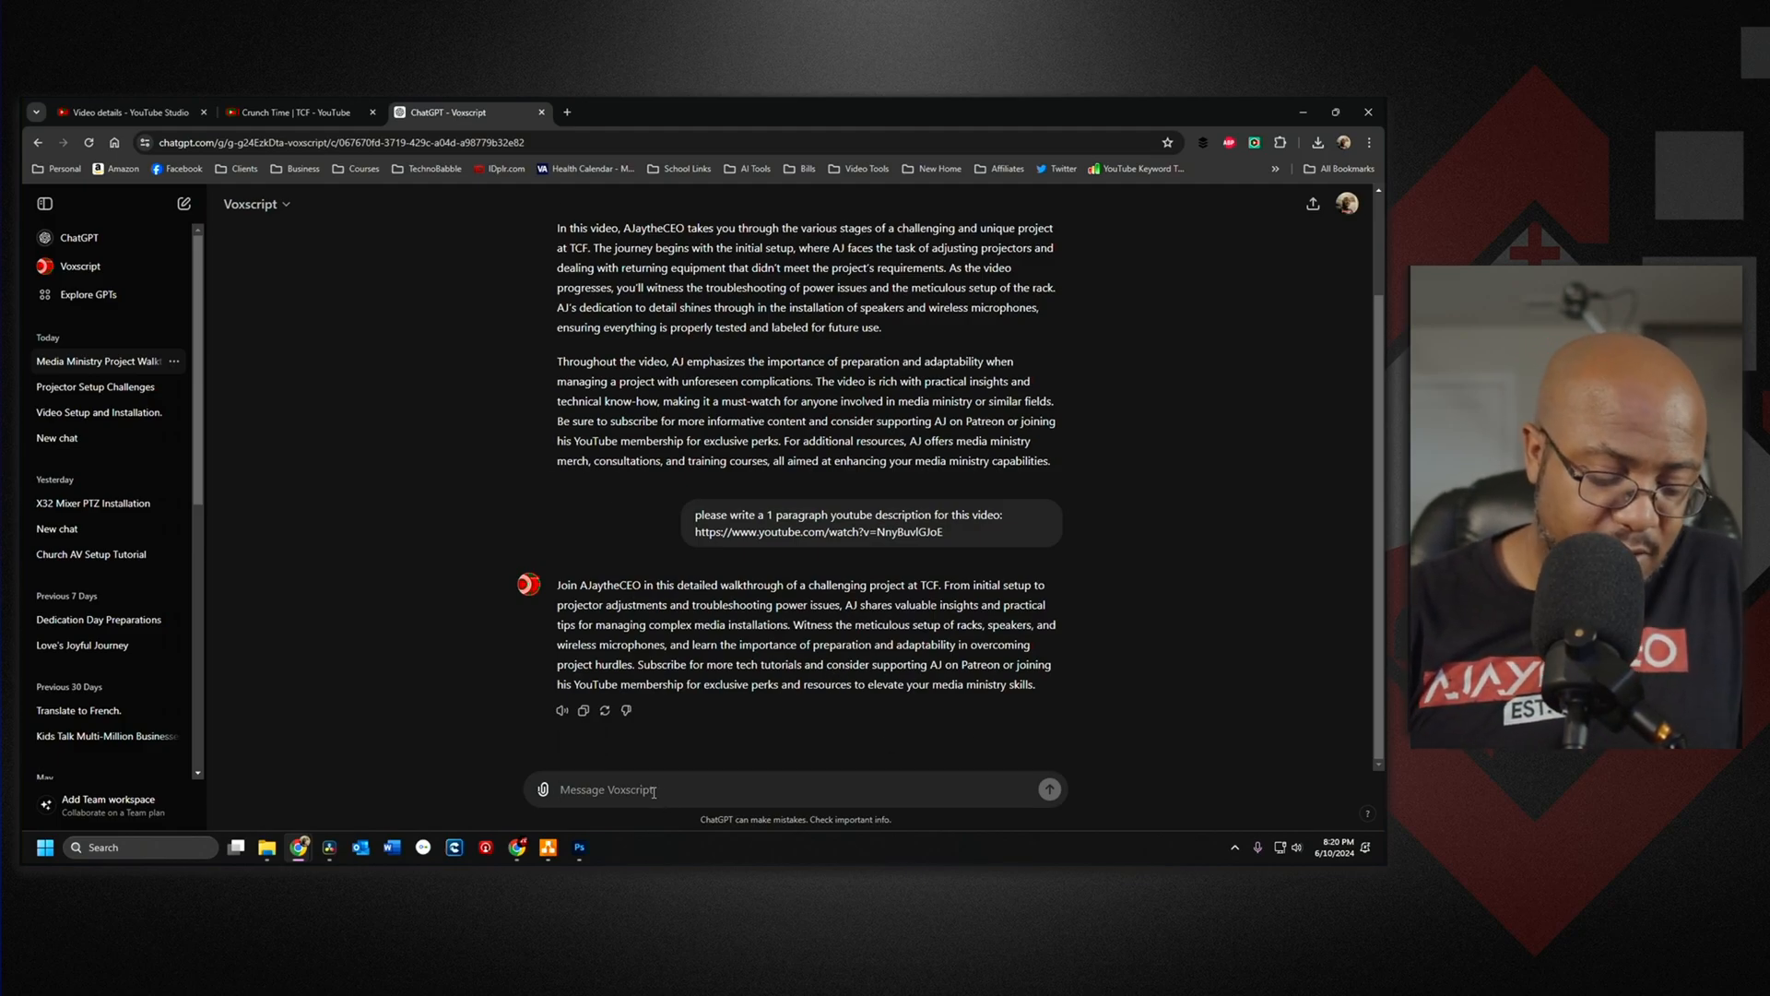
Ask Voxscript to suggest tags for this video as well
{"action": "type", "text": "please sug"}
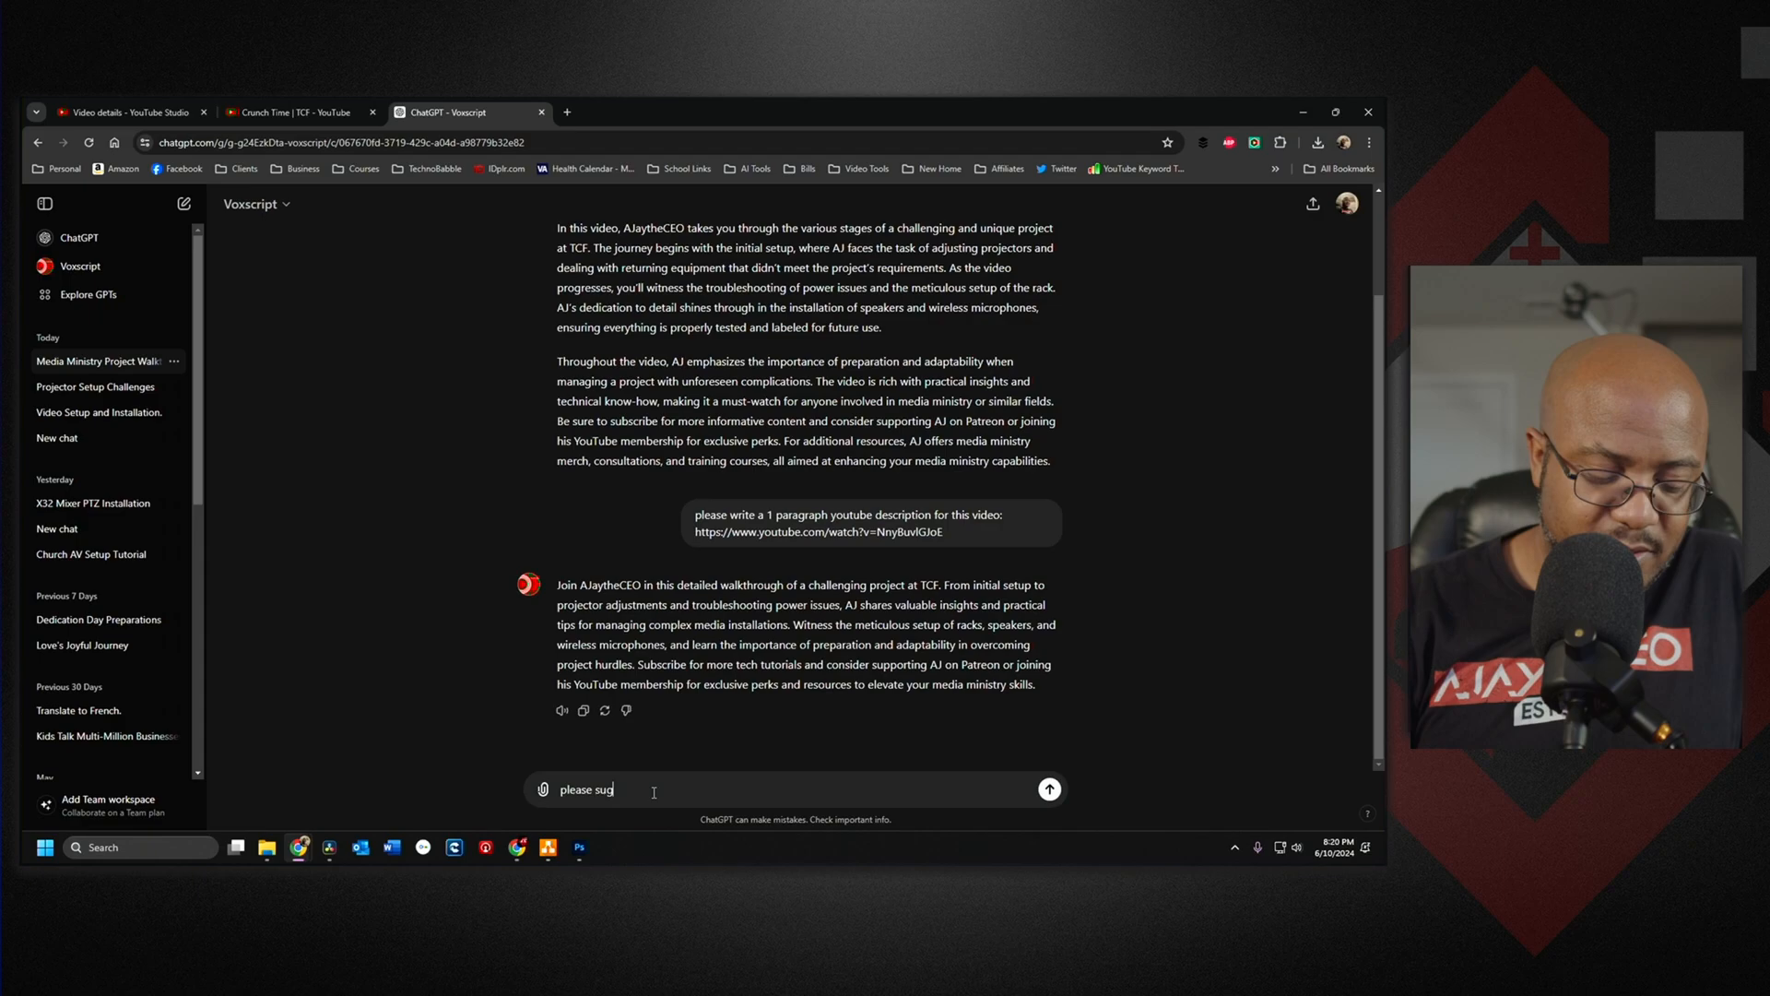
{"action": "type", "text": "gest"}
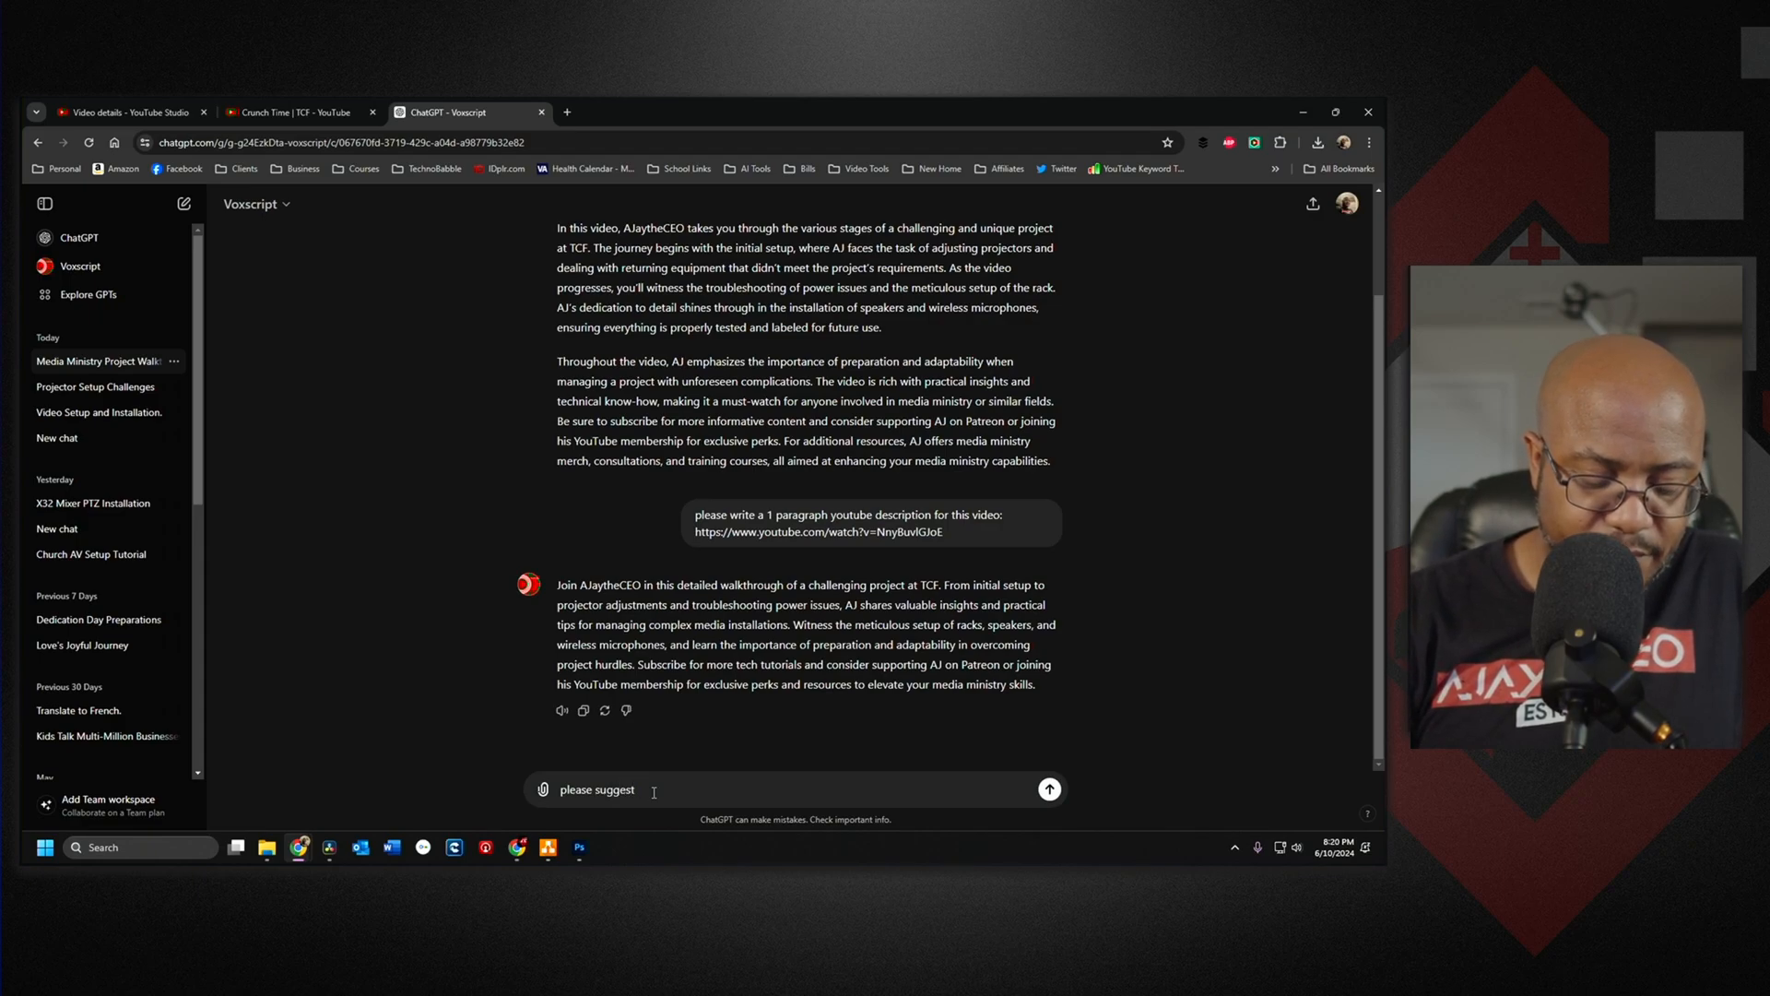
{"action": "type", "text": "tags for t"}
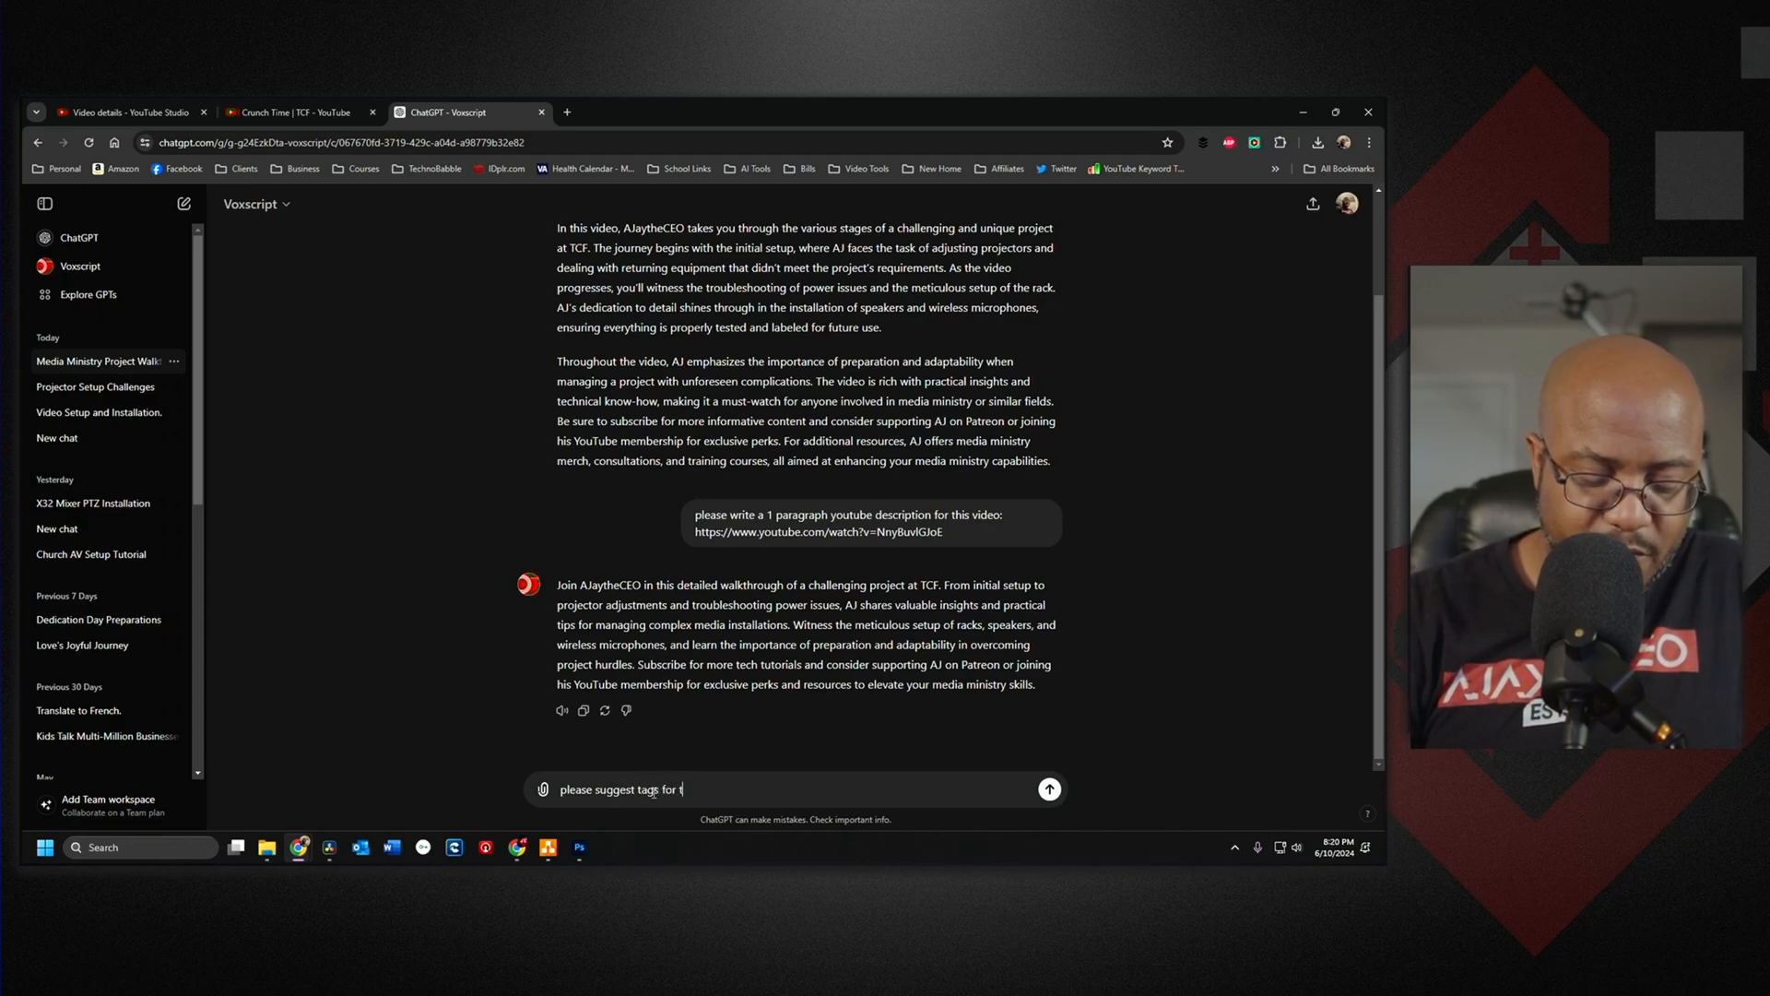
{"action": "type", "text": "his viode as well"}
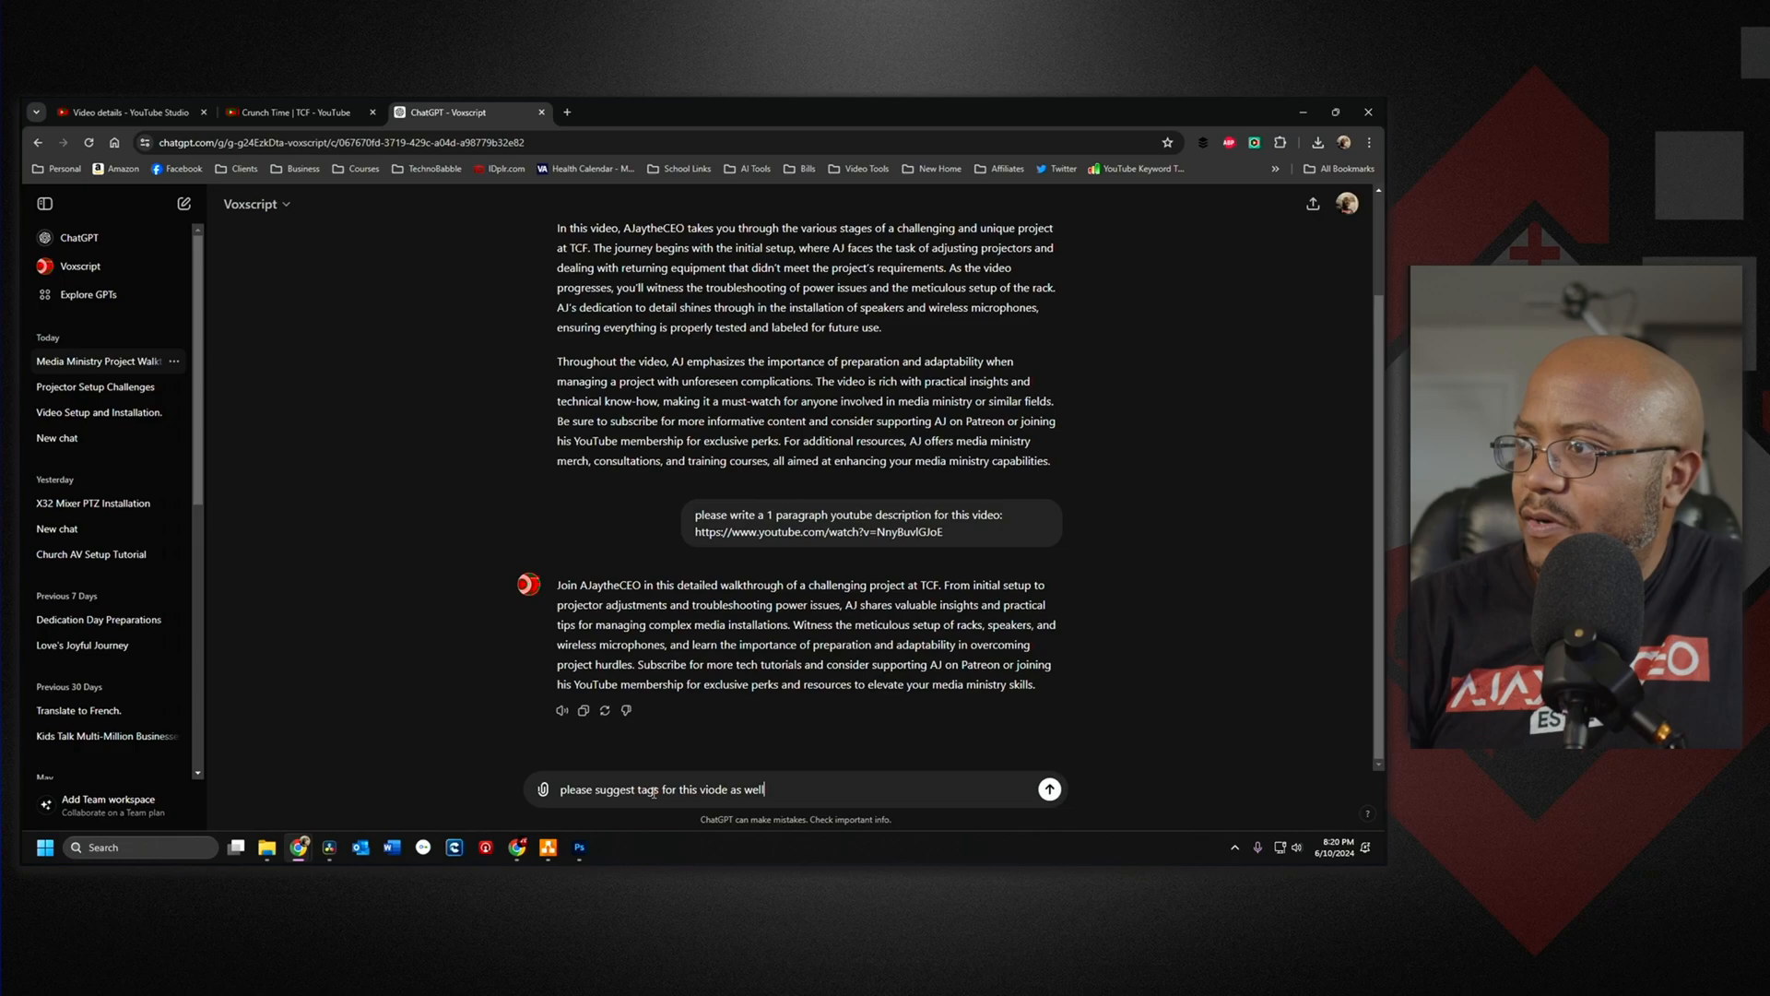
{"action": "left_click", "coordinate": [1047, 789]}
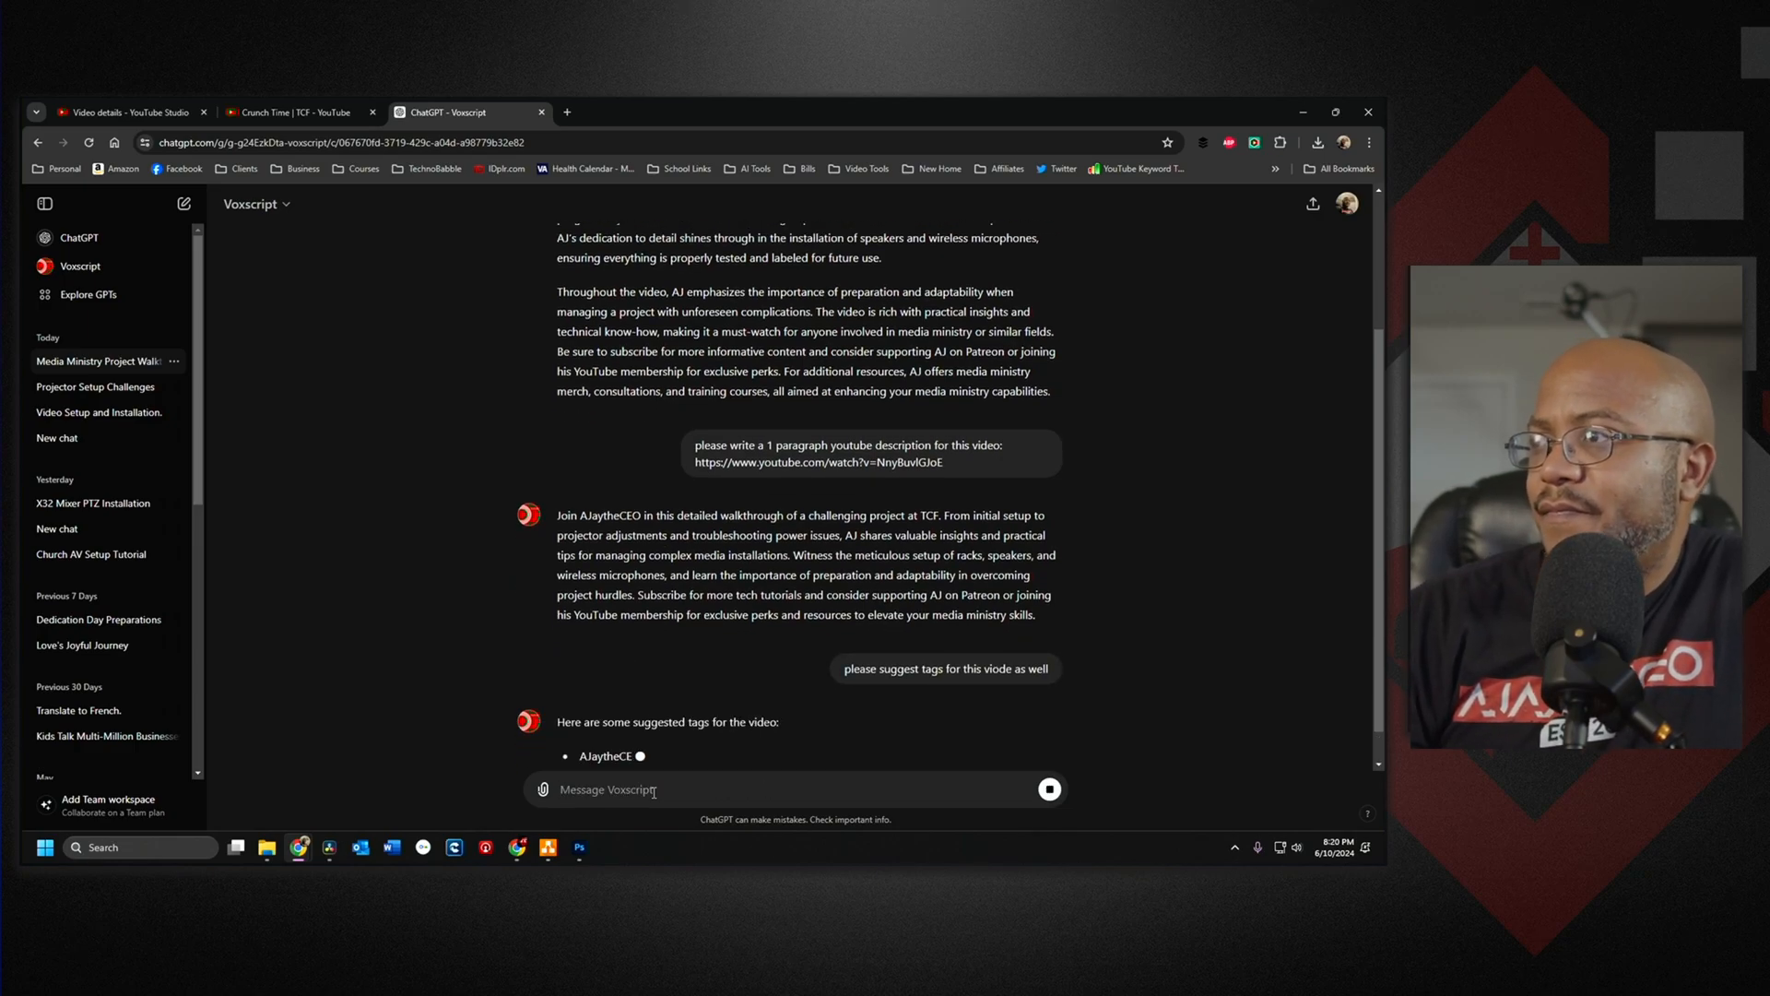
{"action": "scroll", "scroll_direction": "down", "scroll_amount": 3}
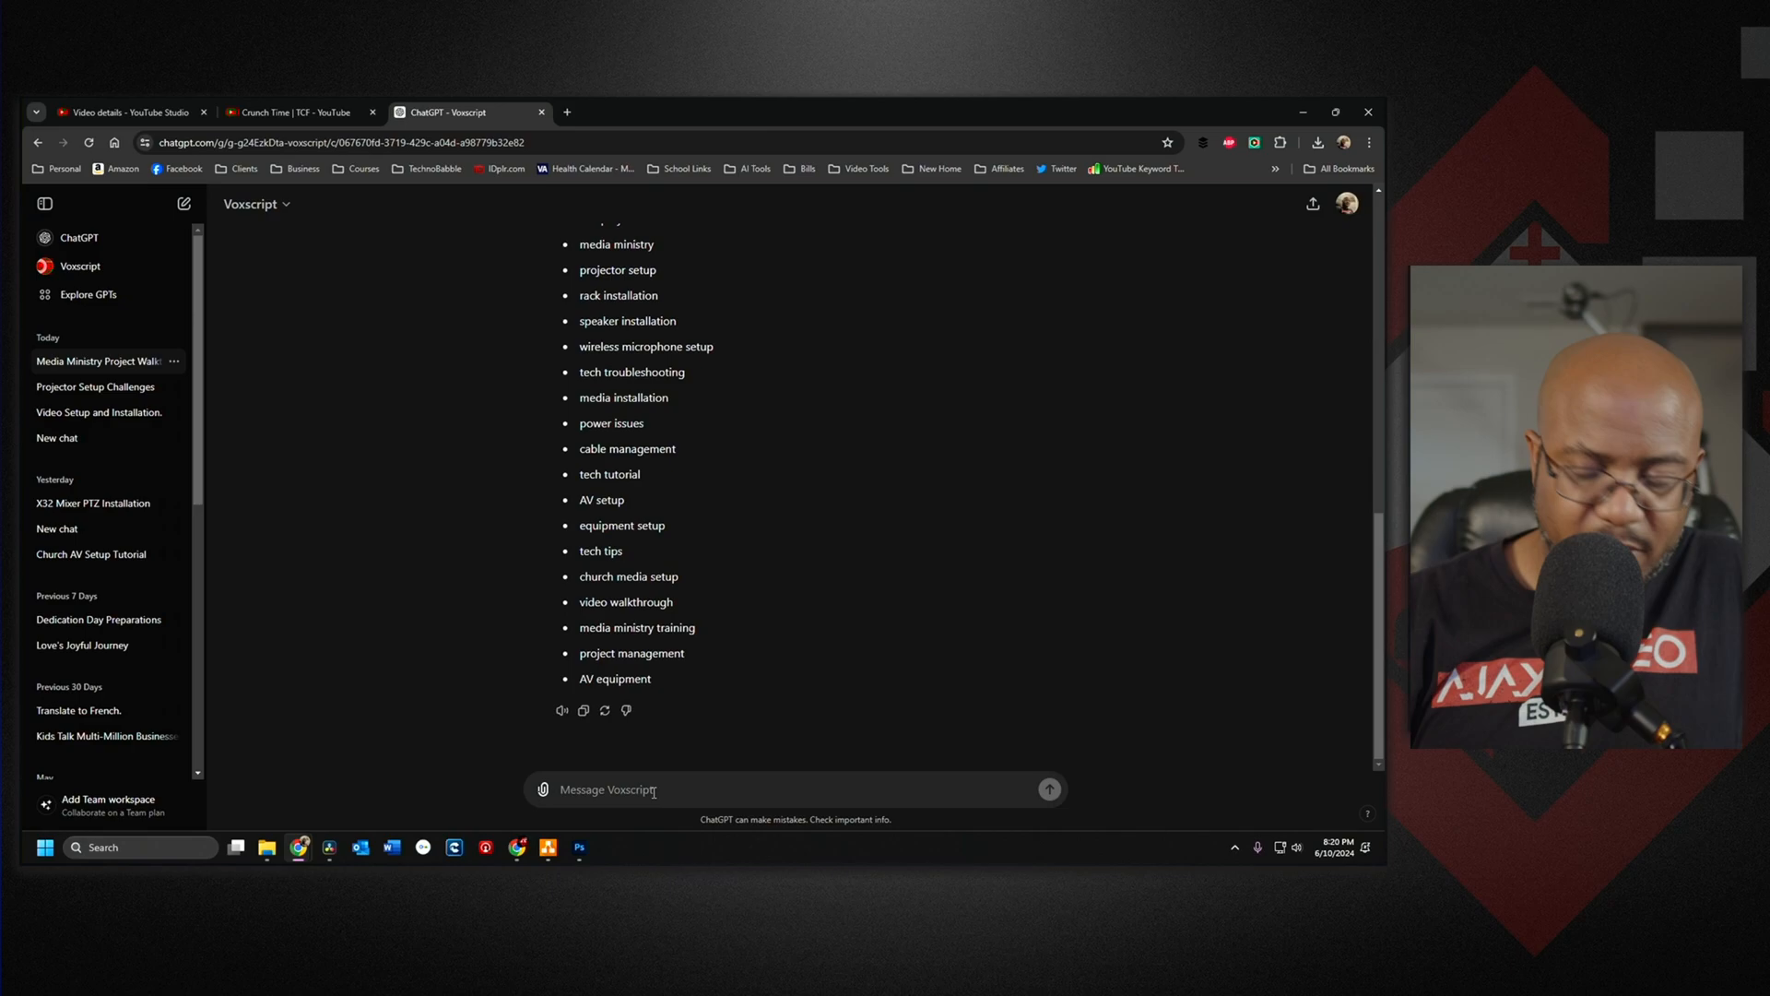
Have the tags separated with commas and copy the comma-separated list for YouTube Studio
{"action": "type", "text": "sep"}
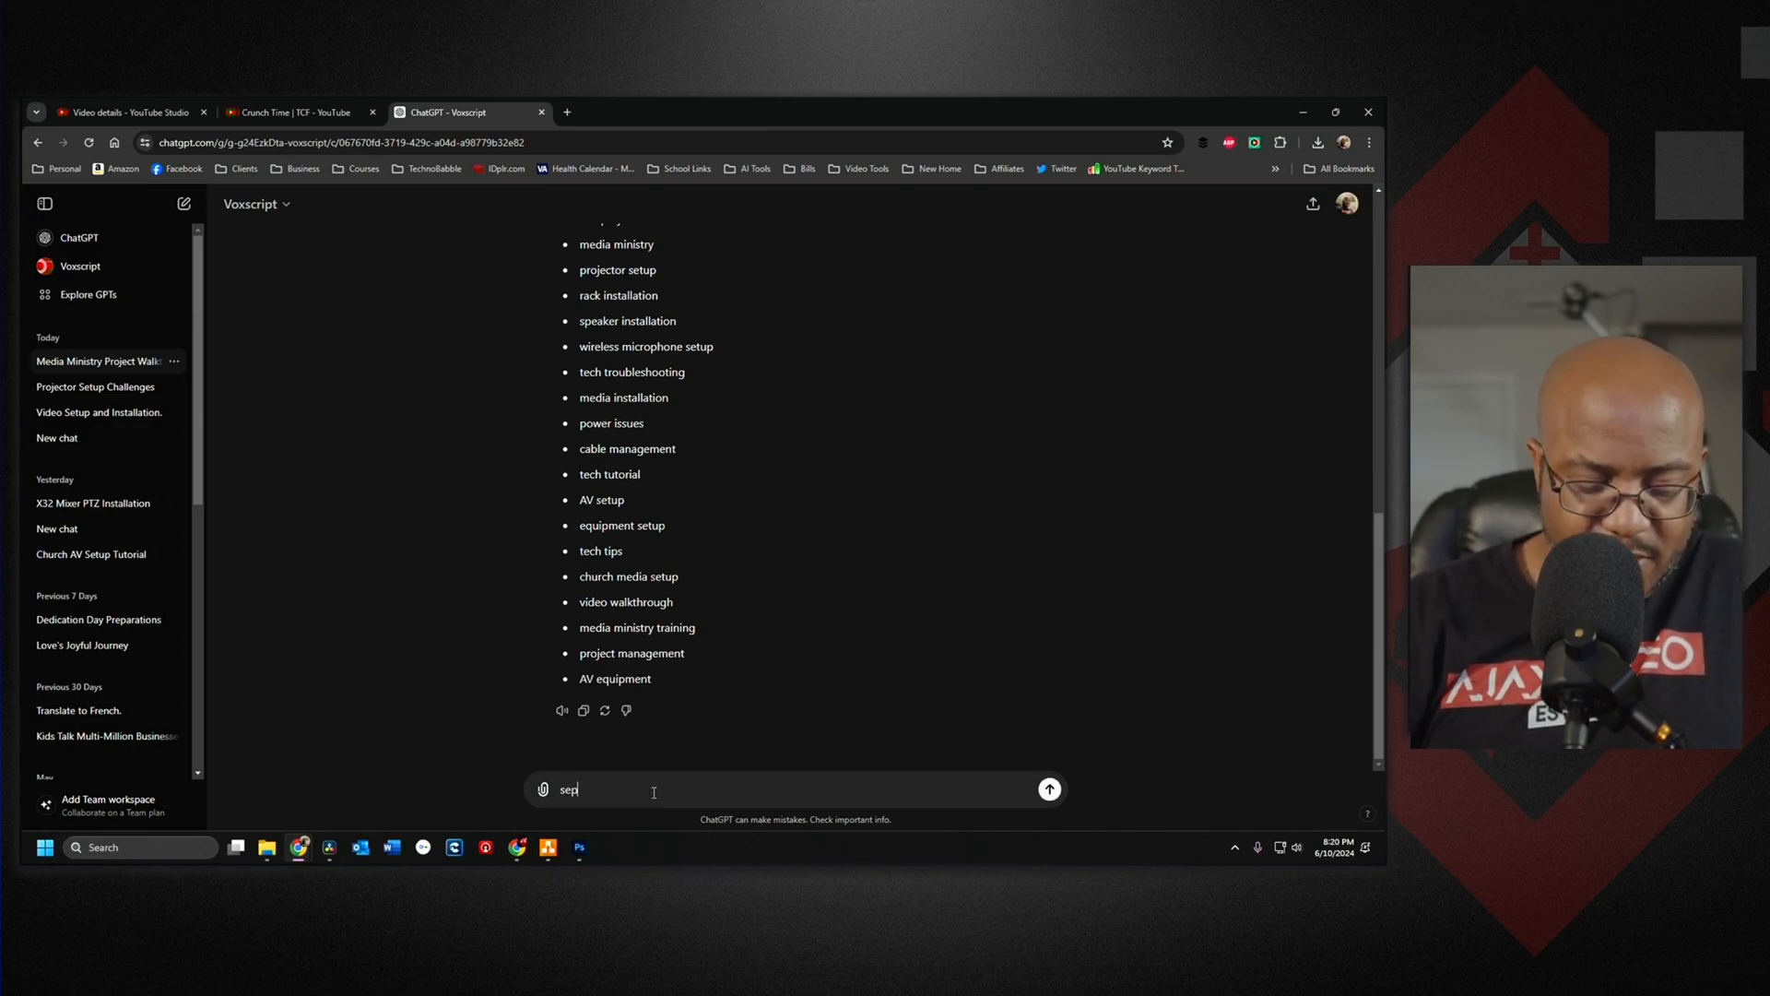
{"action": "type", "text": "separate this wi"}
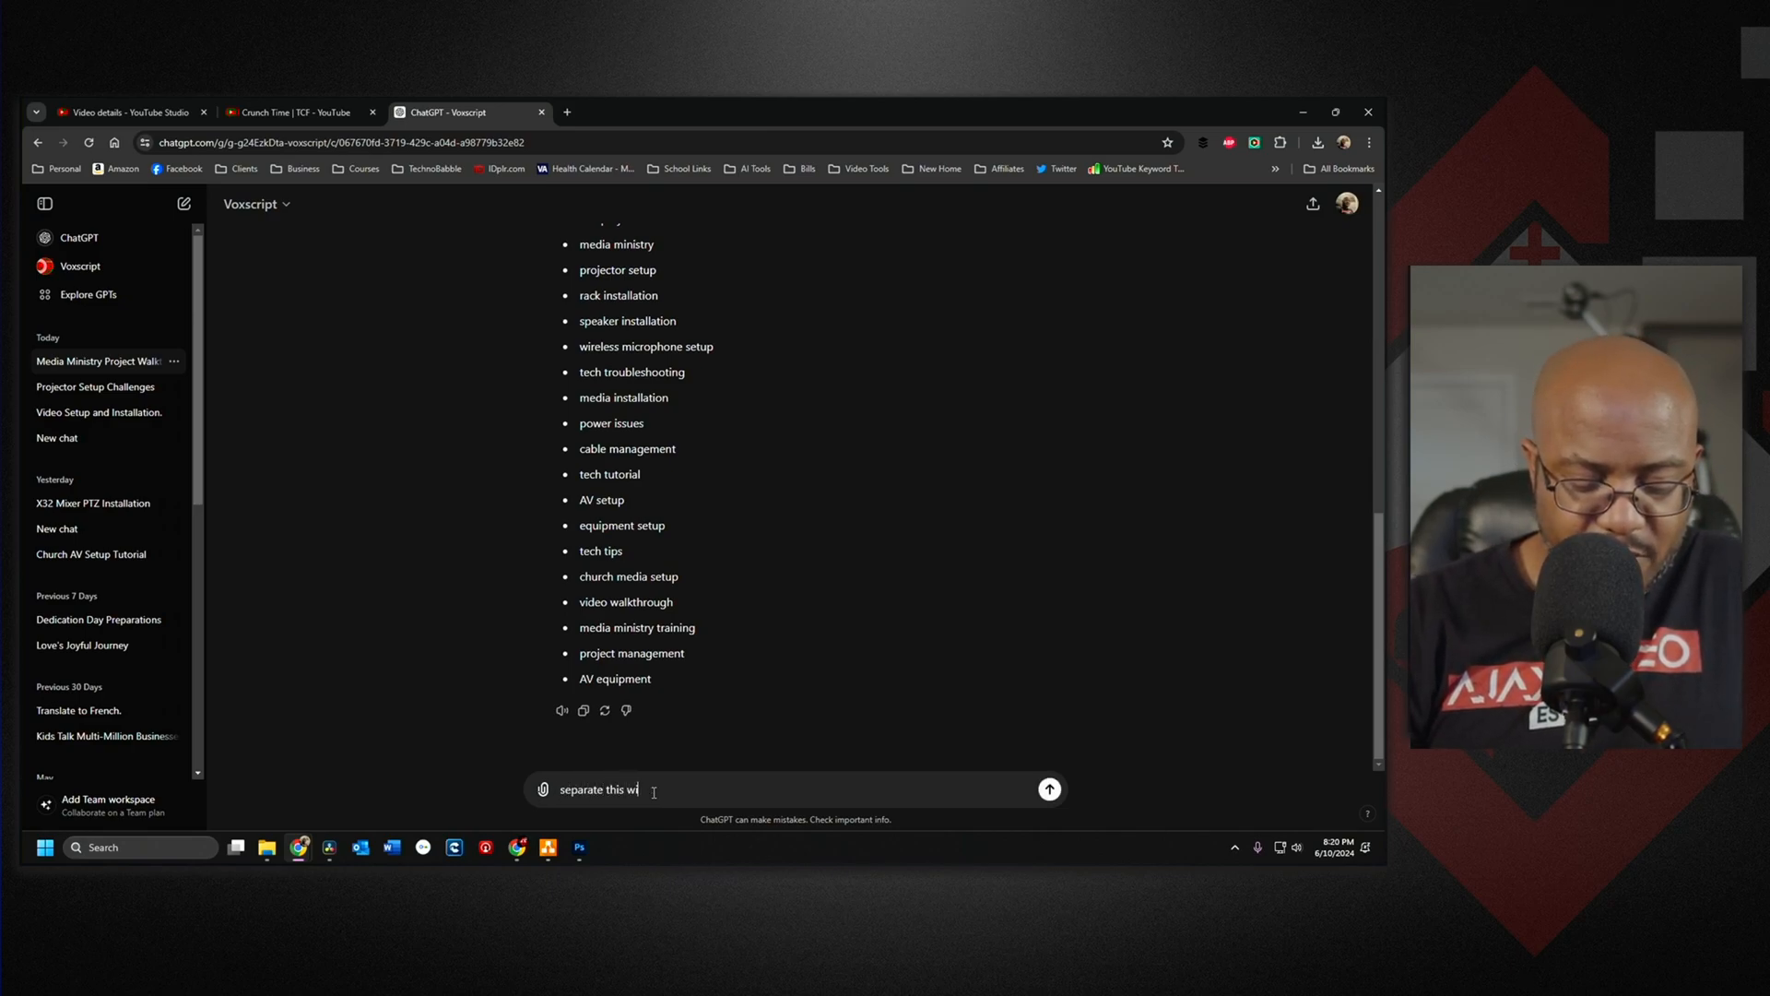
{"action": "left_click", "coordinate": [1047, 789]}
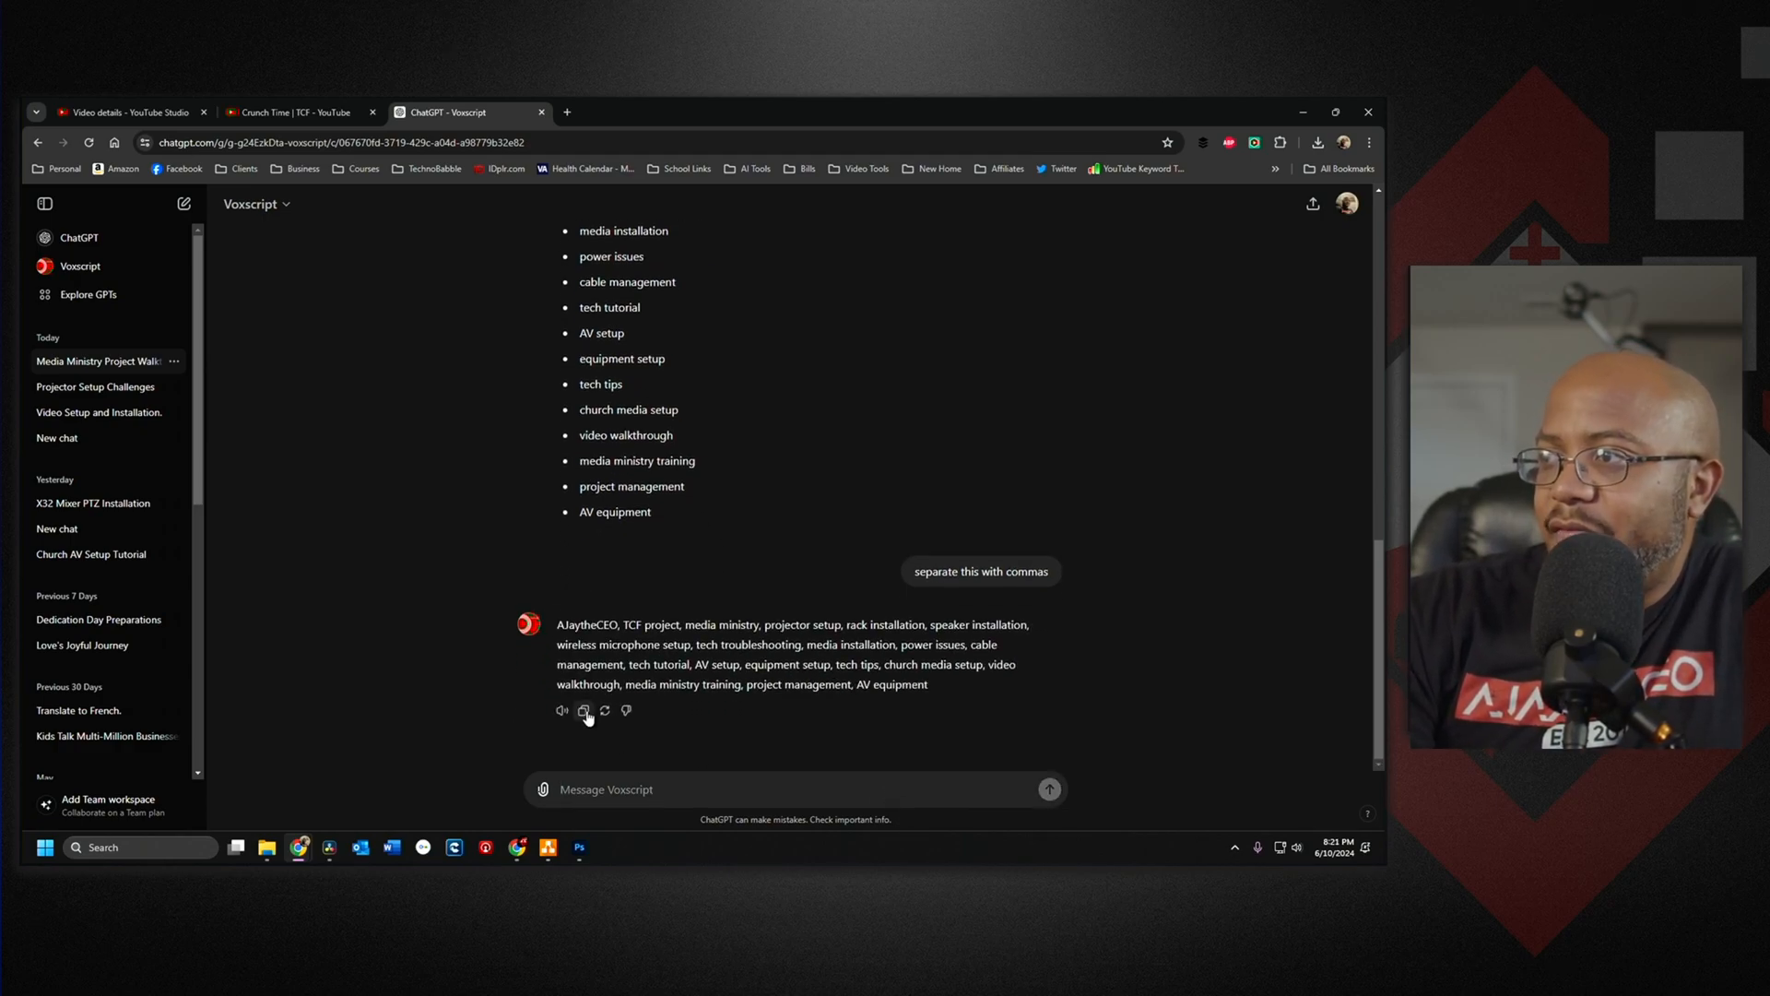
{"action": "left_click", "coordinate": [582, 710]}
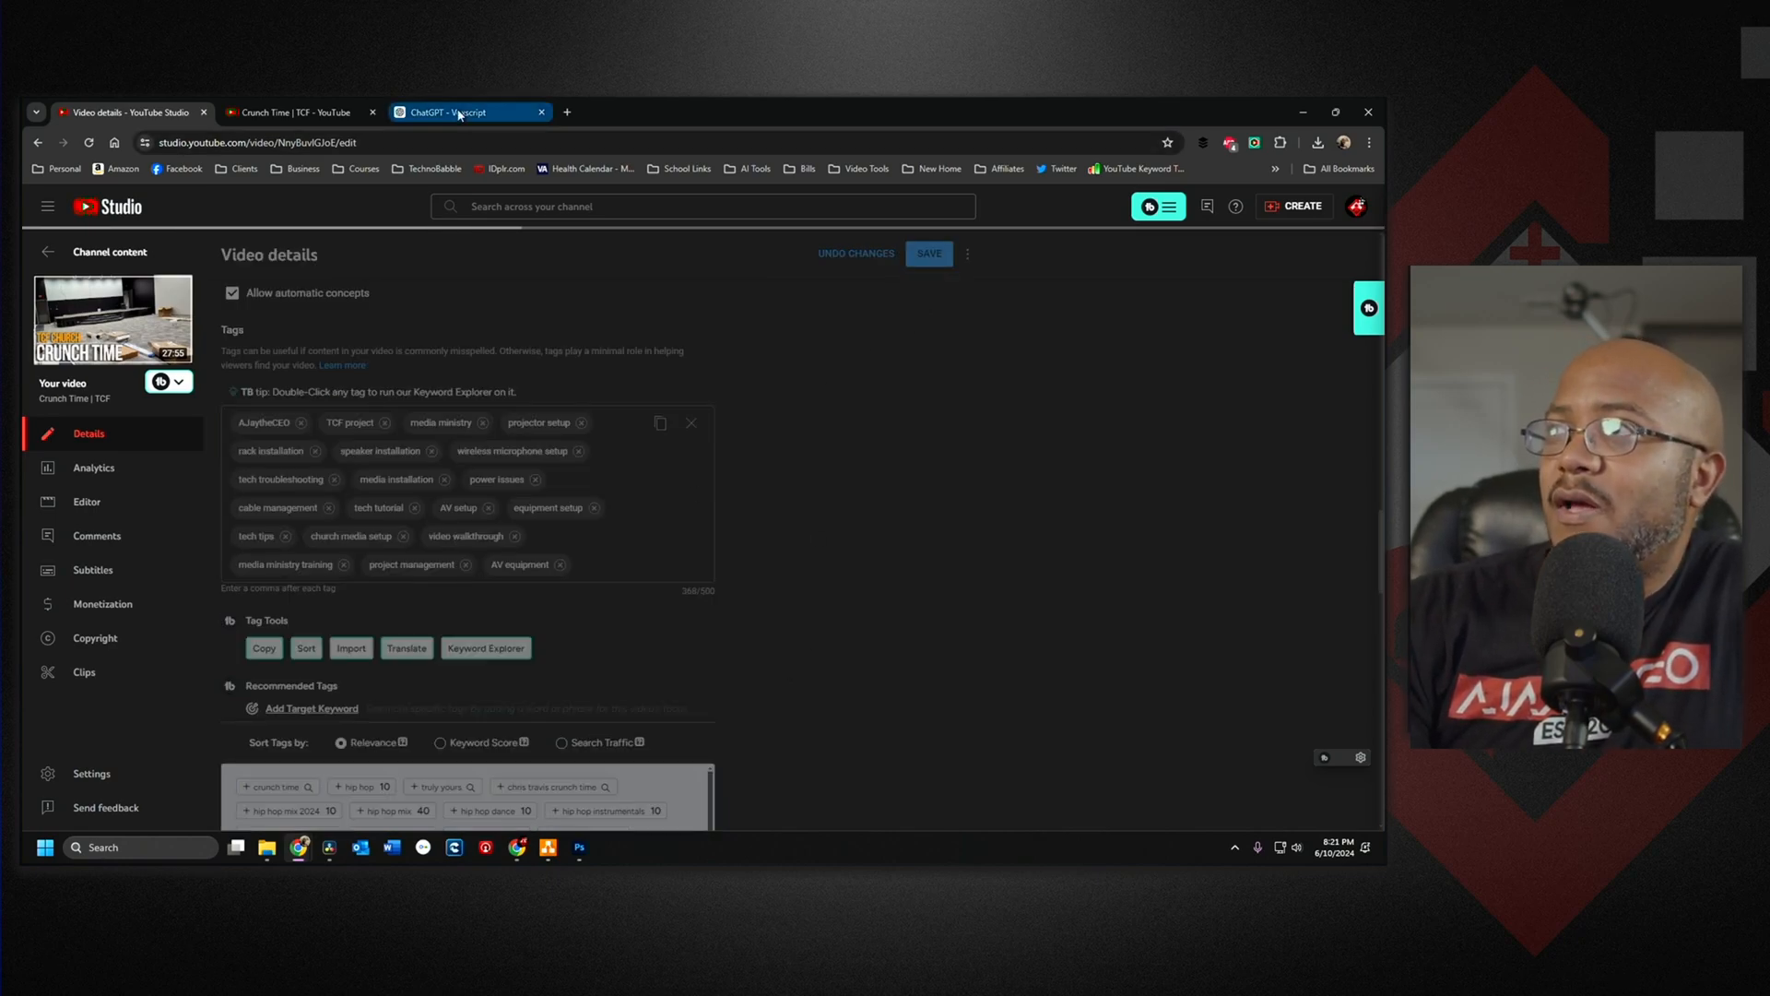
{"action": "left_click", "coordinate": [463, 113]}
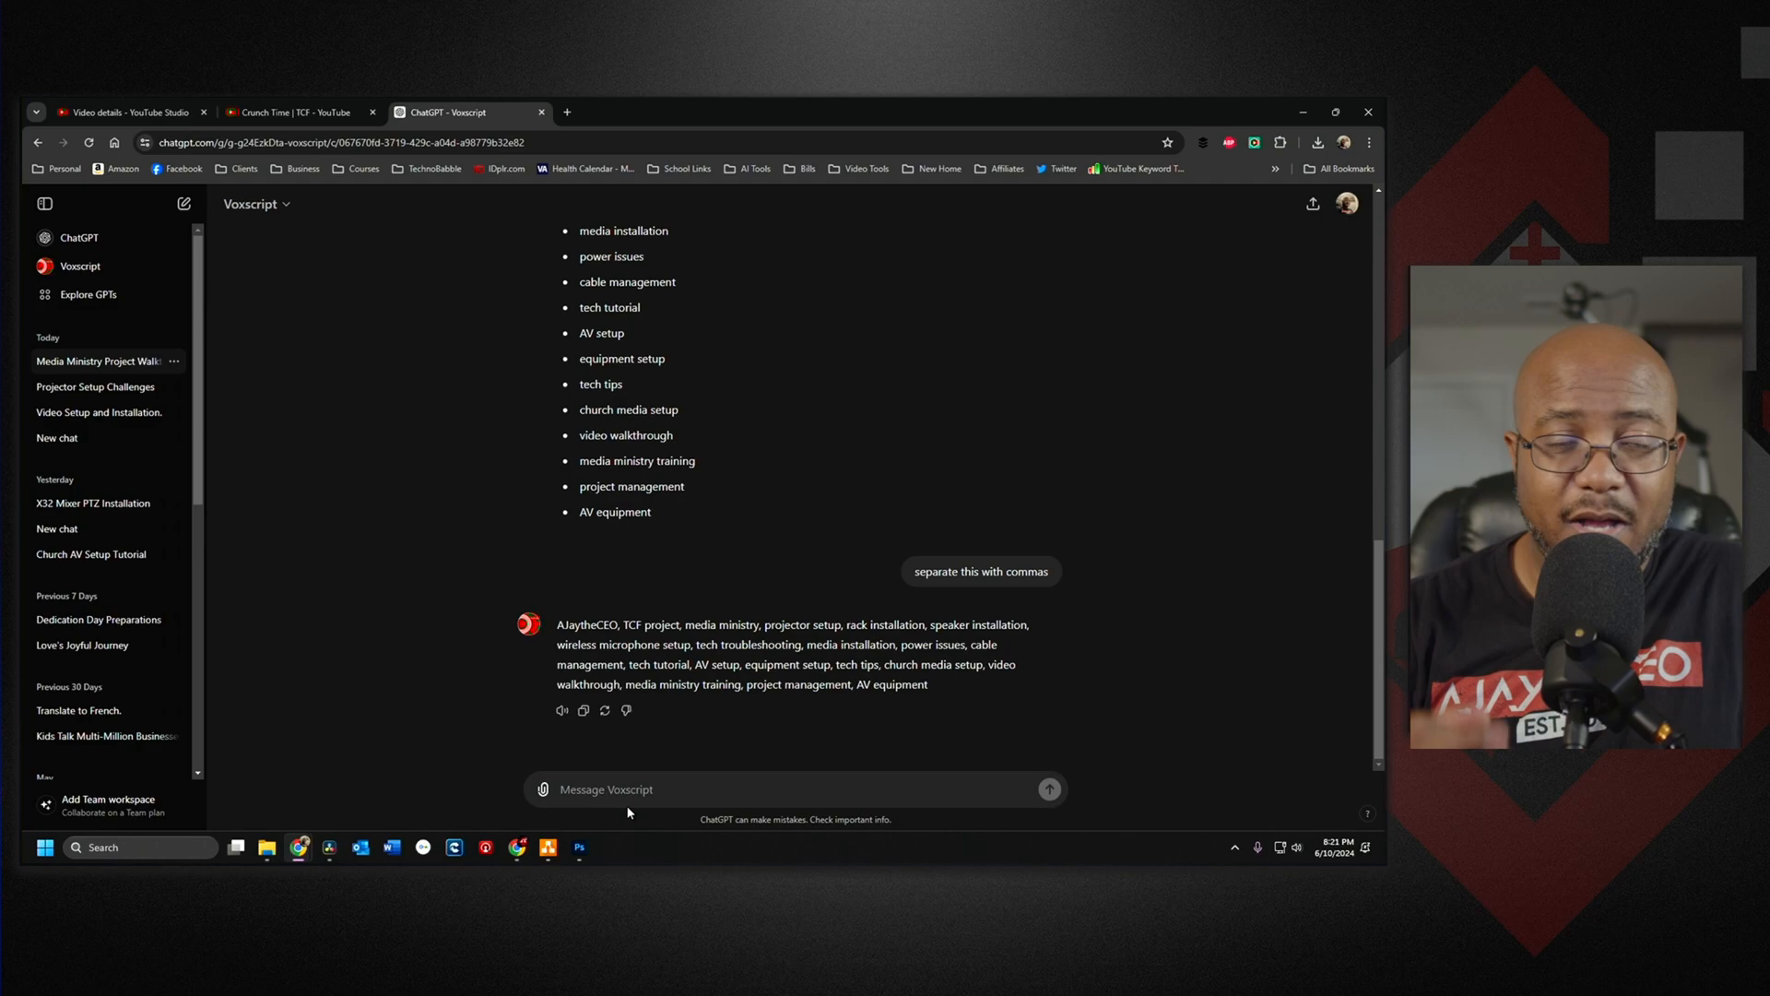
{"action": "left_click", "coordinate": [689, 787]}
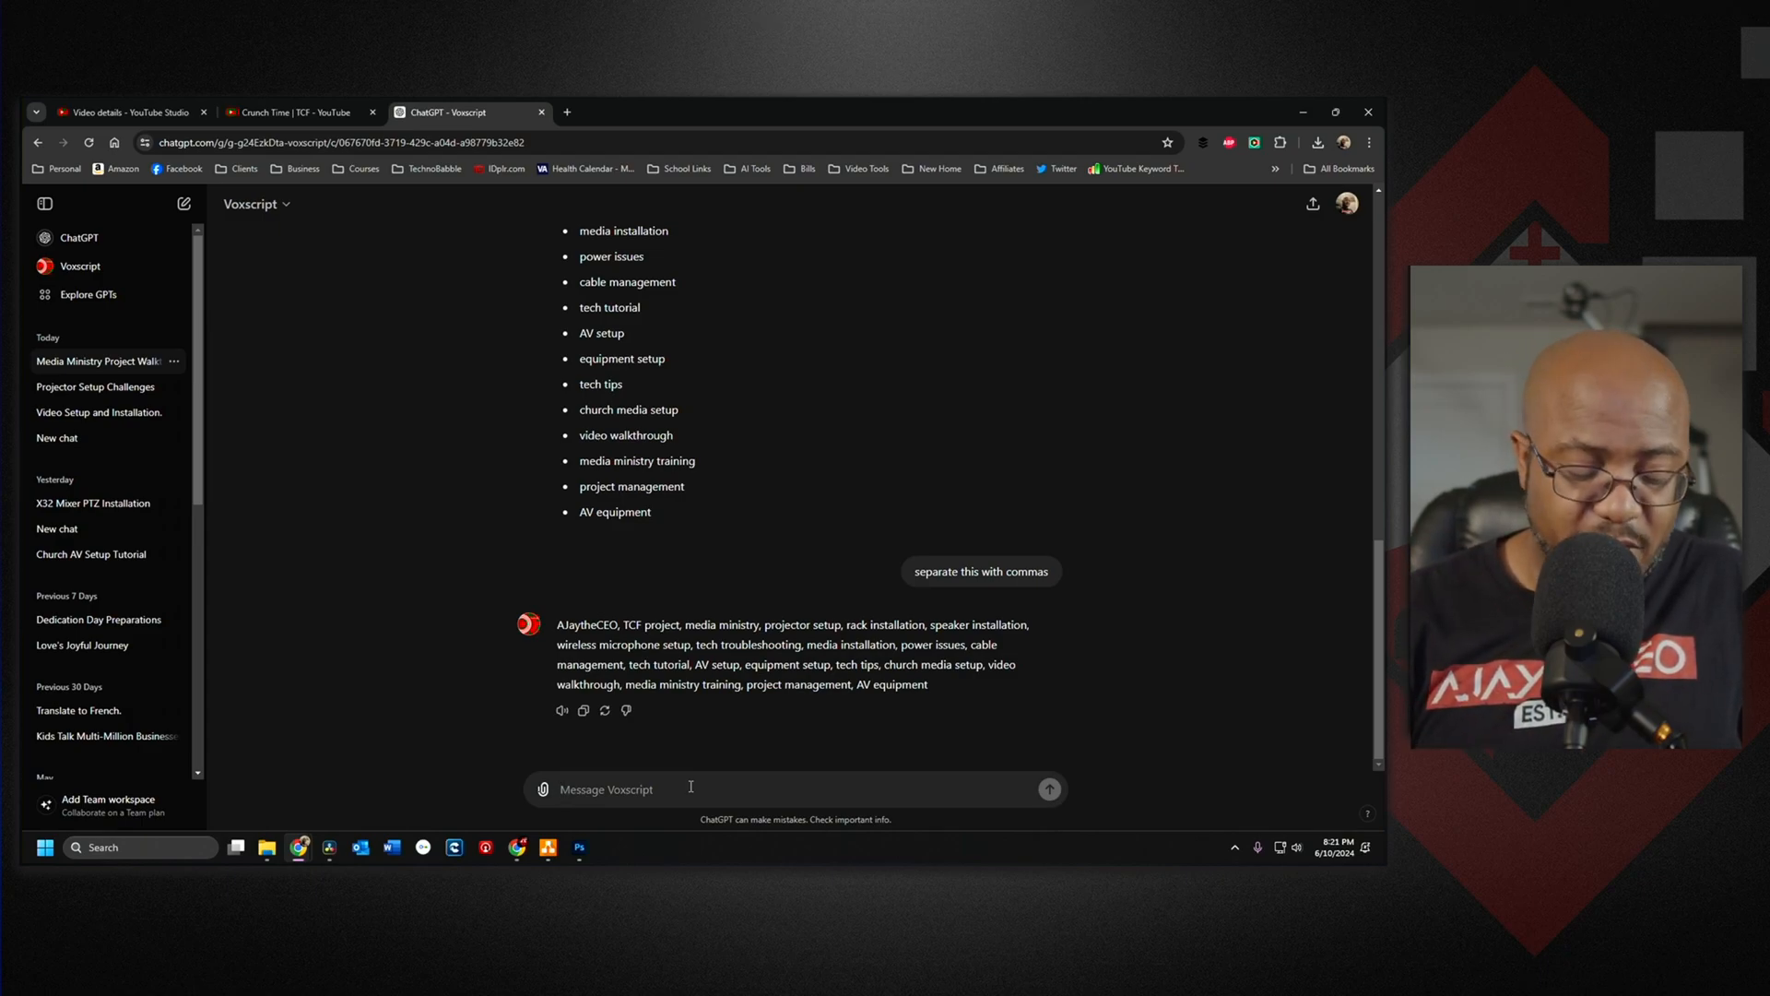
Ask Voxscript to suggest 4 hashtags for this video
{"action": "type", "text": "suggest 4"}
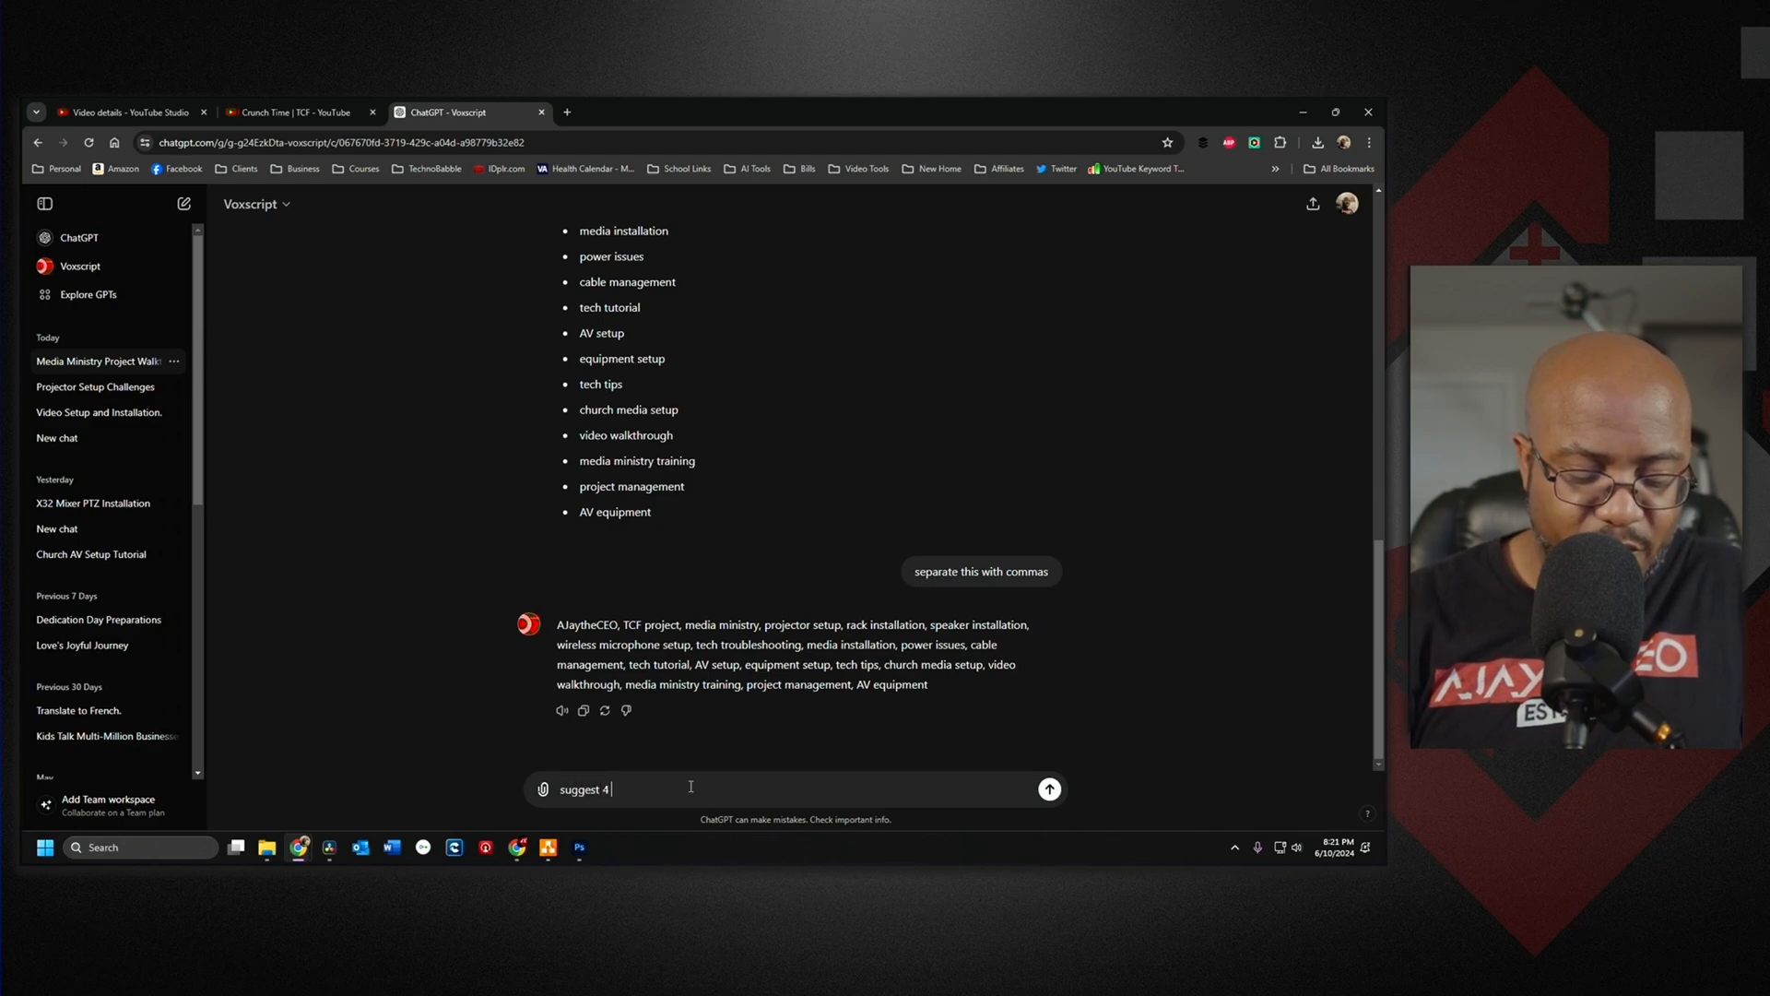
{"action": "type", "text": "hasht"}
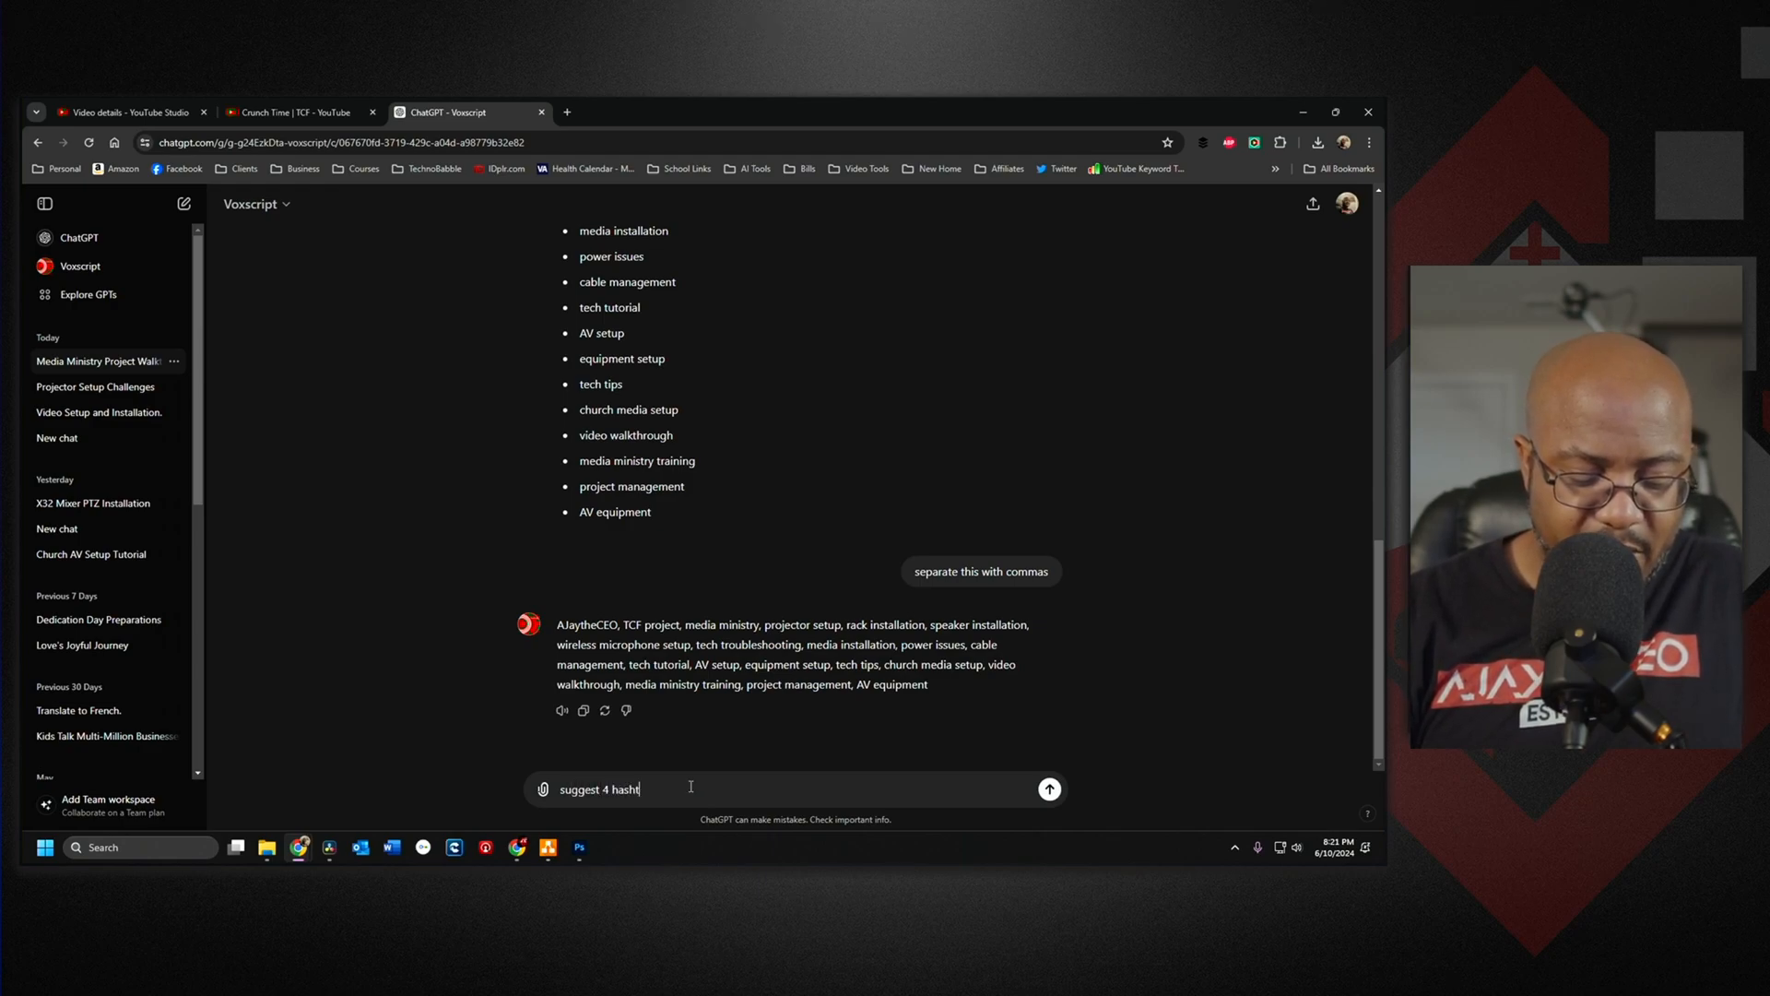
{"action": "type", "text": "ags for this vi"}
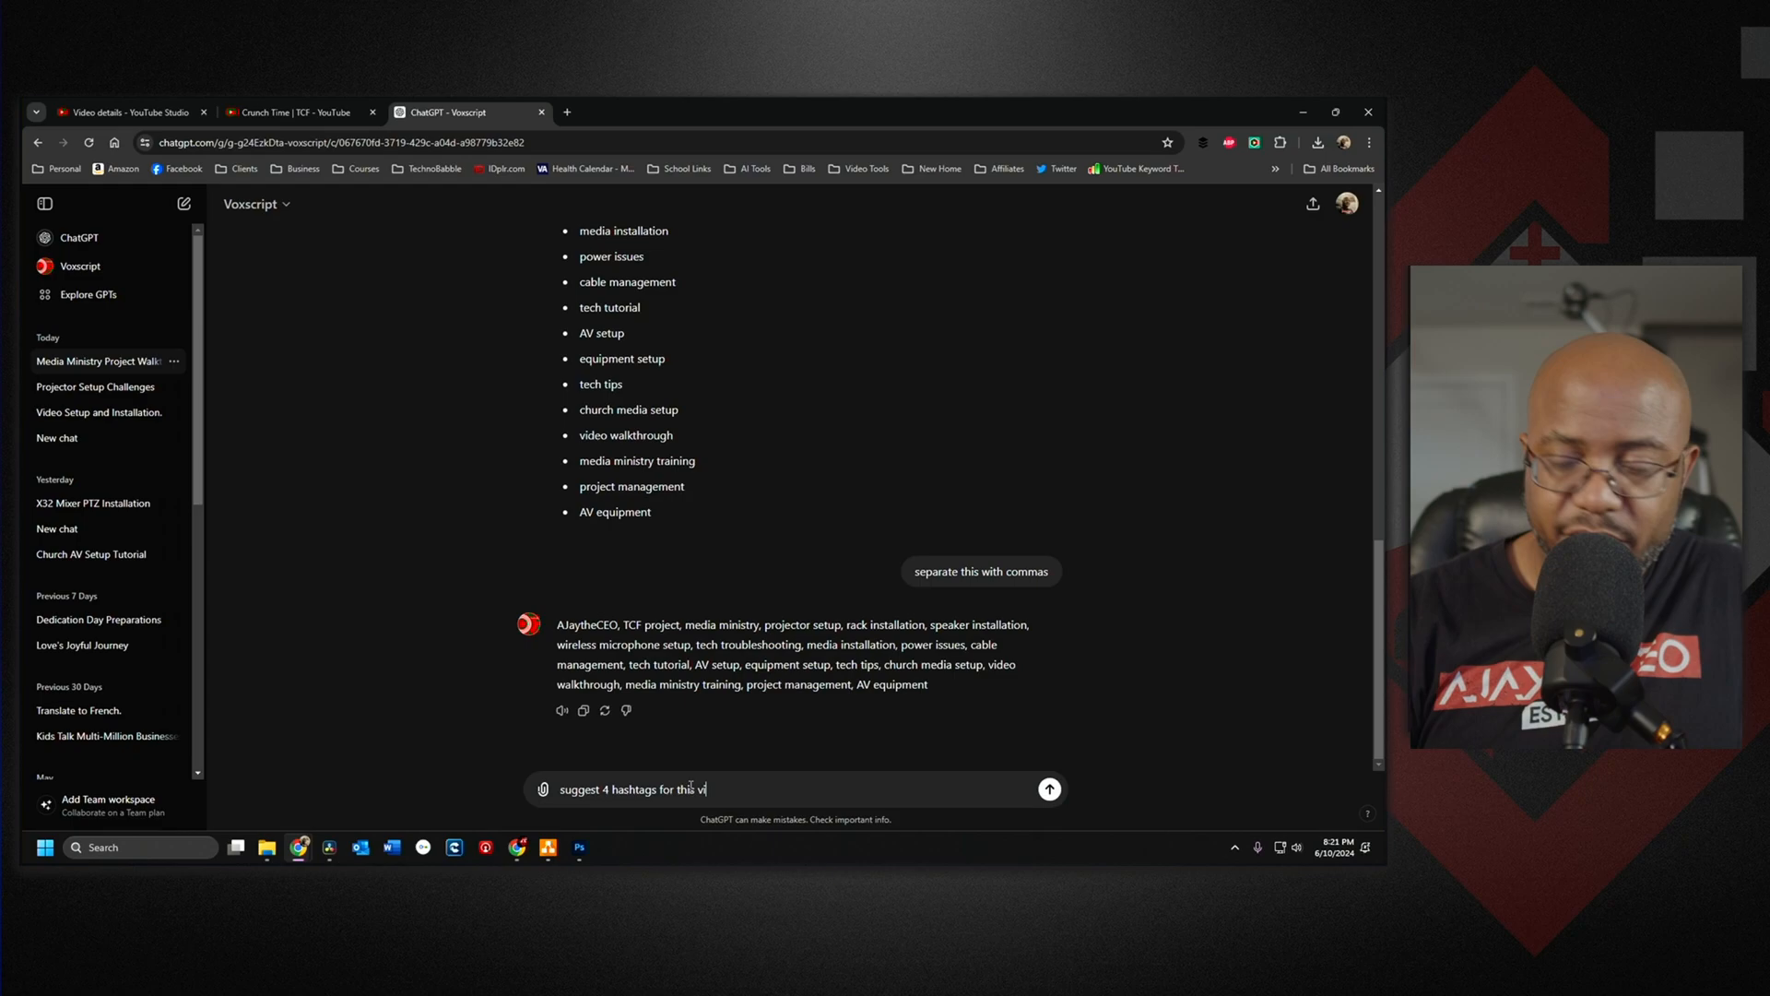
{"action": "left_click", "coordinate": [1048, 787]}
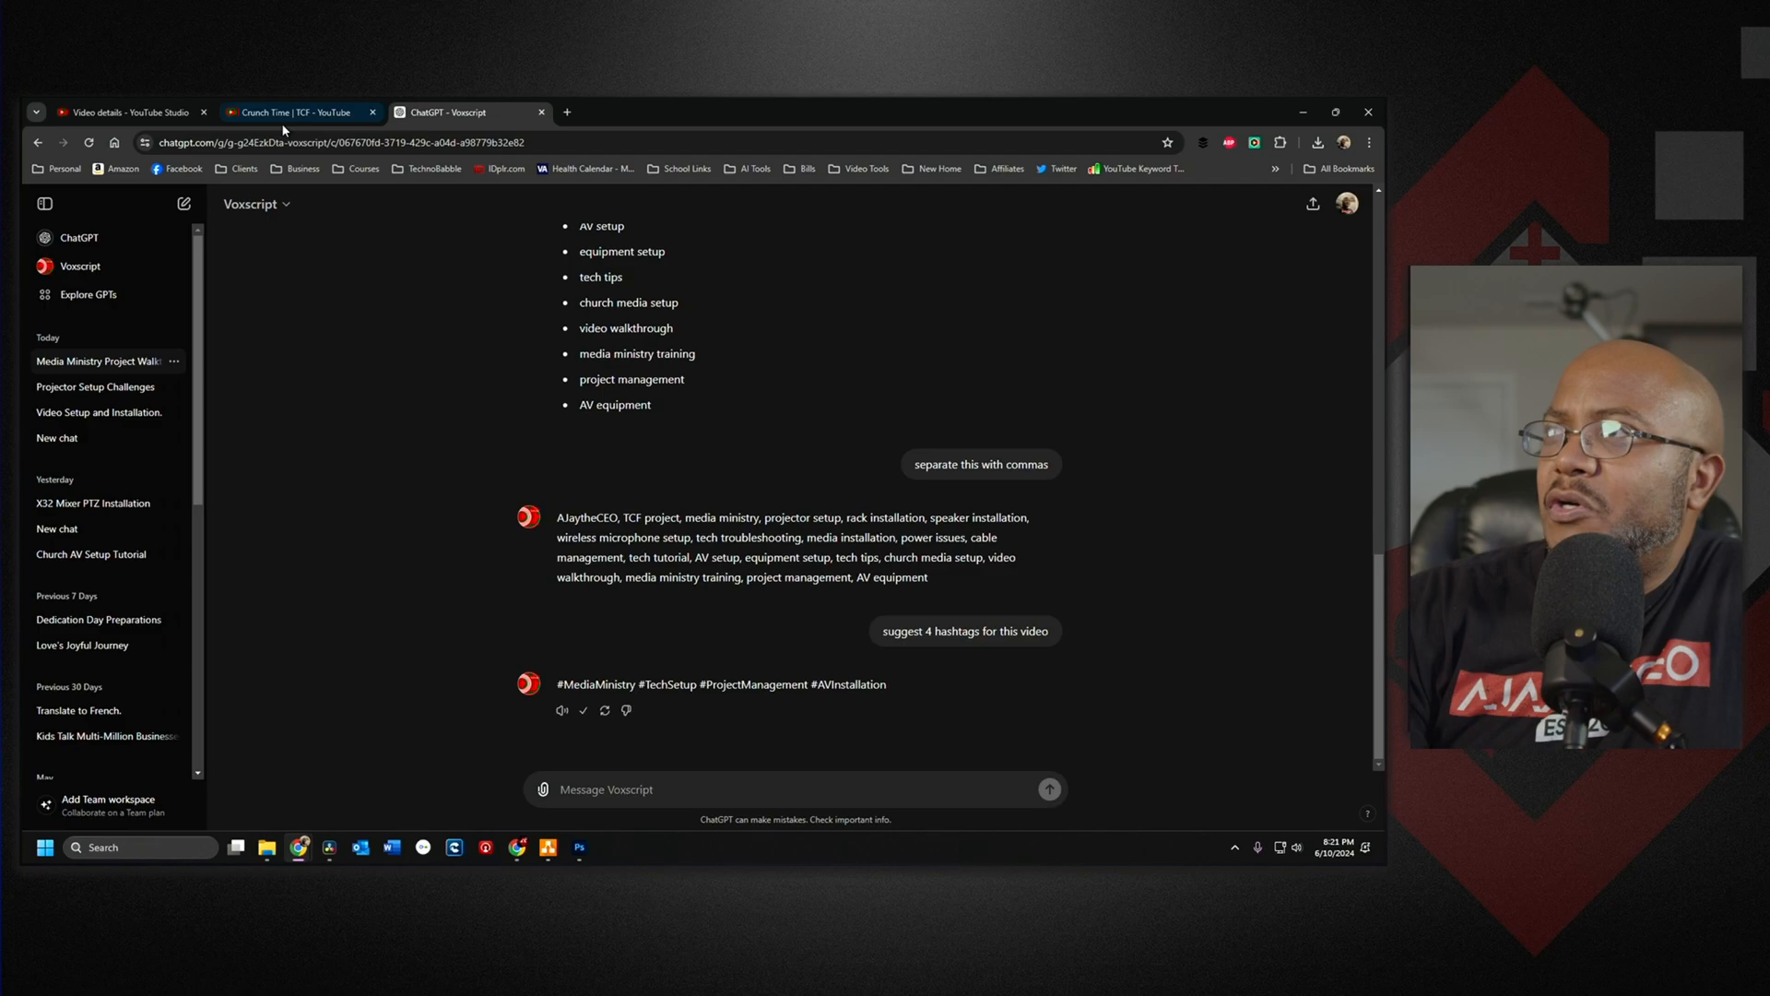
Add #MediaMinistry #TechSetup #ProjectManagement #AVInstallation to the Studio description and save
{"action": "left_click", "coordinate": [123, 112]}
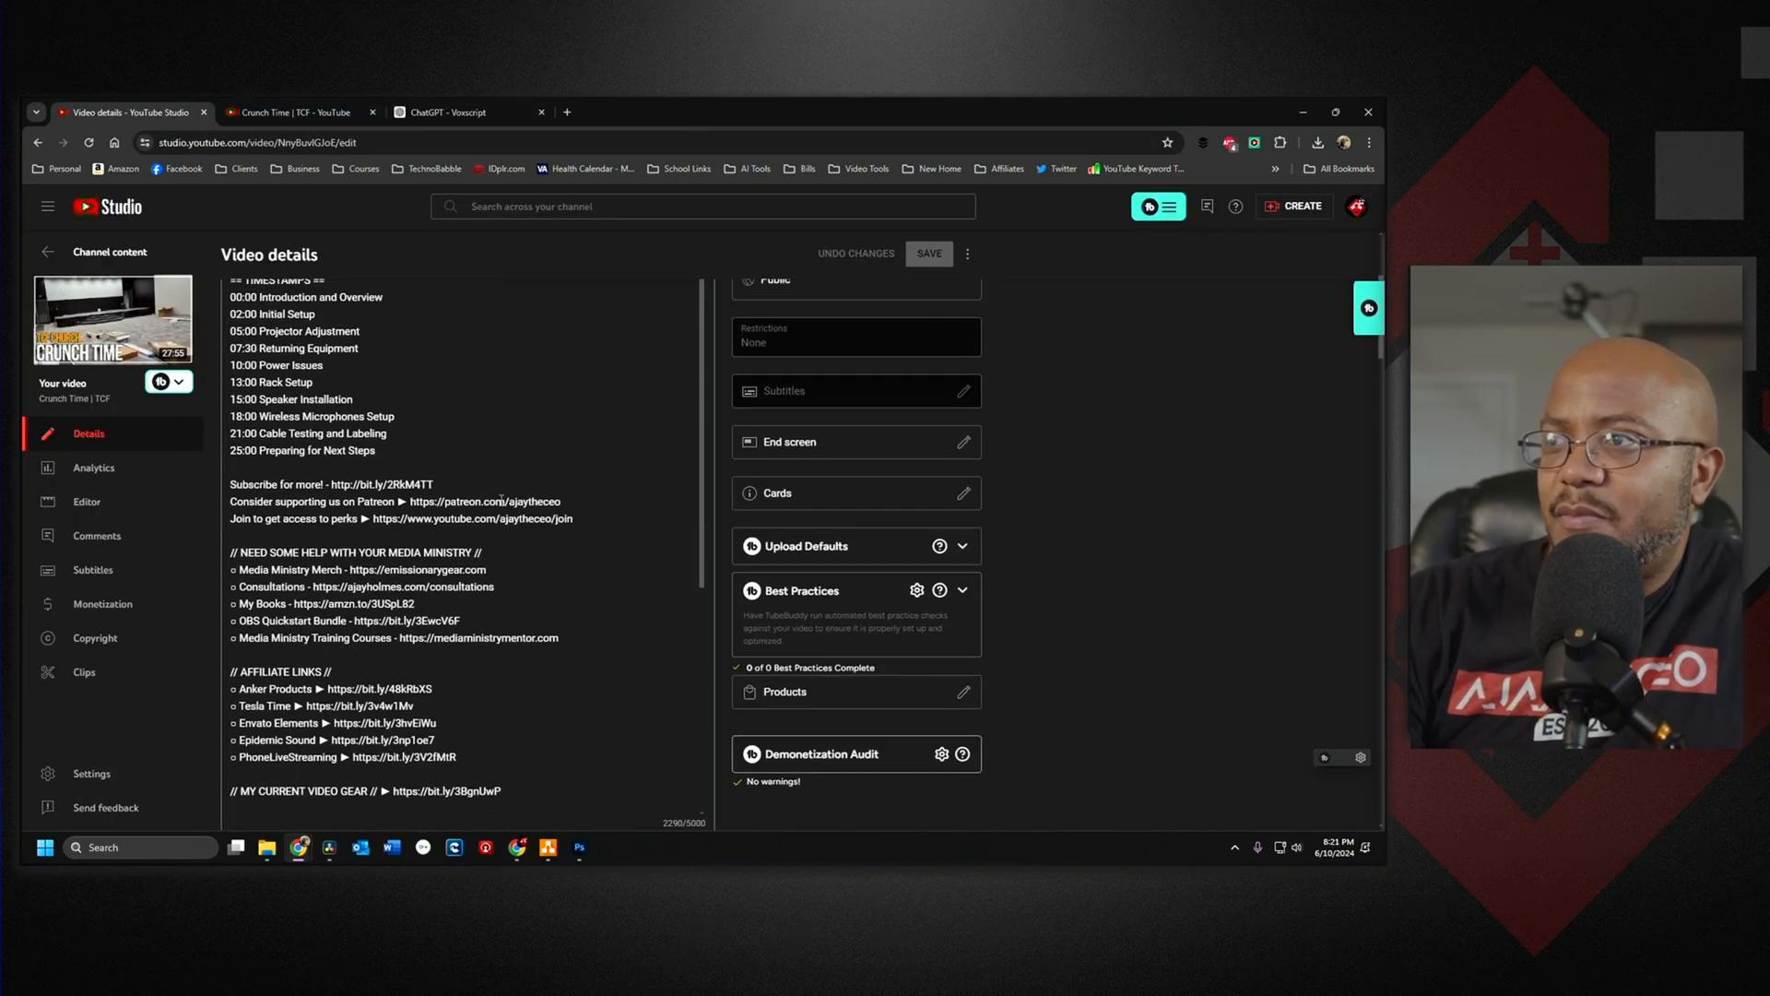
{"action": "scroll", "scroll_direction": "down", "scroll_amount": 3}
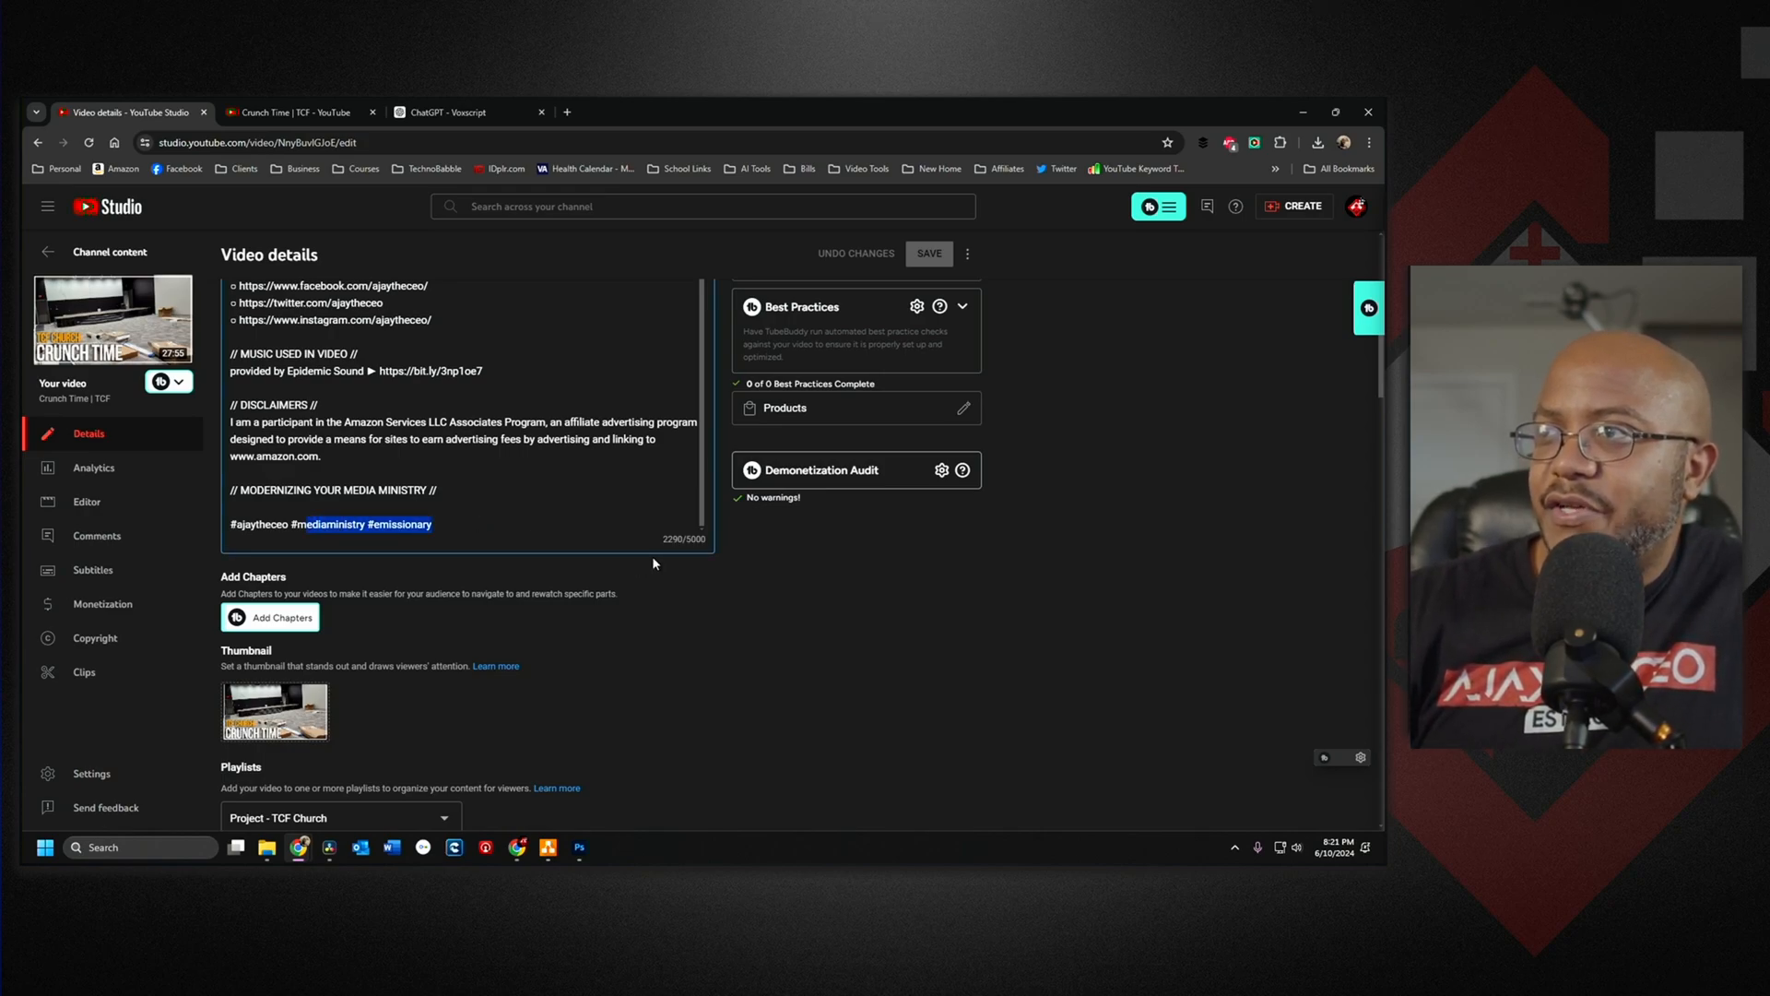
{"action": "type", "text": "#MediaMinistry #TechSetup #ProjectManagement #AVInstallation"}
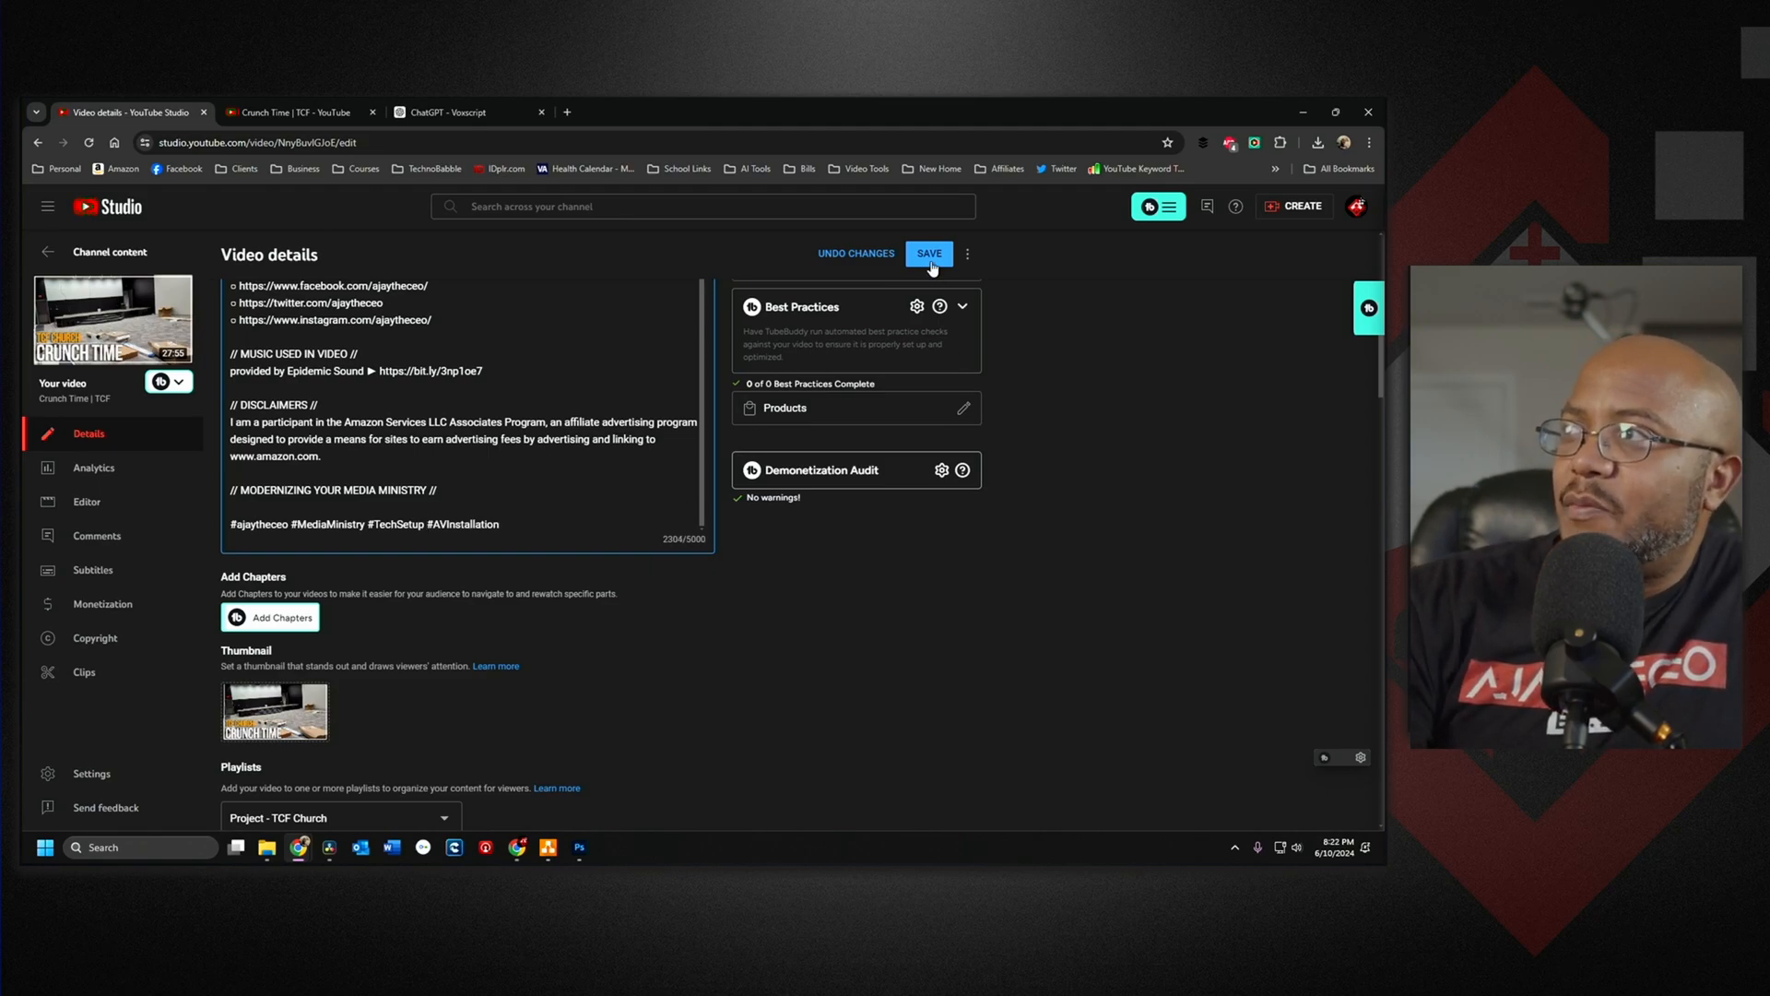
{"action": "left_click", "coordinate": [927, 252]}
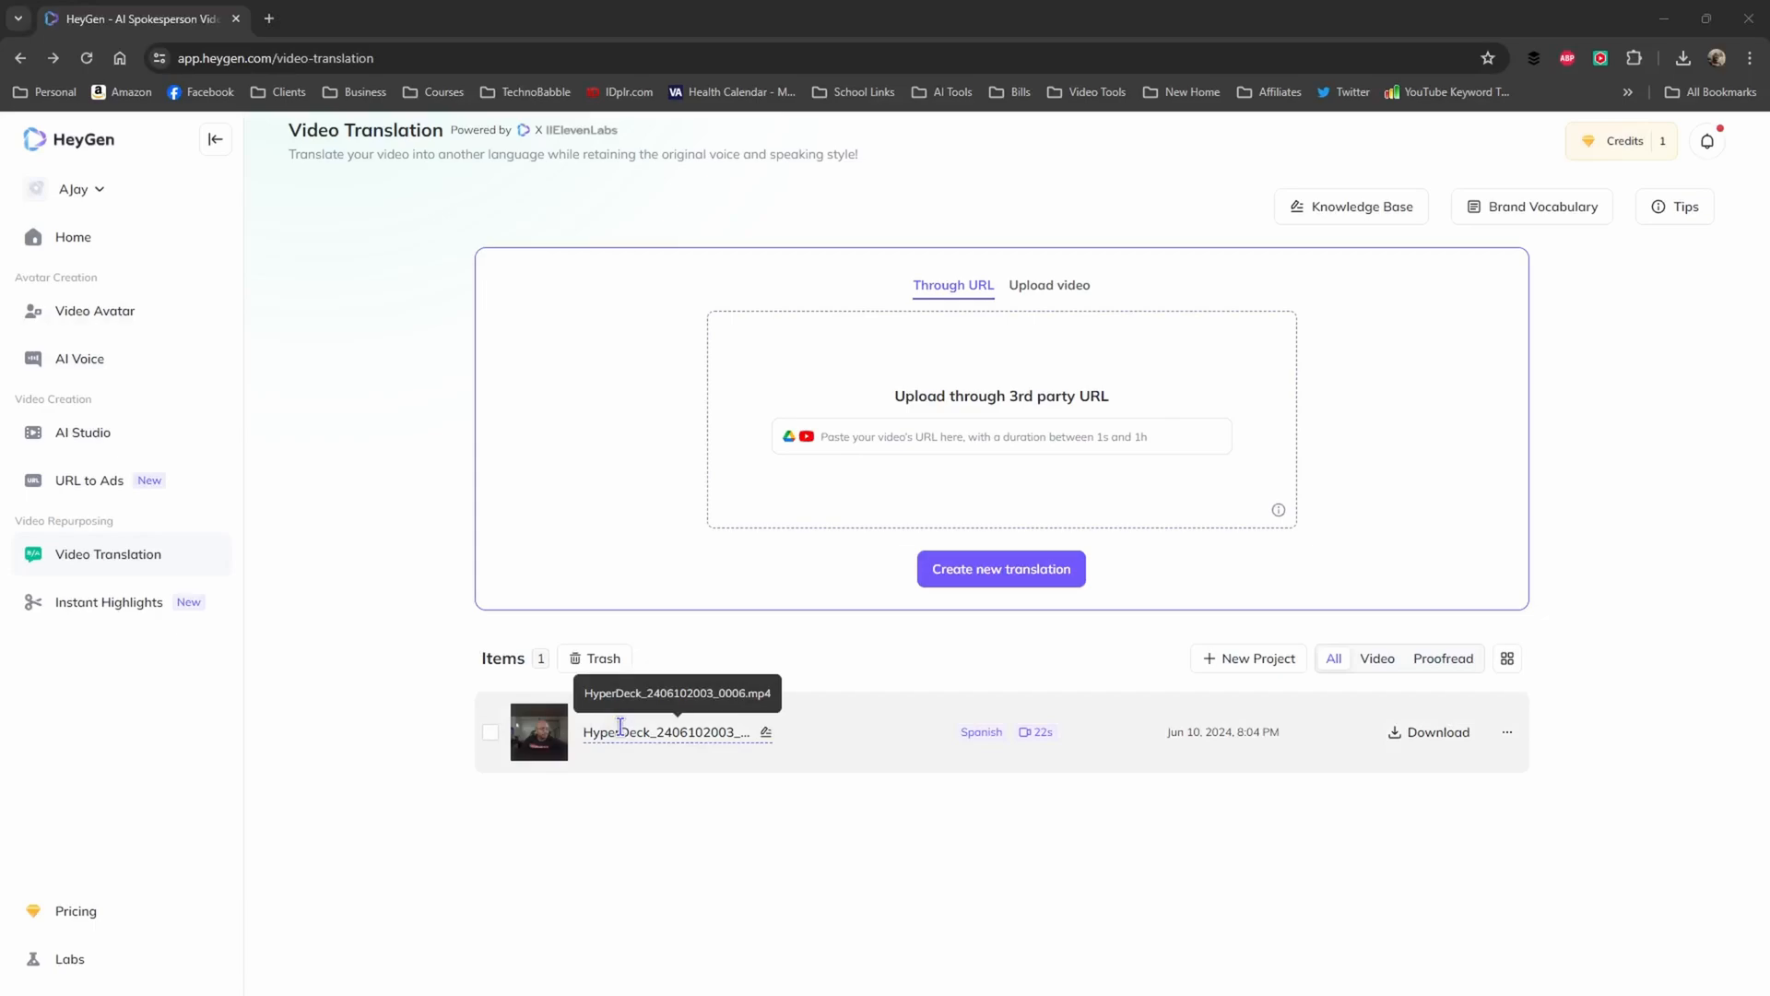
Start a HeyGen translation of the uploaded video with German as the output language
{"action": "left_click", "coordinate": [999, 567]}
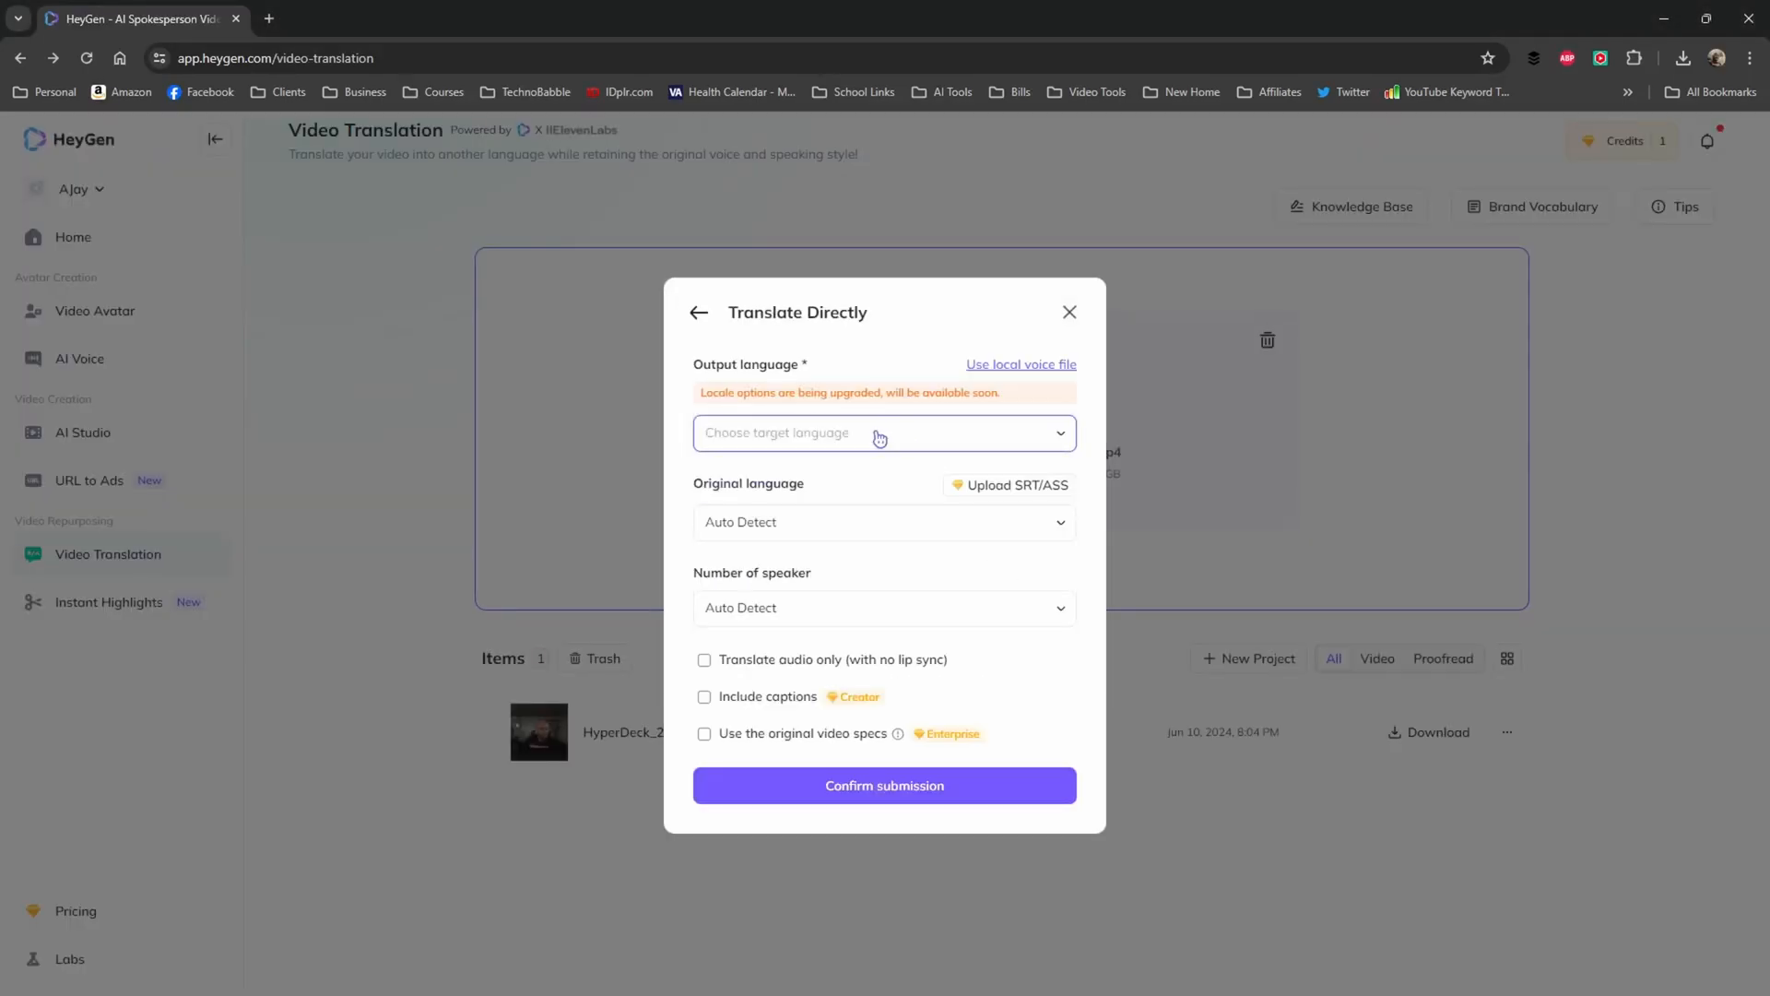
{"action": "left_click", "coordinate": [883, 432]}
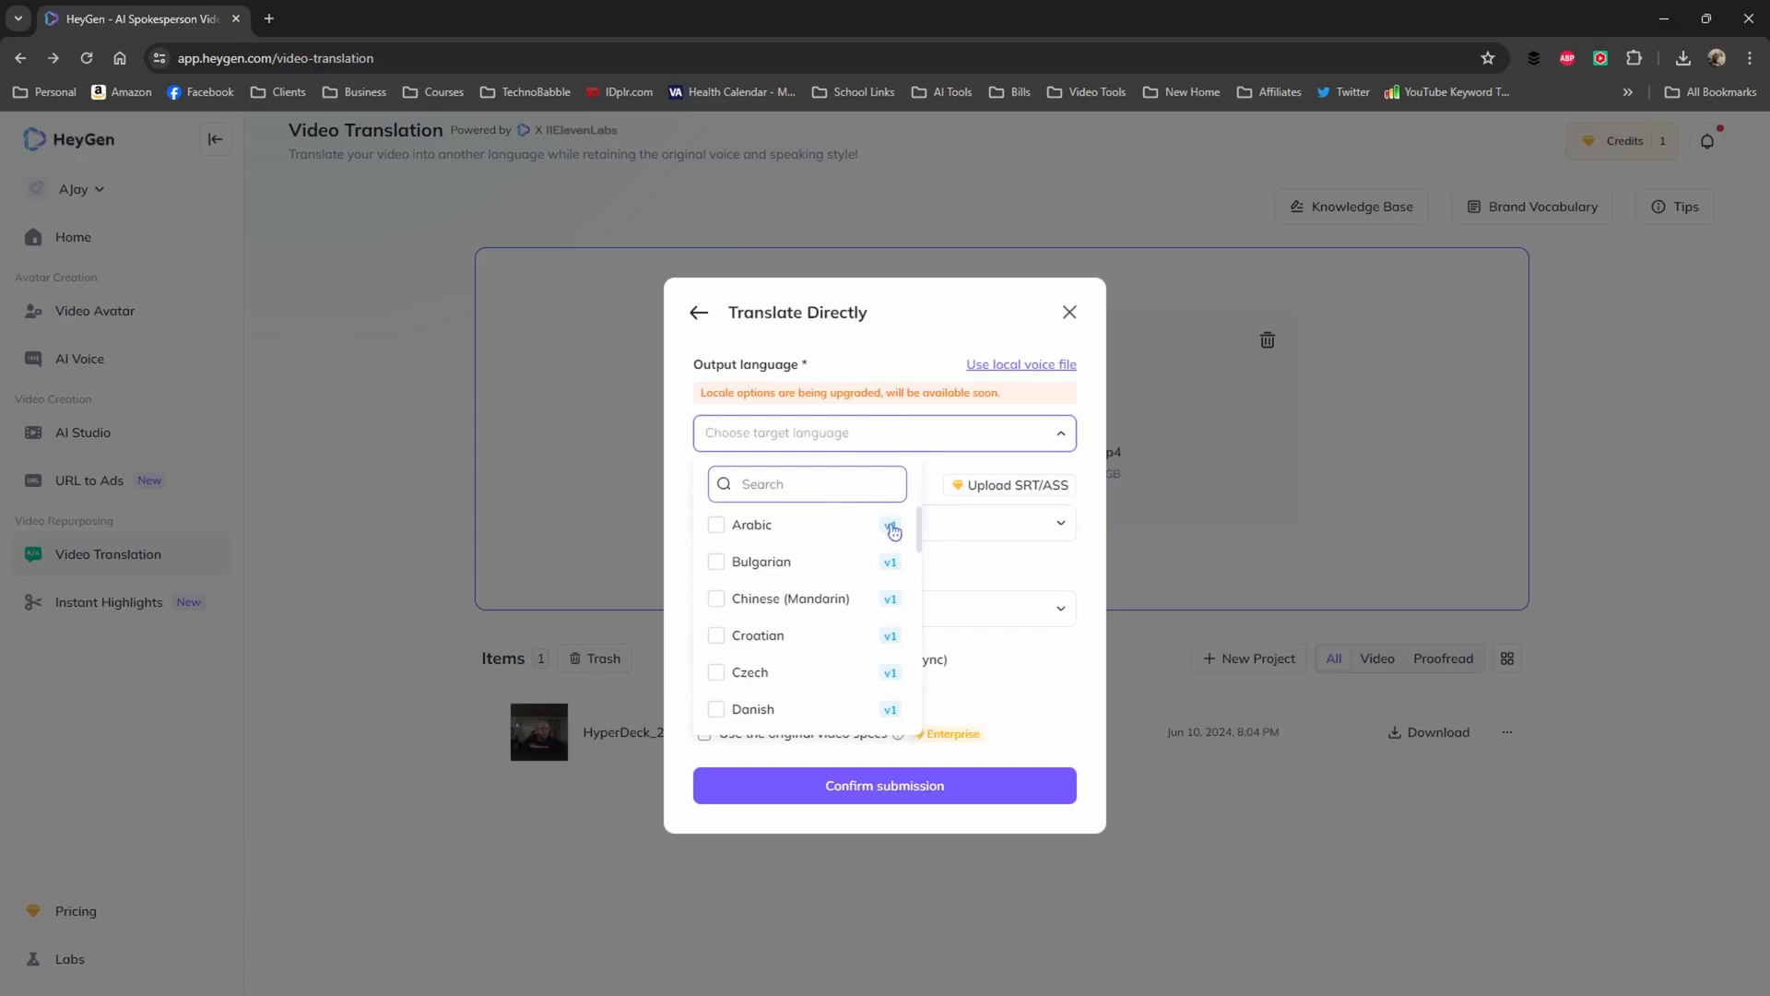
{"action": "scroll", "scroll_direction": "down", "scroll_amount": 3}
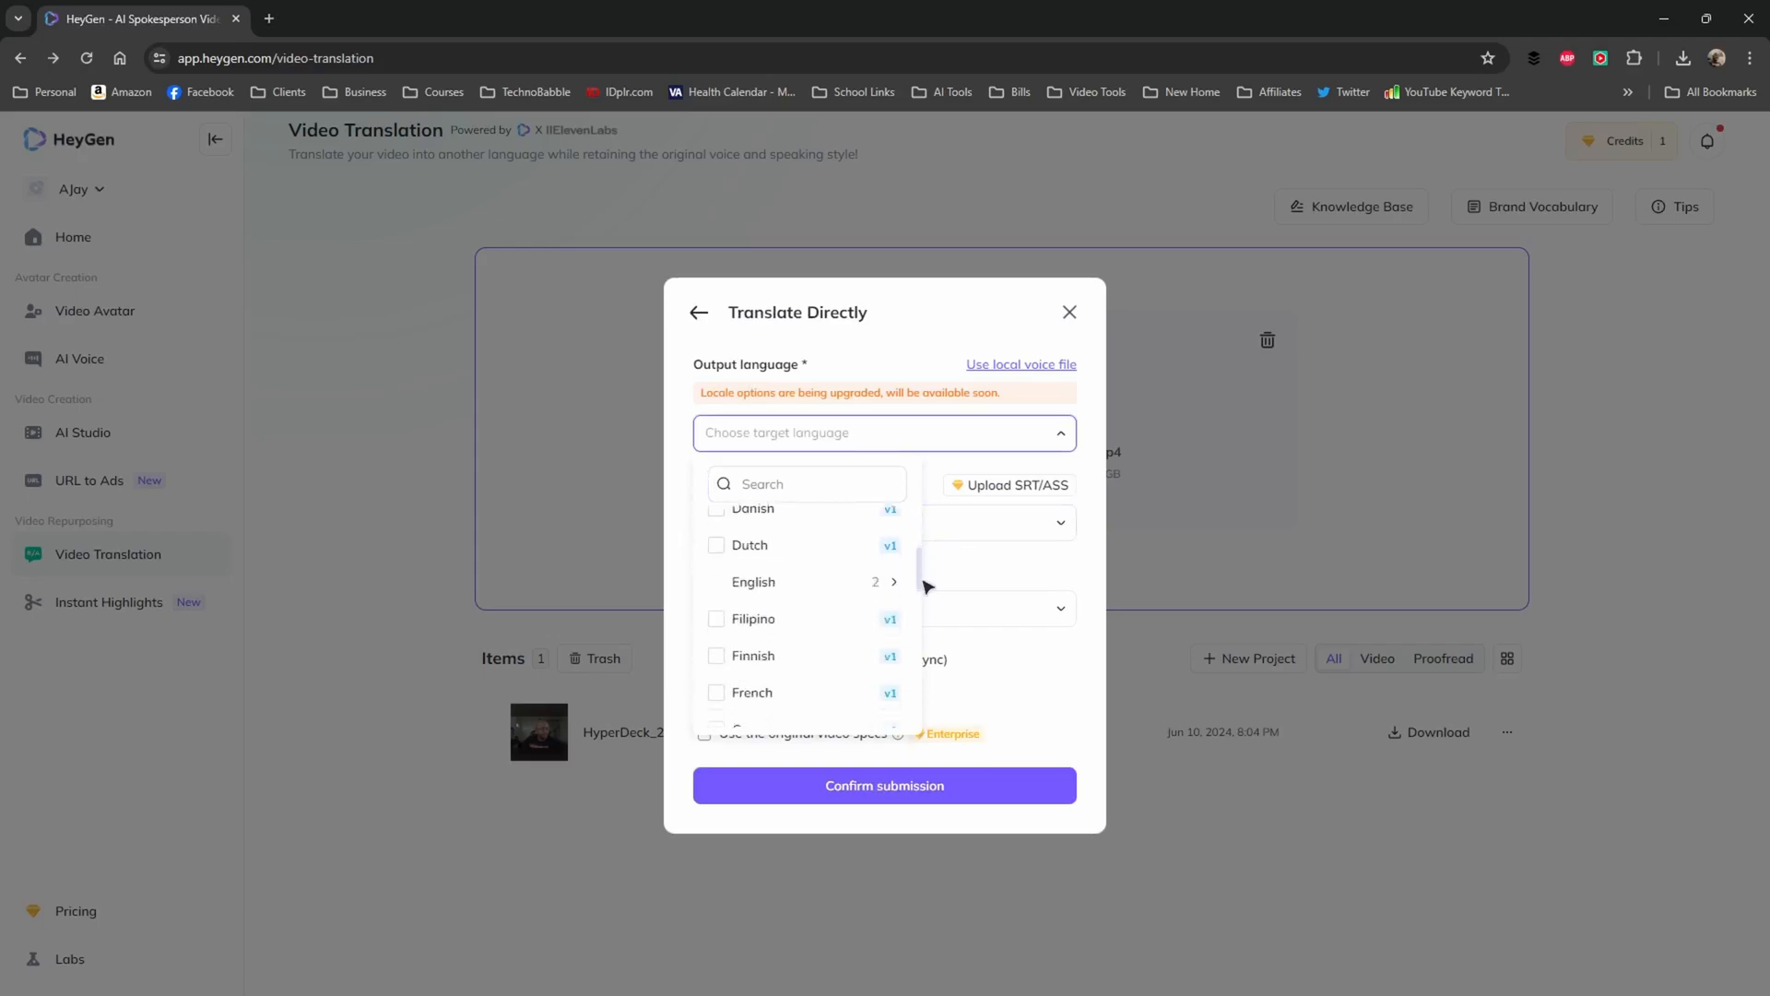
{"action": "scroll", "scroll_direction": "down", "scroll_amount": 3}
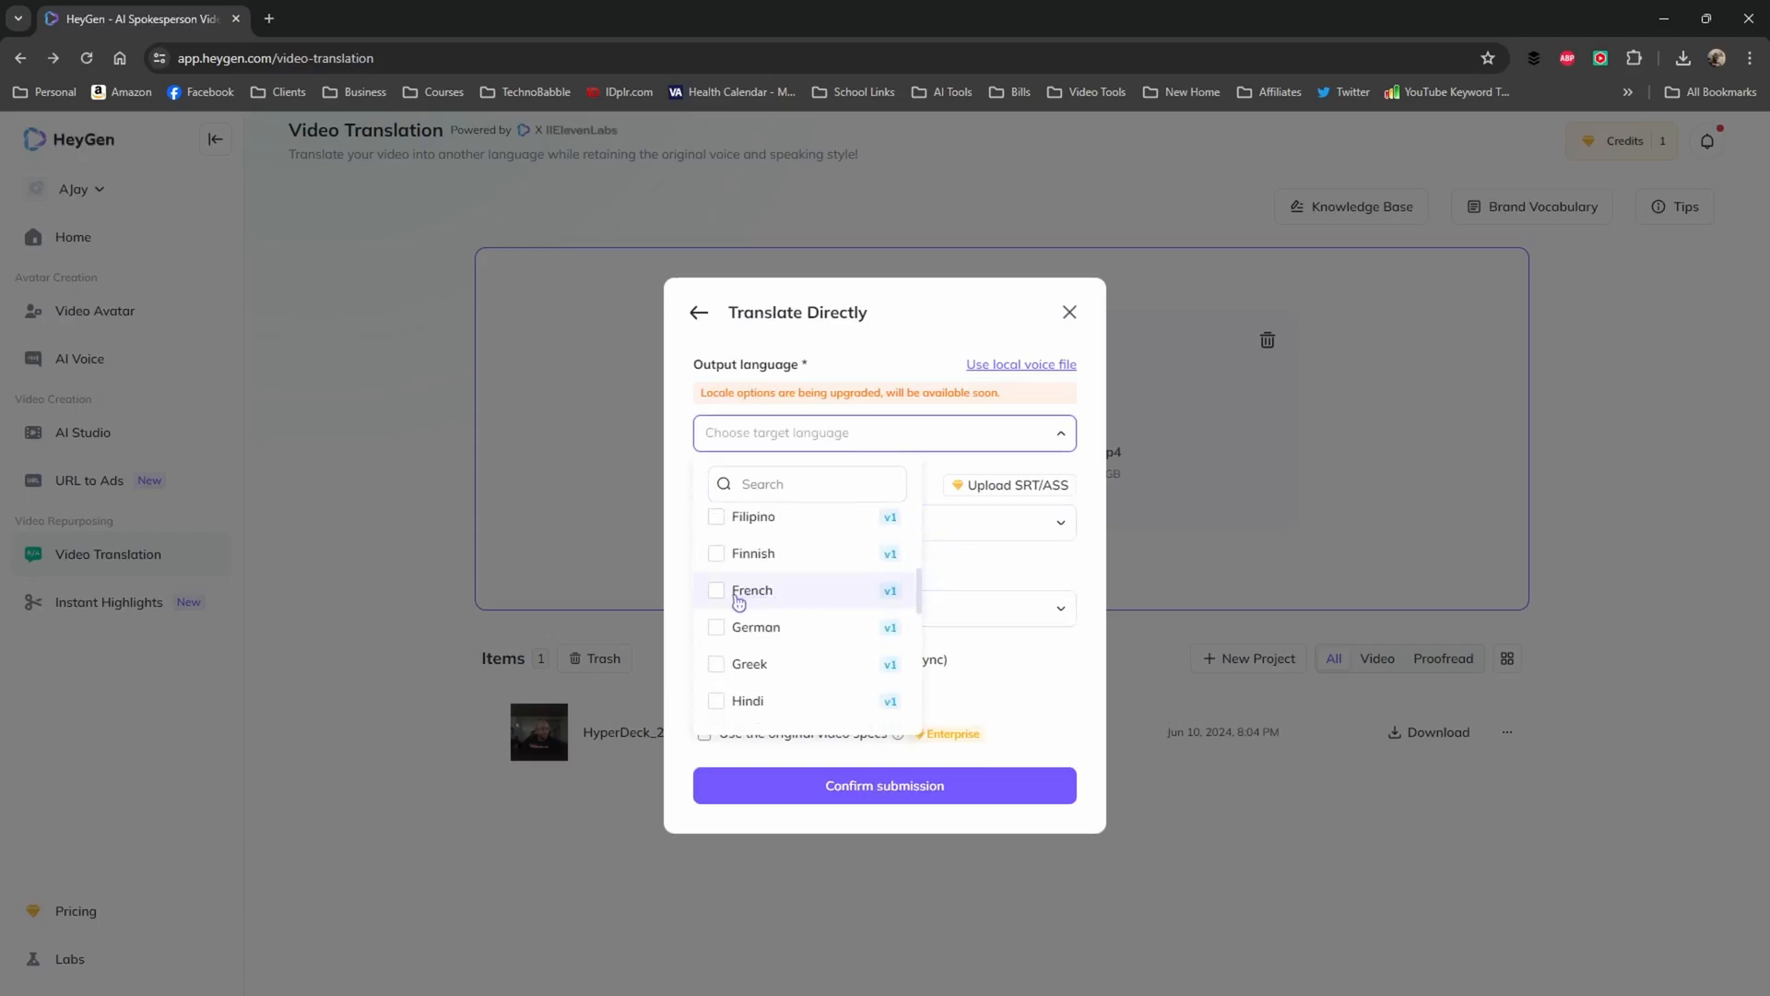
{"action": "left_click", "coordinate": [754, 627]}
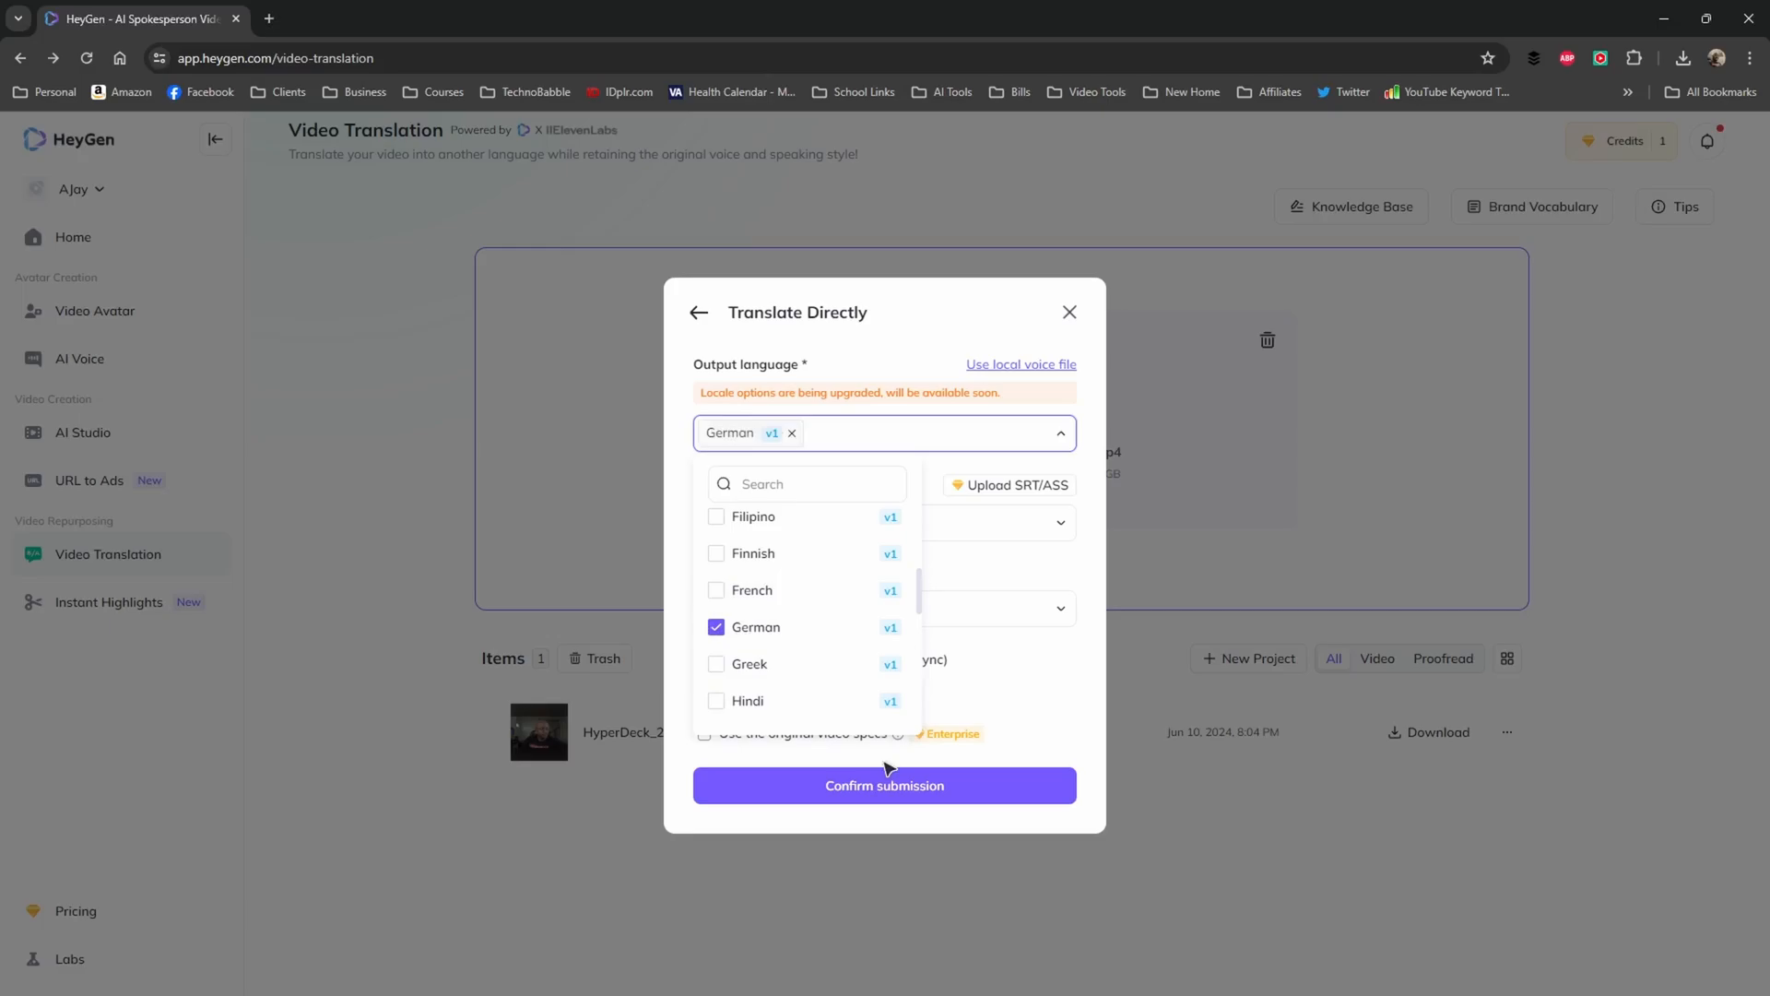
{"action": "left_click", "coordinate": [884, 432]}
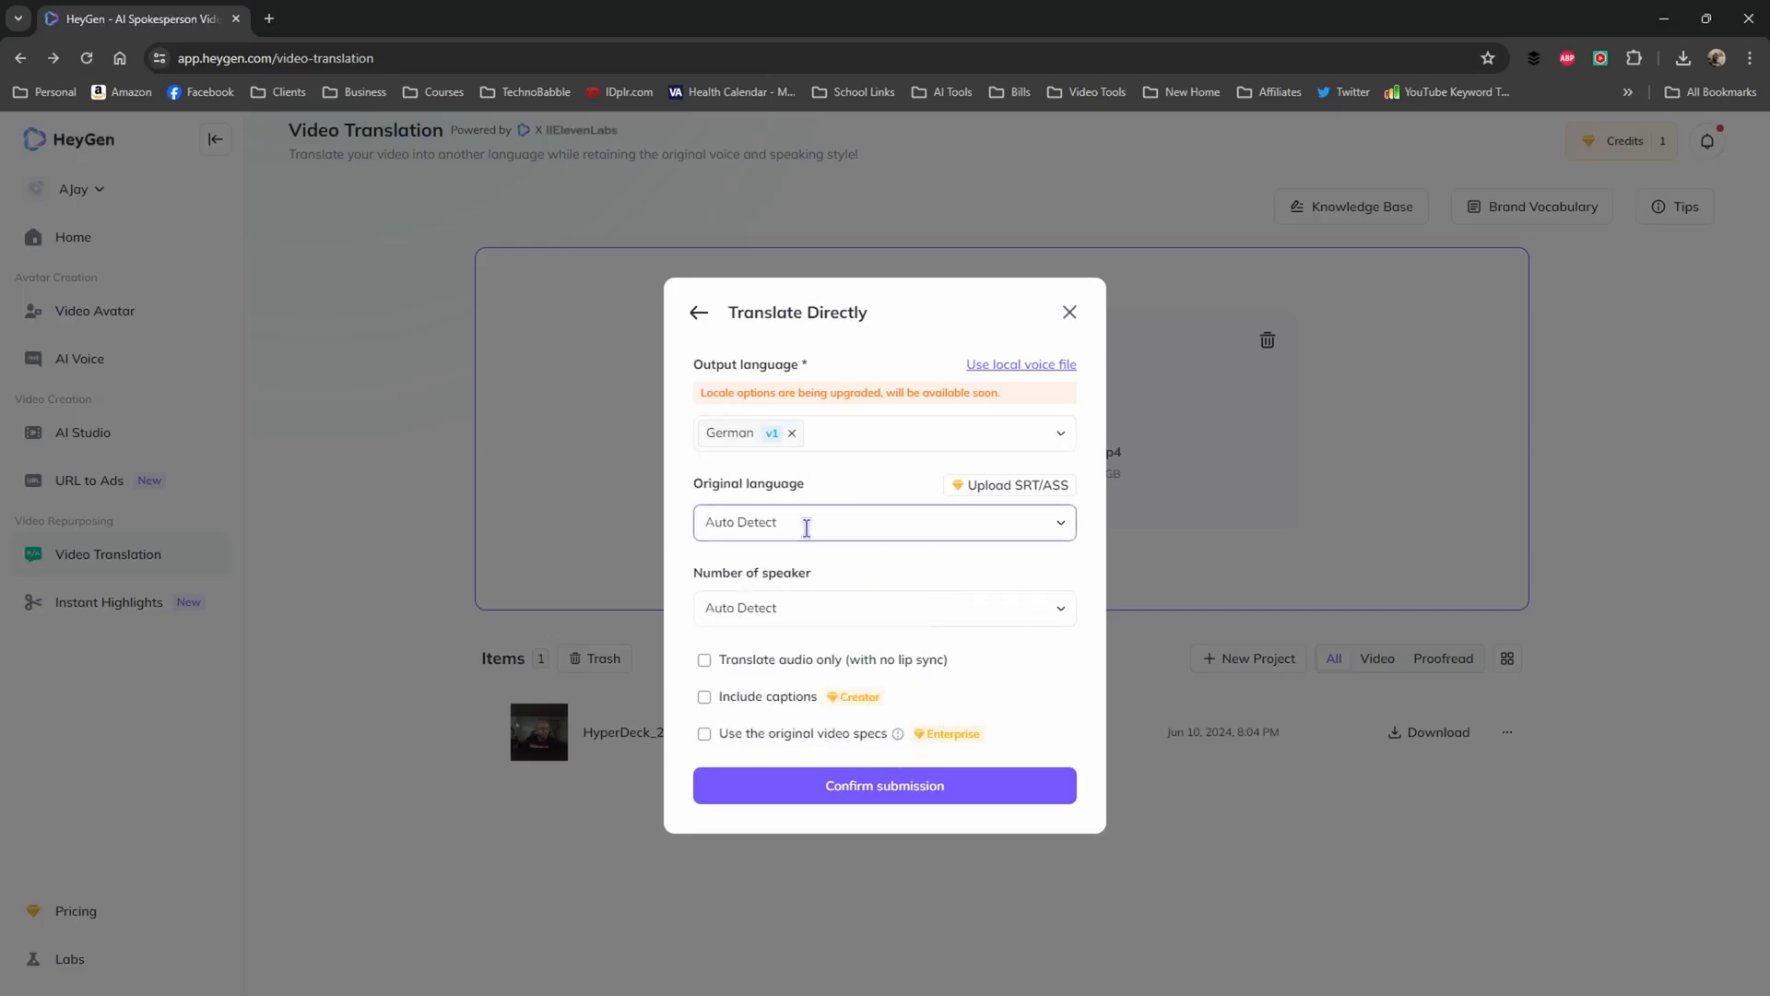
{"action": "left_click", "coordinate": [883, 522]}
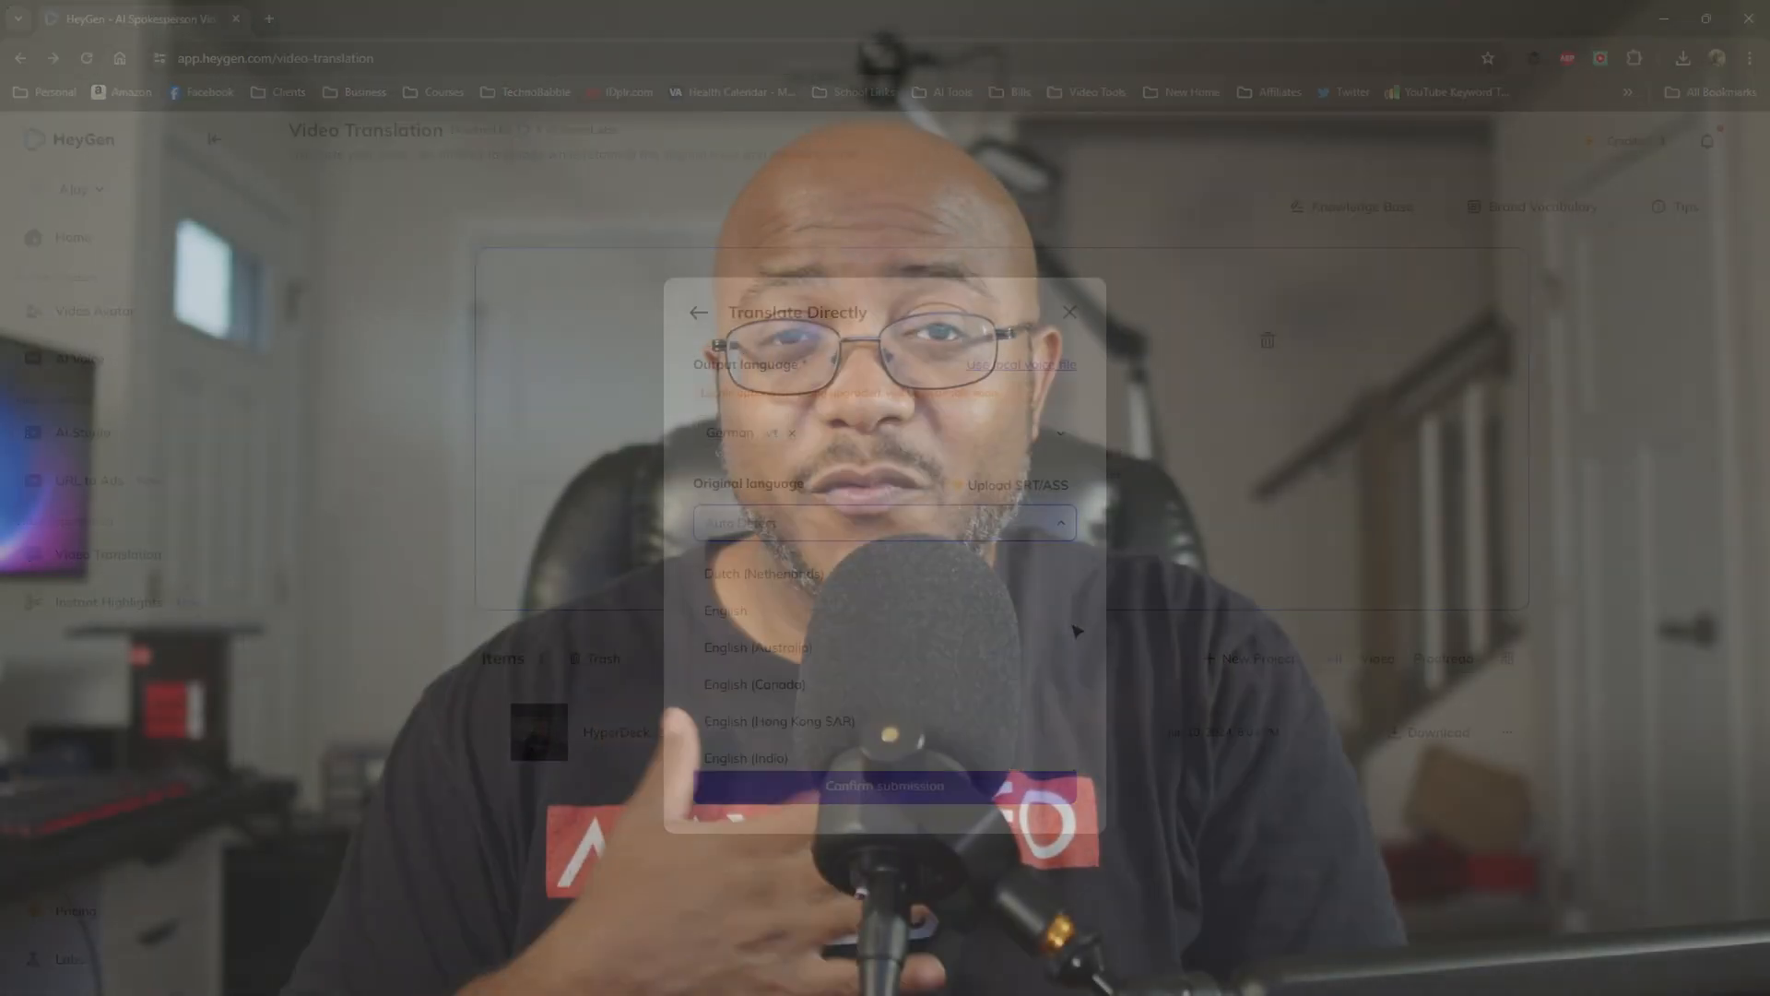